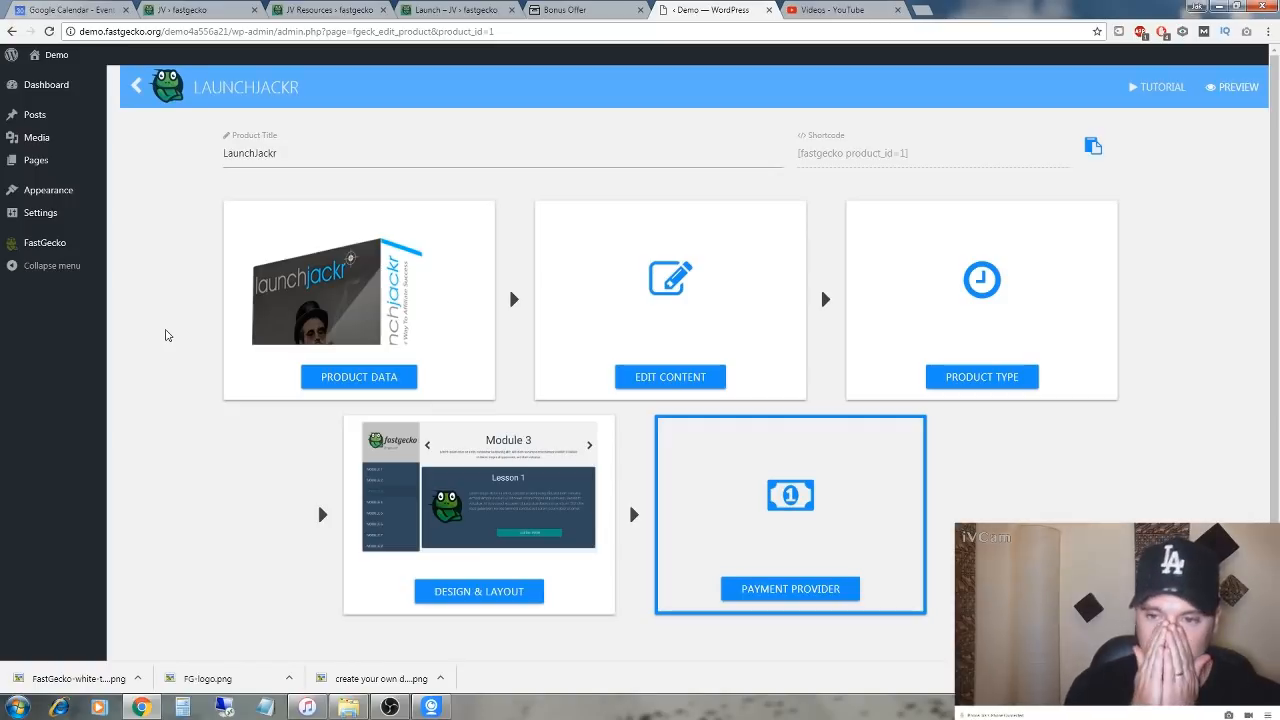
pyautogui.moveTo(216, 194)
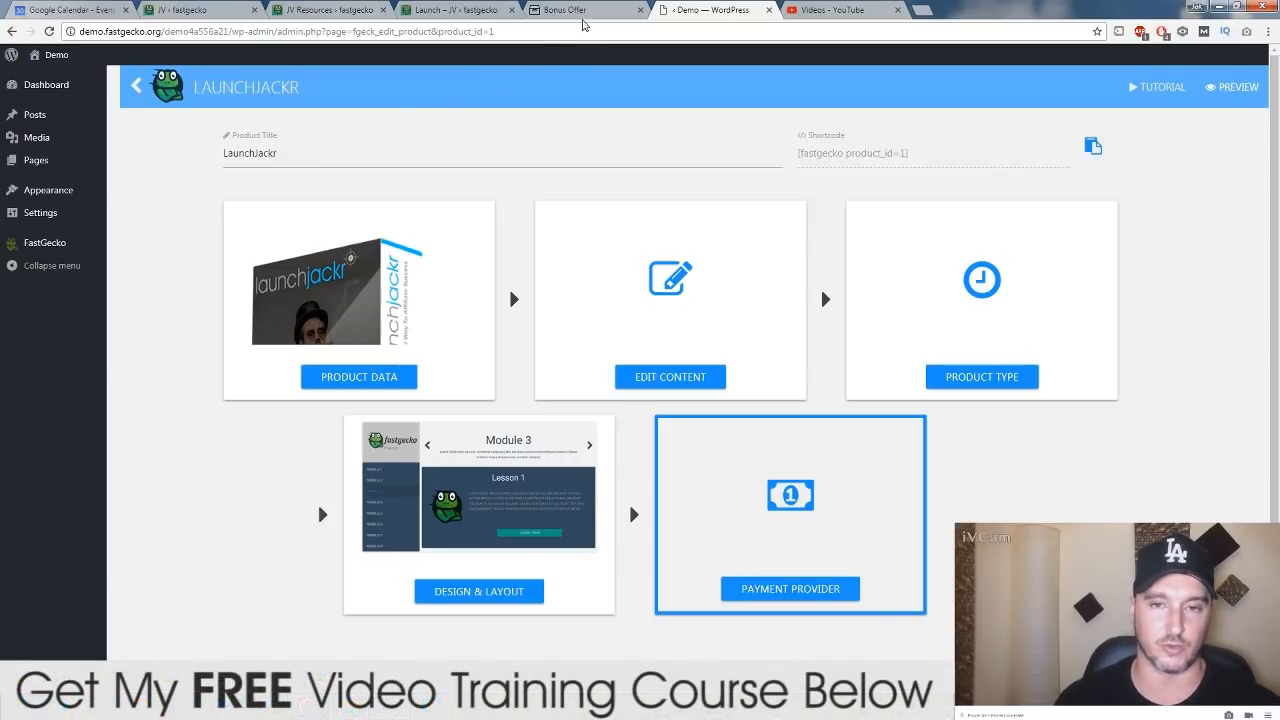
# Review the BonusCrate FastGecko bonus page down to Bonus #2, then return to the LaunchJackr editor
pyautogui.click(584, 10)
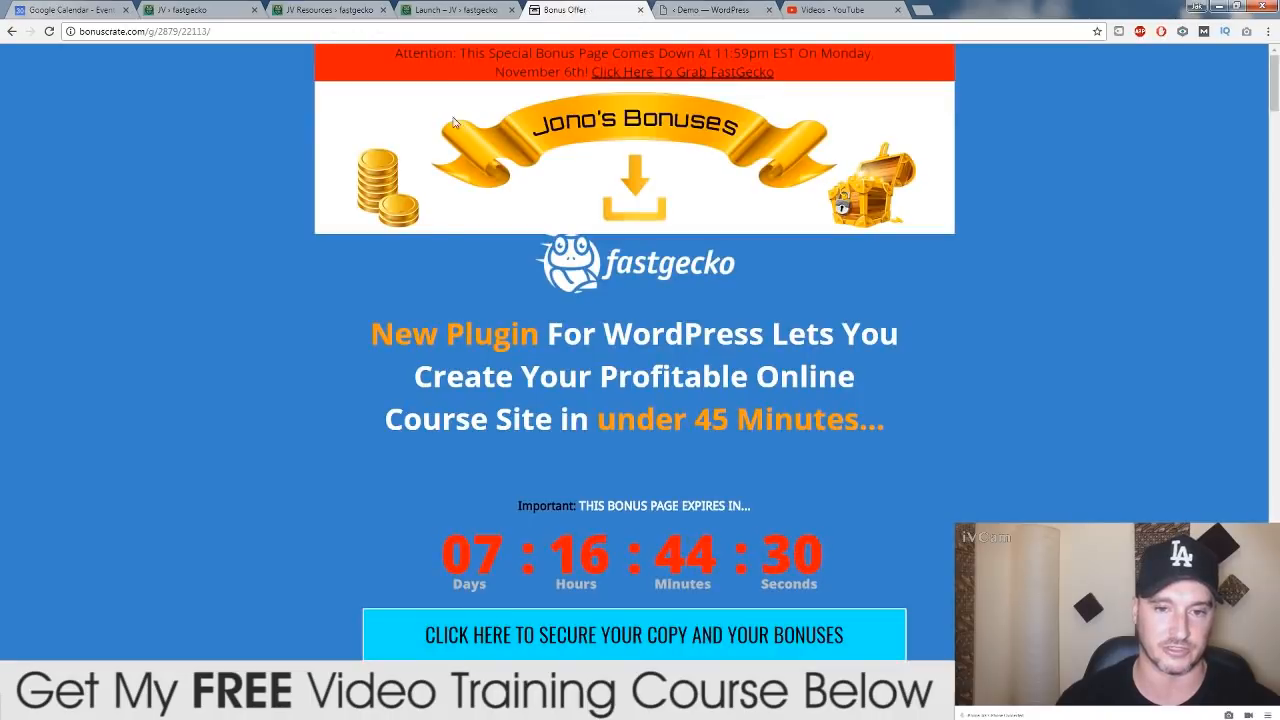
pyautogui.moveTo(294, 260)
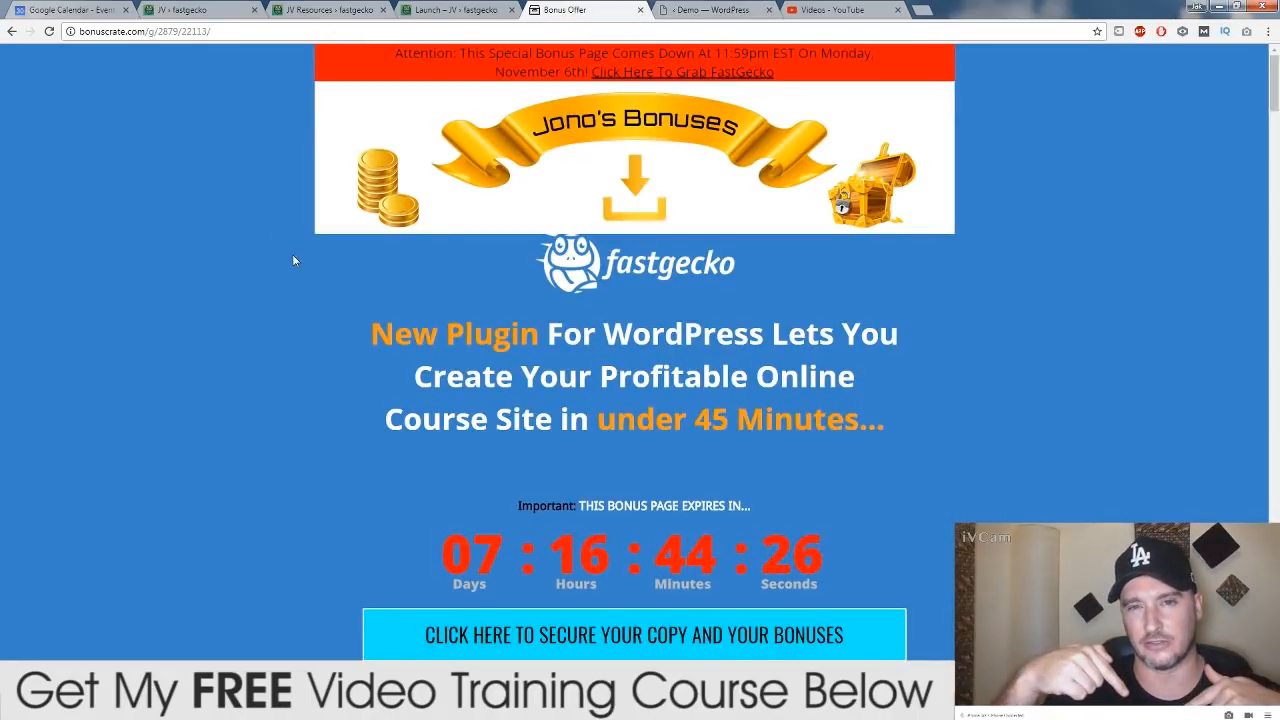
pyautogui.moveTo(972, 234)
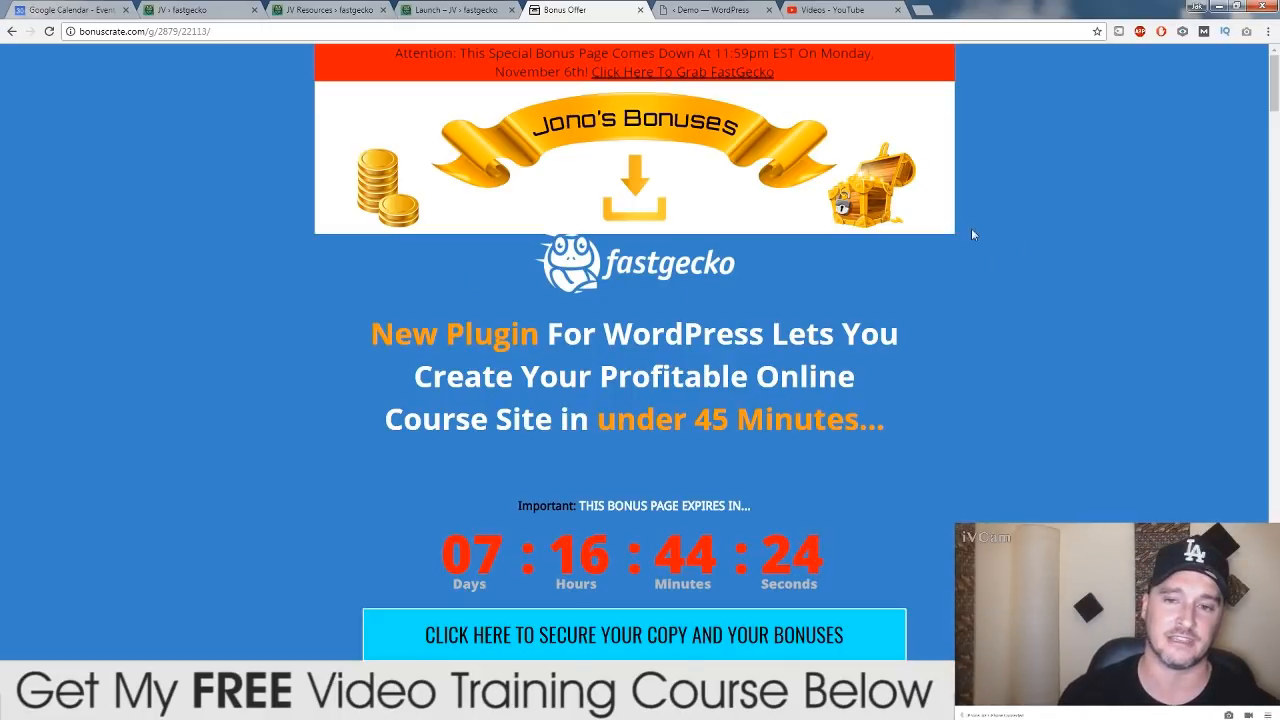
pyautogui.moveTo(256, 344)
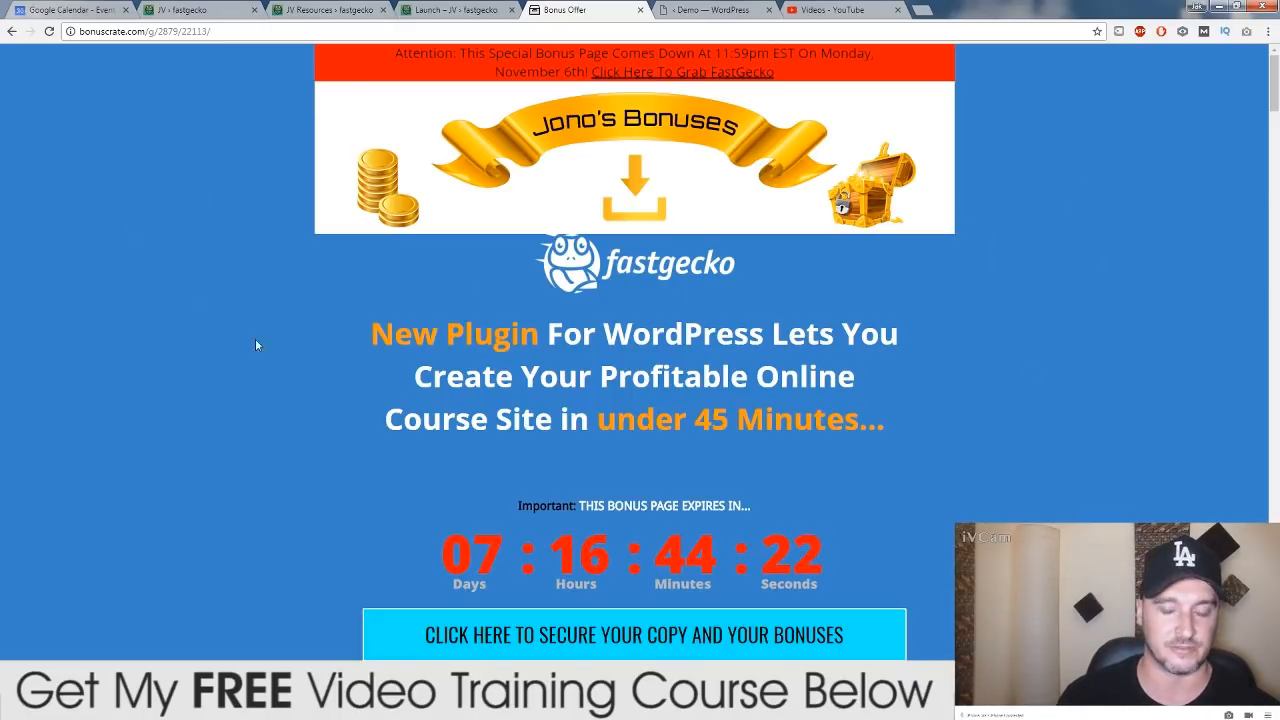
pyautogui.scroll(-3)
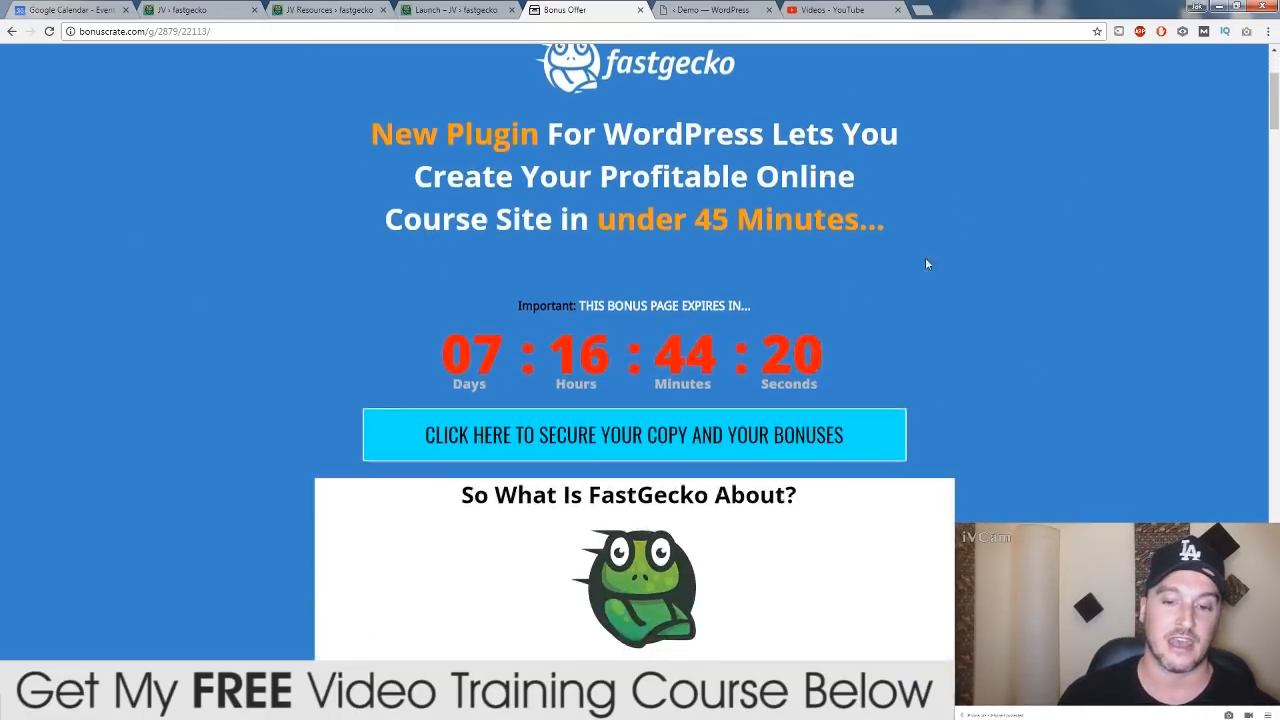
pyautogui.scroll(-3)
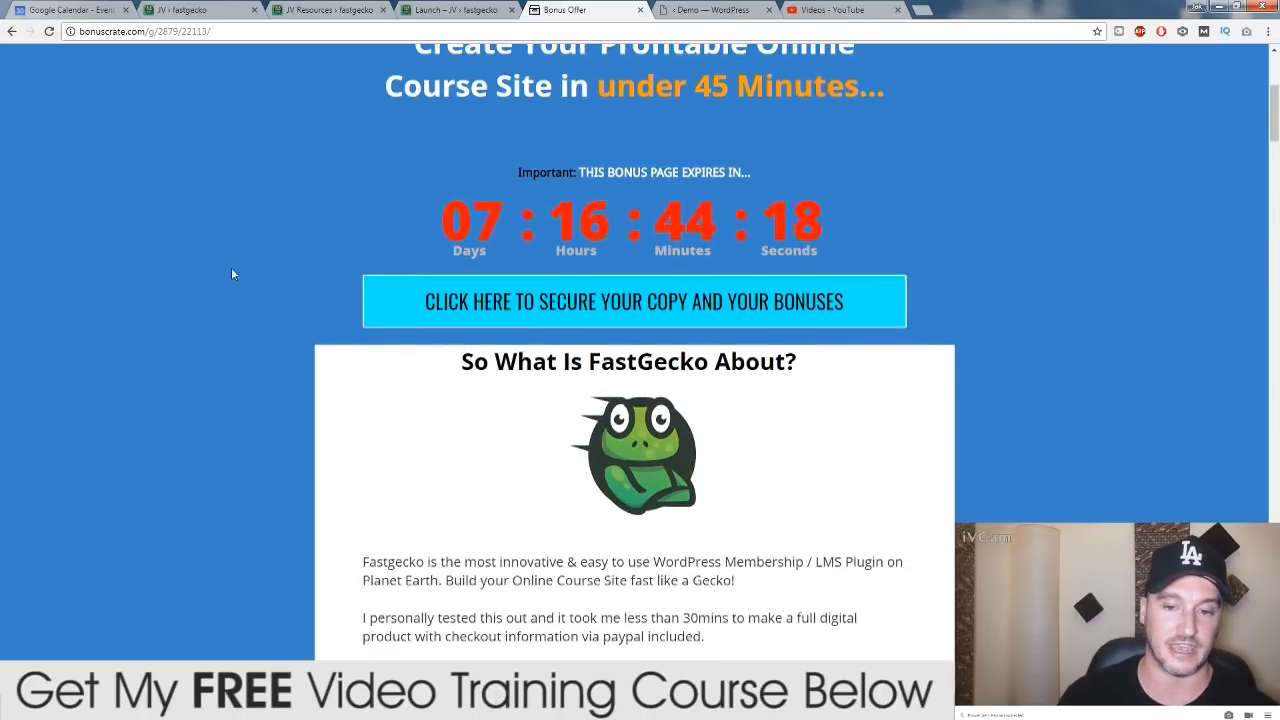
pyautogui.scroll(-3)
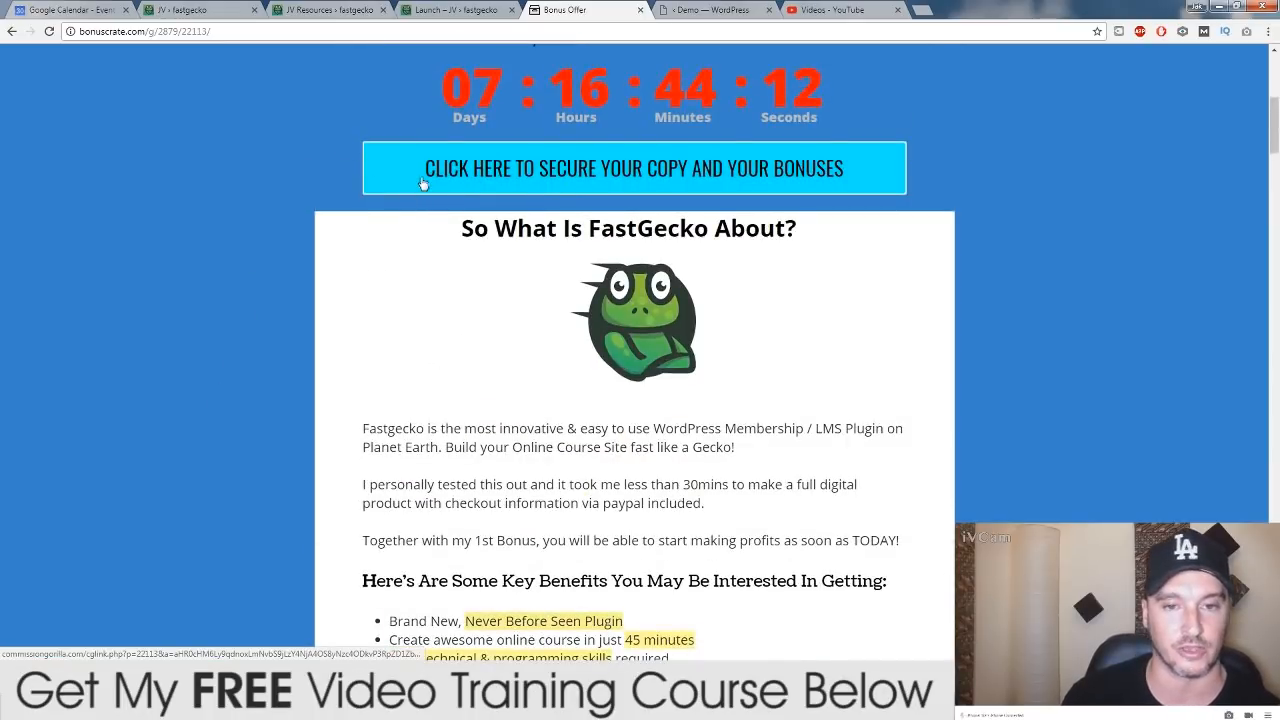
pyautogui.moveTo(868, 102)
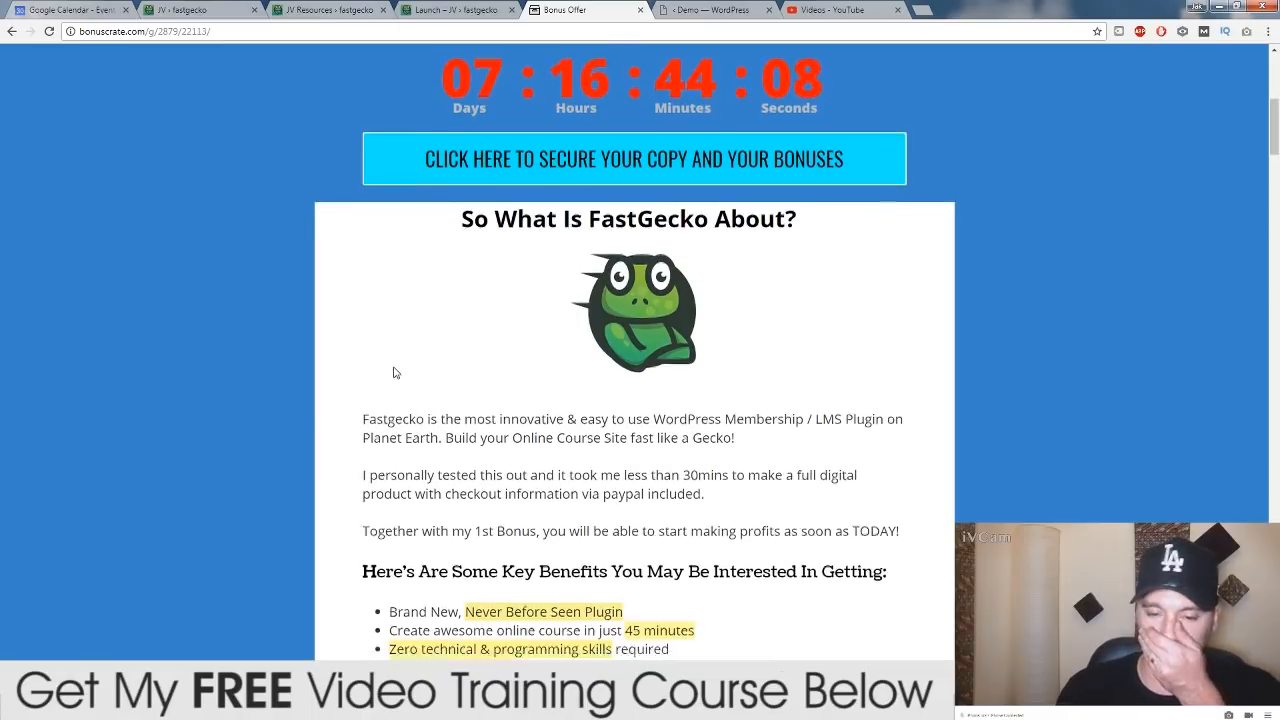
pyautogui.scroll(-3)
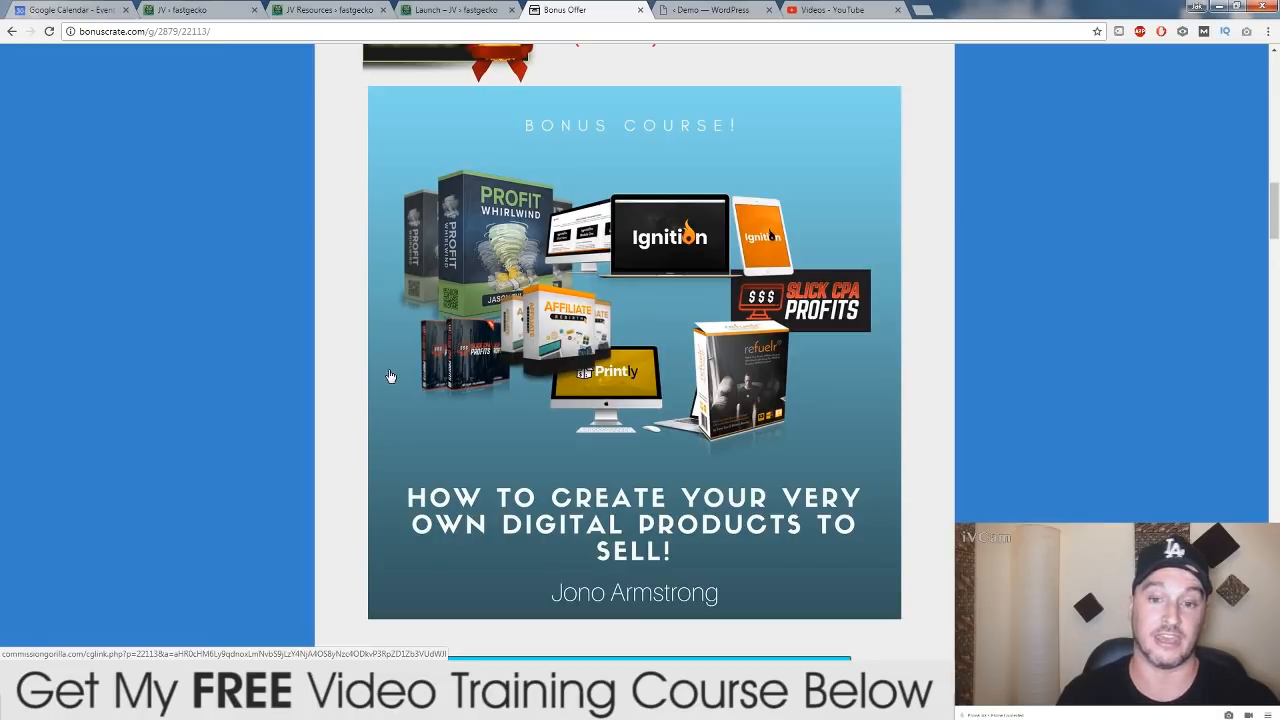
pyautogui.moveTo(648, 236)
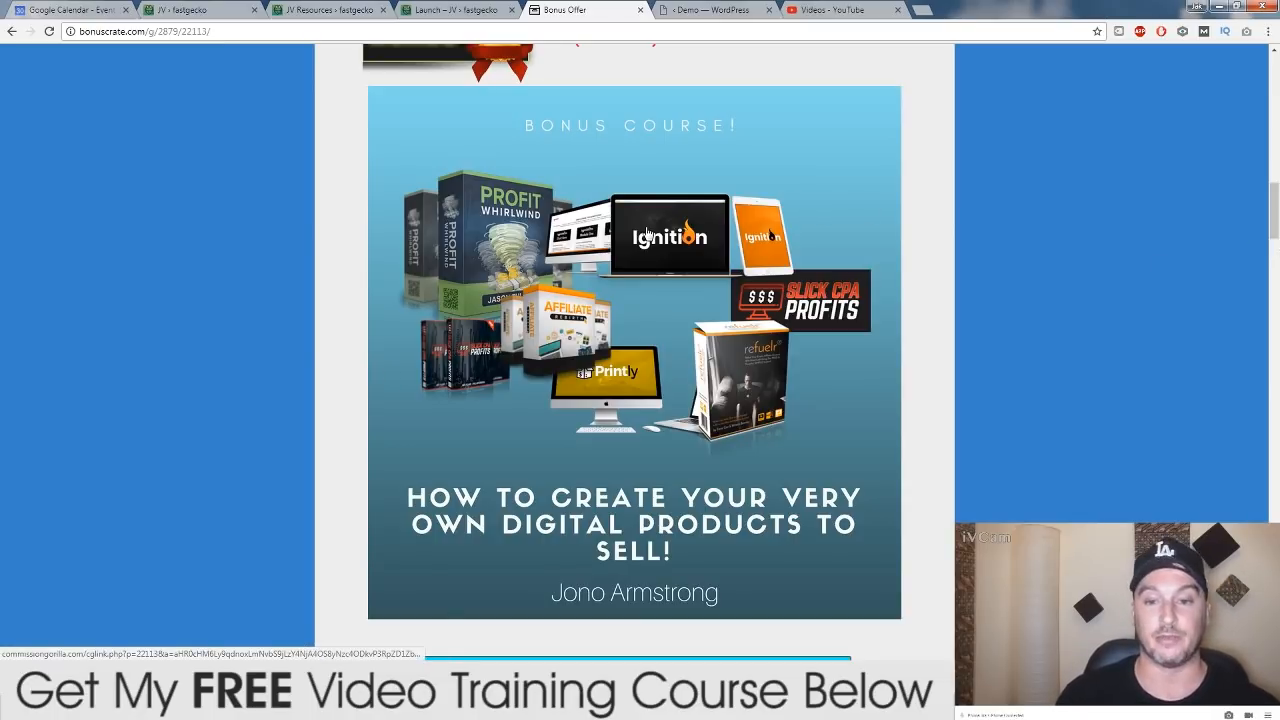
pyautogui.moveTo(228, 360)
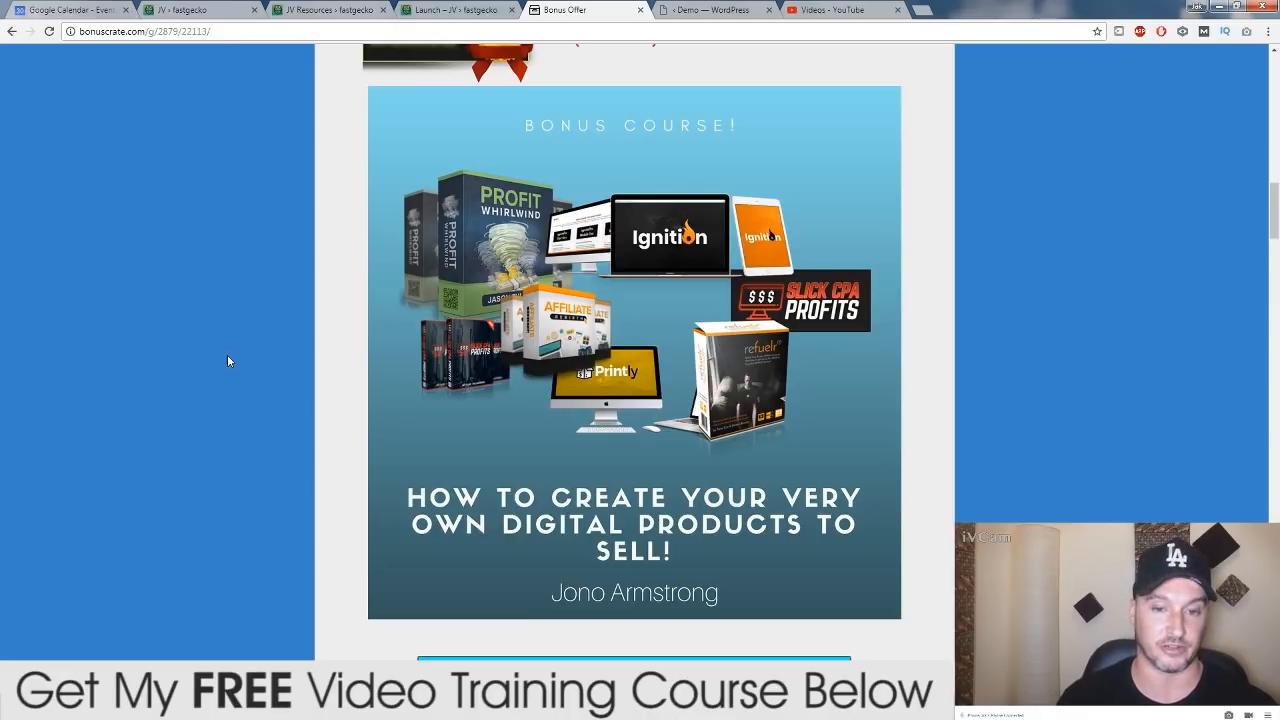
pyautogui.moveTo(256, 330)
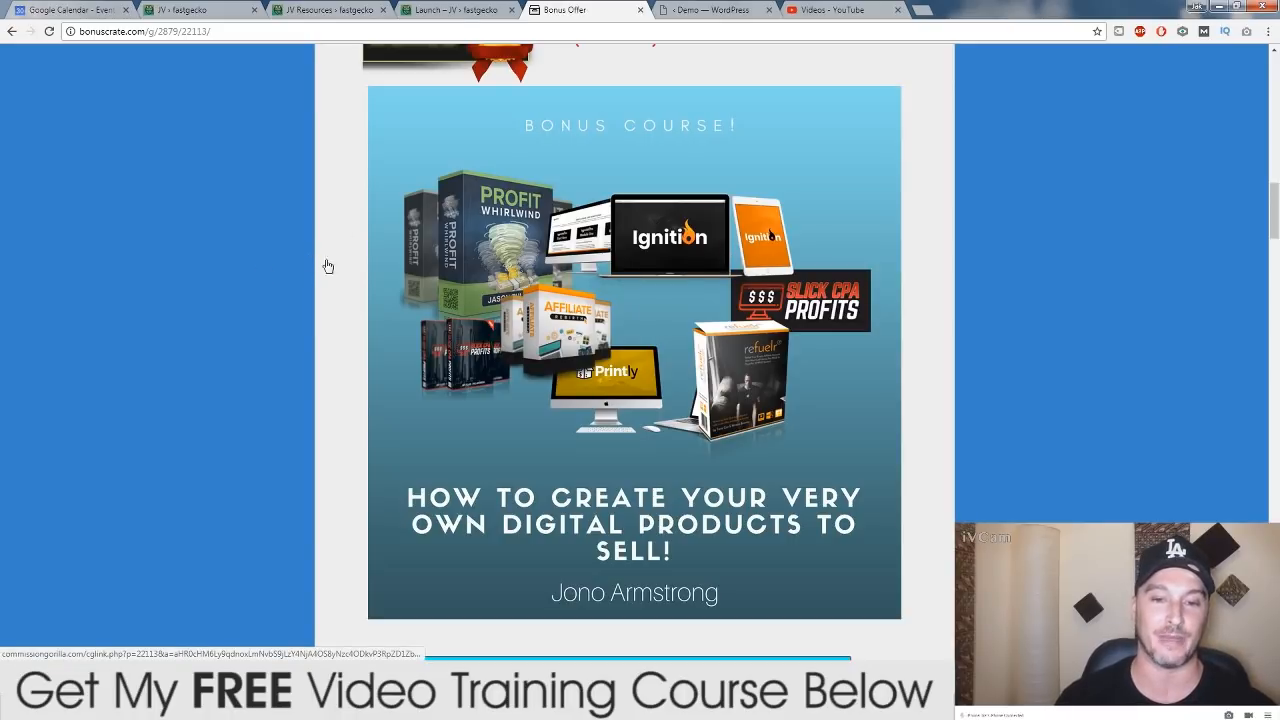
pyautogui.moveTo(712, 10)
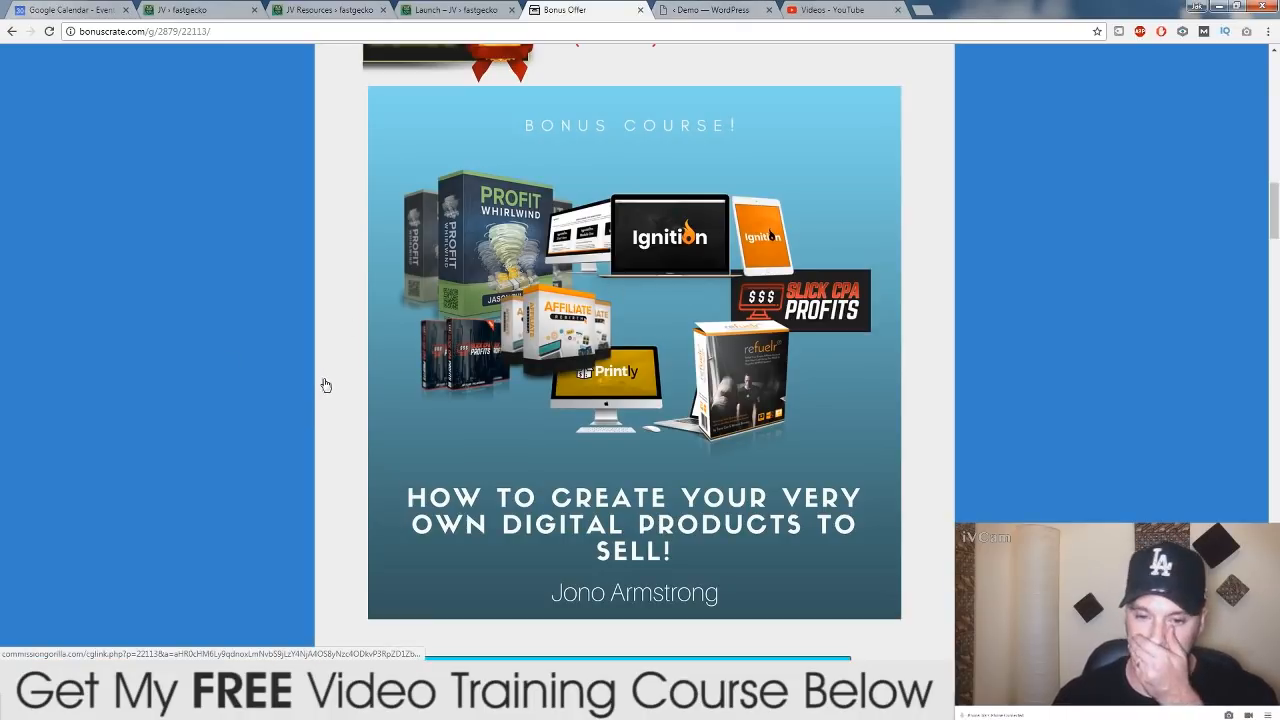
pyautogui.moveTo(692, 336)
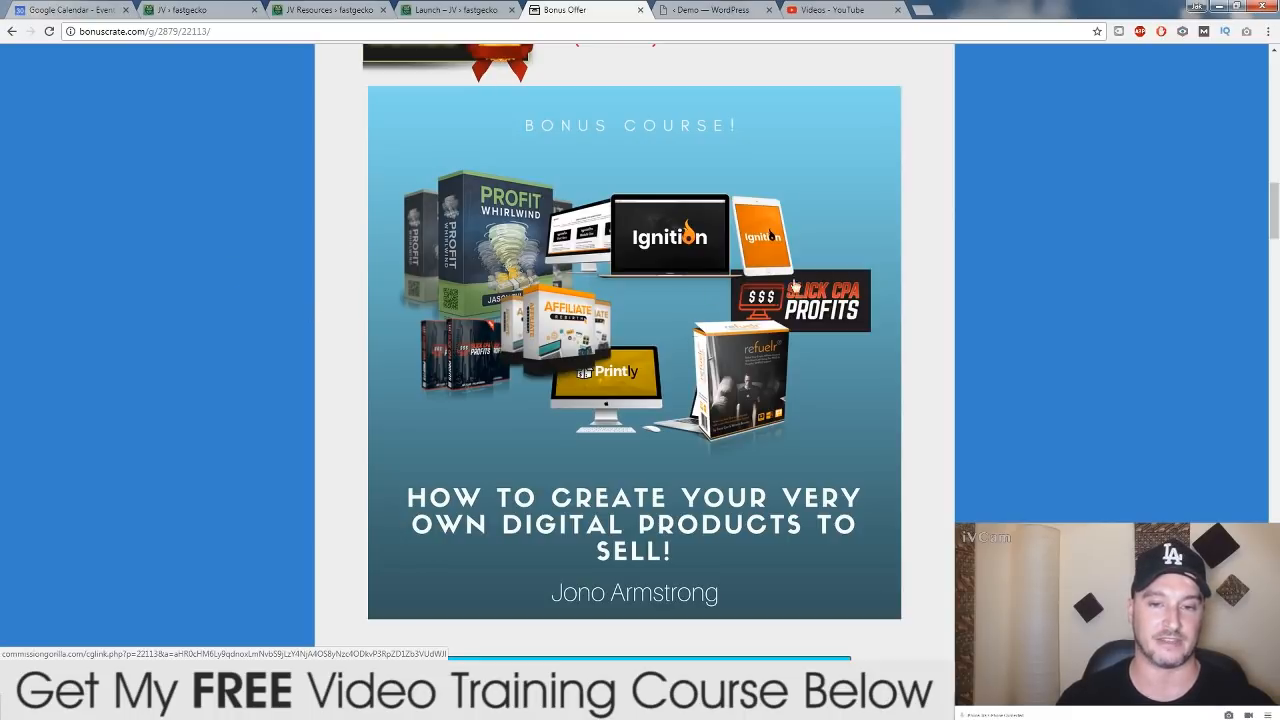
pyautogui.click(712, 10)
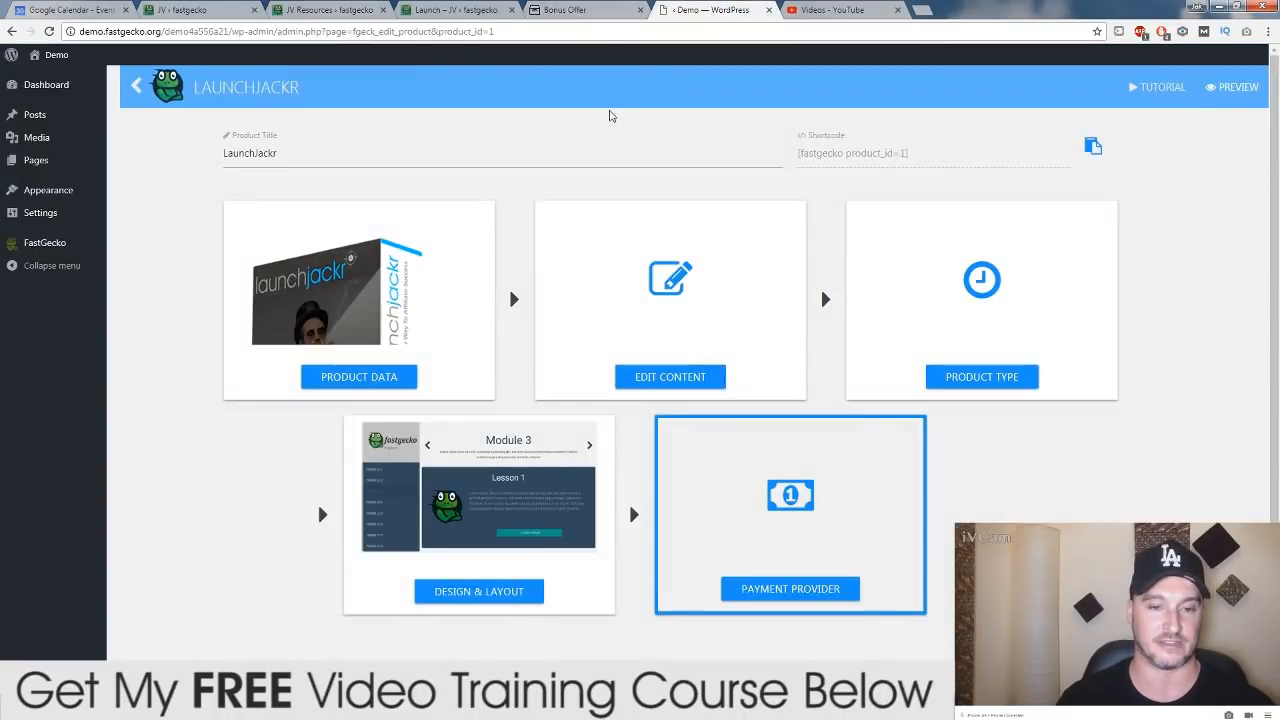
pyautogui.moveTo(570, 8)
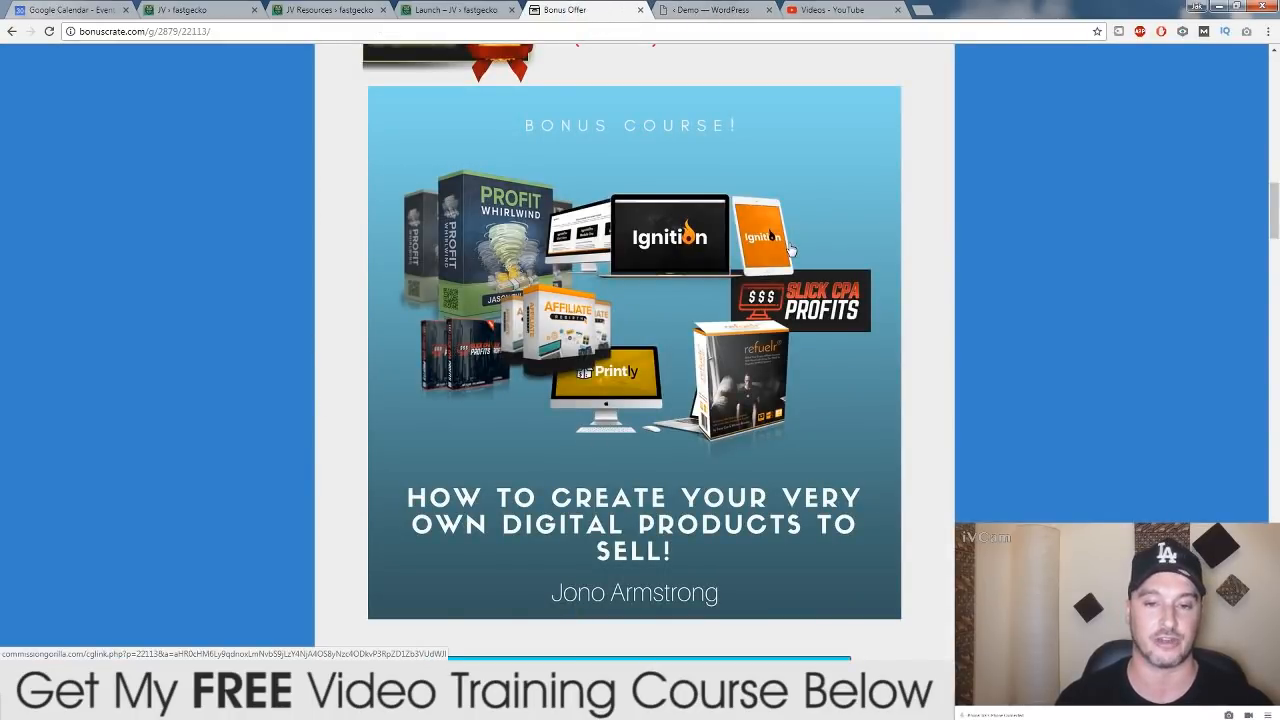
pyautogui.moveTo(932, 244)
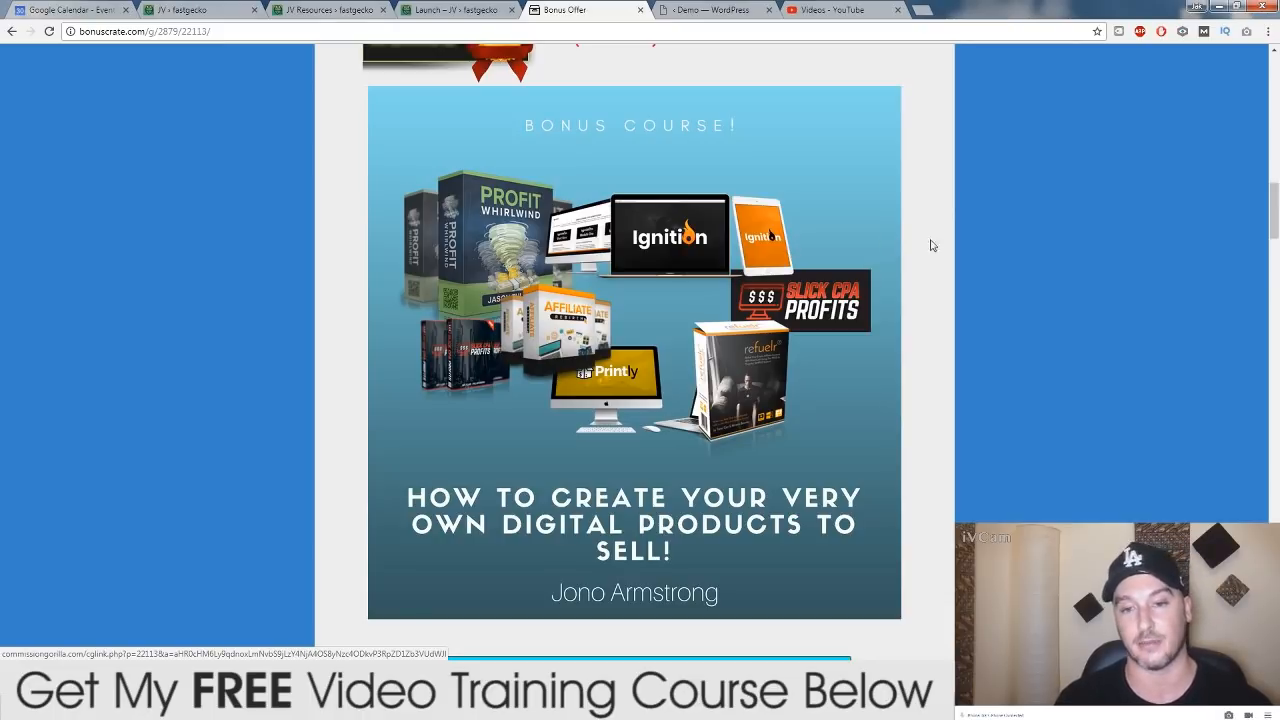
pyautogui.moveTo(348, 296)
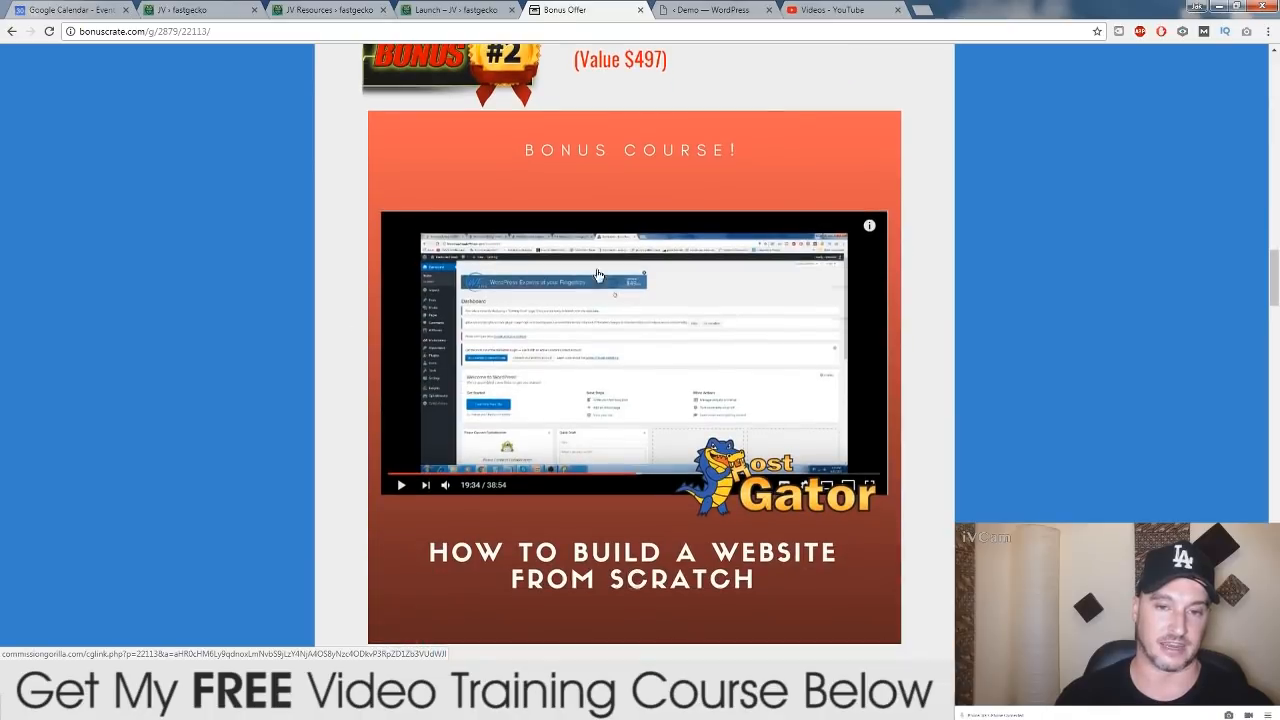
pyautogui.scroll(-3)
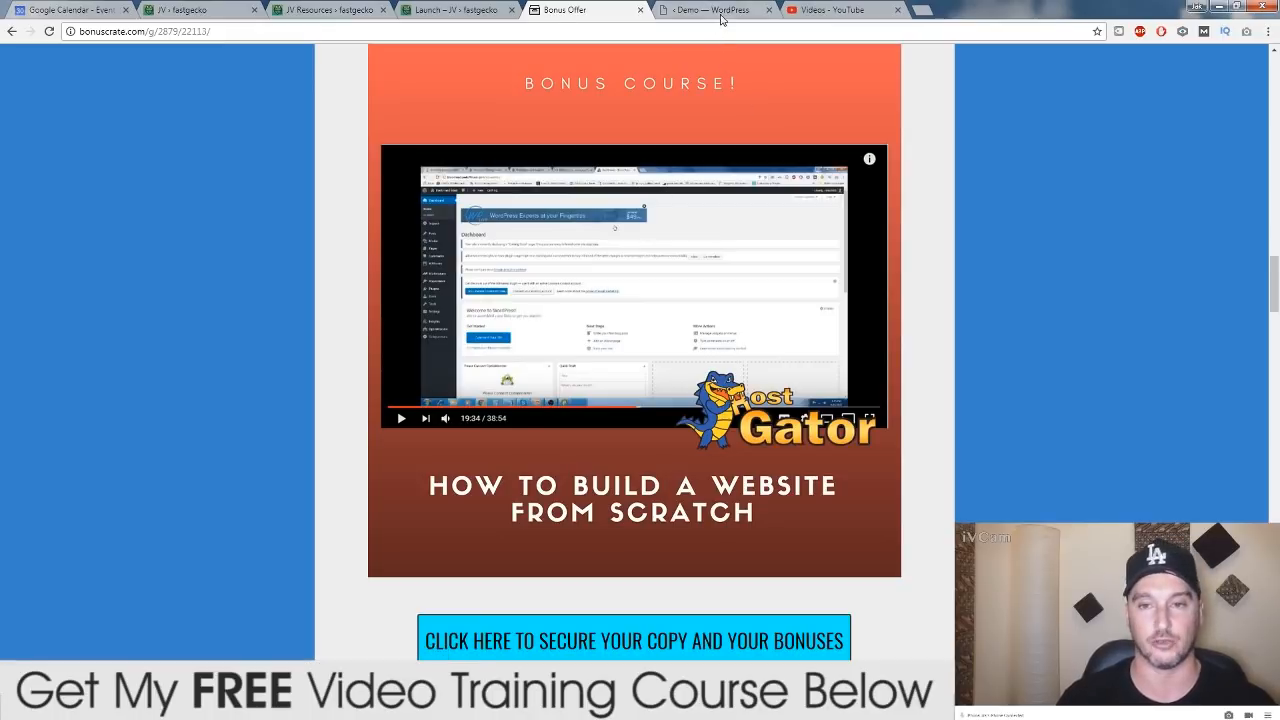
pyautogui.click(712, 8)
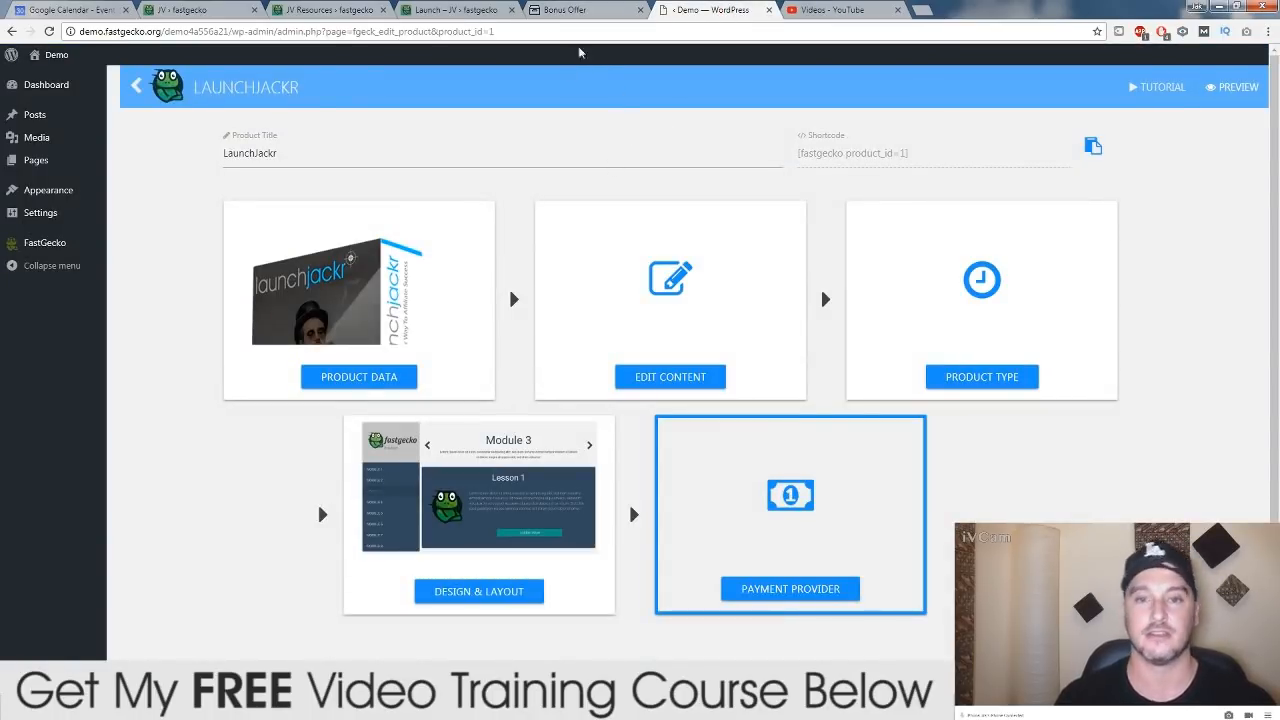
pyautogui.click(584, 10)
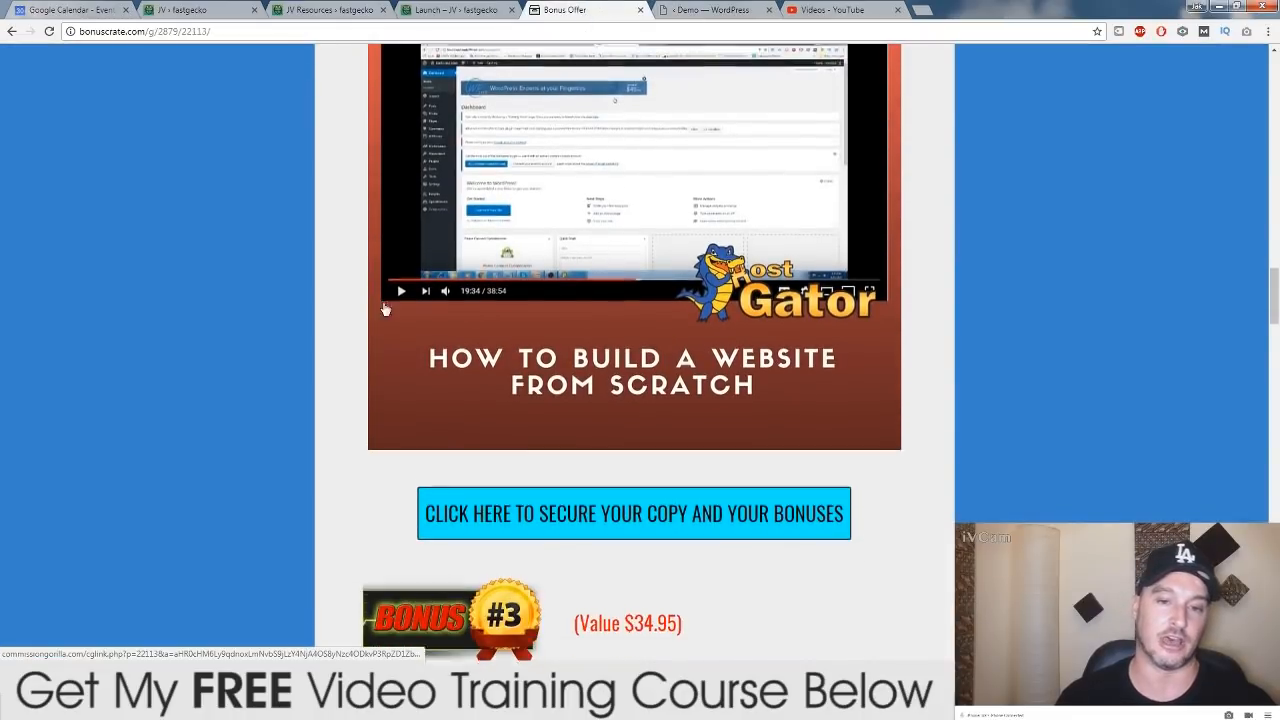
pyautogui.scroll(-3)
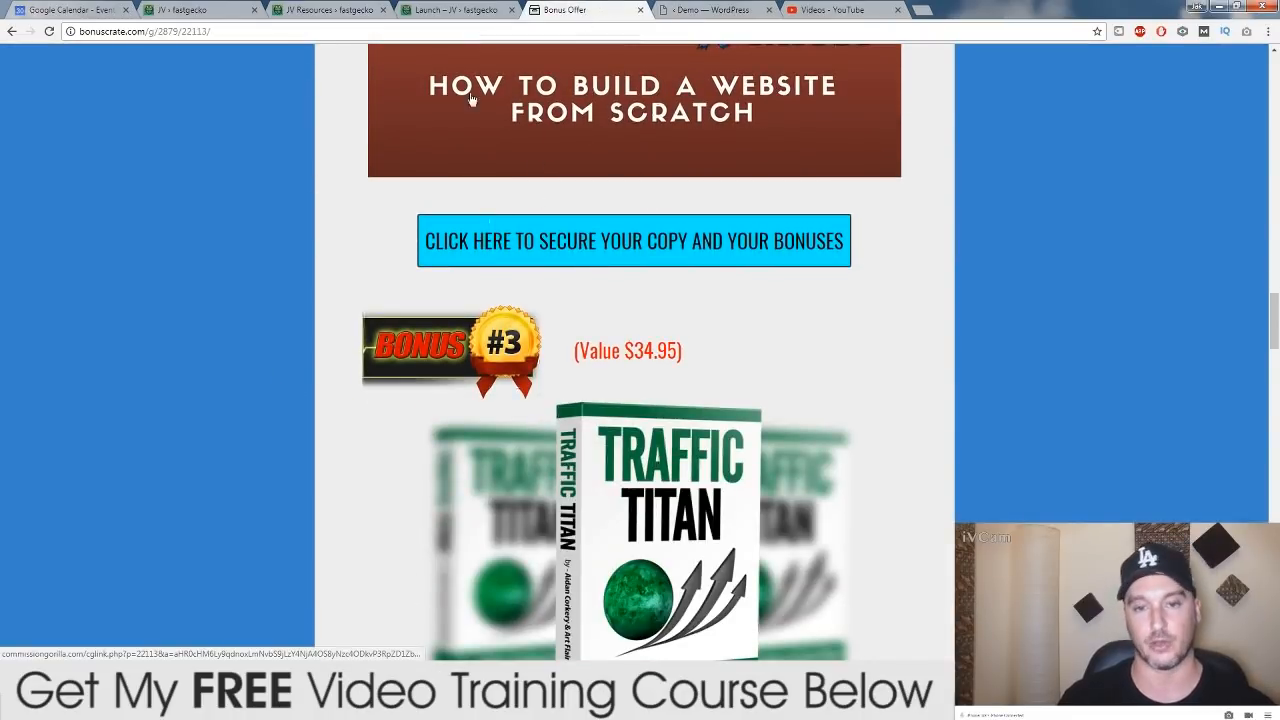
pyautogui.scroll(-3)
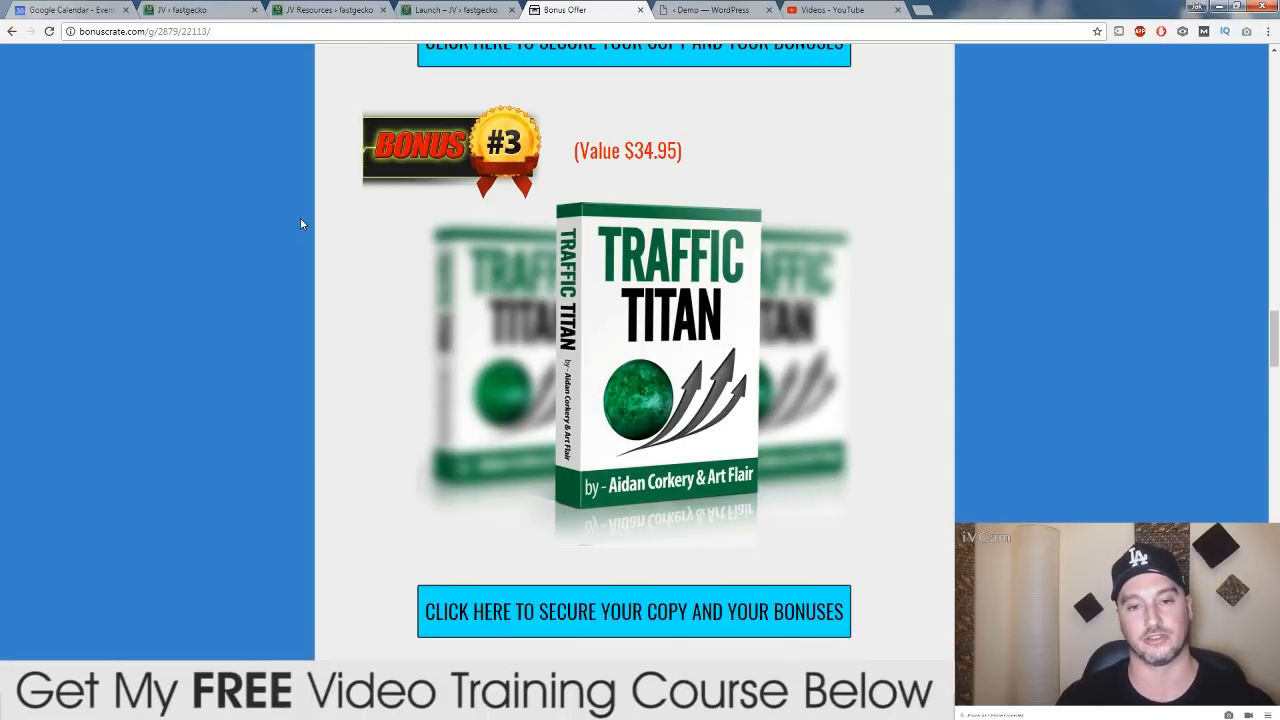
pyautogui.moveTo(356, 172)
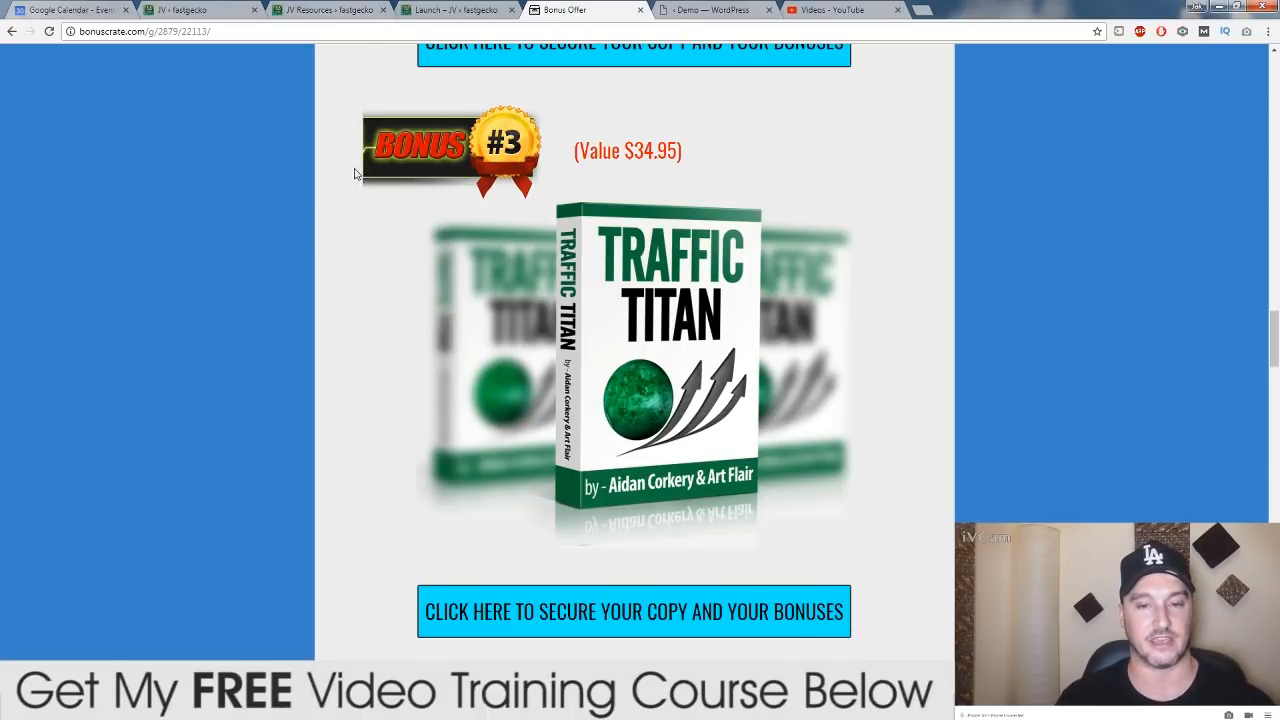
pyautogui.moveTo(1036, 308)
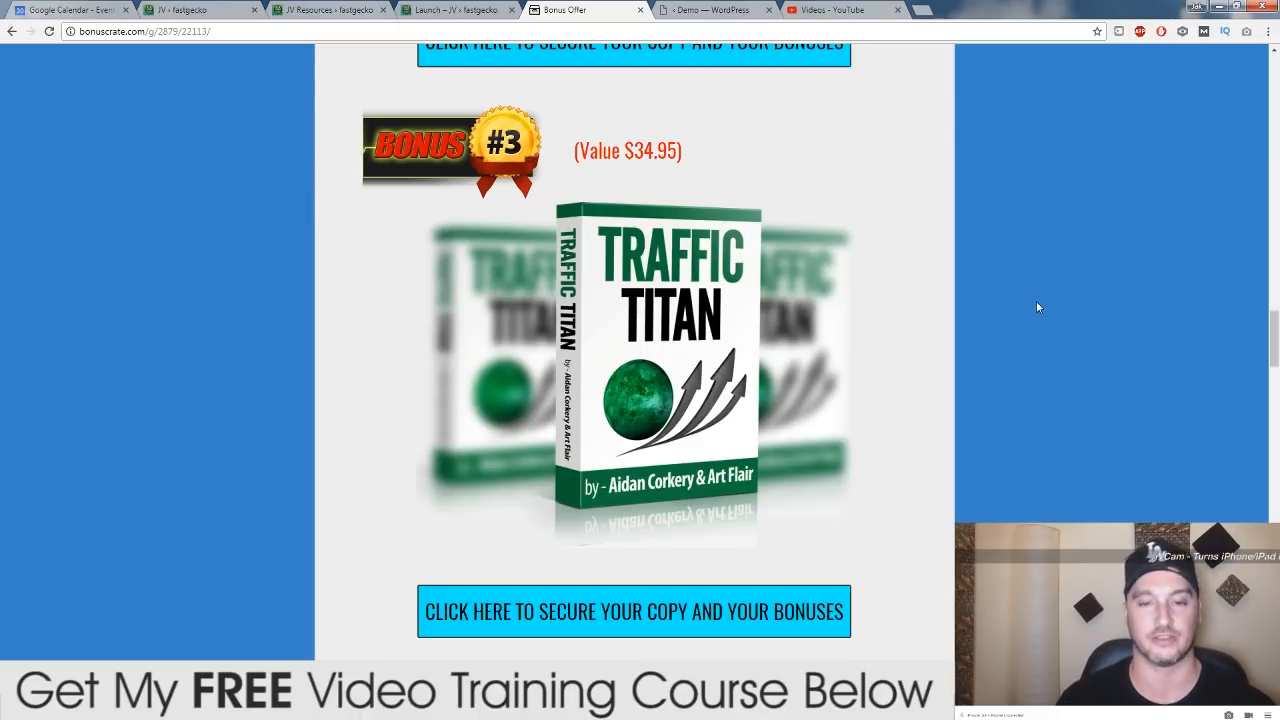
pyautogui.moveTo(464, 336)
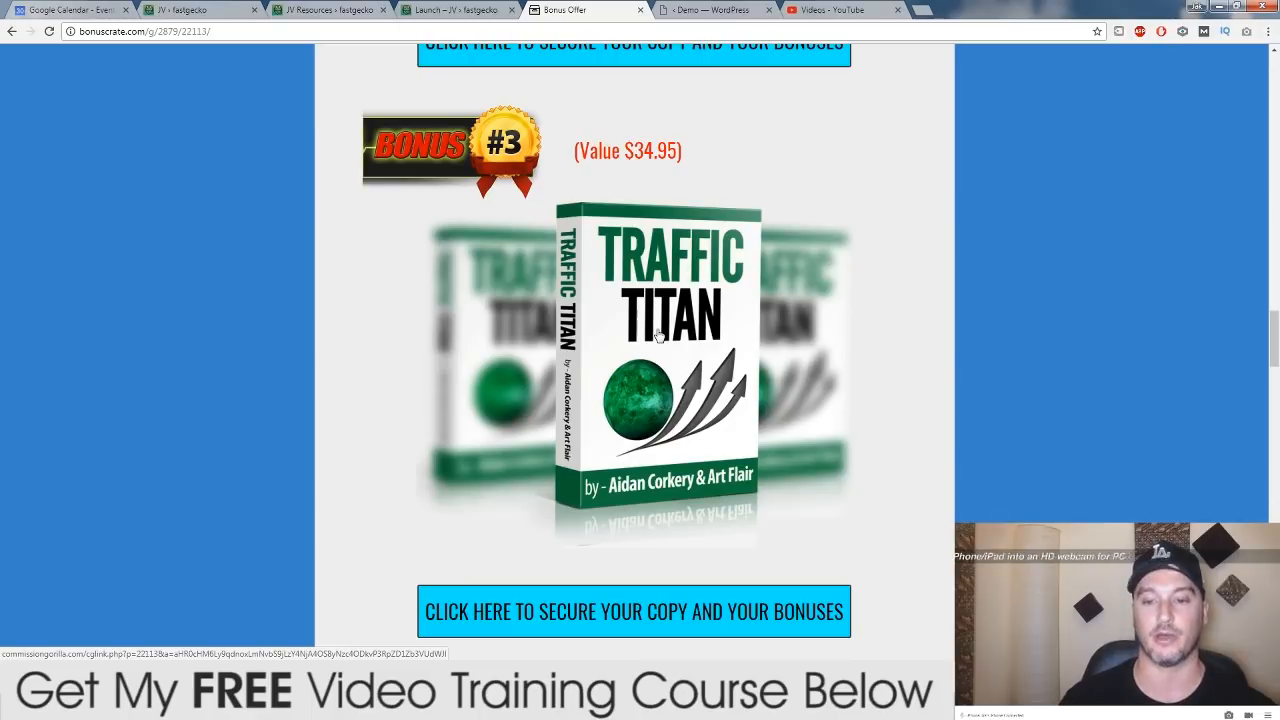
pyautogui.scroll(-3)
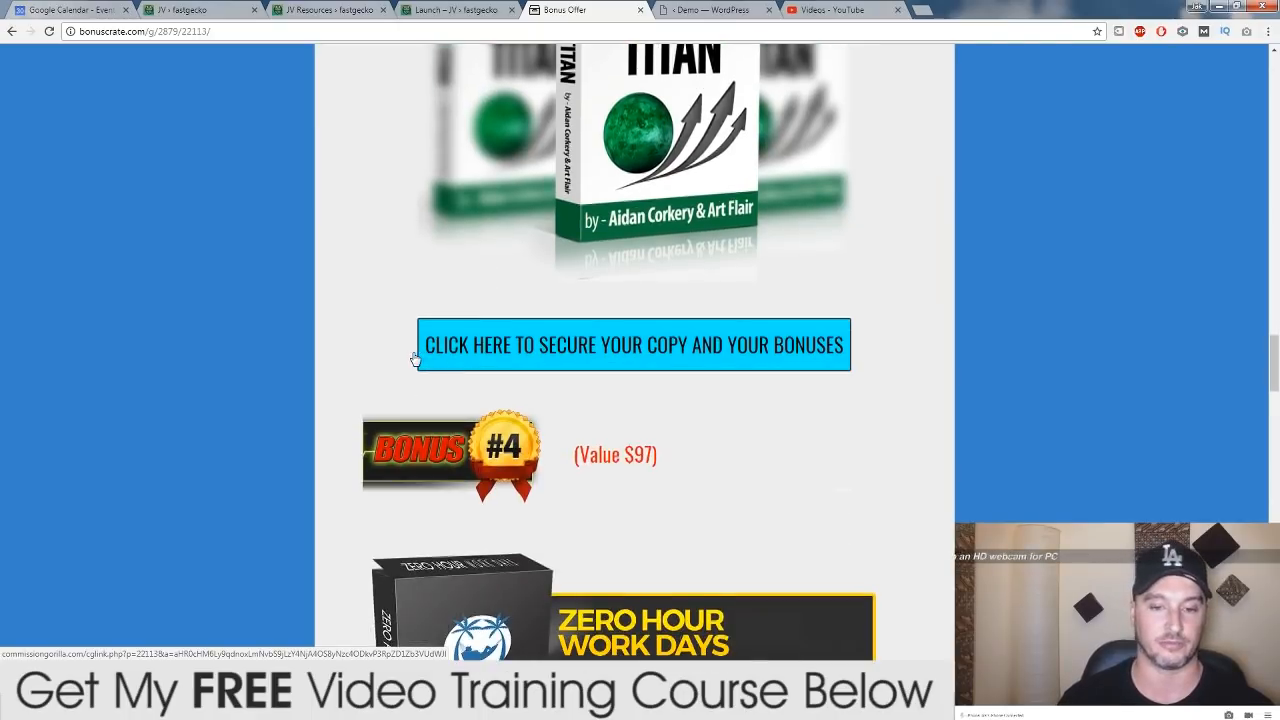
pyautogui.scroll(-3)
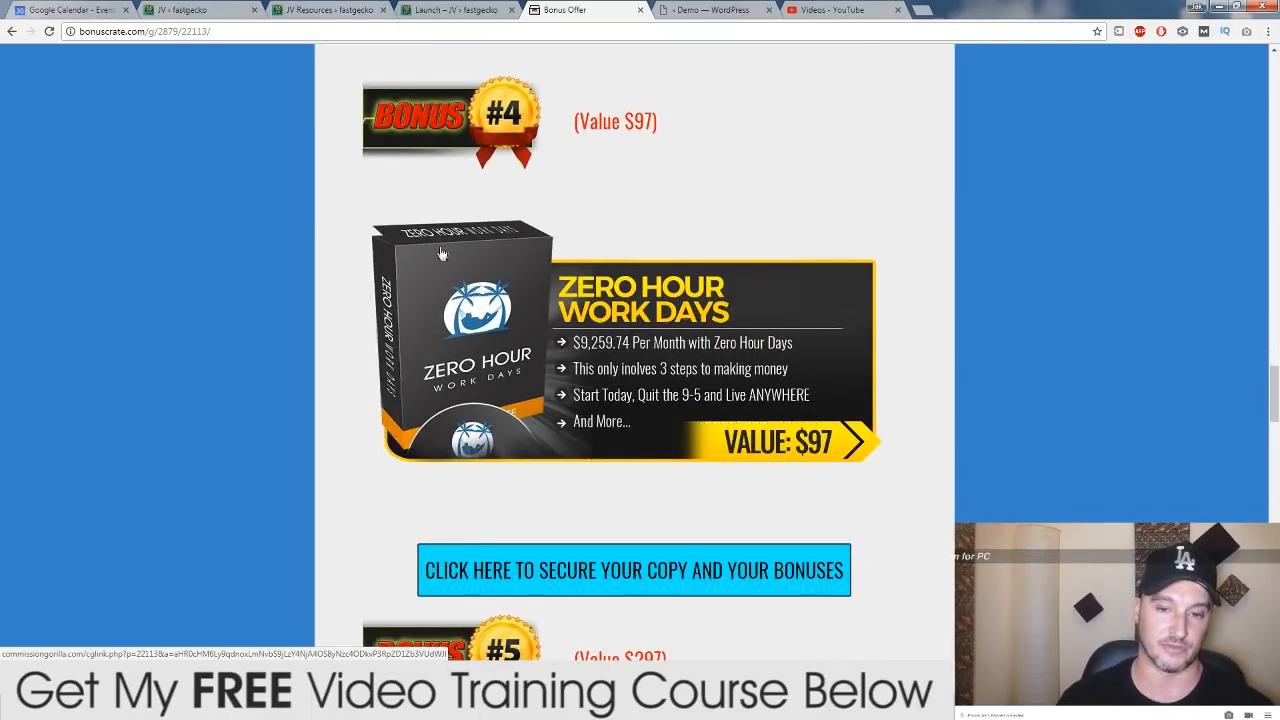
pyautogui.moveTo(508, 288)
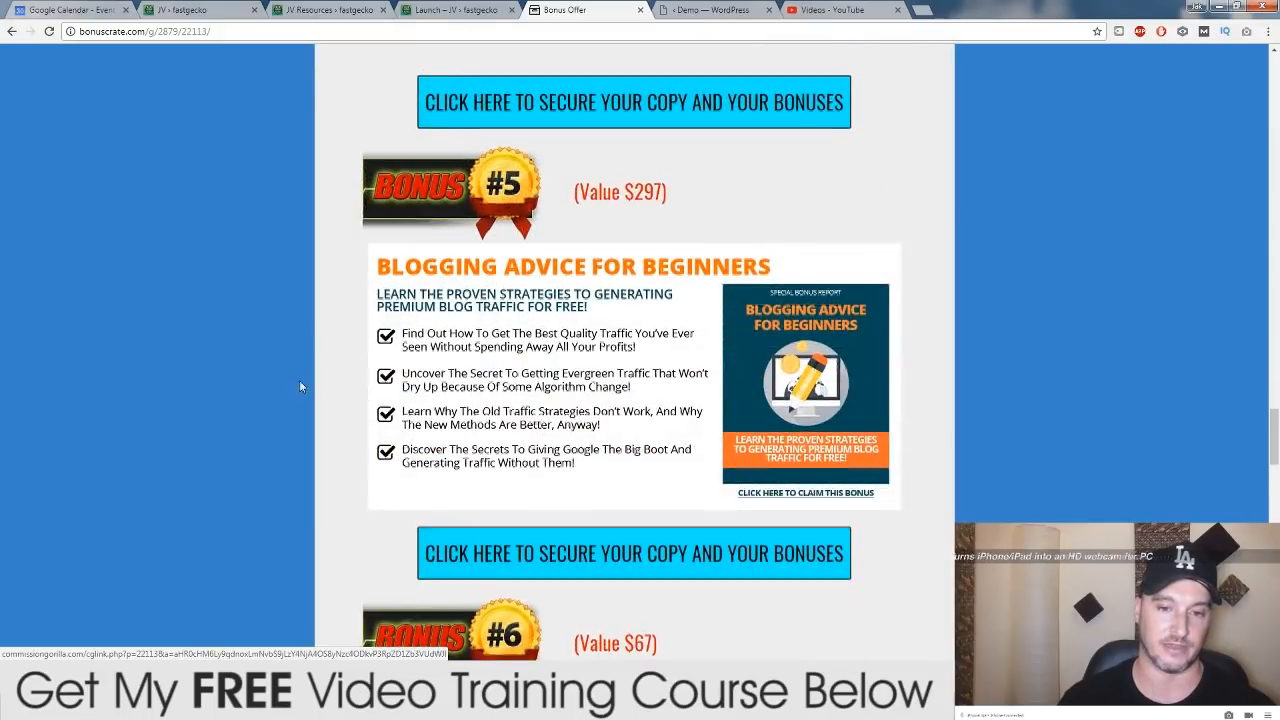
pyautogui.scroll(-3)
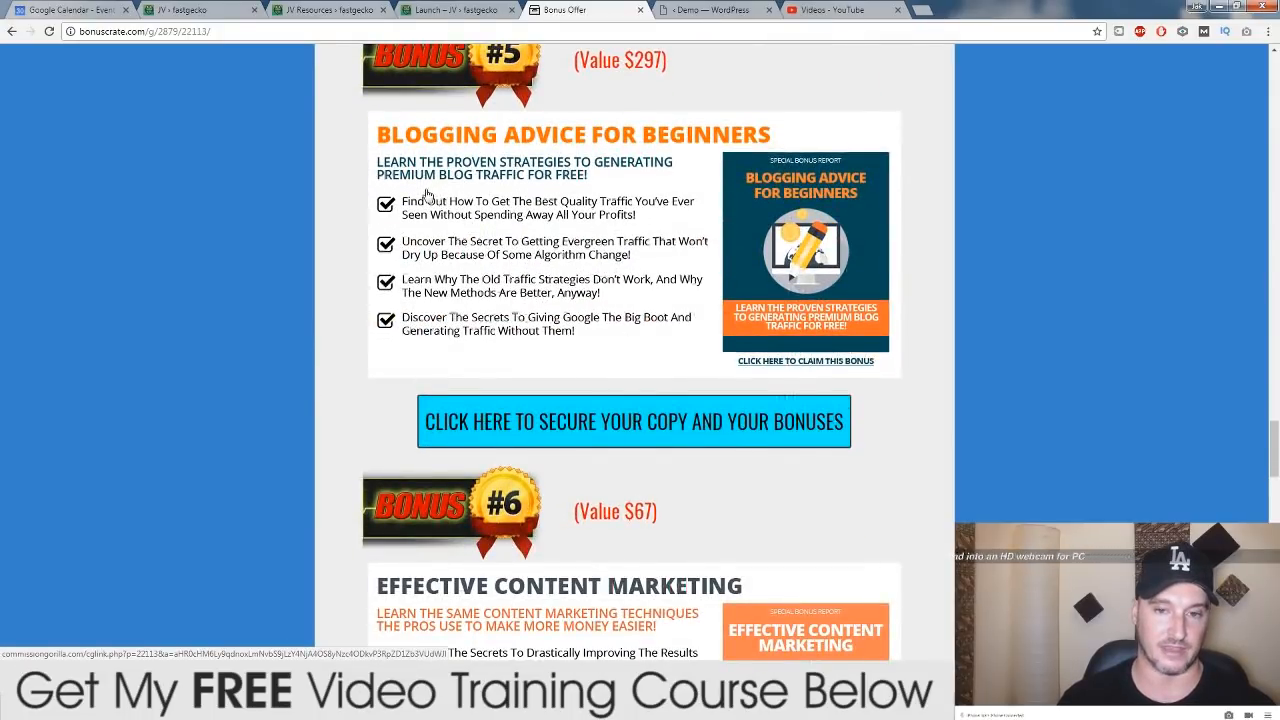
pyautogui.scroll(-3)
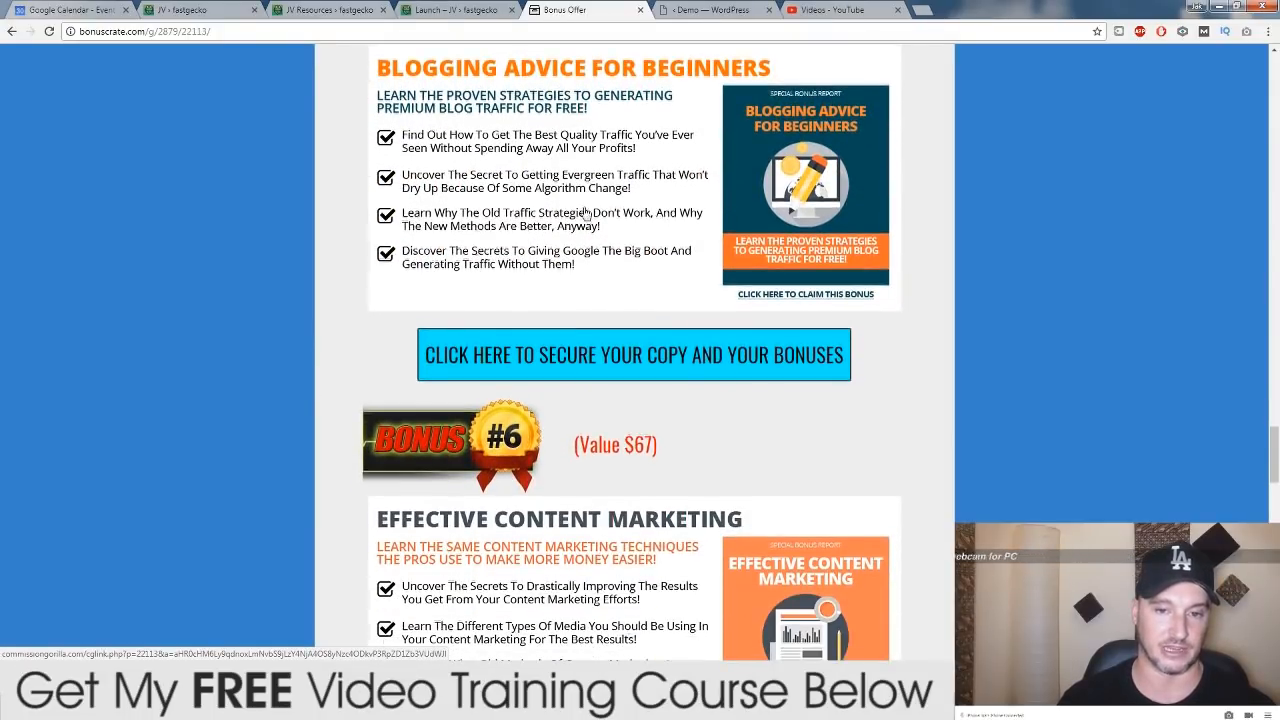
pyautogui.moveTo(392, 272)
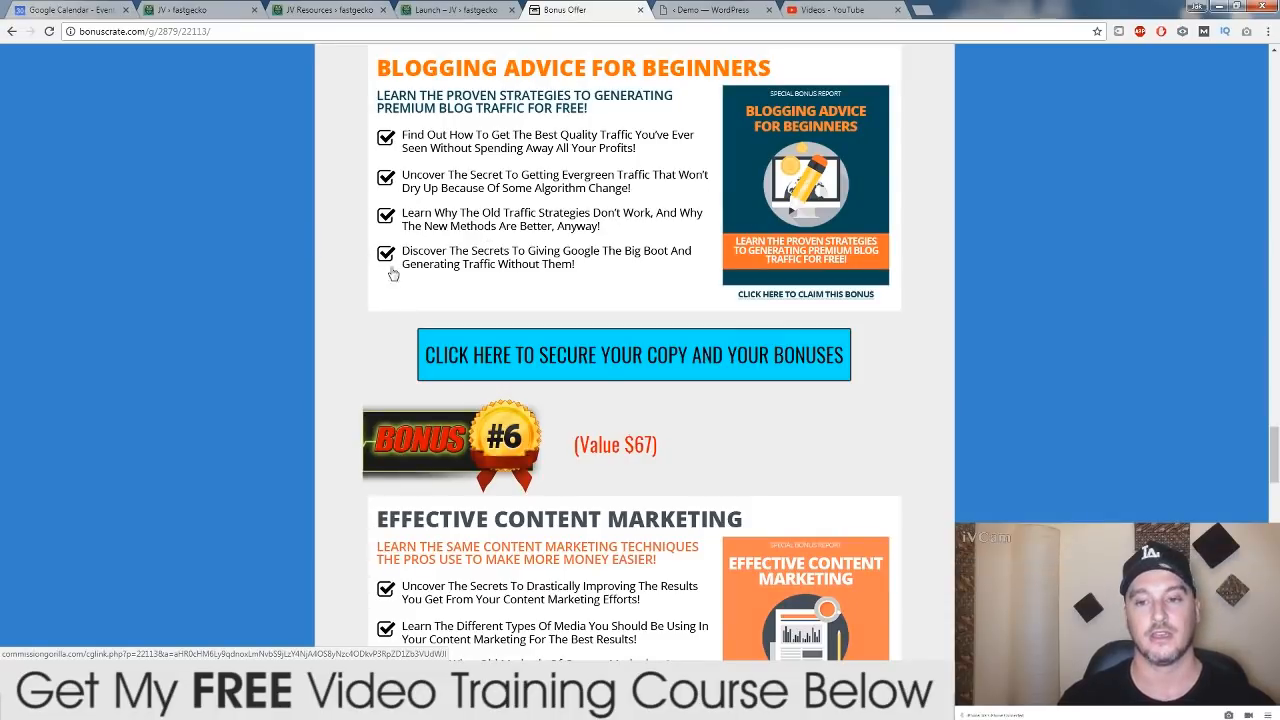
pyautogui.scroll(-3)
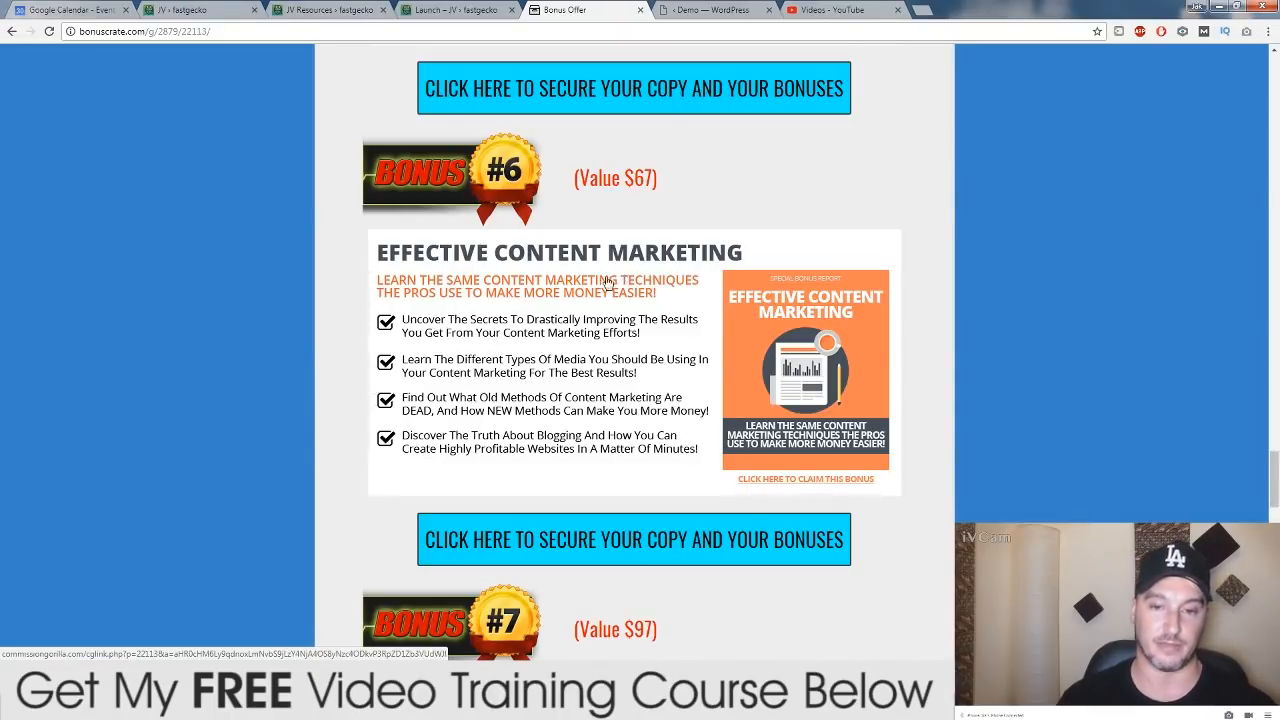
pyautogui.scroll(-3)
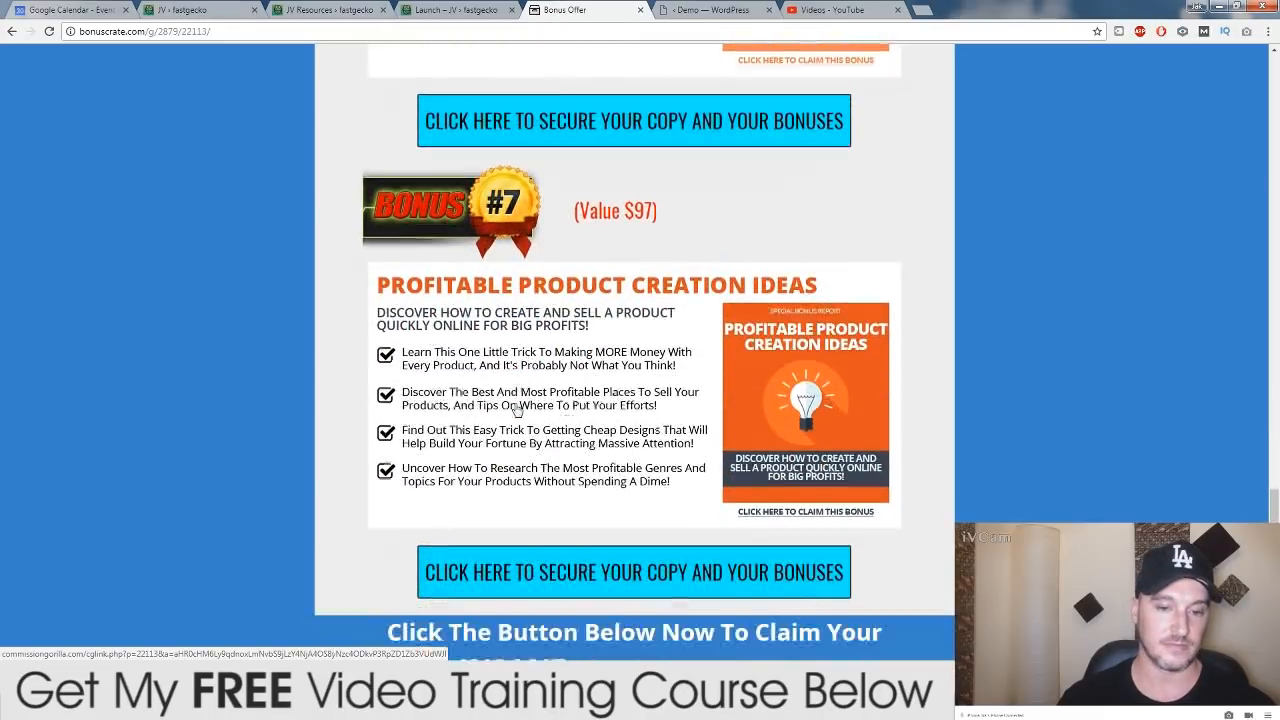
pyautogui.scroll(-3)
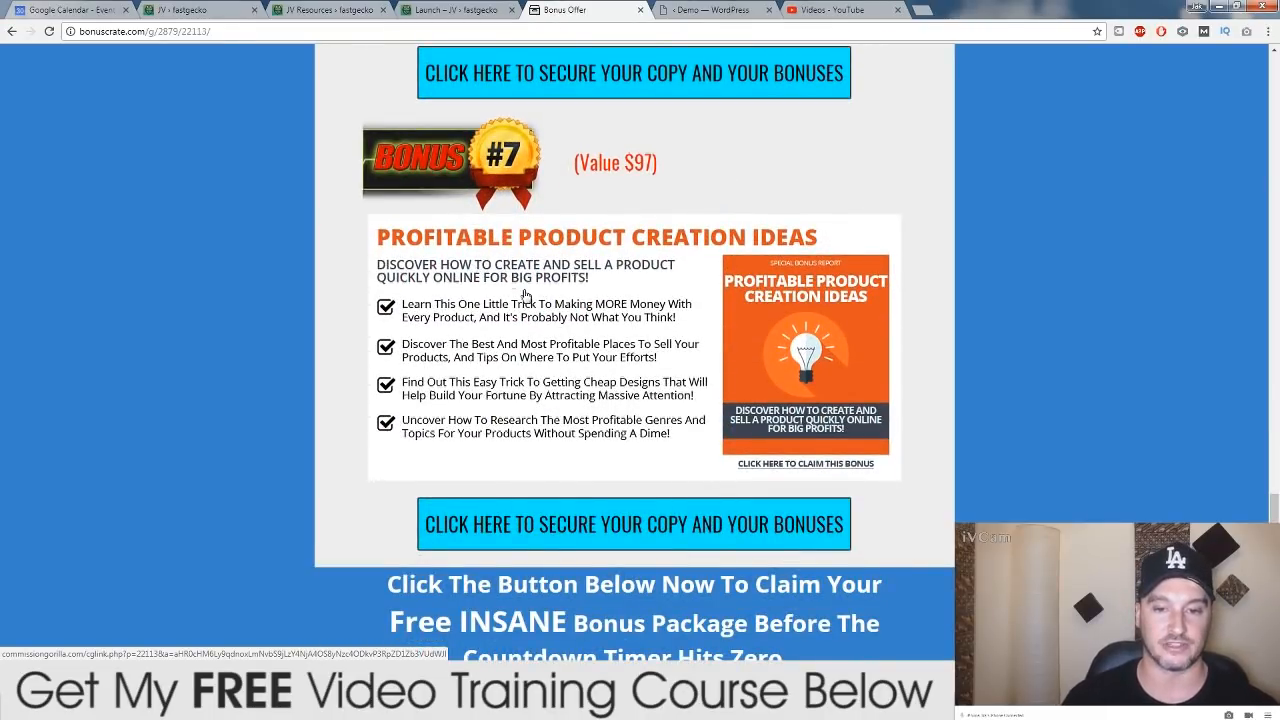
pyautogui.moveTo(572, 328)
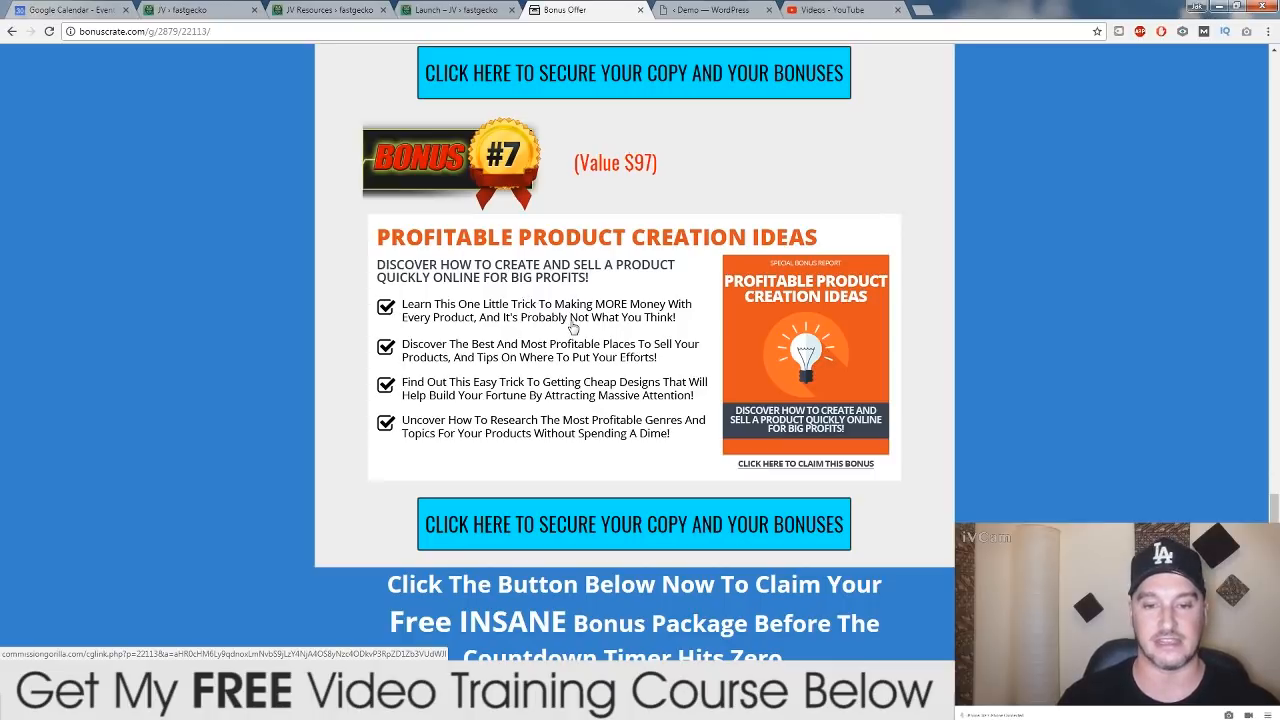
pyautogui.scroll(-3)
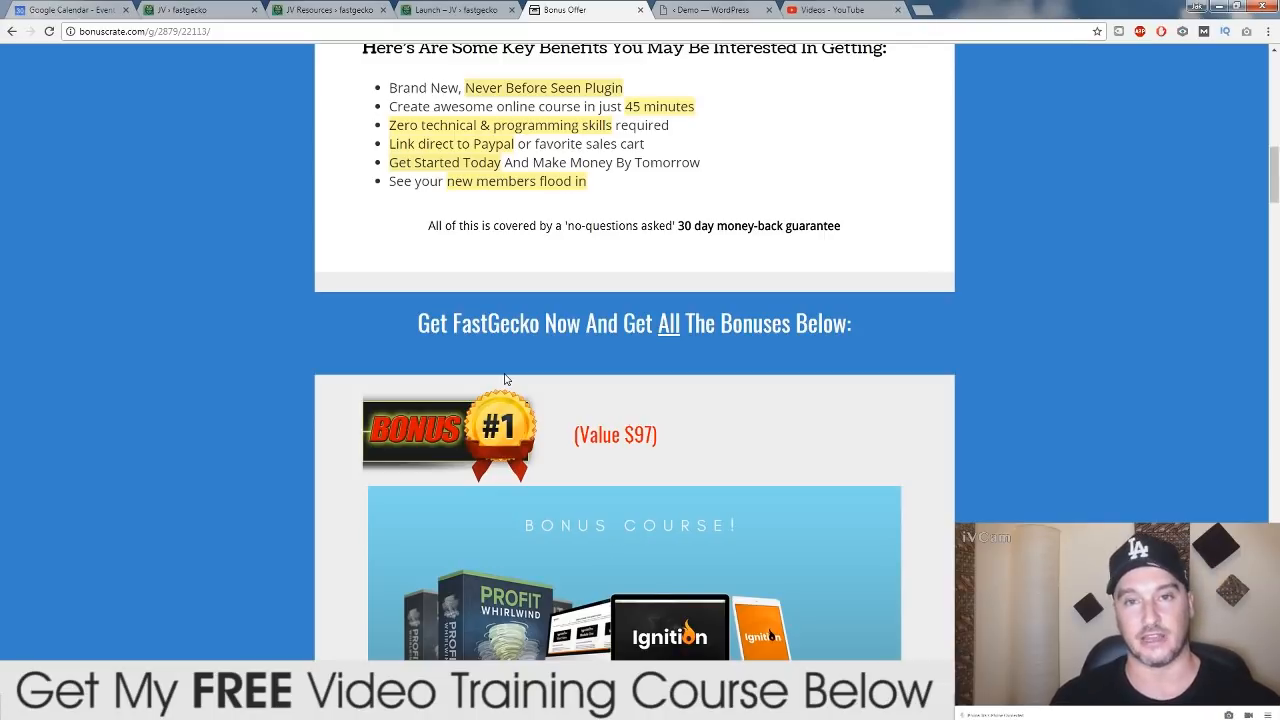
pyautogui.moveTo(972, 206)
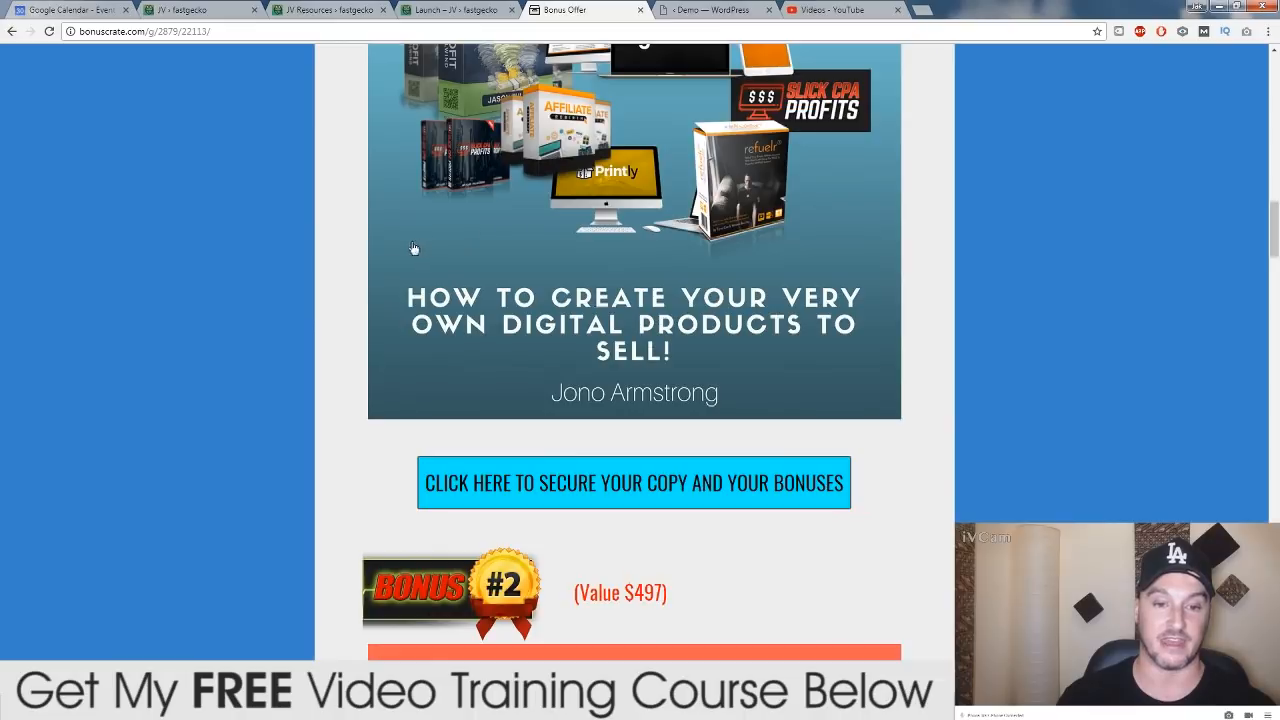
pyautogui.moveTo(332, 298)
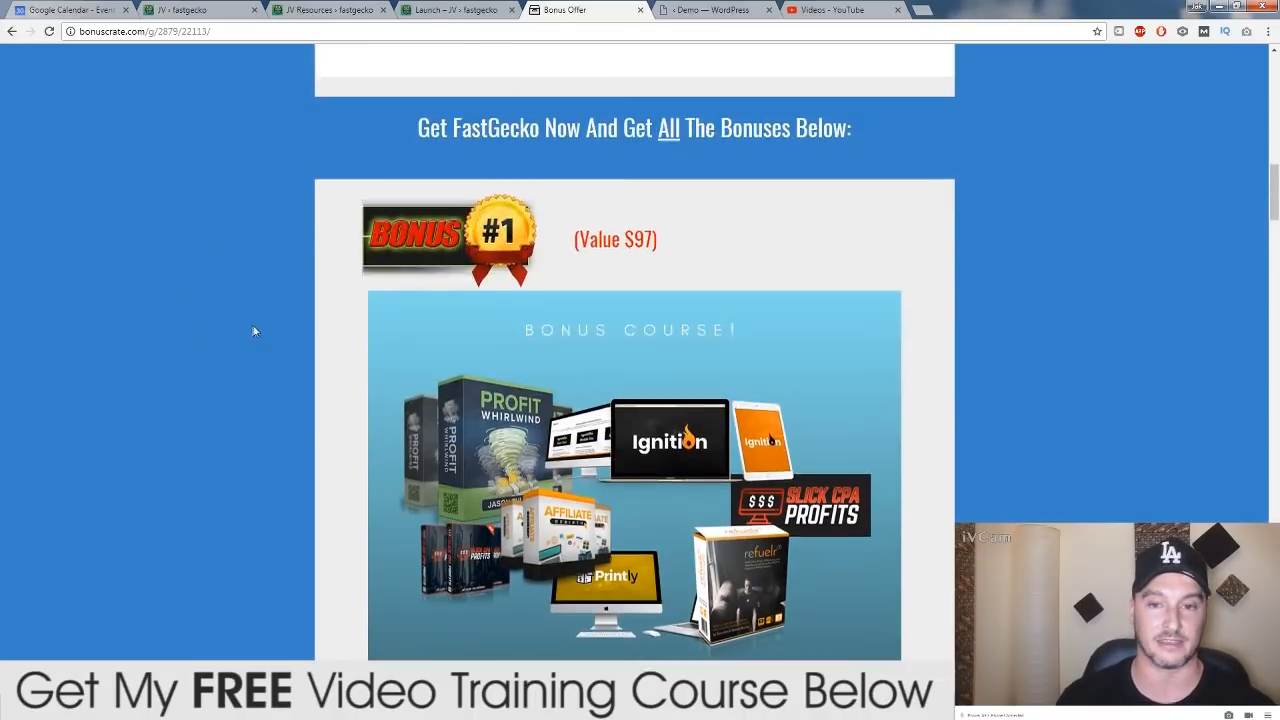
# Return to the WordPress demo and bring up LaunchJackr's Product Data image chooser
pyautogui.click(712, 10)
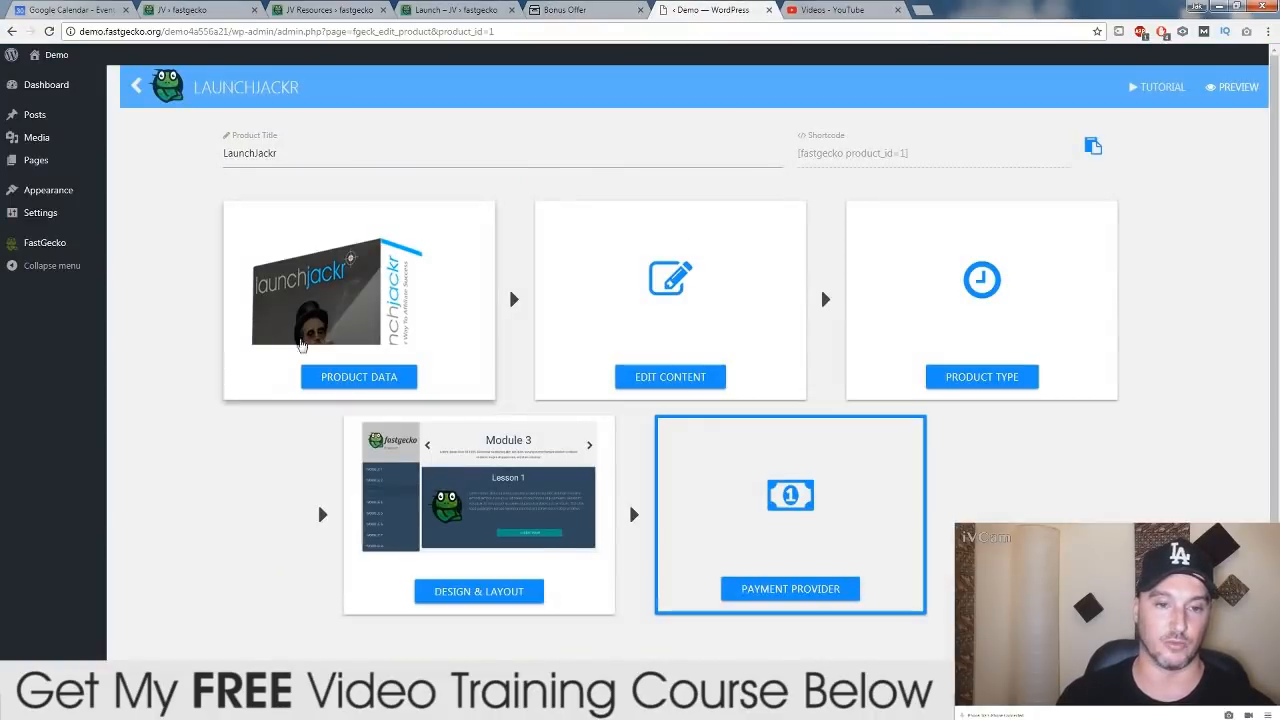
pyautogui.moveTo(204, 310)
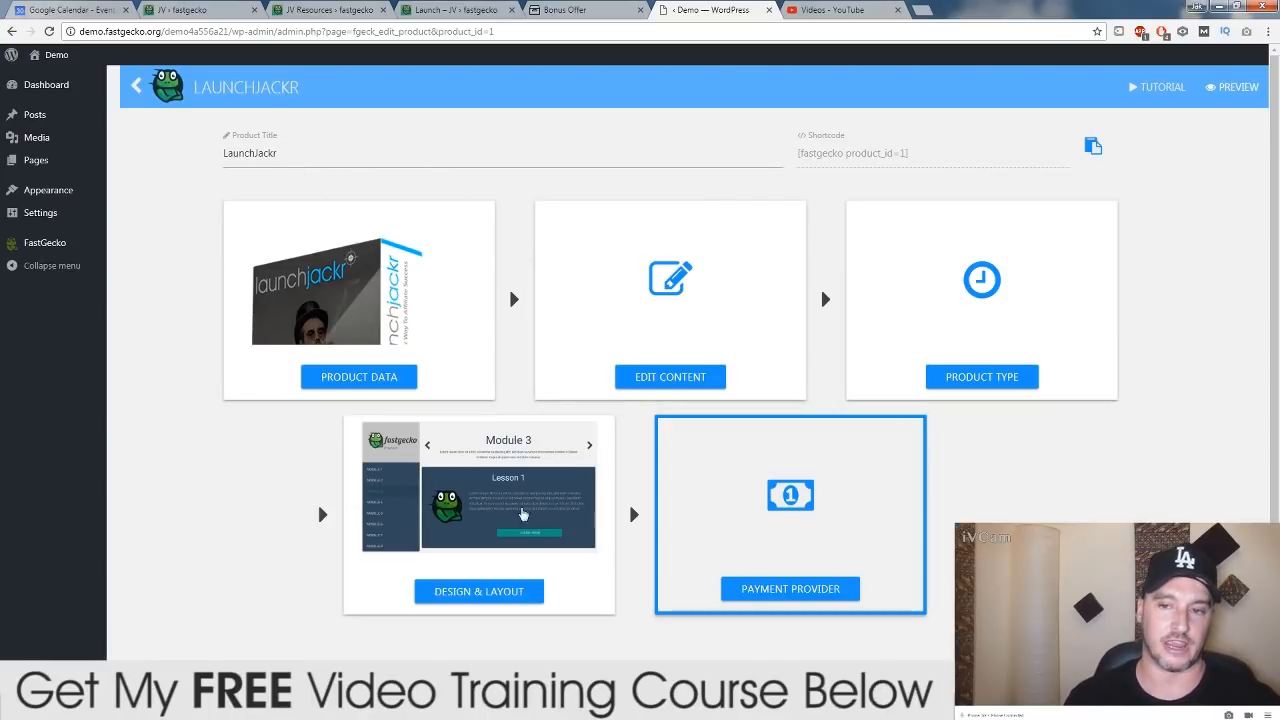
pyautogui.moveTo(144, 544)
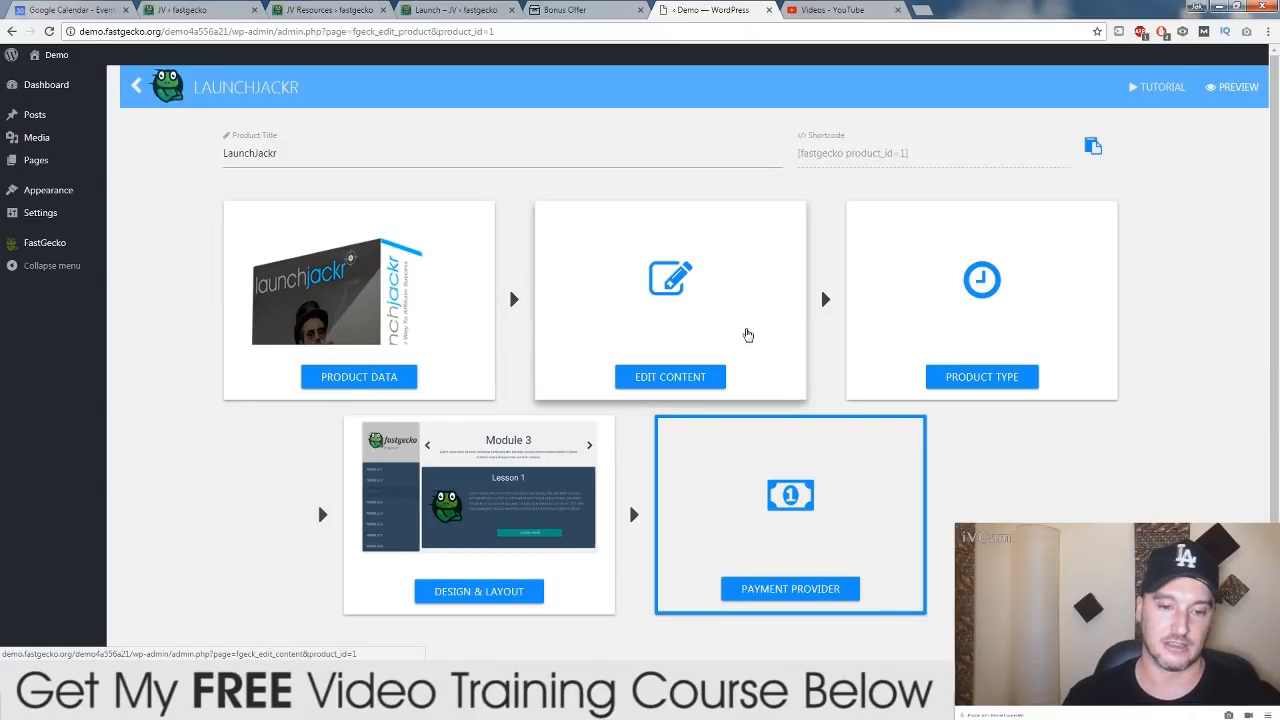
pyautogui.moveTo(390, 392)
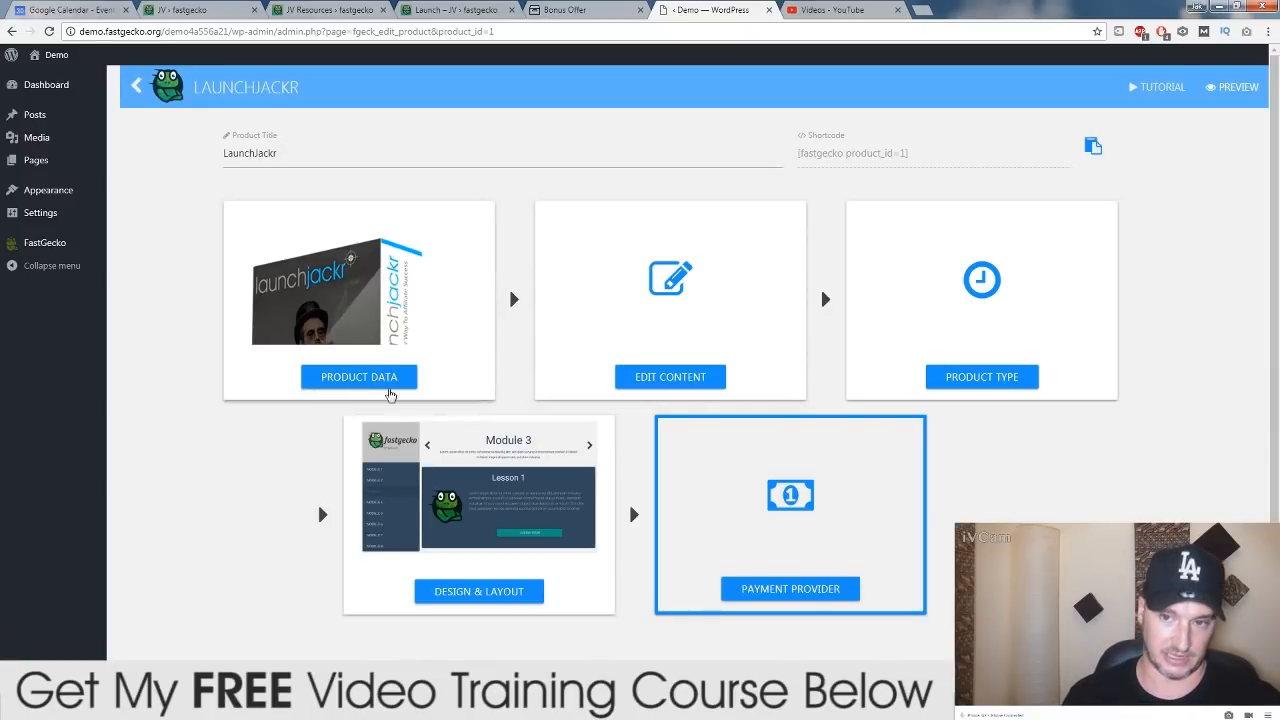
pyautogui.click(360, 376)
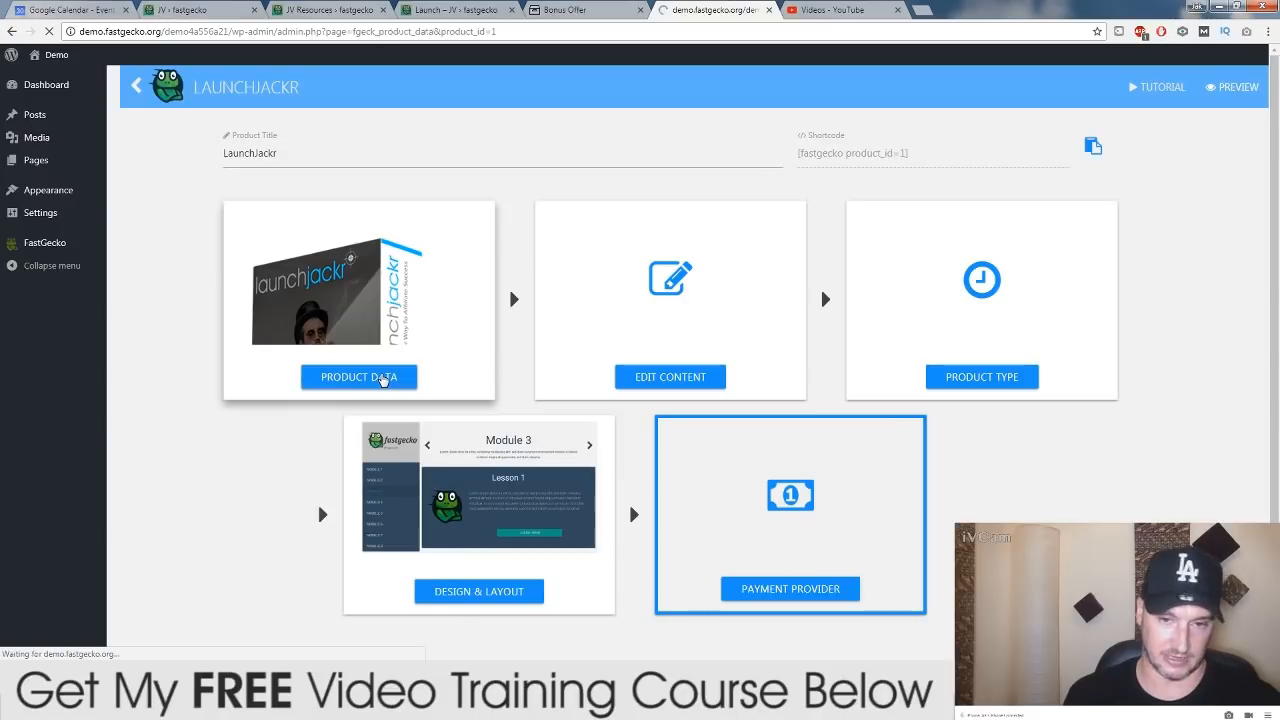
pyautogui.click(358, 376)
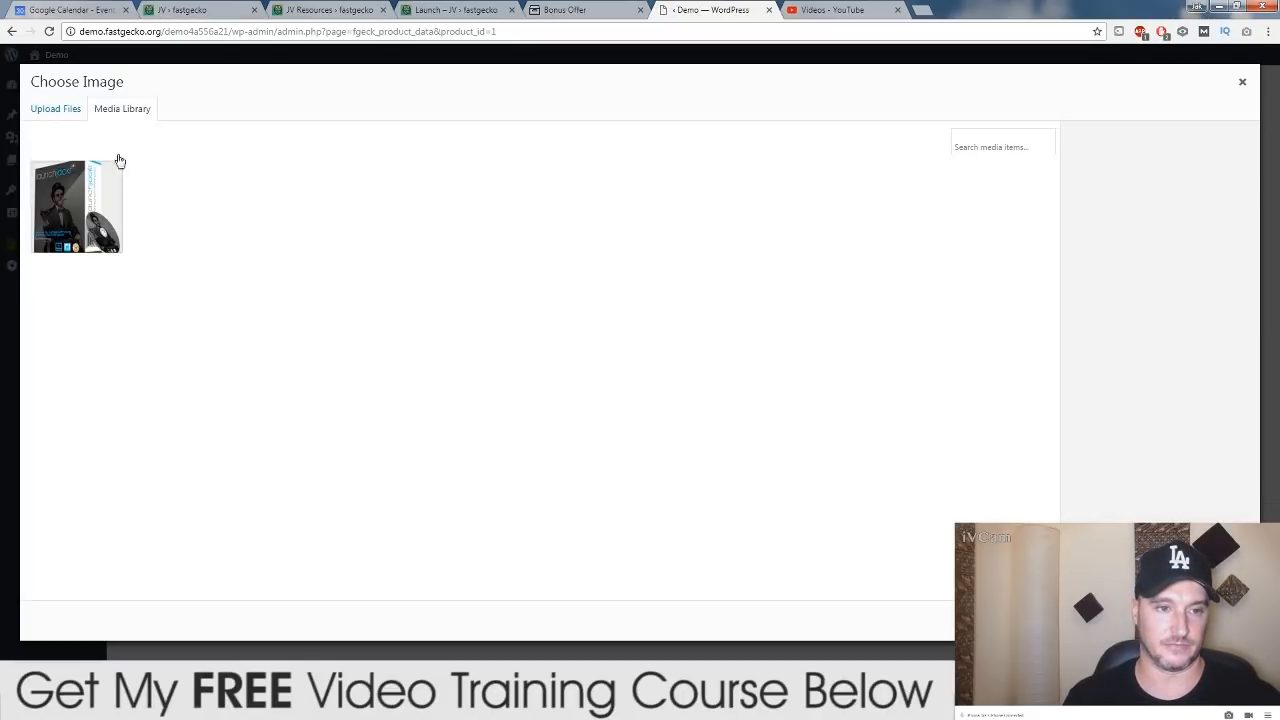
# Browse the Upload Files and Media Library options, then close the chooser keeping the current image
pyautogui.click(56, 108)
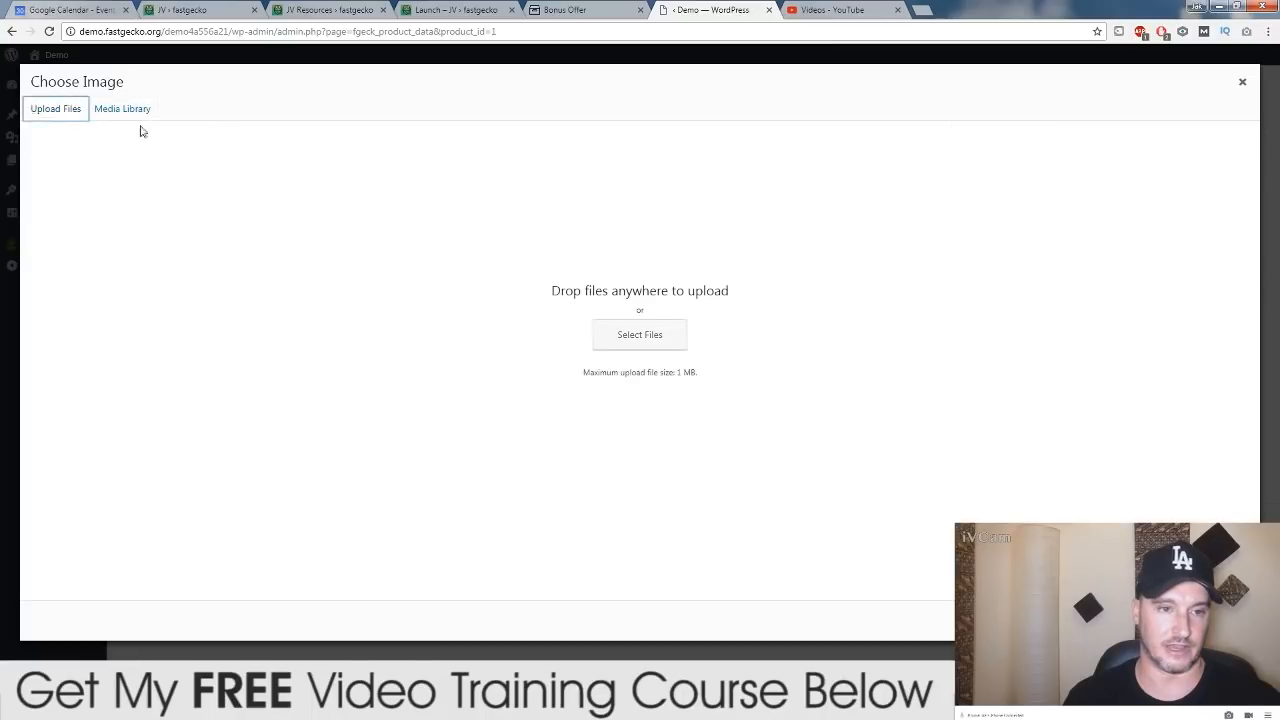
pyautogui.click(122, 108)
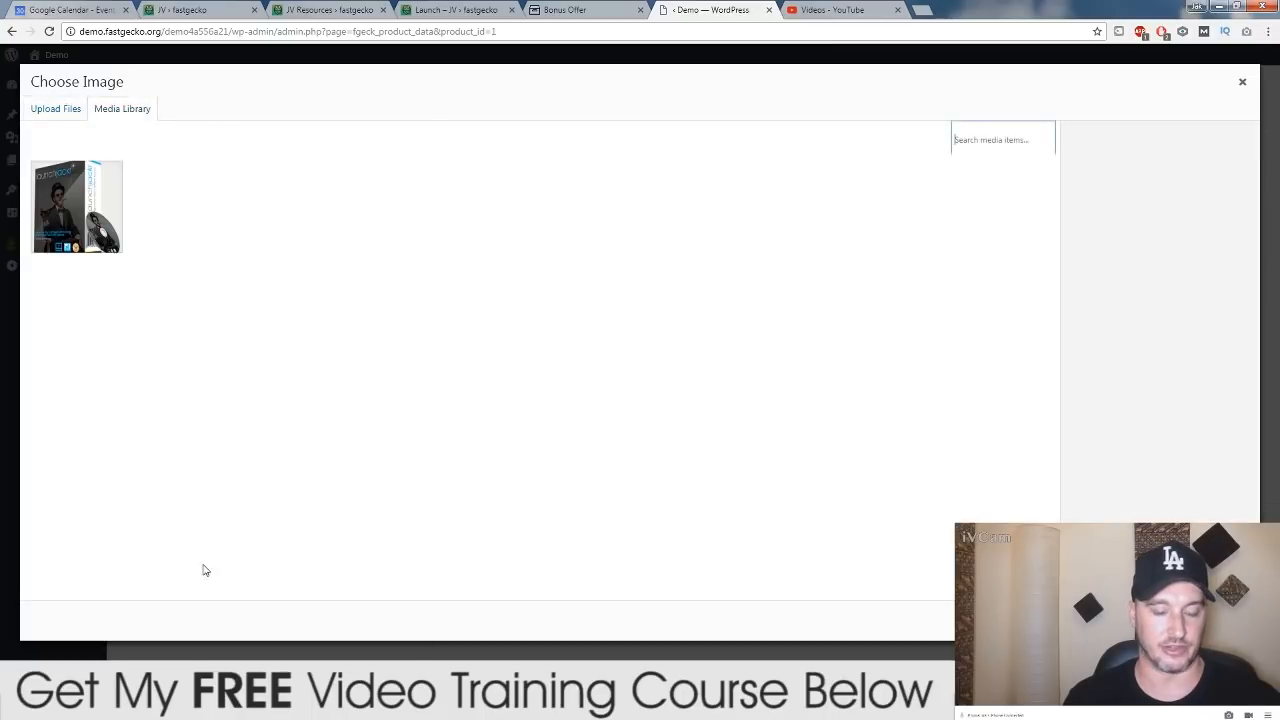
pyautogui.click(56, 108)
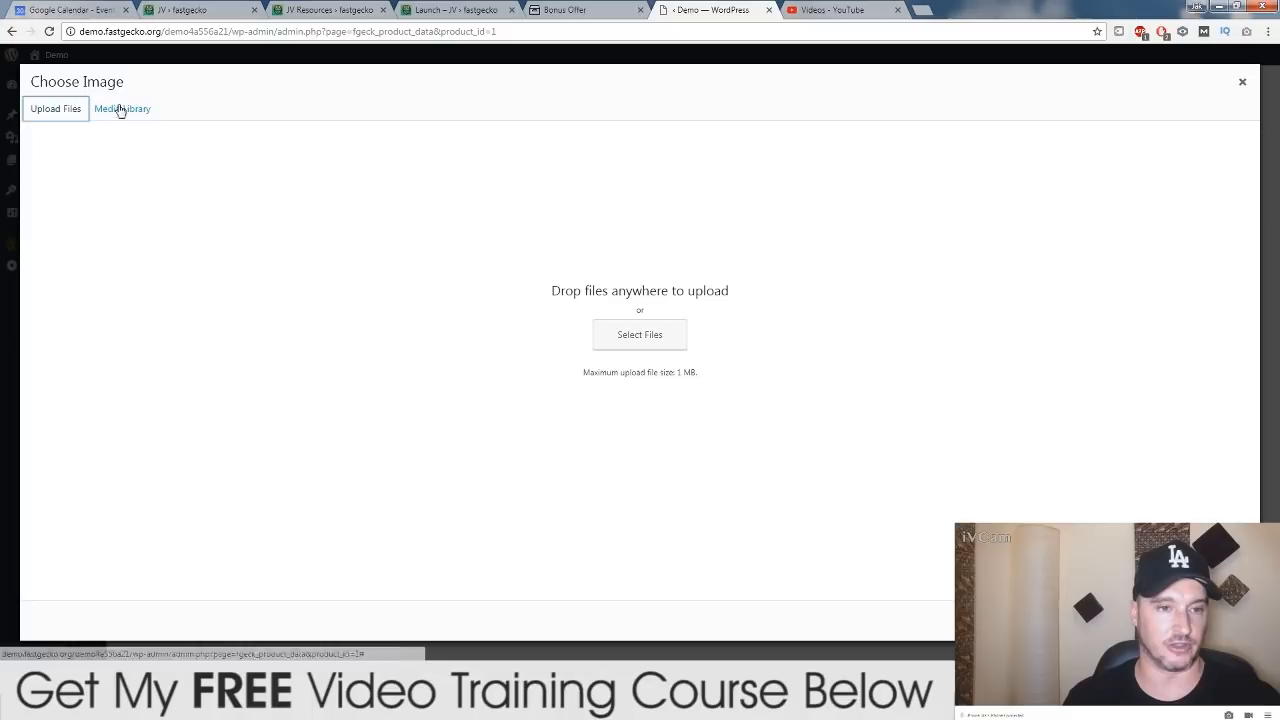
pyautogui.click(122, 108)
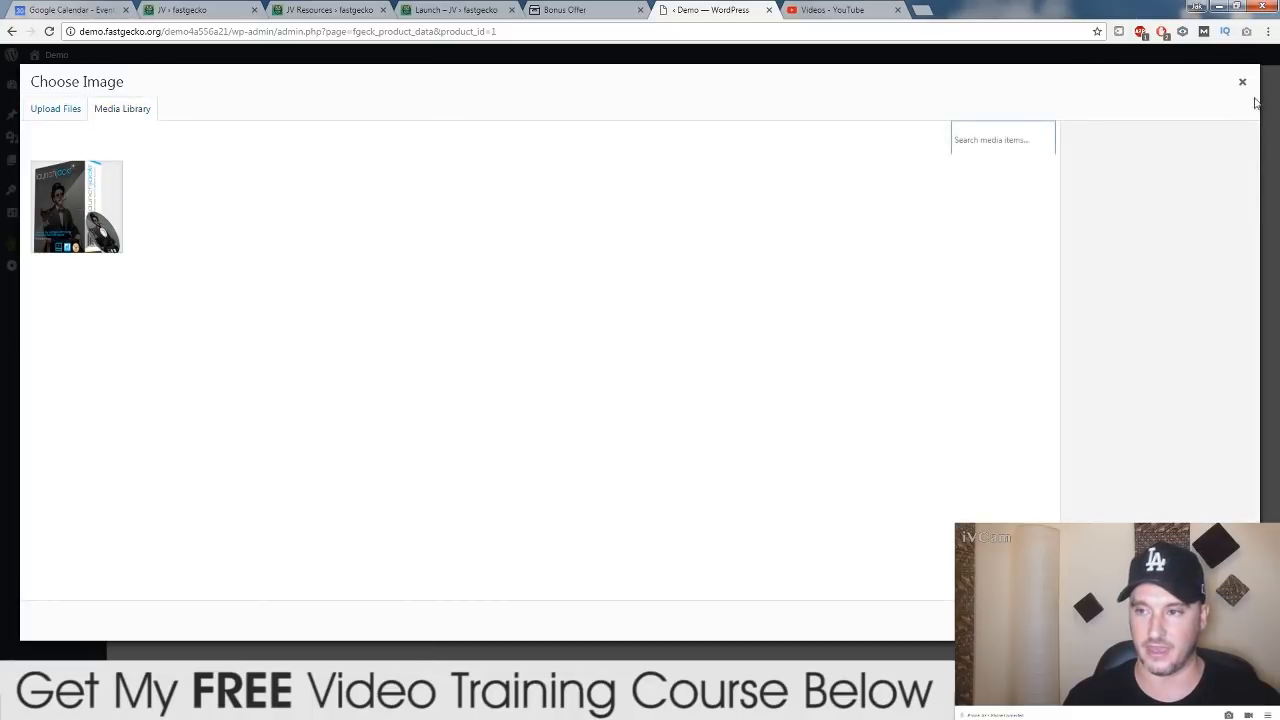
pyautogui.click(1244, 80)
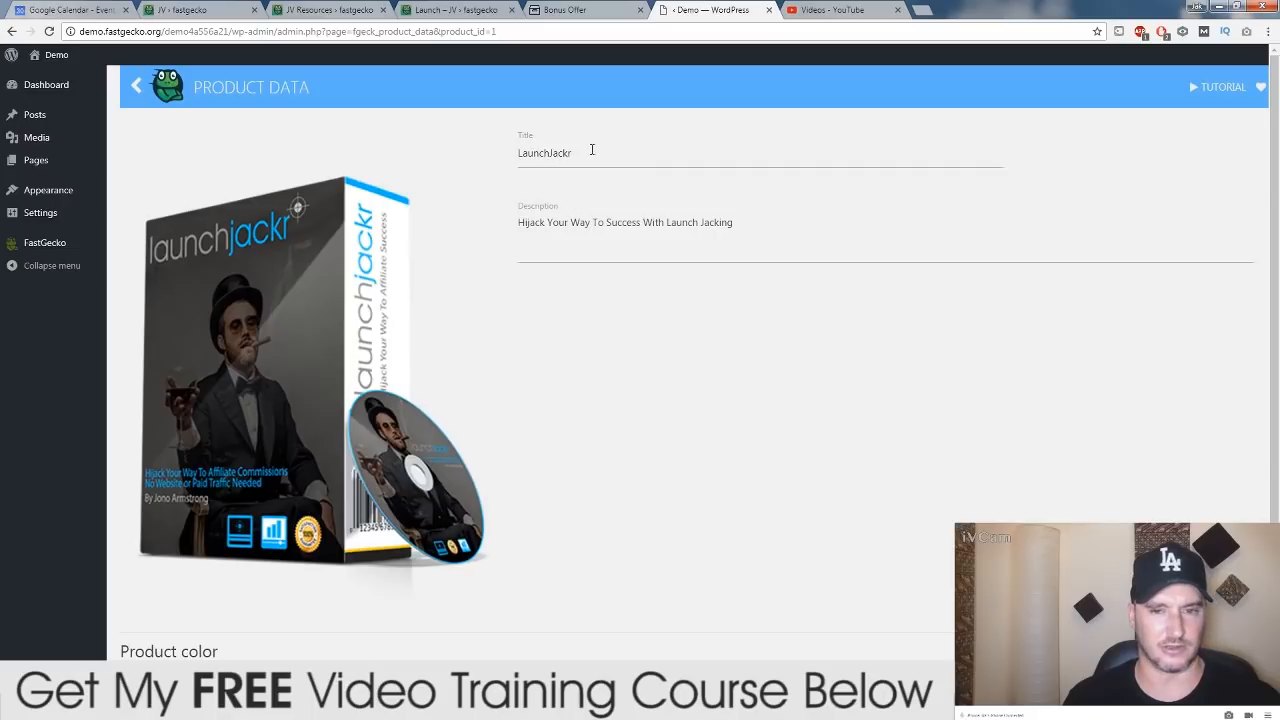
pyautogui.moveTo(770, 232)
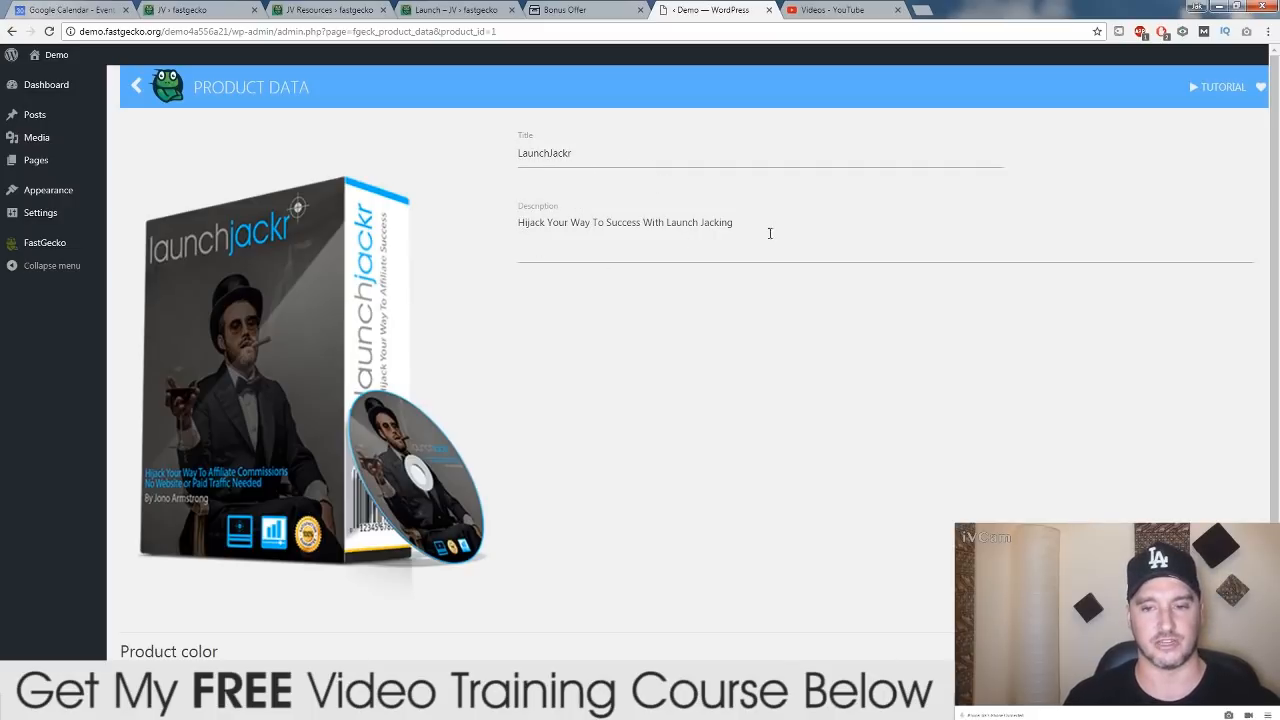
pyautogui.moveTo(658, 596)
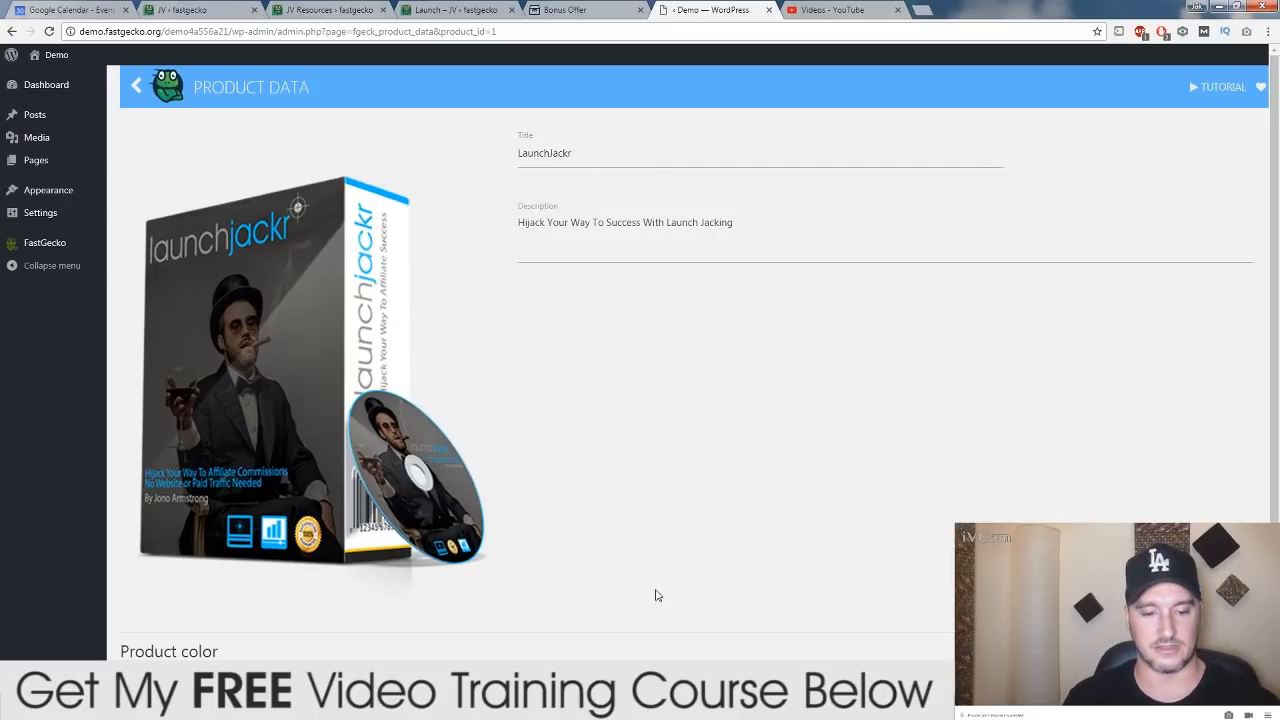
# Reopen Product Data, try another product colour swatch and switch back to blue
pyautogui.click(136, 86)
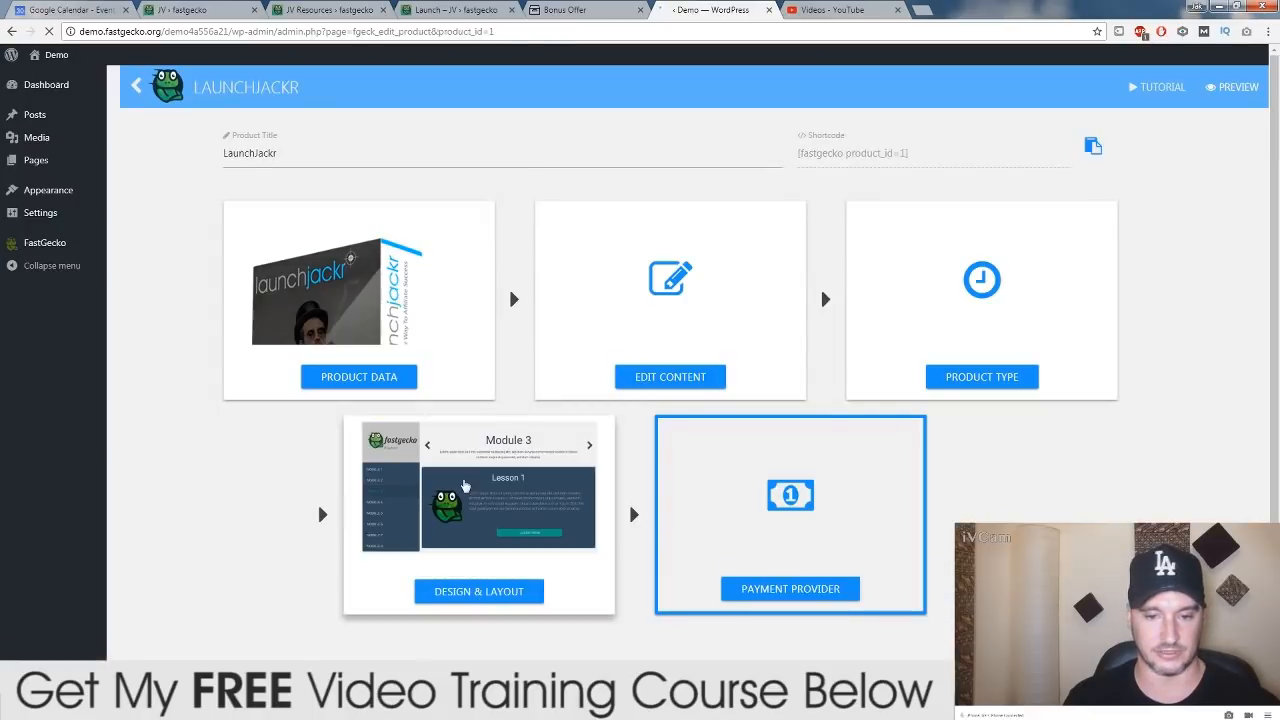
pyautogui.click(360, 376)
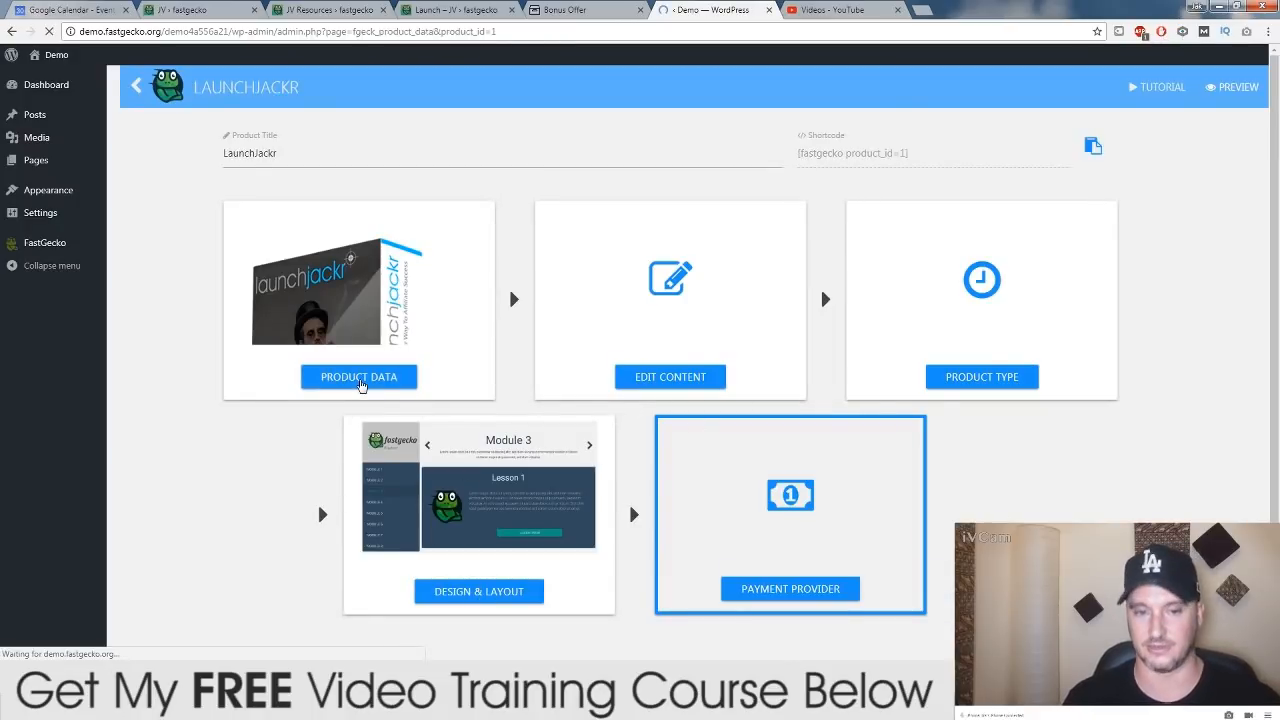
pyautogui.click(360, 376)
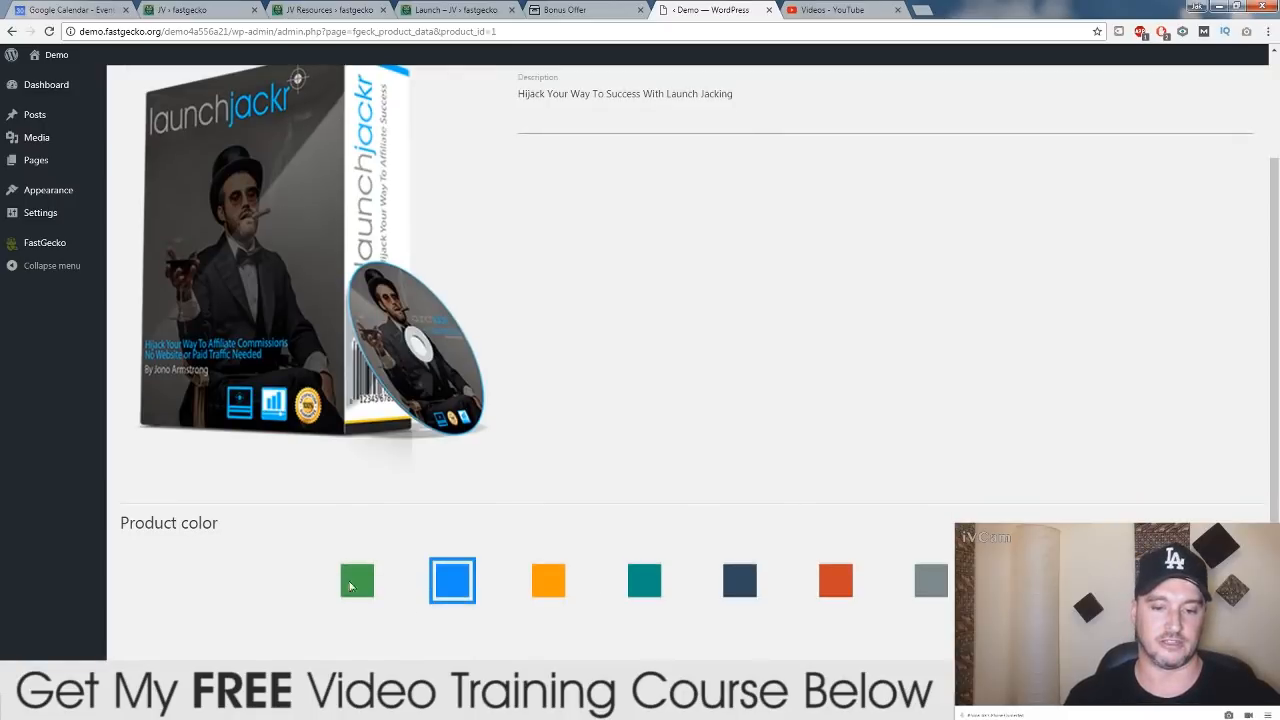
pyautogui.moveTo(578, 452)
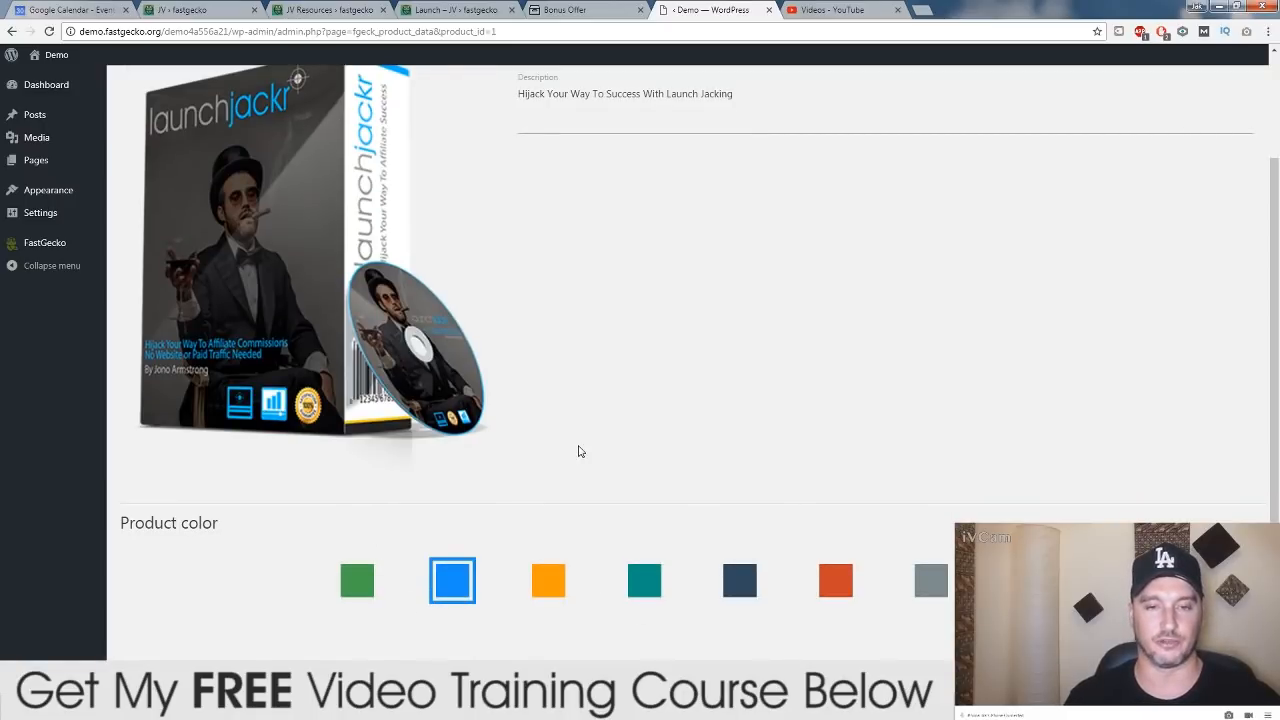
pyautogui.moveTo(380, 644)
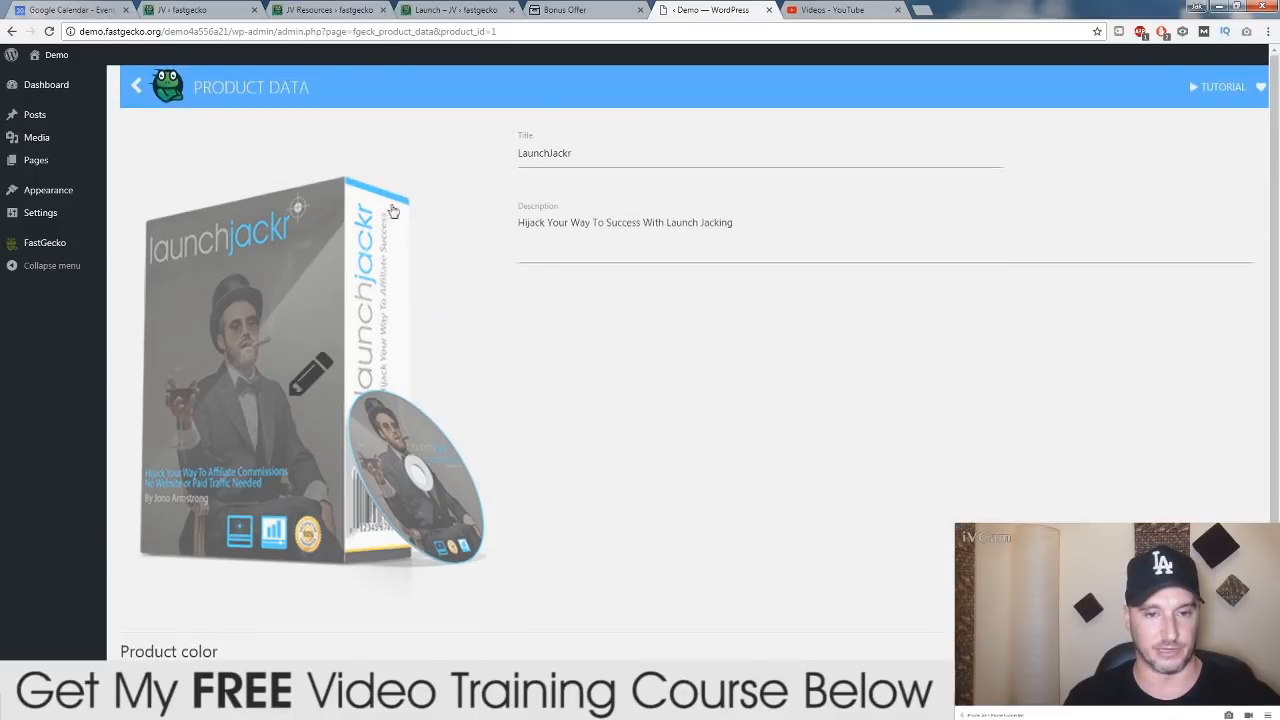
pyautogui.scroll(-3)
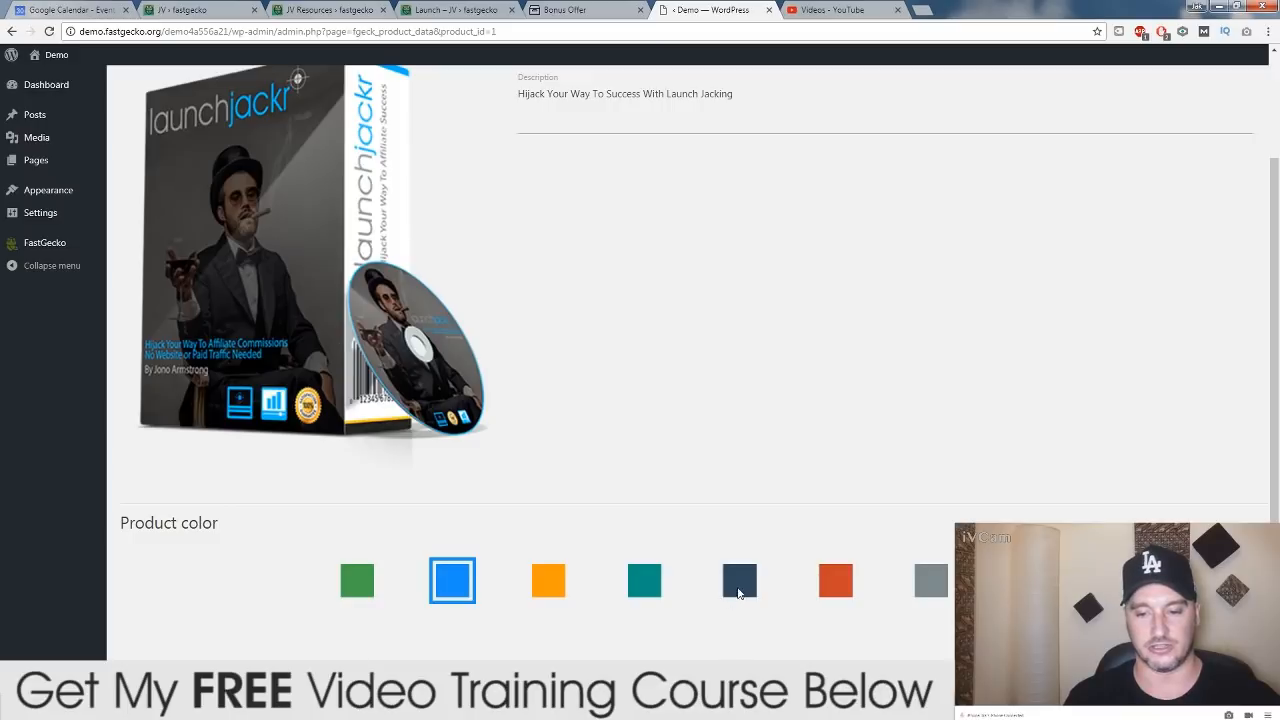
pyautogui.click(452, 580)
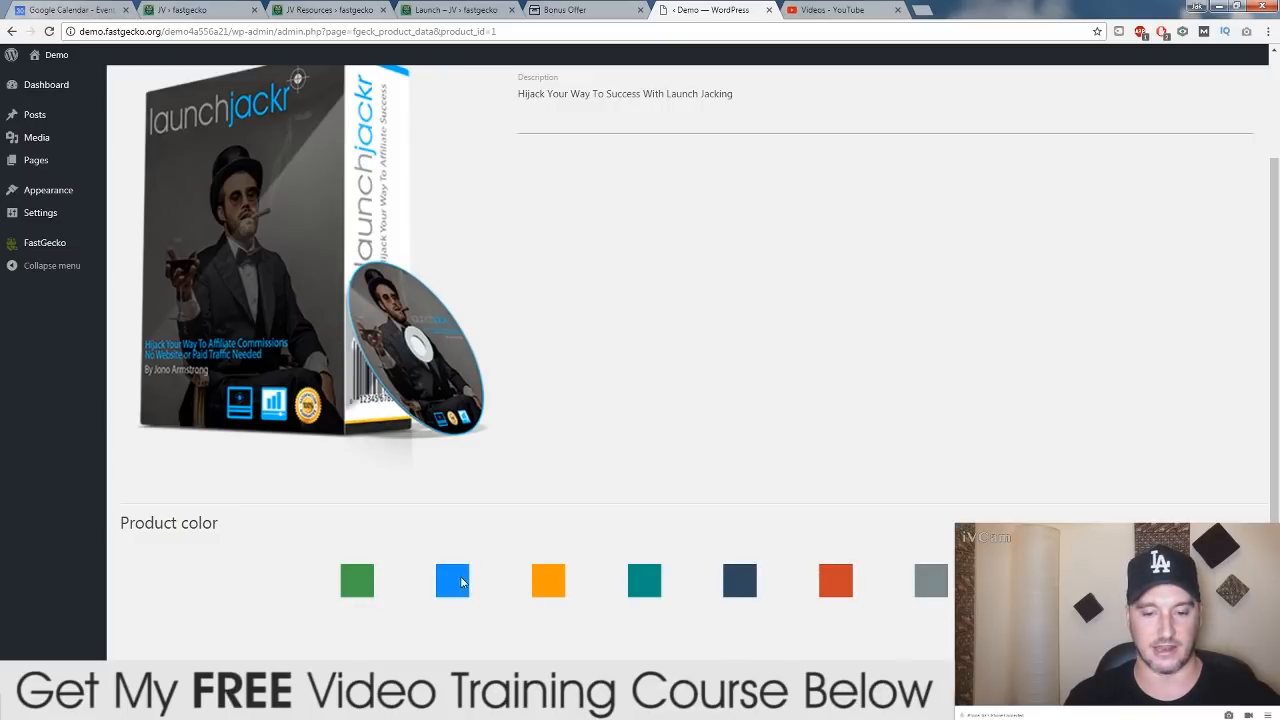
pyautogui.click(452, 580)
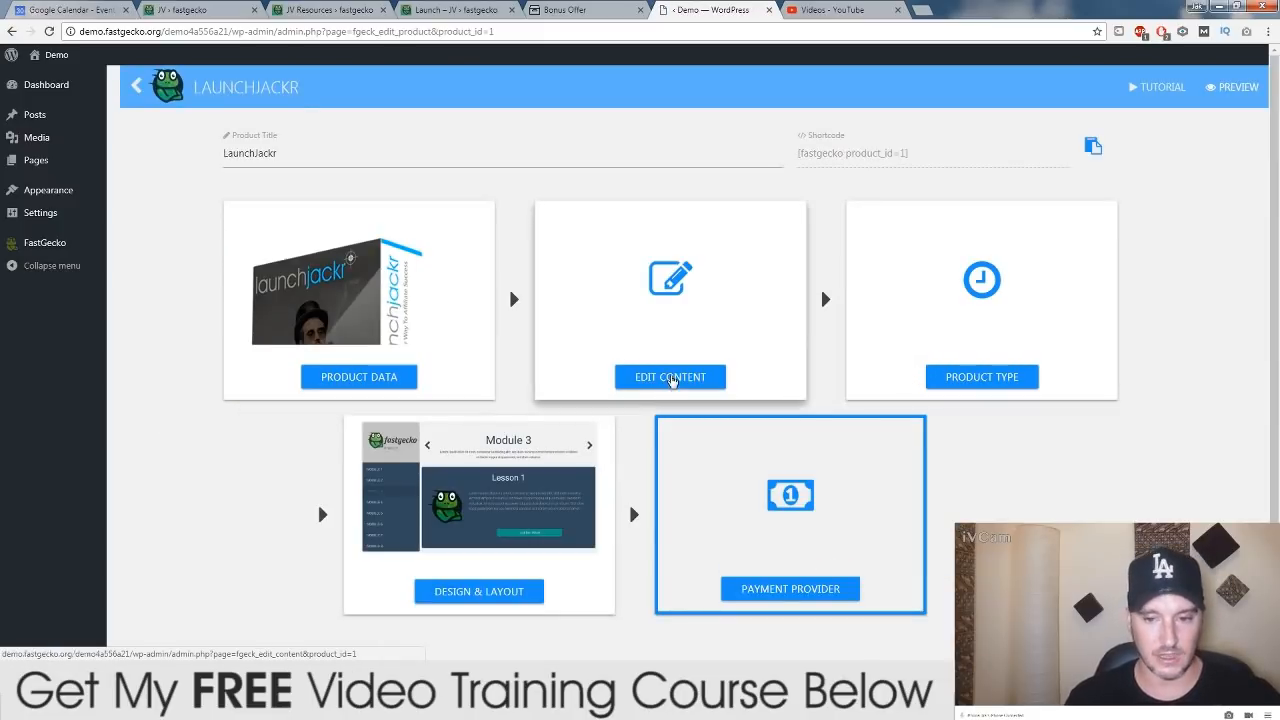
# Enter the content editor and scroll Module 1's Overview lesson down to the empty add-content area
pyautogui.click(668, 376)
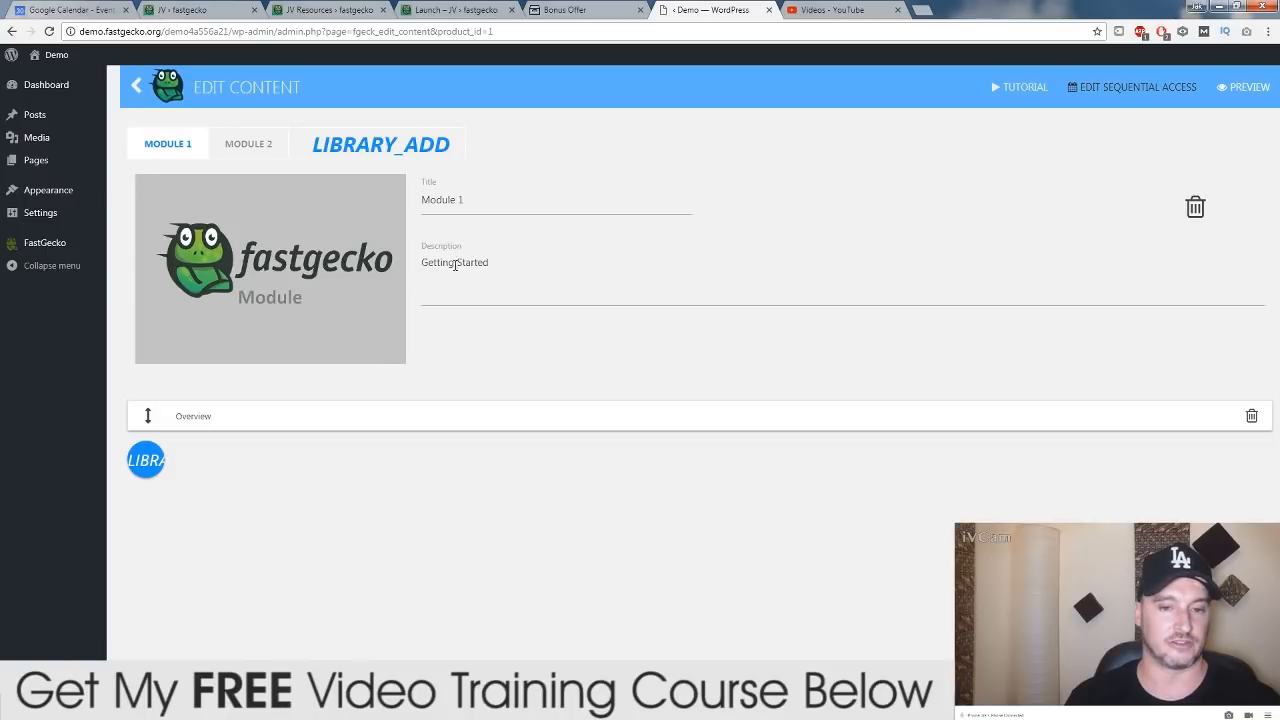
pyautogui.moveTo(508, 424)
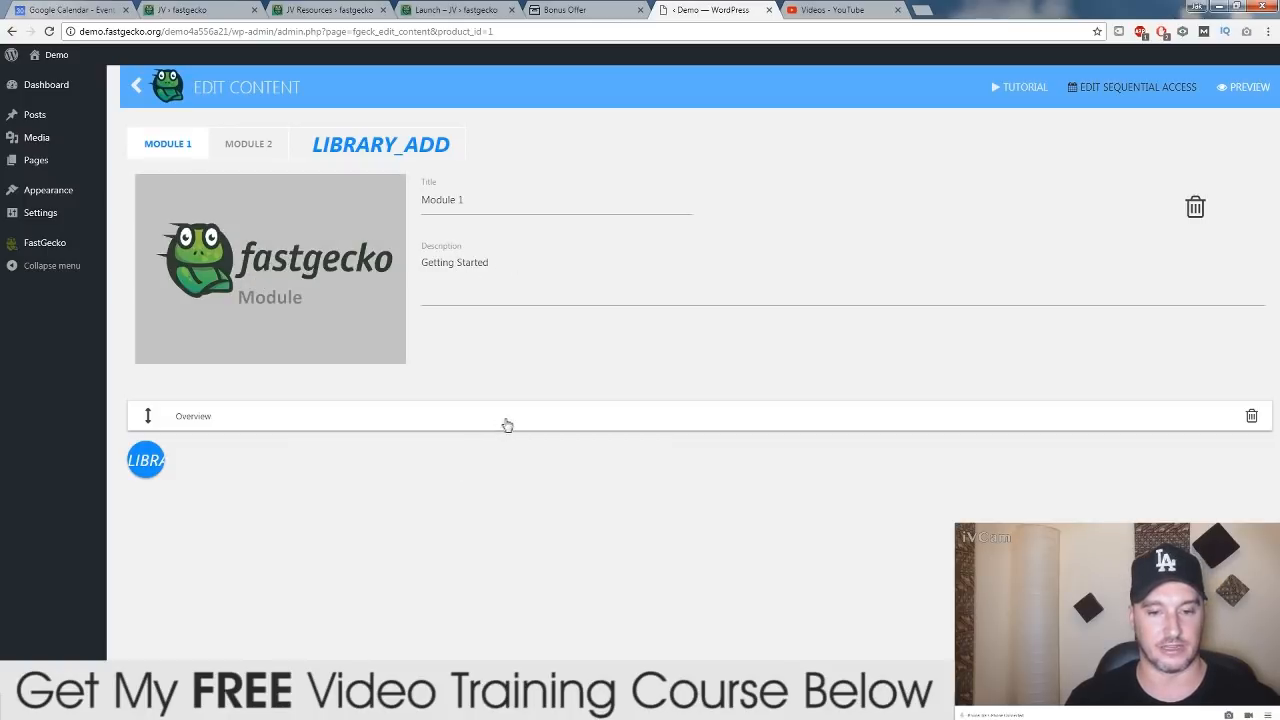
pyautogui.moveTo(270, 270)
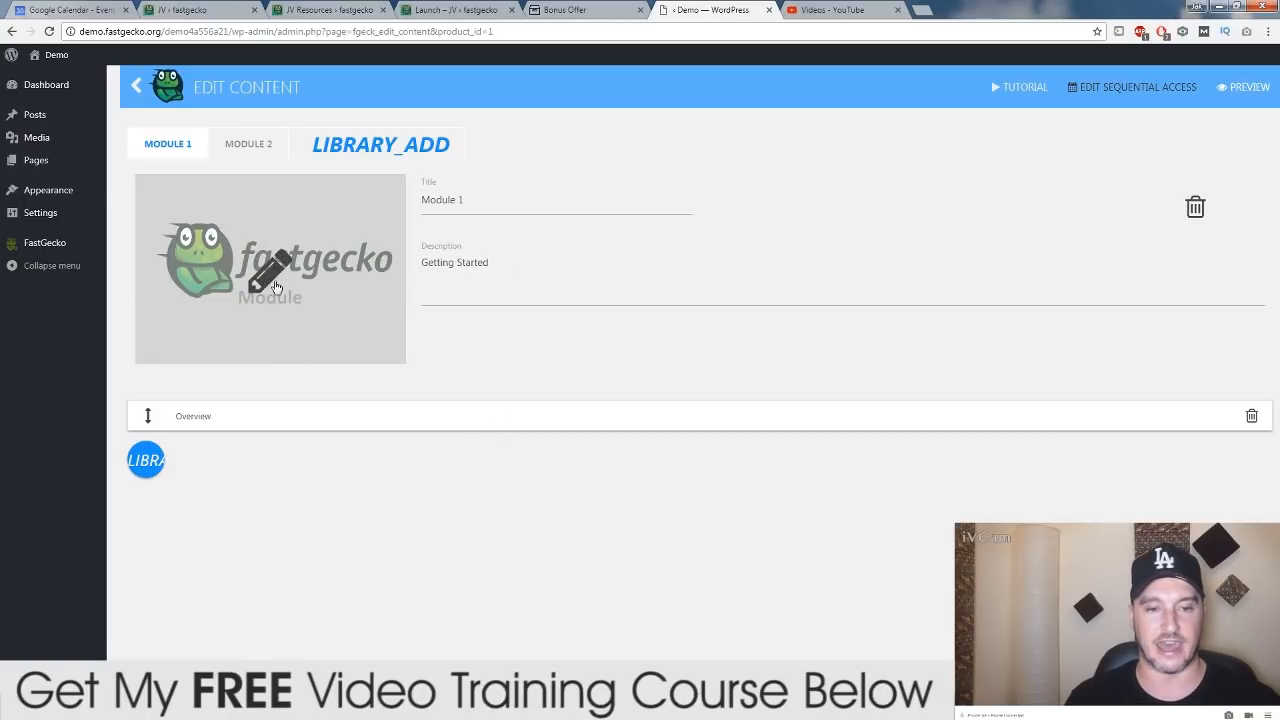
pyautogui.moveTo(210, 288)
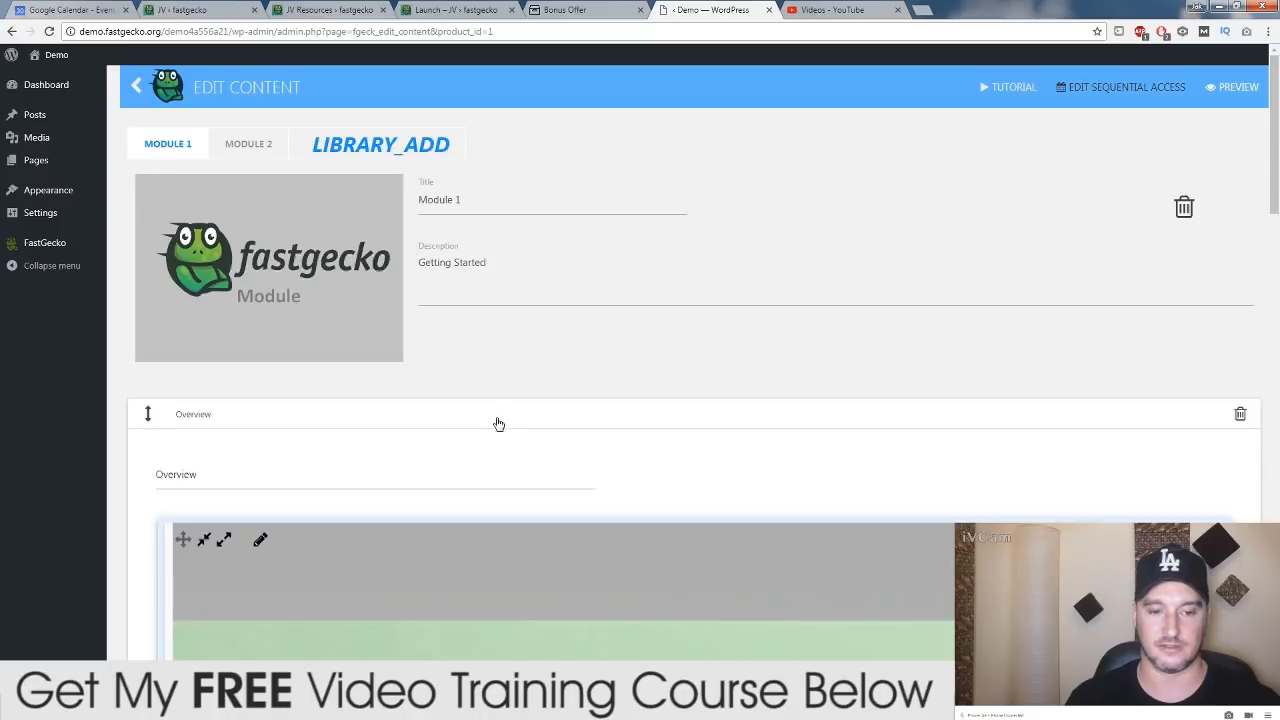
pyautogui.scroll(-3)
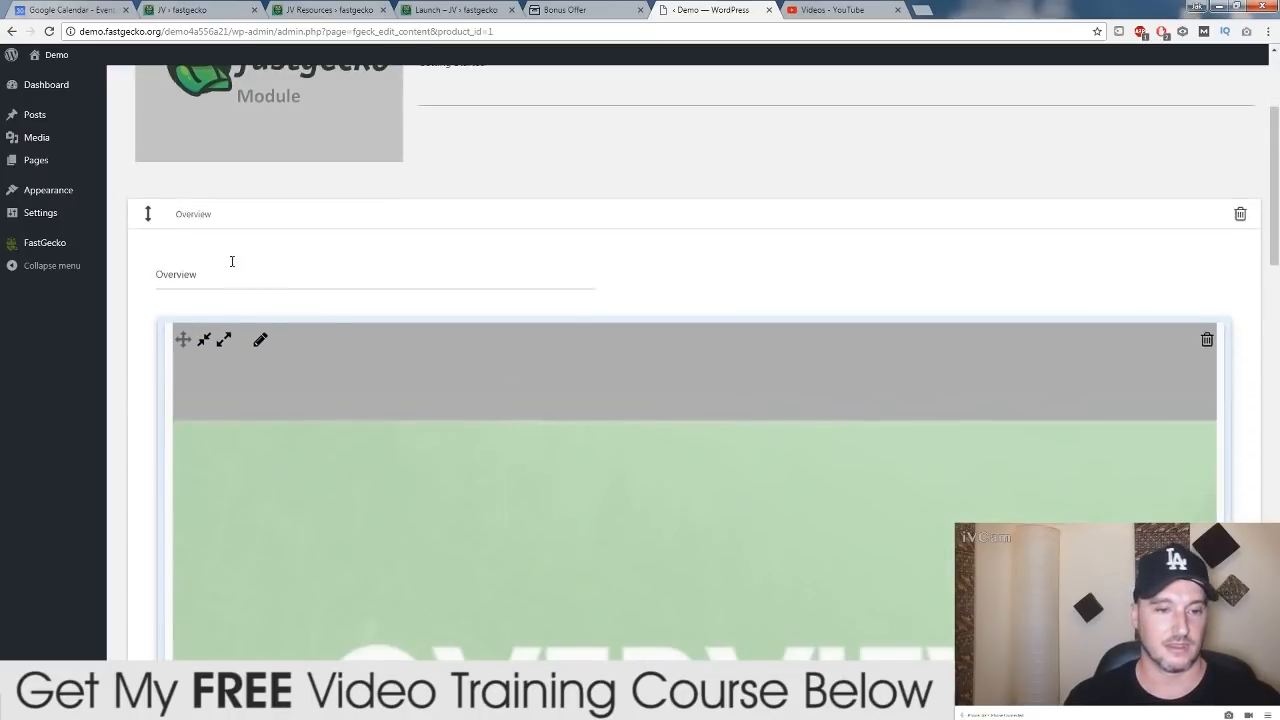
pyautogui.scroll(-3)
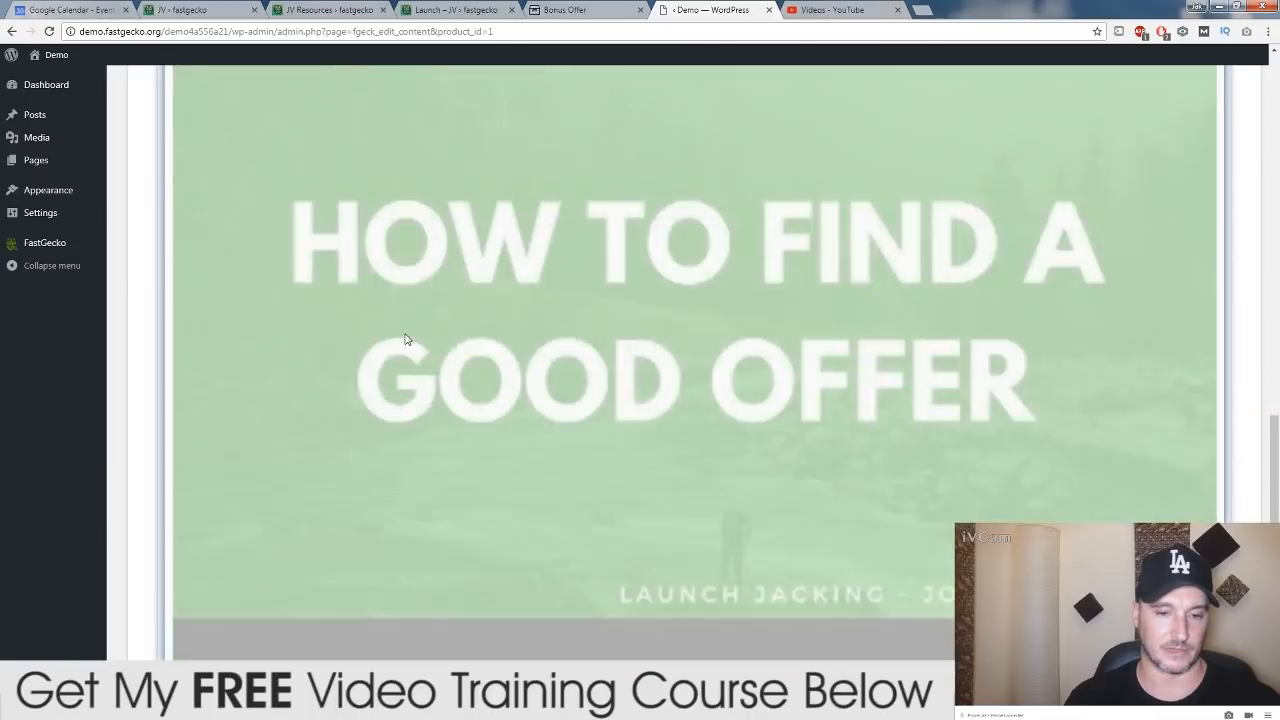
pyautogui.scroll(-3)
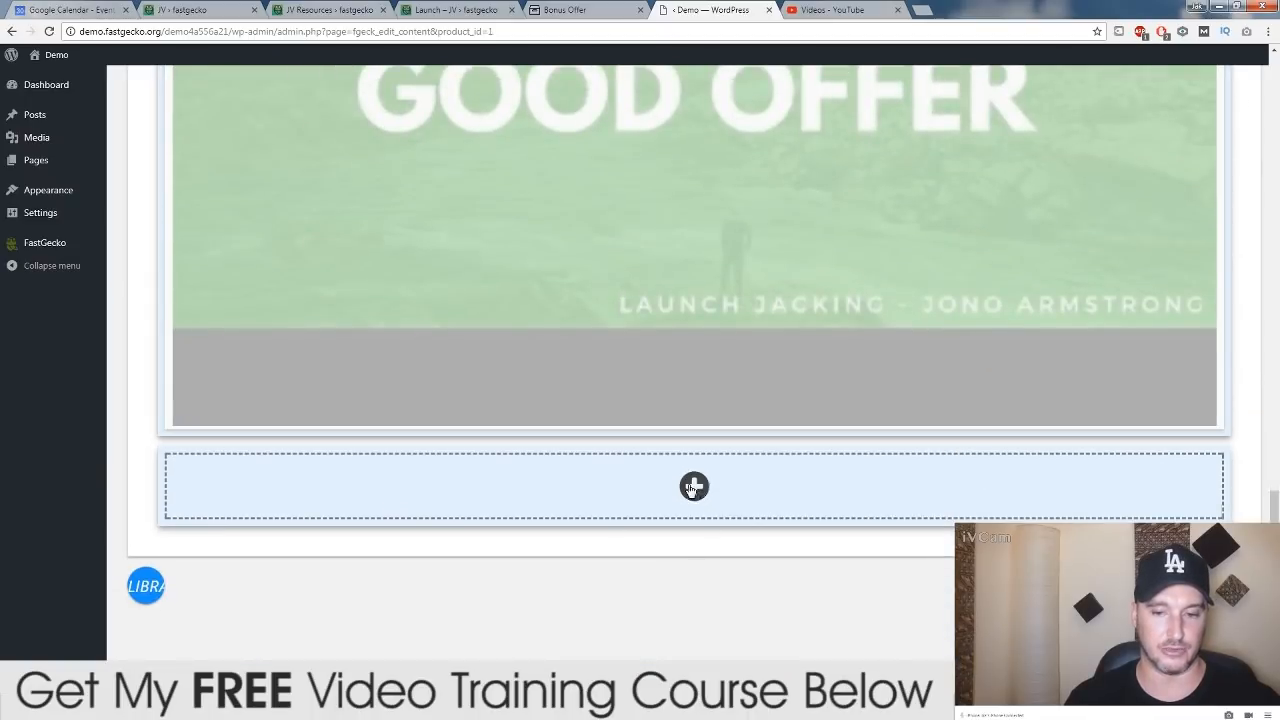
pyautogui.scroll(-3)
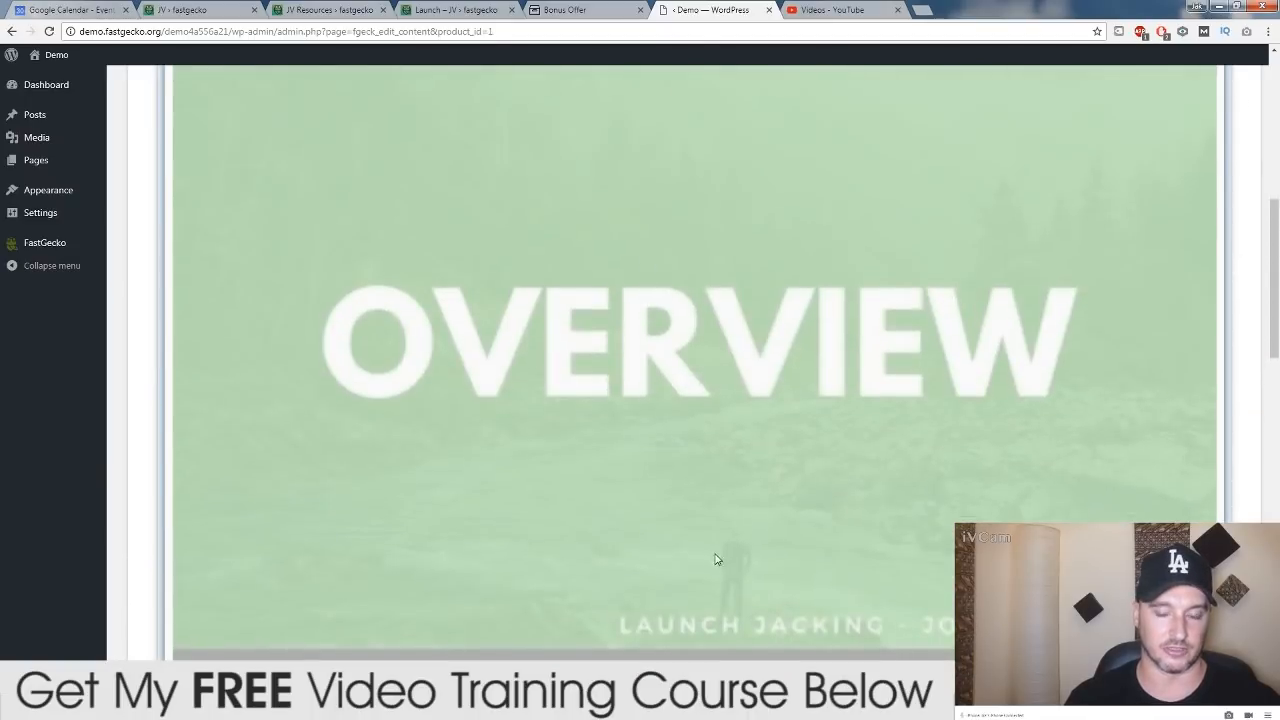
pyautogui.scroll(-3)
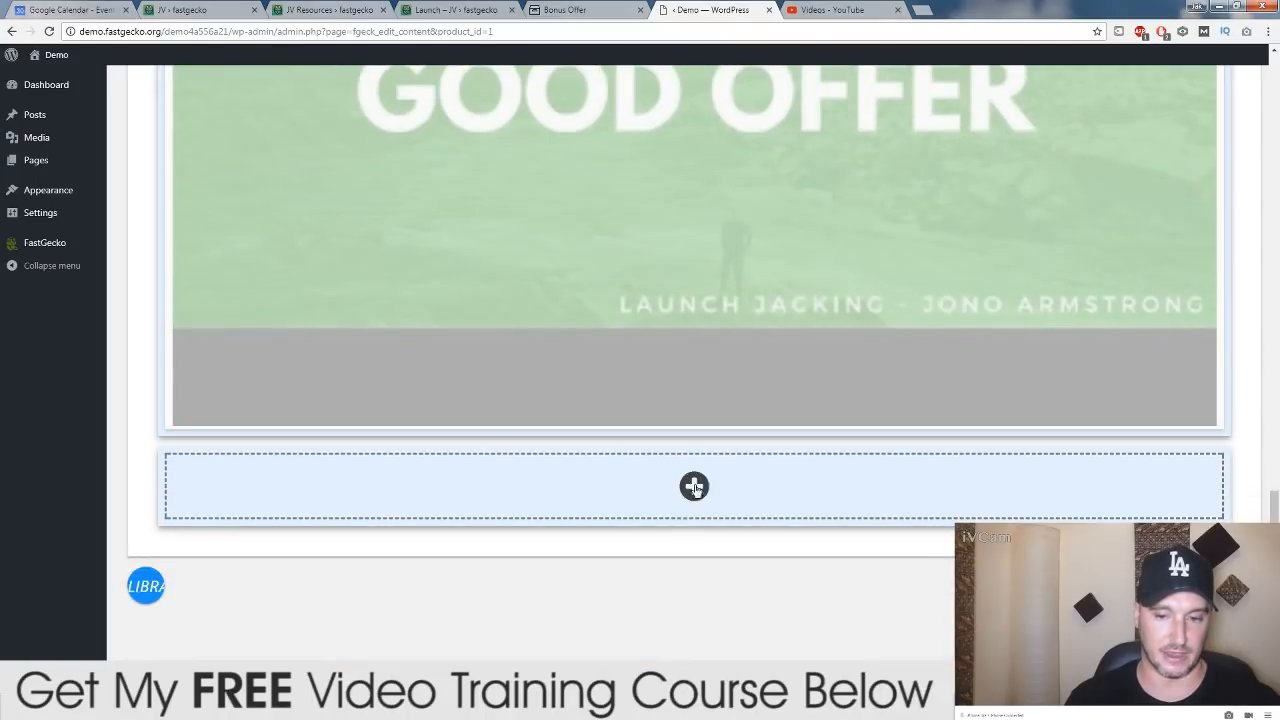
# Start adding lesson content, test the Text option, return to Video and go to the YouTube video list
pyautogui.click(694, 486)
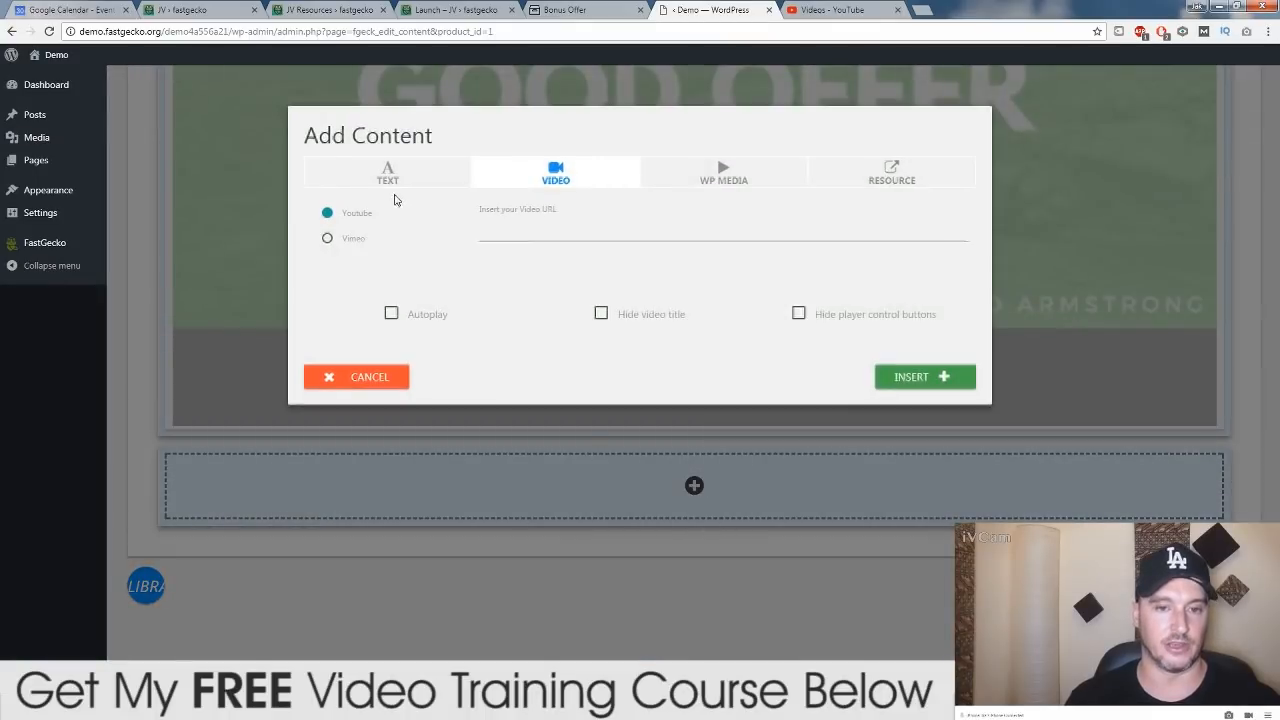
pyautogui.click(388, 172)
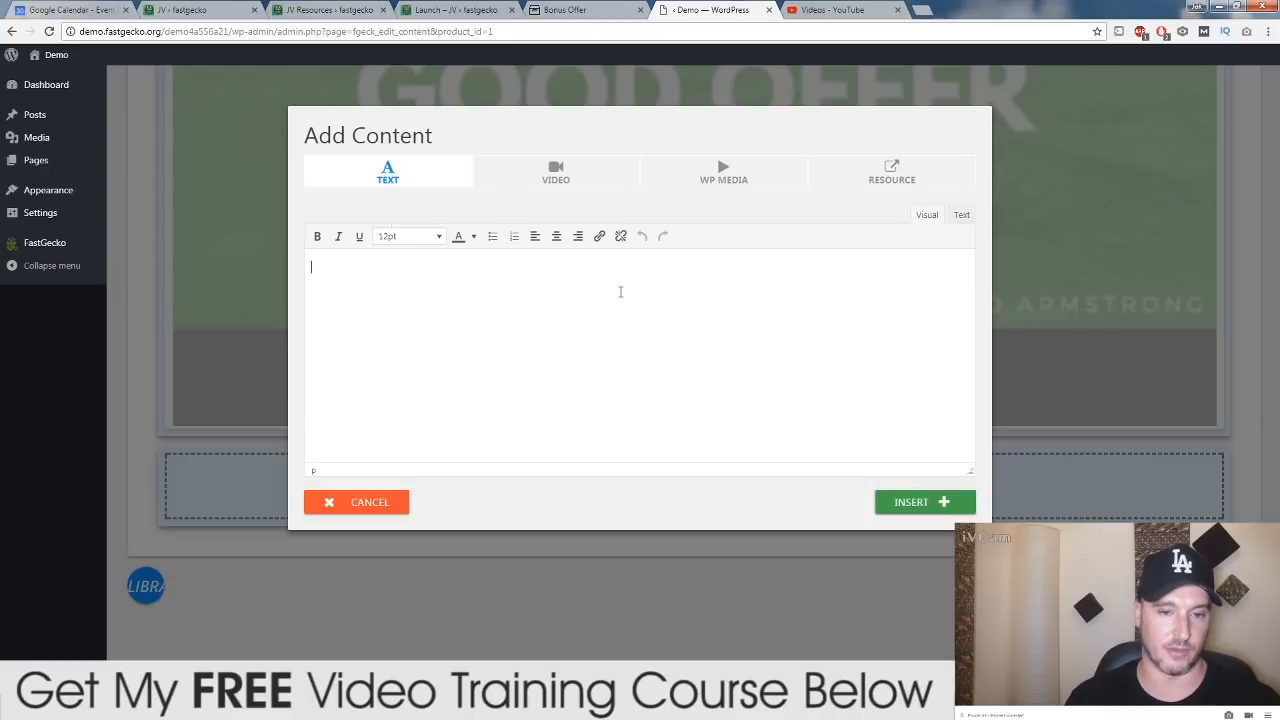
pyautogui.write('dghdghdsghdgh')
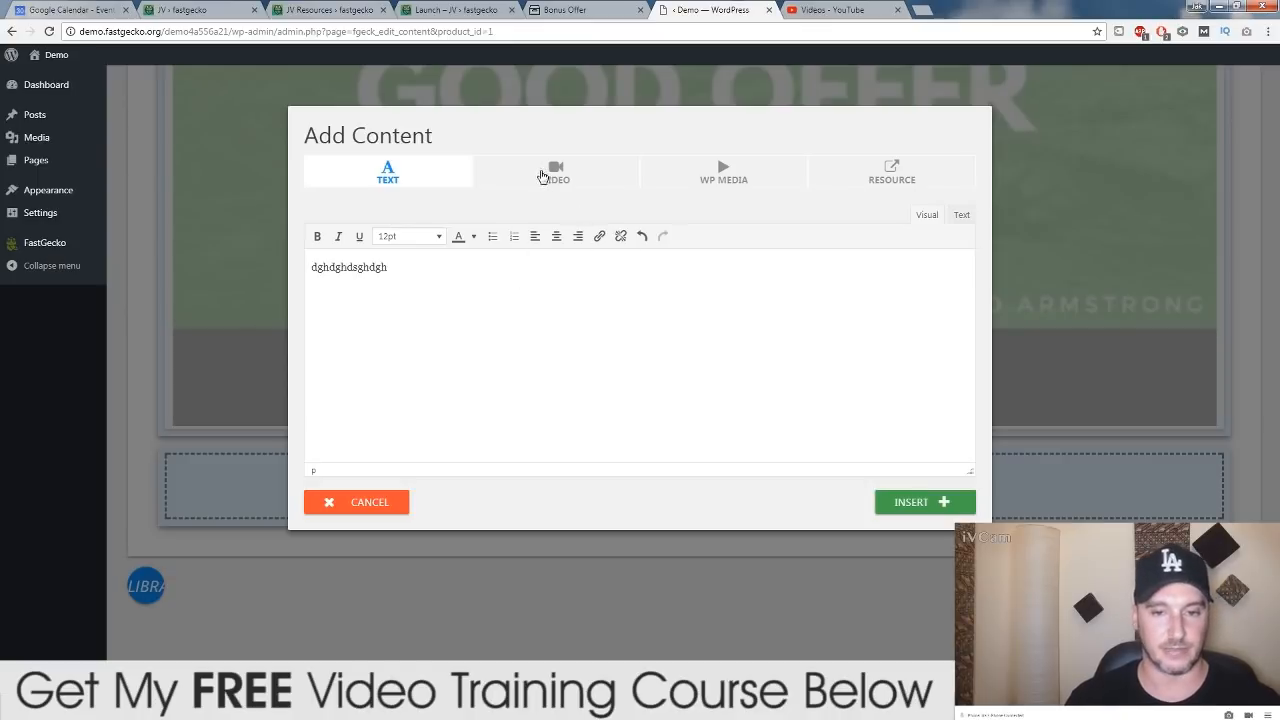
pyautogui.click(556, 172)
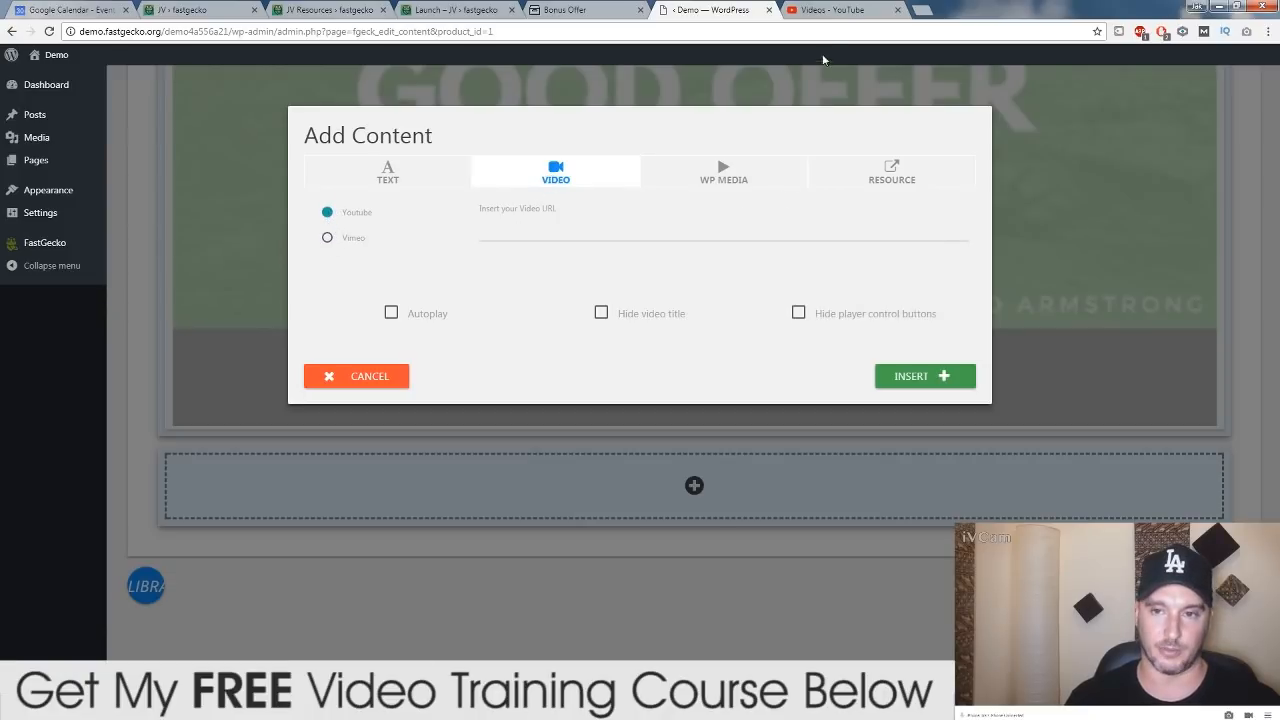
pyautogui.click(840, 10)
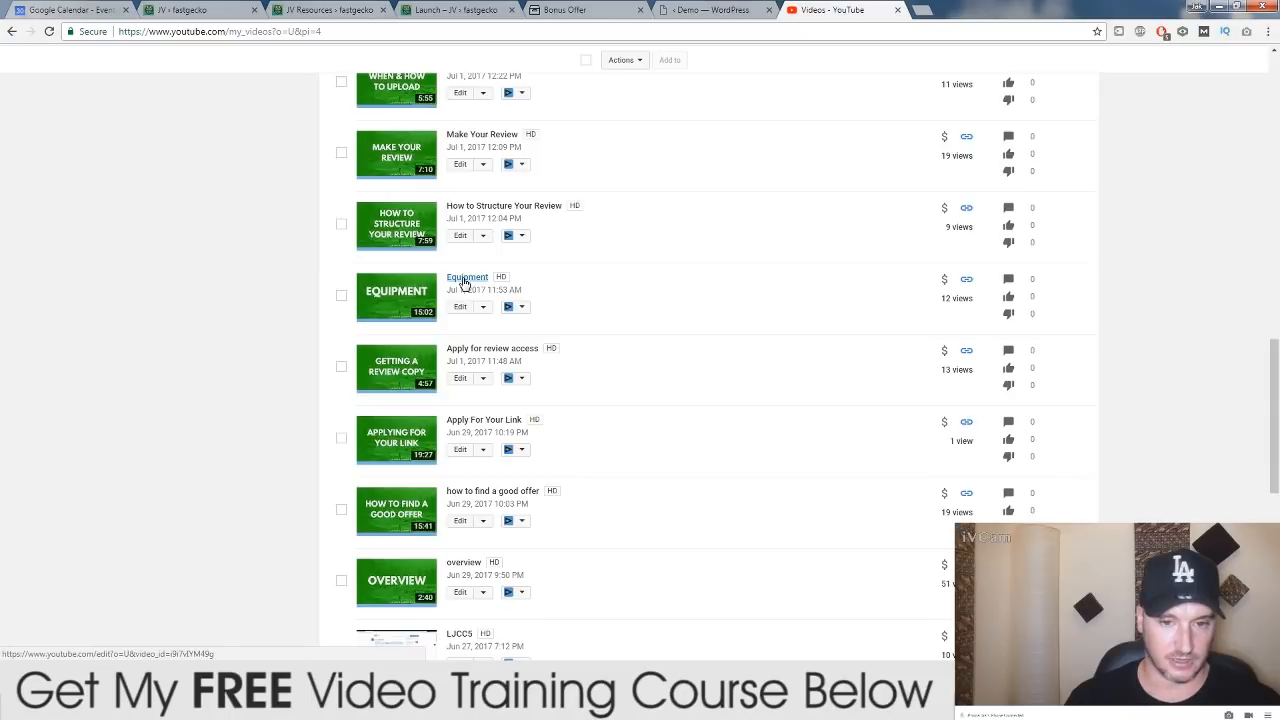
# Get the Equipment video's youtu.be link from Creator Studio and return to the WordPress lesson editor
pyautogui.click(466, 276)
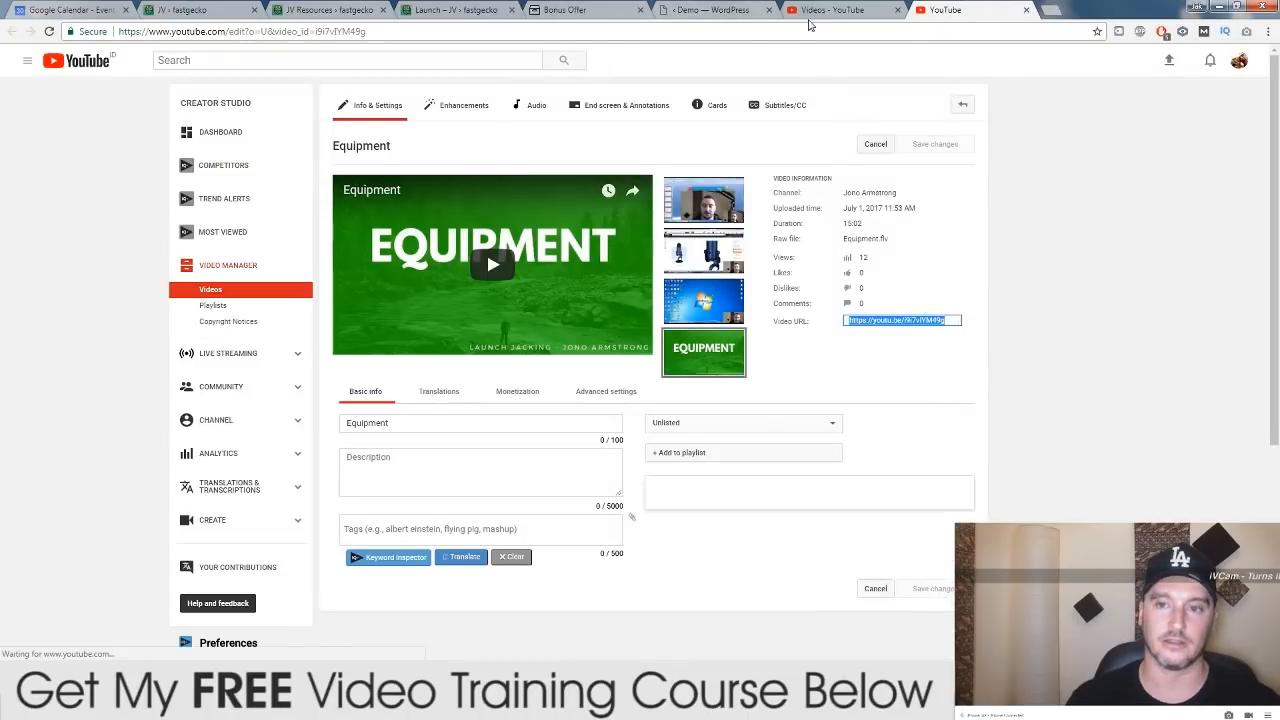
pyautogui.click(714, 10)
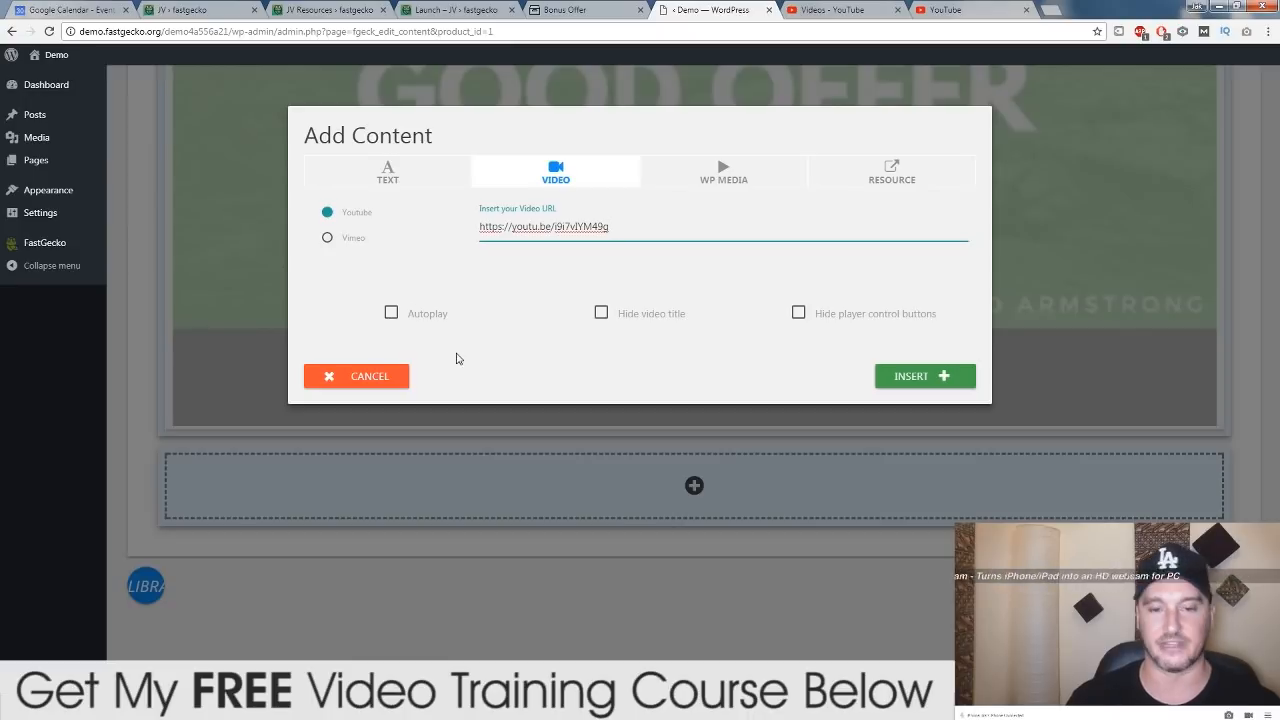
pyautogui.moveTo(320, 236)
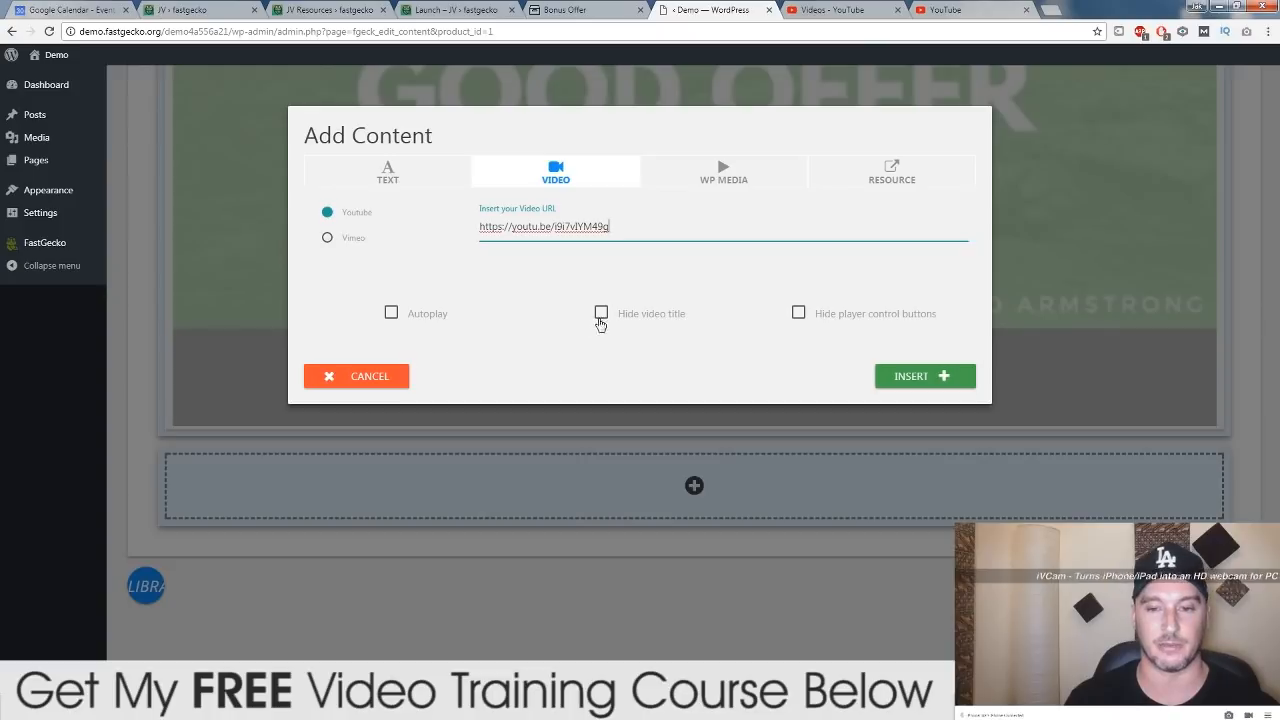
# Hide the video title, glance at the WP Media and Resource options, and insert the video into the Overview lesson
pyautogui.click(600, 312)
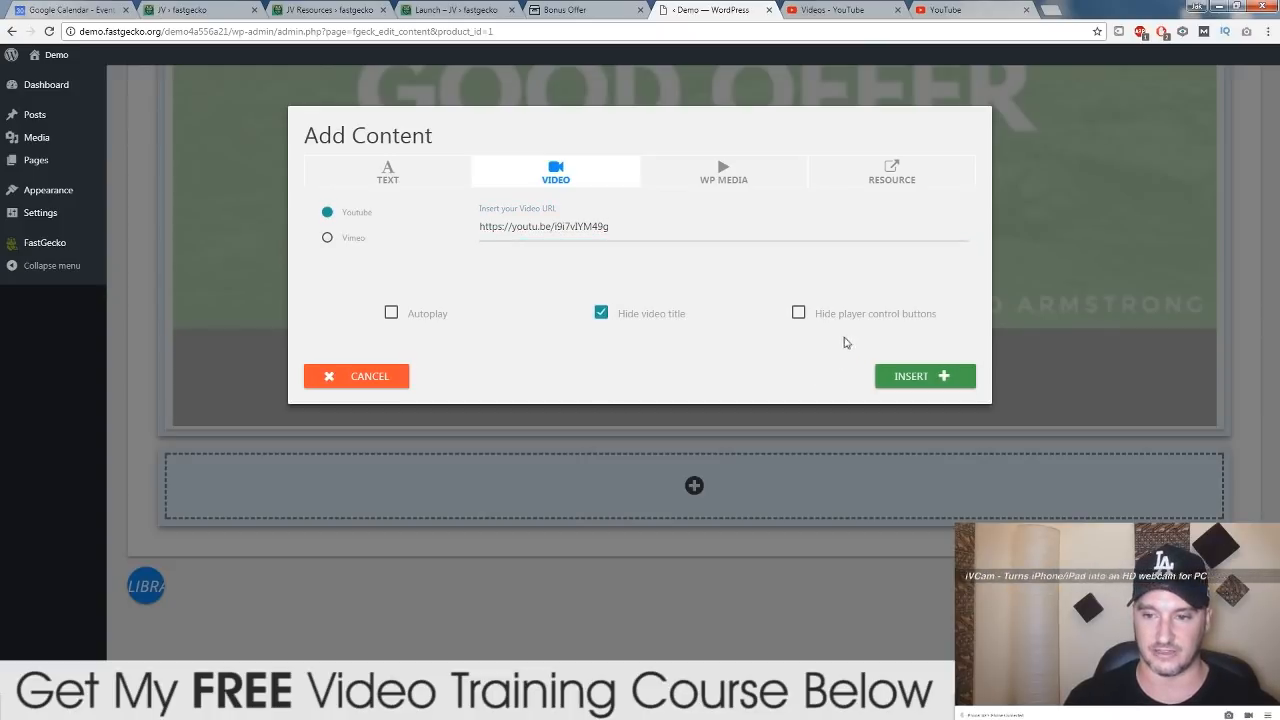
pyautogui.moveTo(852, 330)
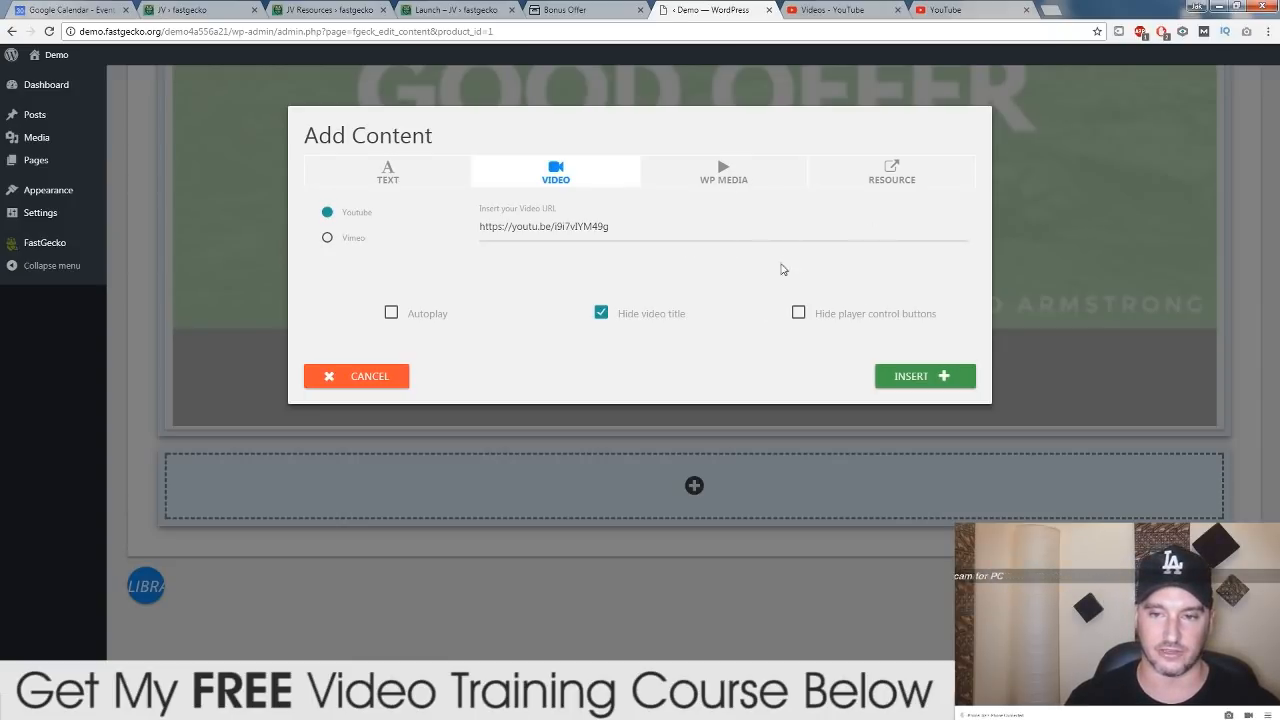
pyautogui.click(724, 172)
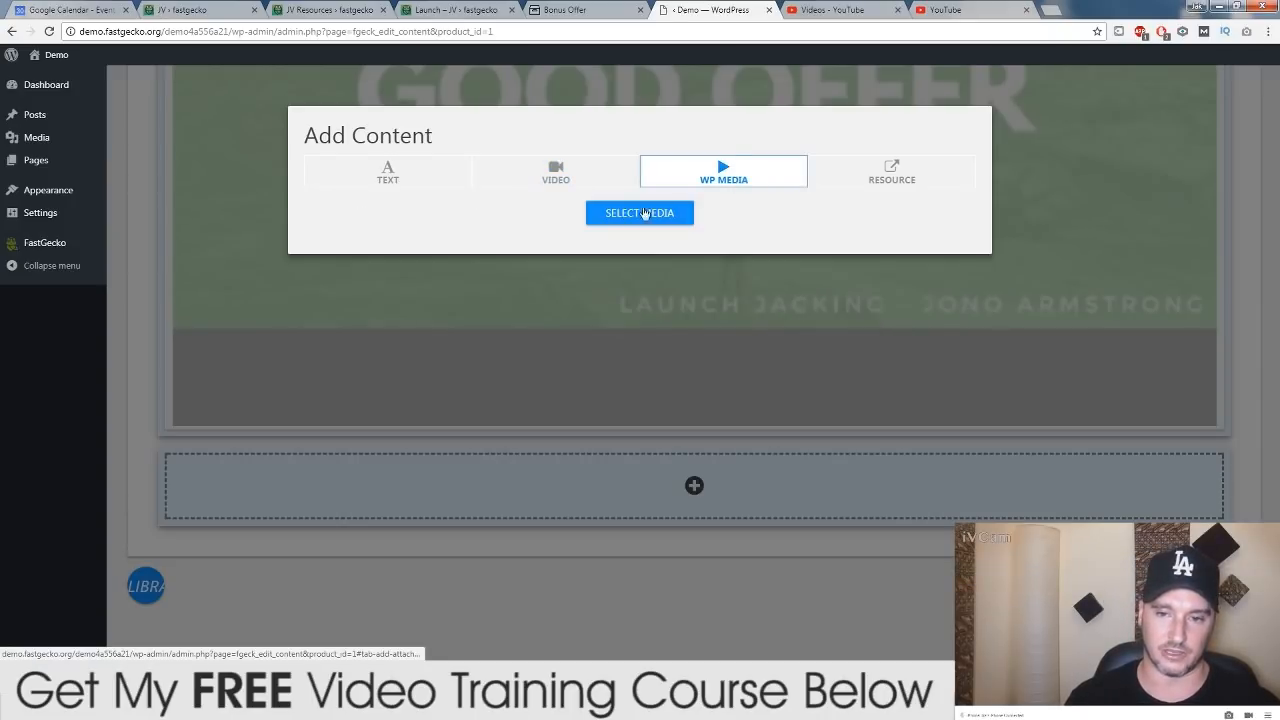
pyautogui.moveTo(628, 228)
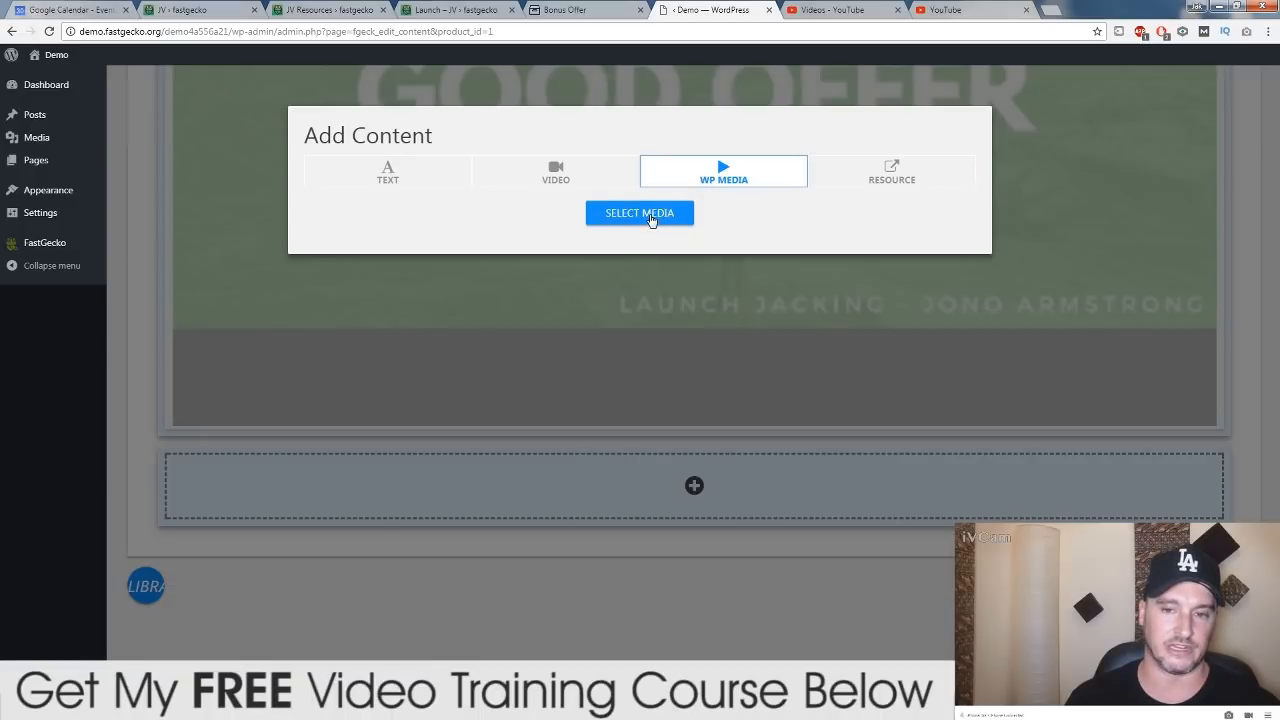
pyautogui.moveTo(100, 224)
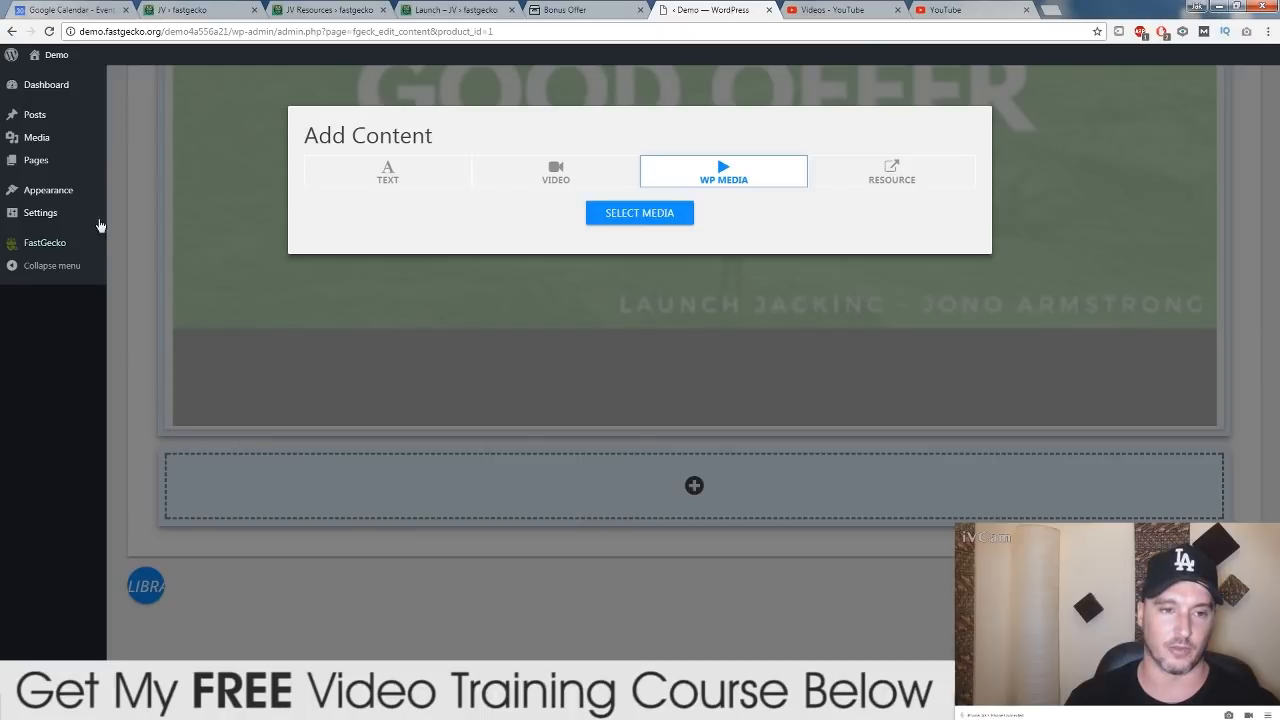
pyautogui.moveTo(892, 184)
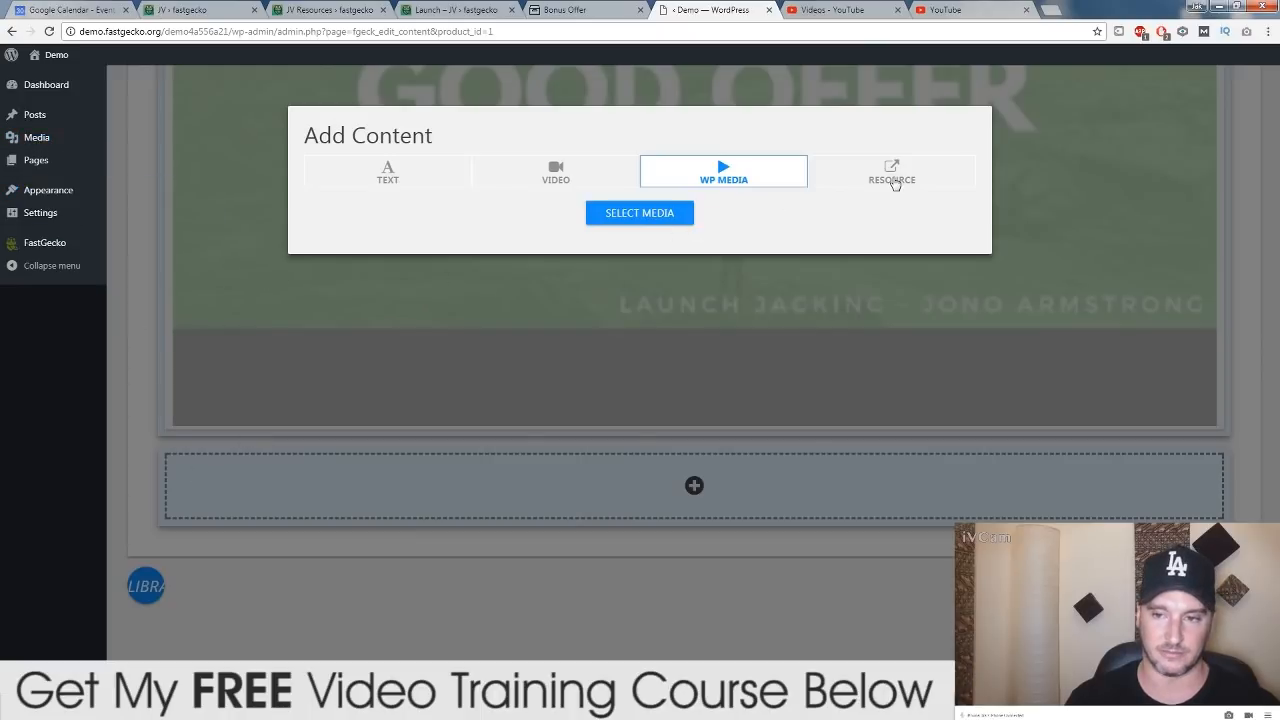
pyautogui.click(890, 172)
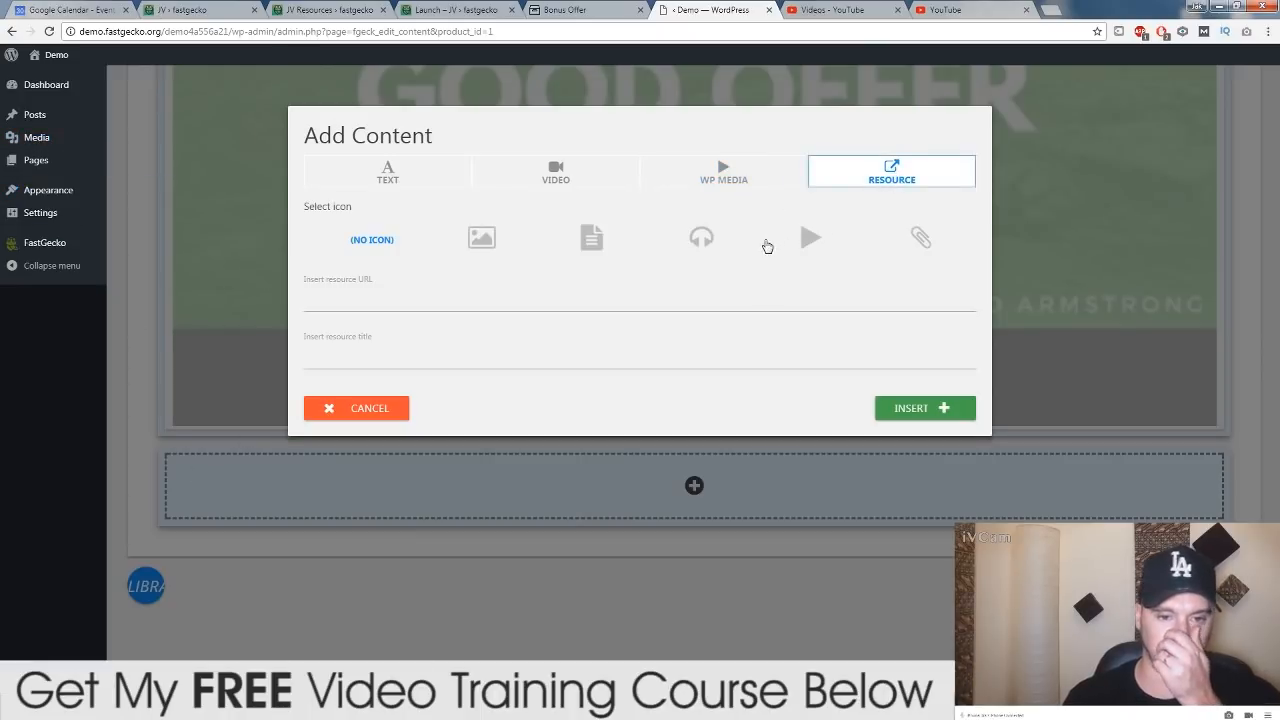
pyautogui.moveTo(468, 250)
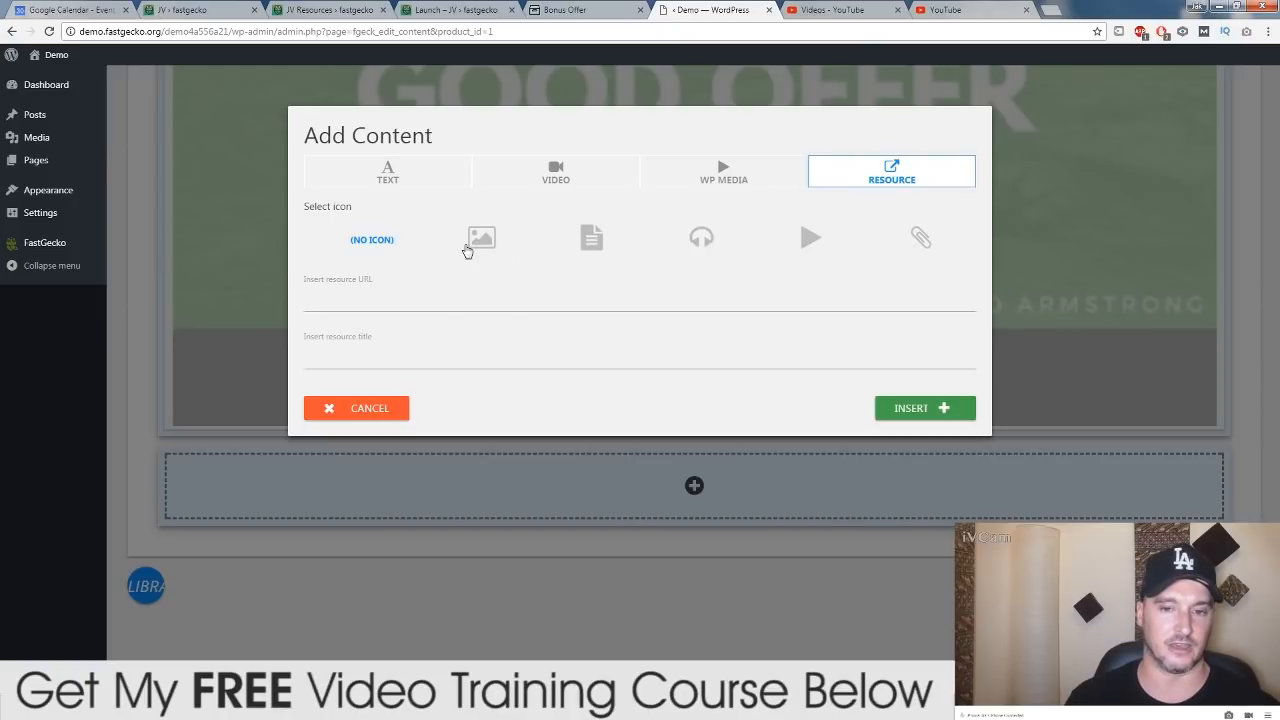
pyautogui.moveTo(700, 238)
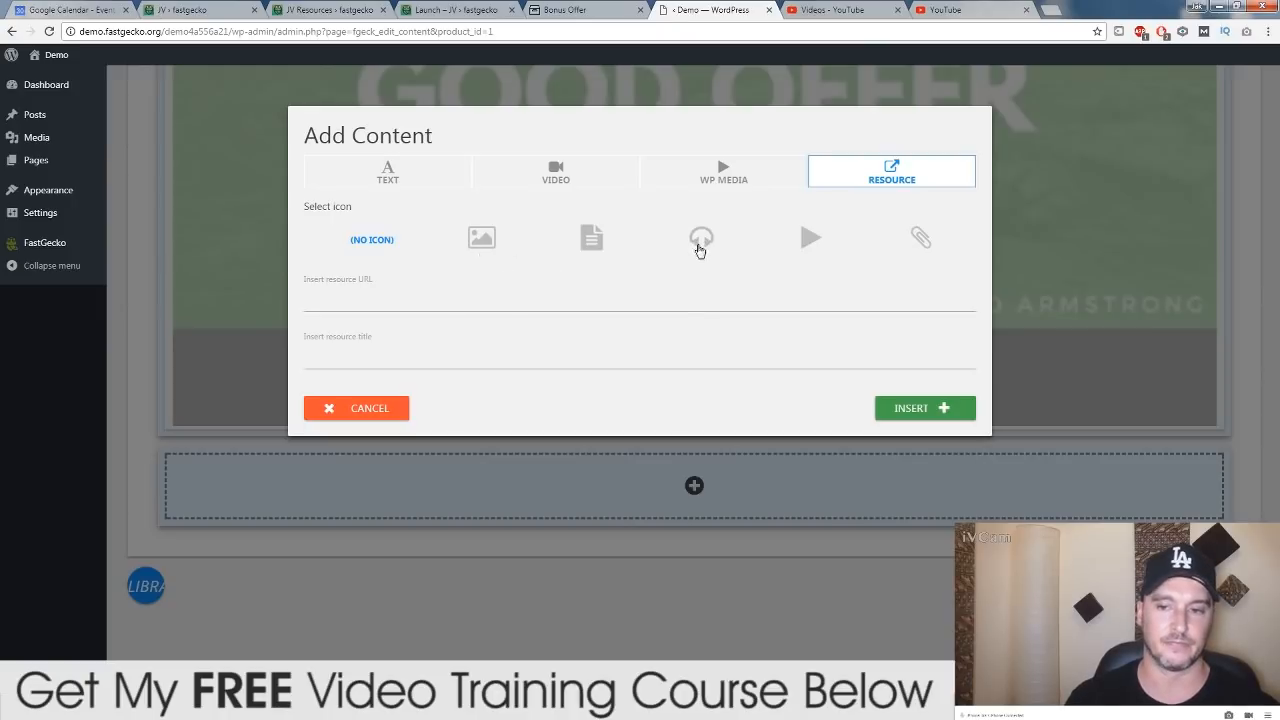
pyautogui.moveTo(640, 272)
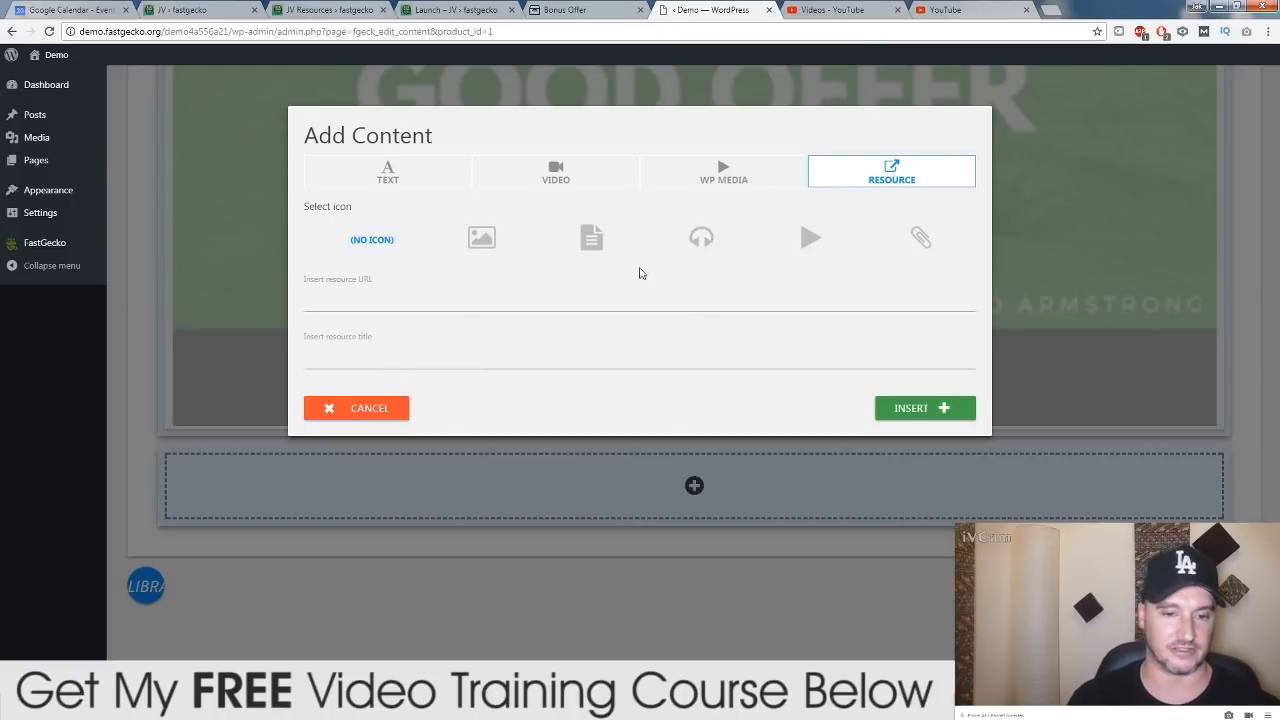
pyautogui.click(556, 172)
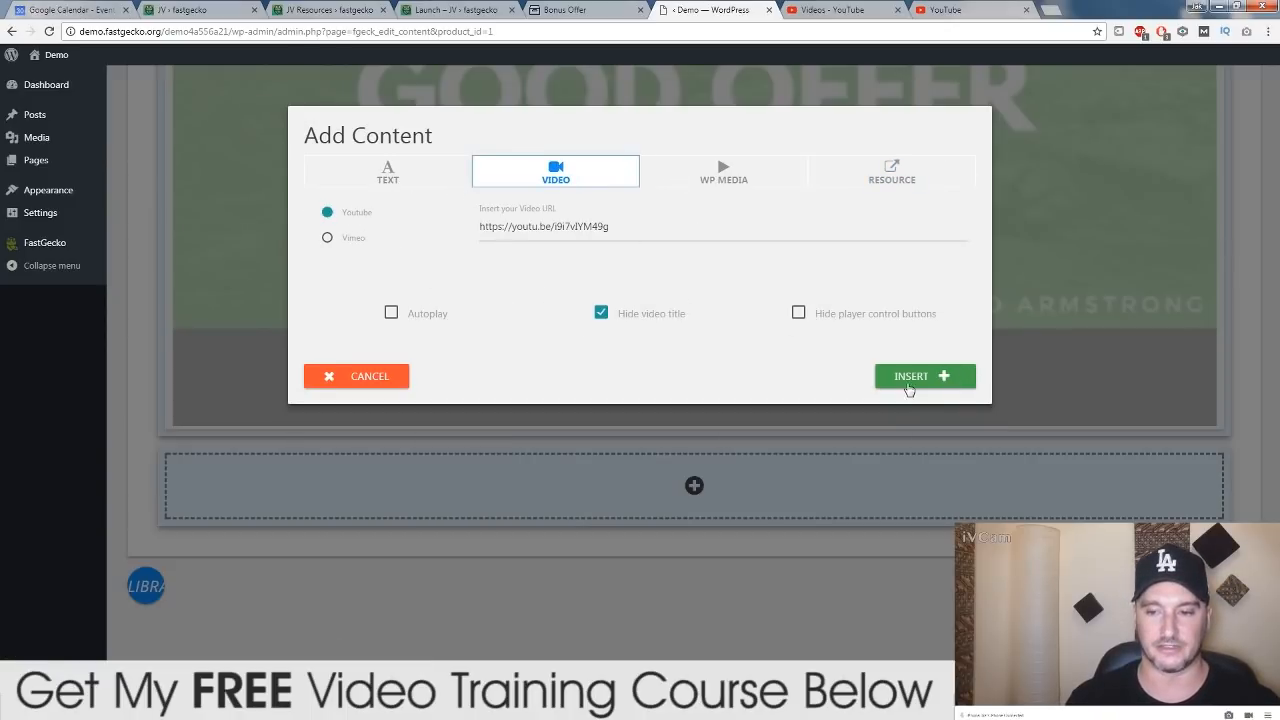
pyautogui.click(910, 376)
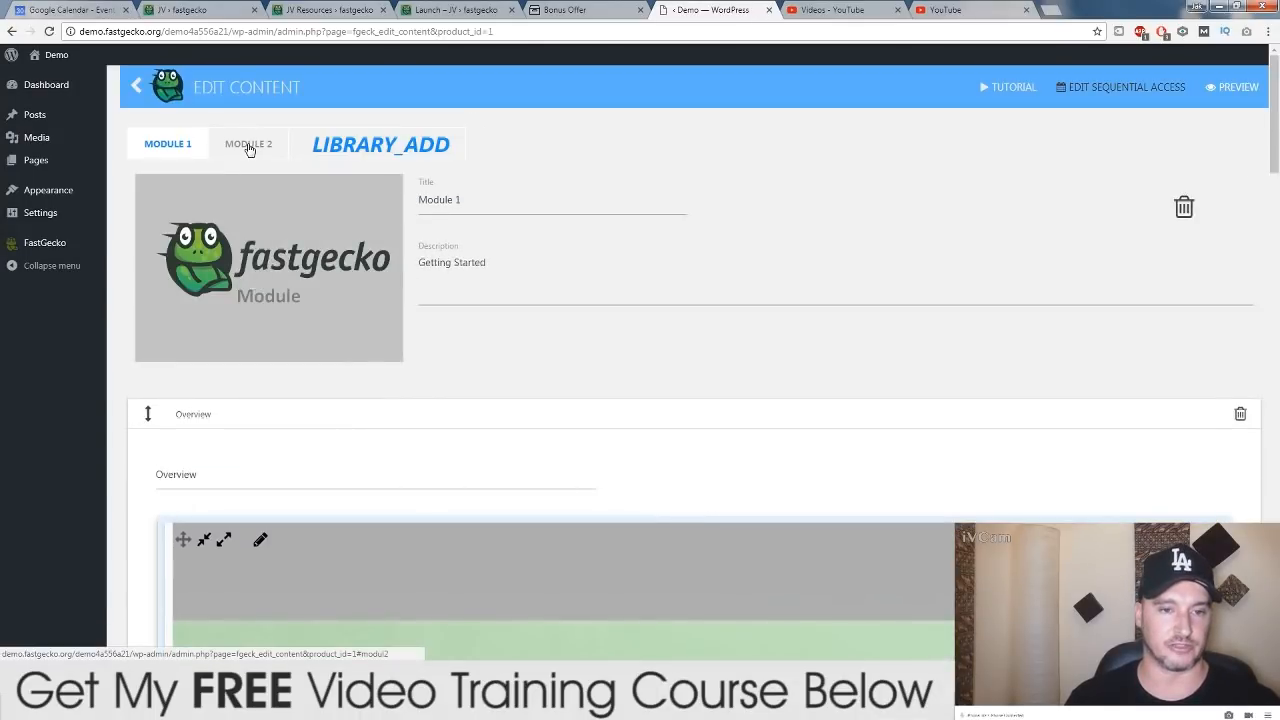
pyautogui.moveTo(380, 144)
pyautogui.write('H')
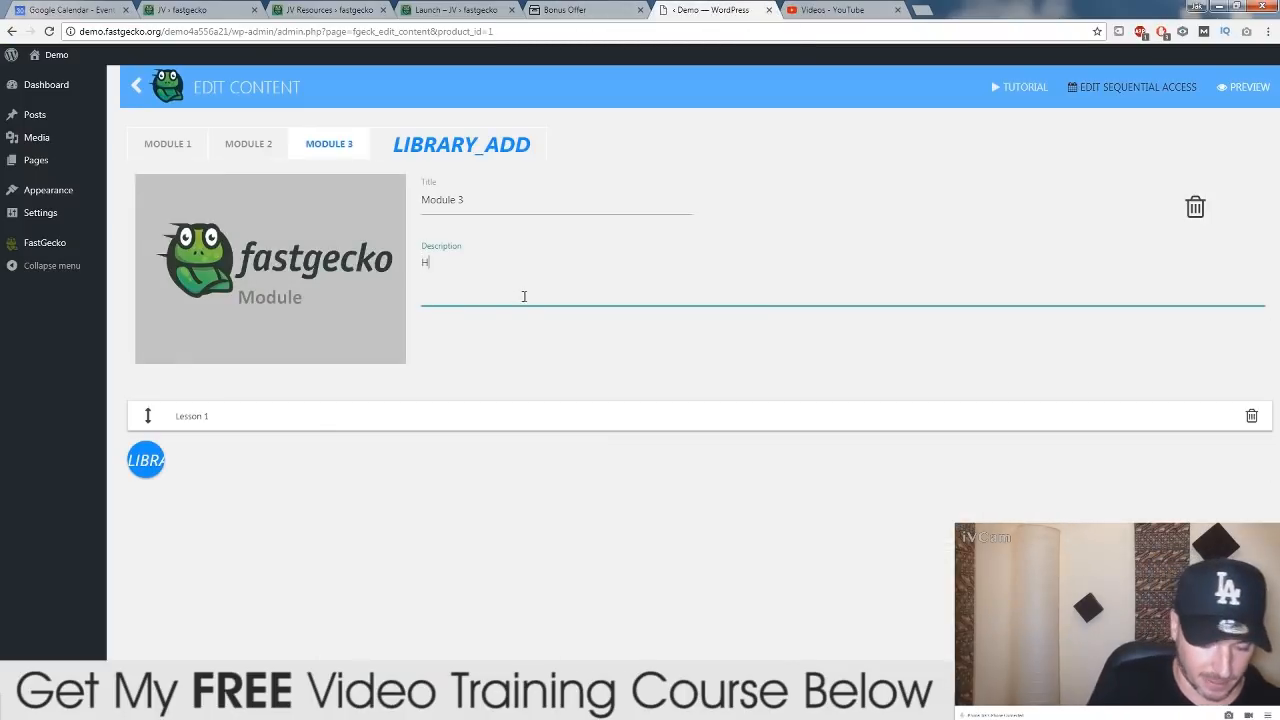
# Enter Module 3's description 'How to Structure Your Review Video'
pyautogui.write('ow to Structure Your Review Video')
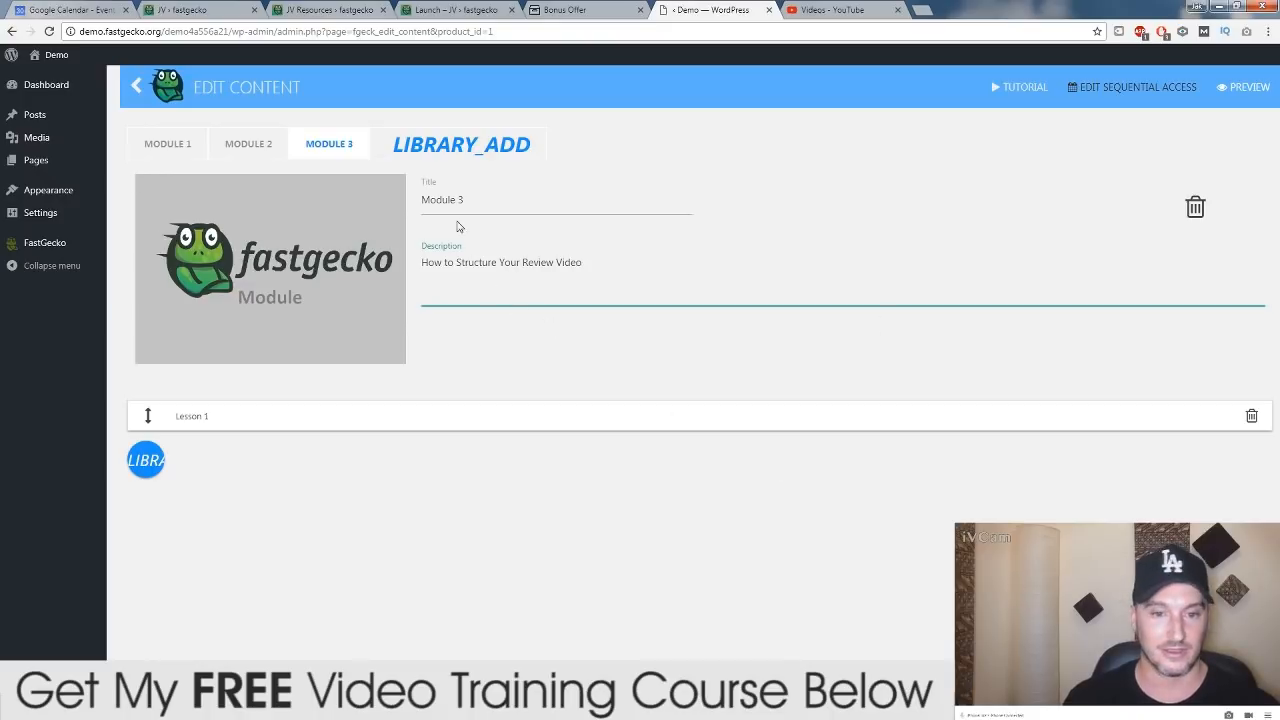
pyautogui.moveTo(520, 188)
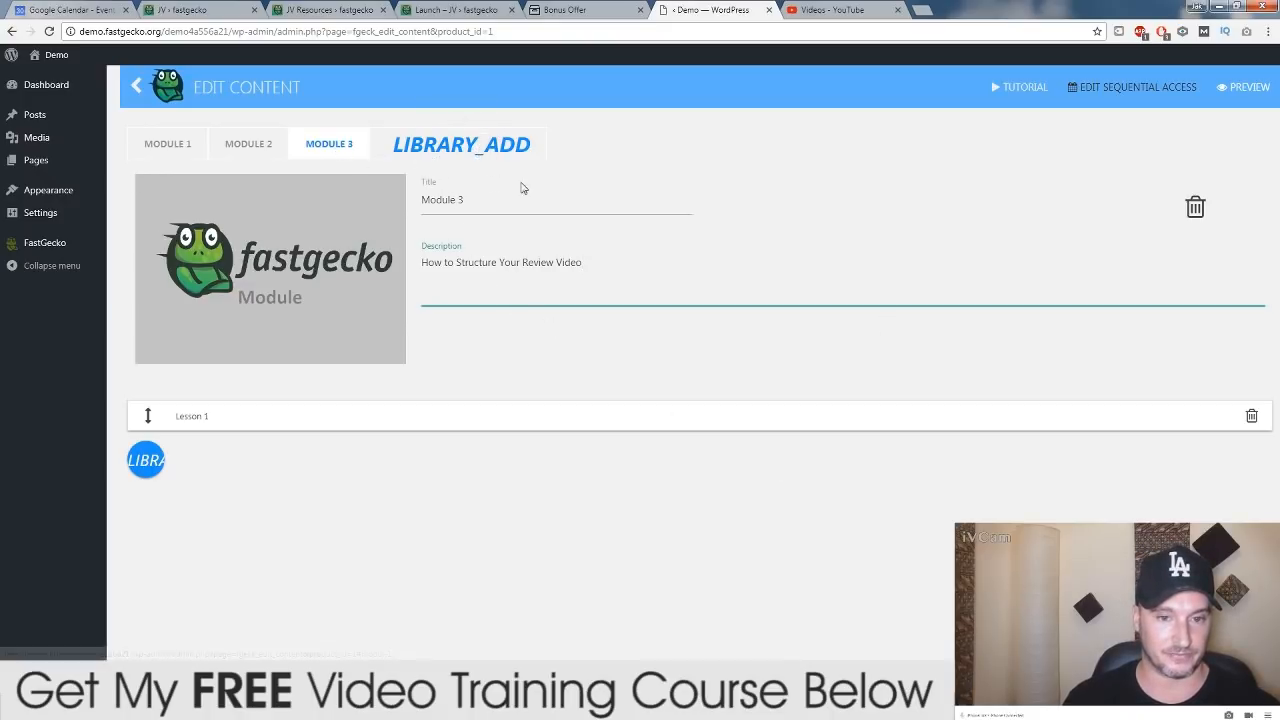
pyautogui.moveTo(364, 368)
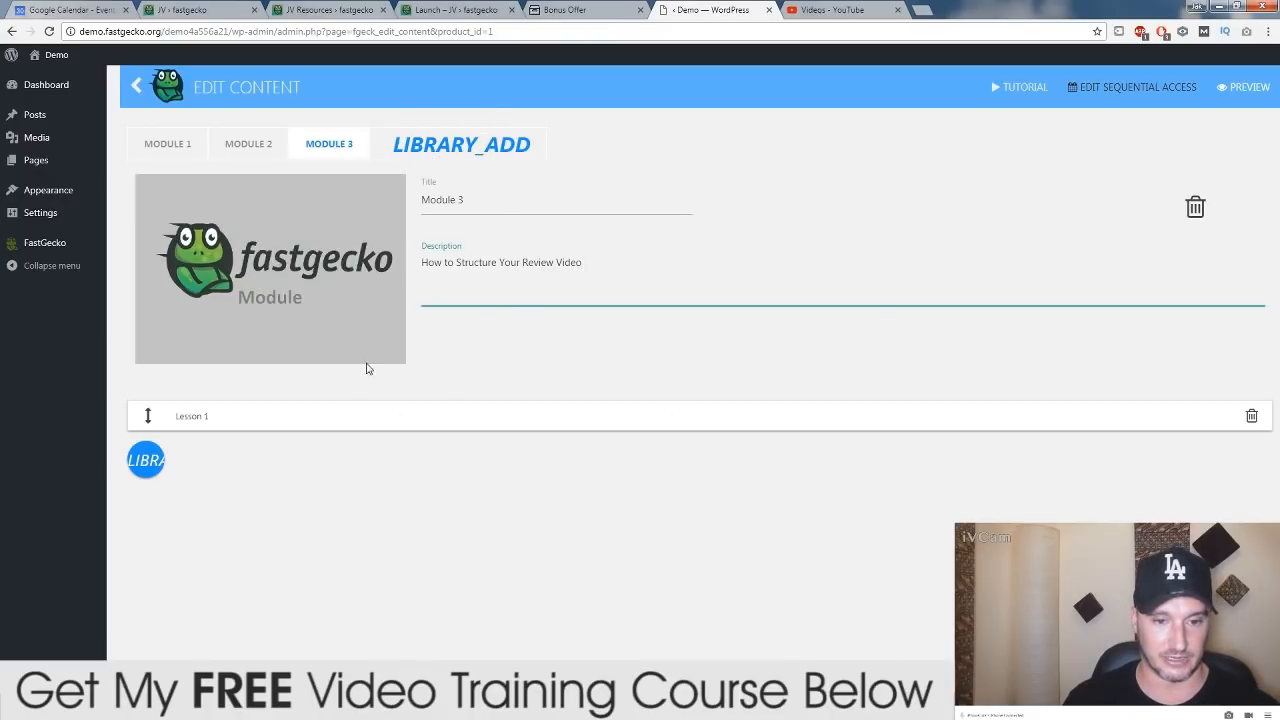
pyautogui.moveTo(570, 422)
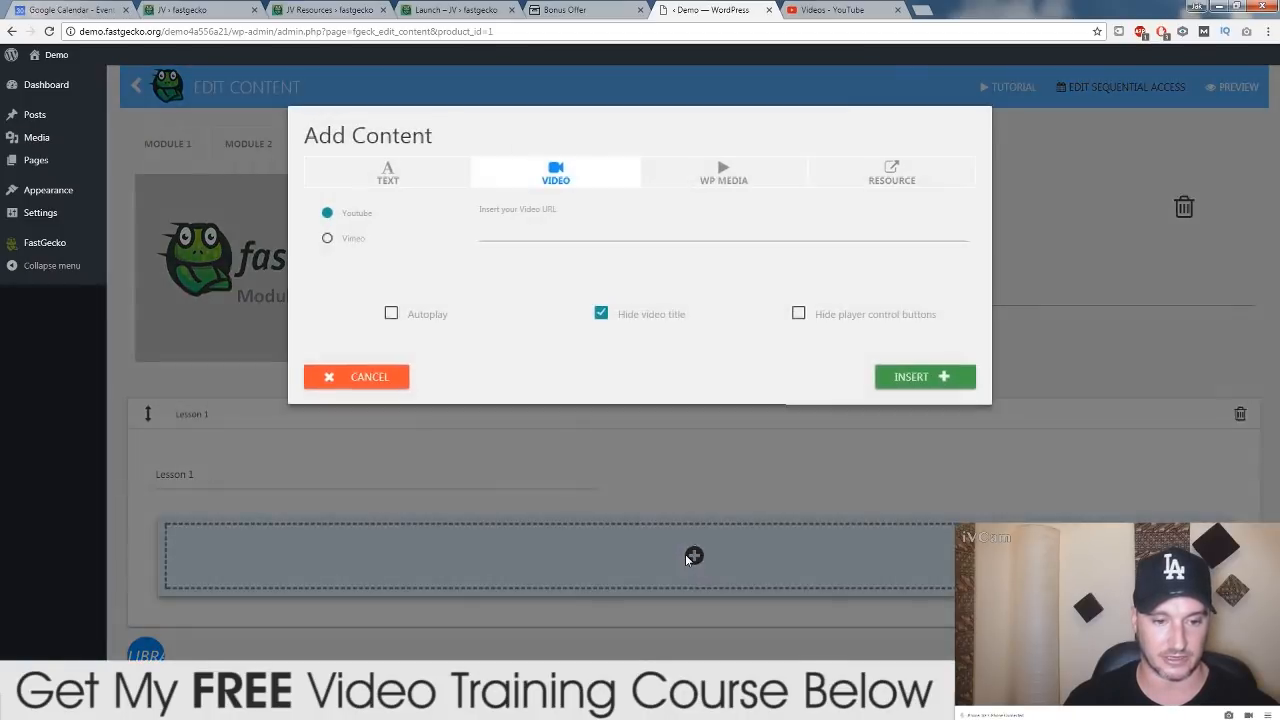
# Open the How to Structure Your Review video in a new tab from YouTube Studio to get its link
pyautogui.click(840, 10)
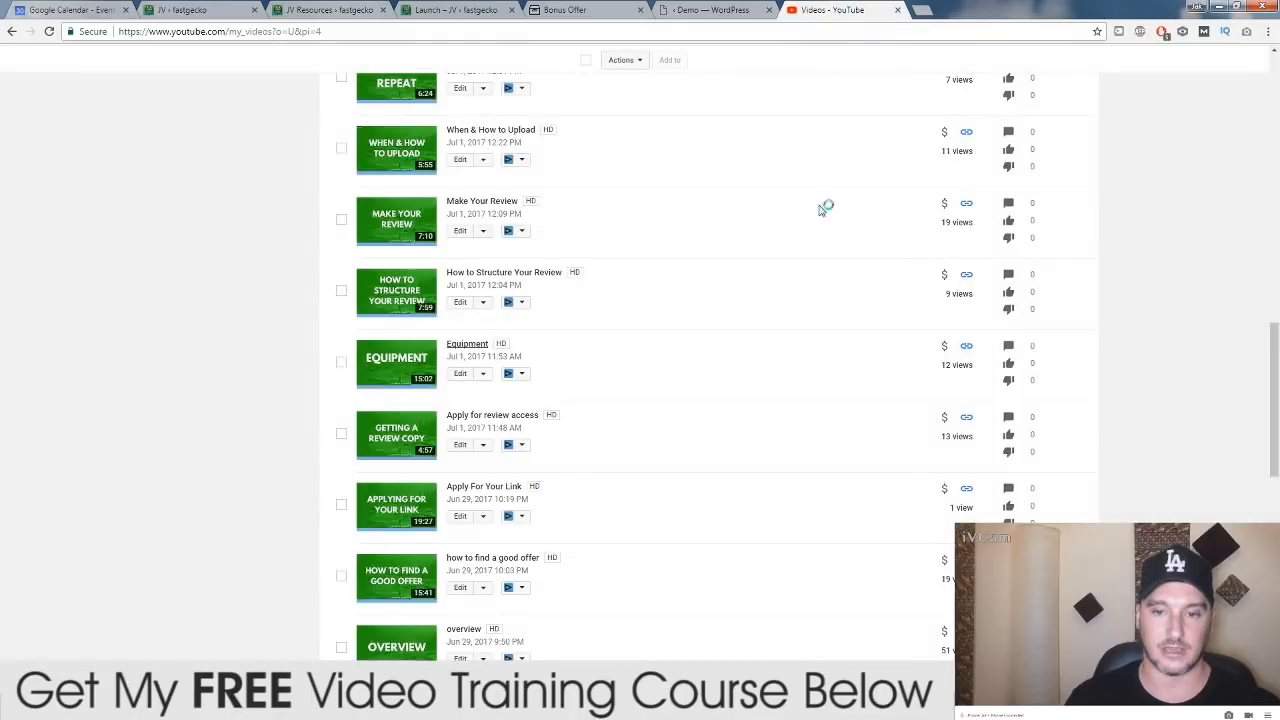
pyautogui.rightClick(504, 272)
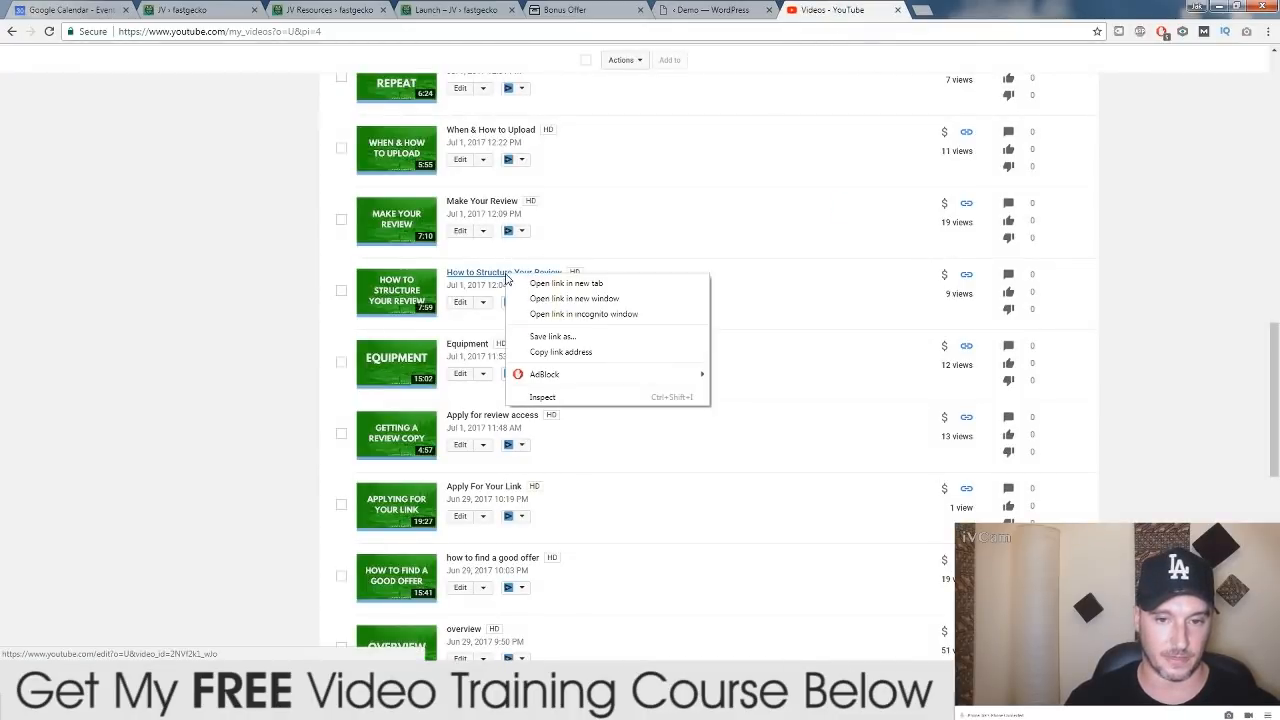
pyautogui.click(566, 284)
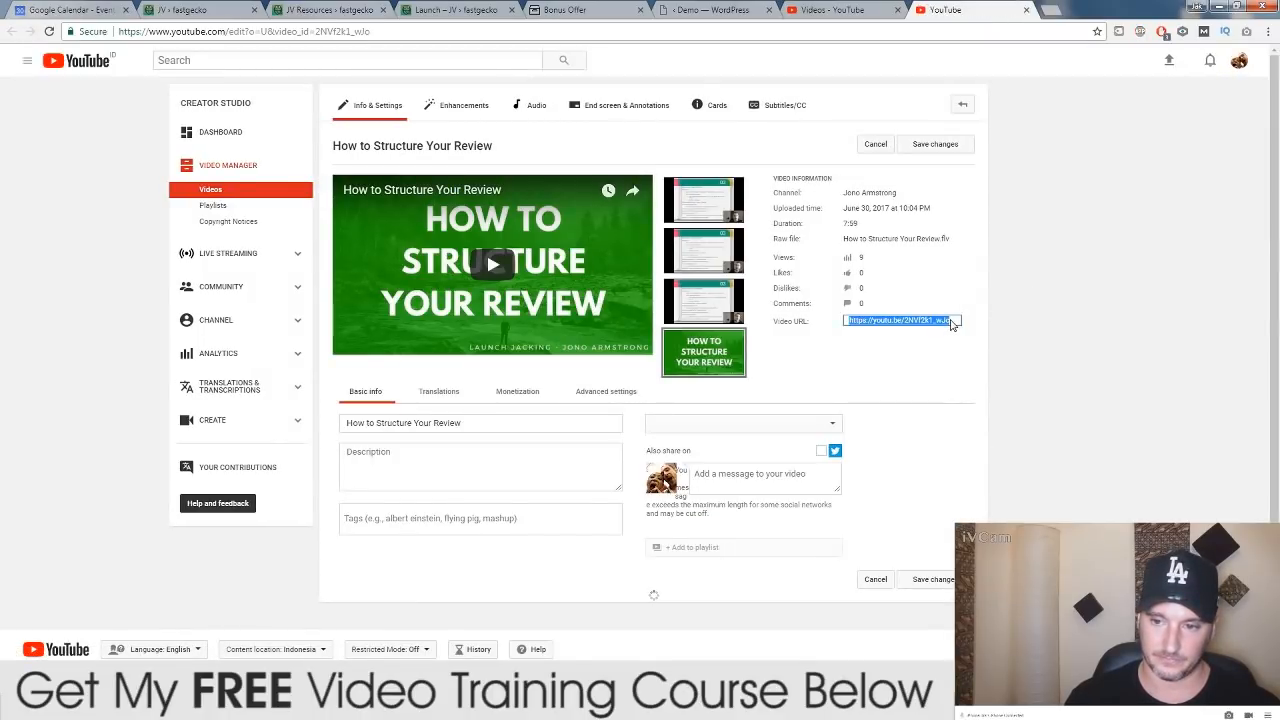
pyautogui.click(710, 10)
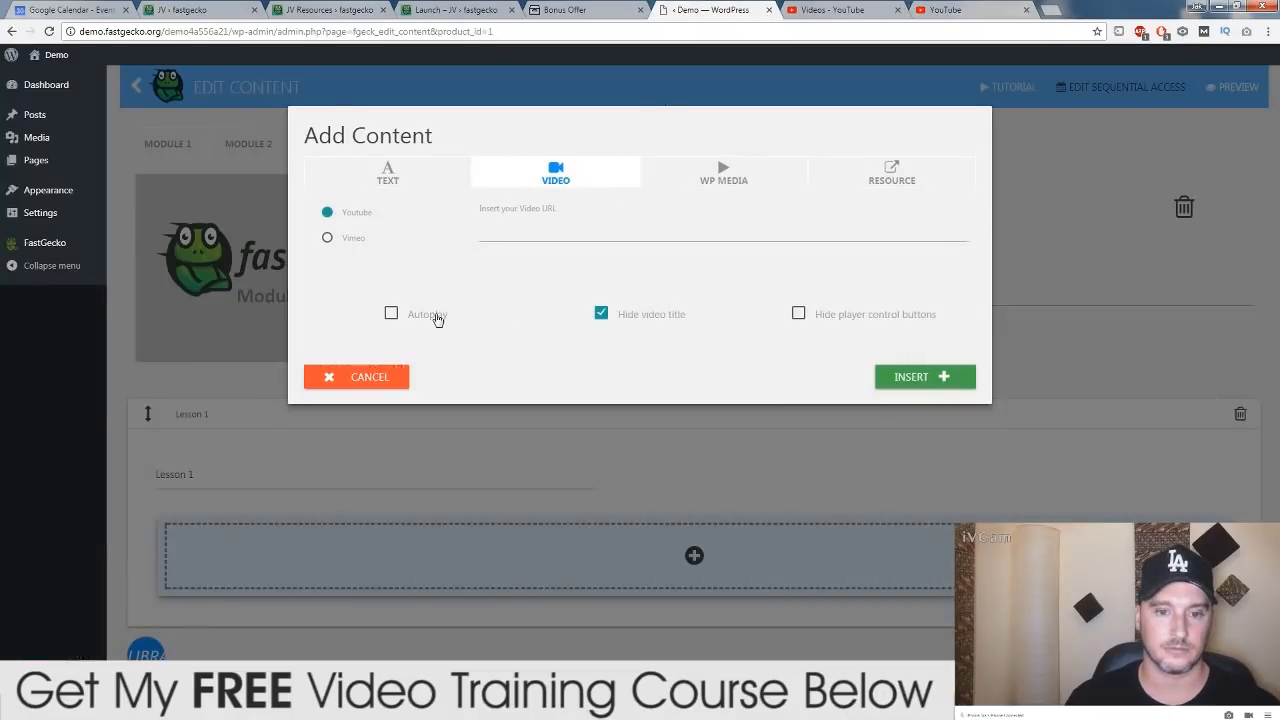
pyautogui.write('https://youtu.be/2NVf2k1_wJo')
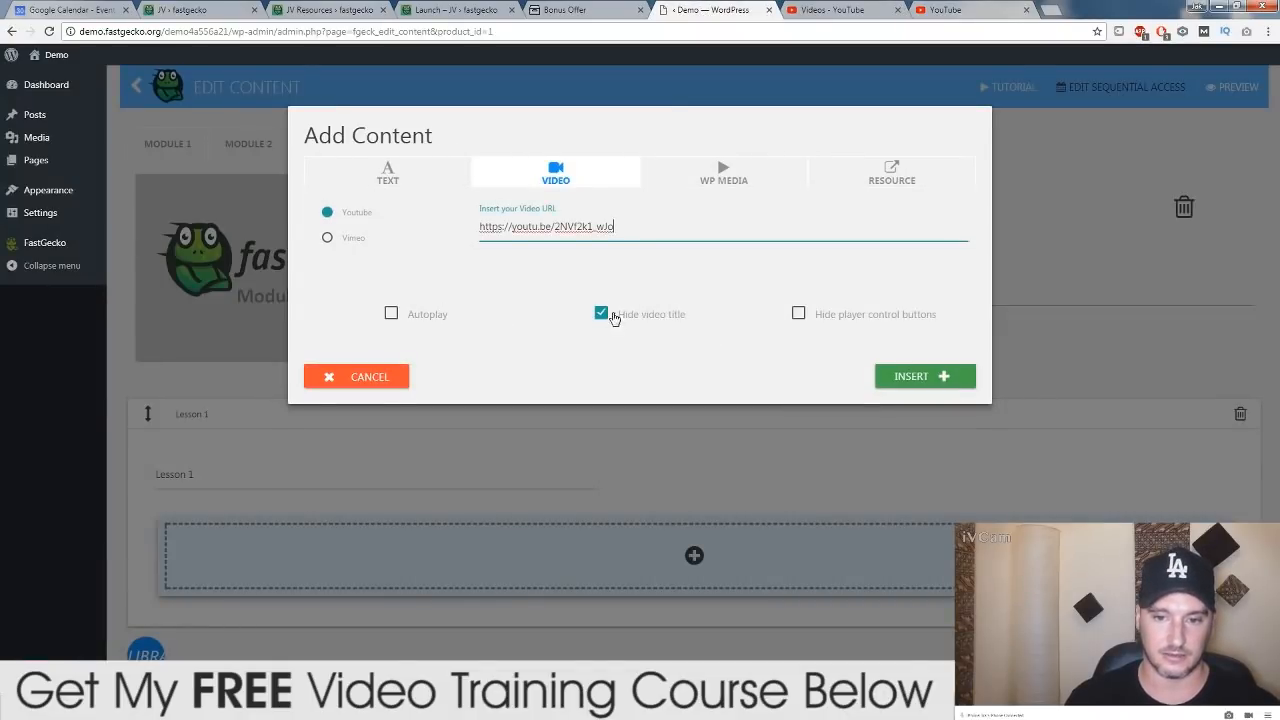
pyautogui.click(910, 376)
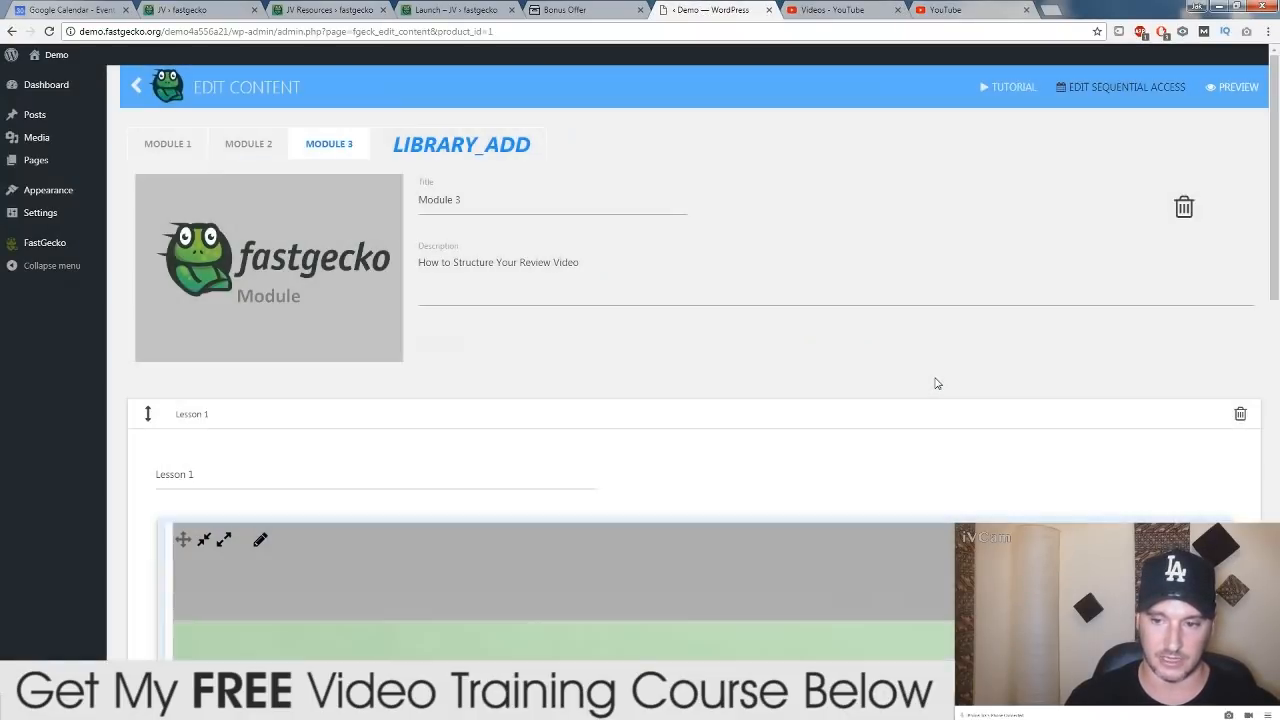
pyautogui.scroll(-3)
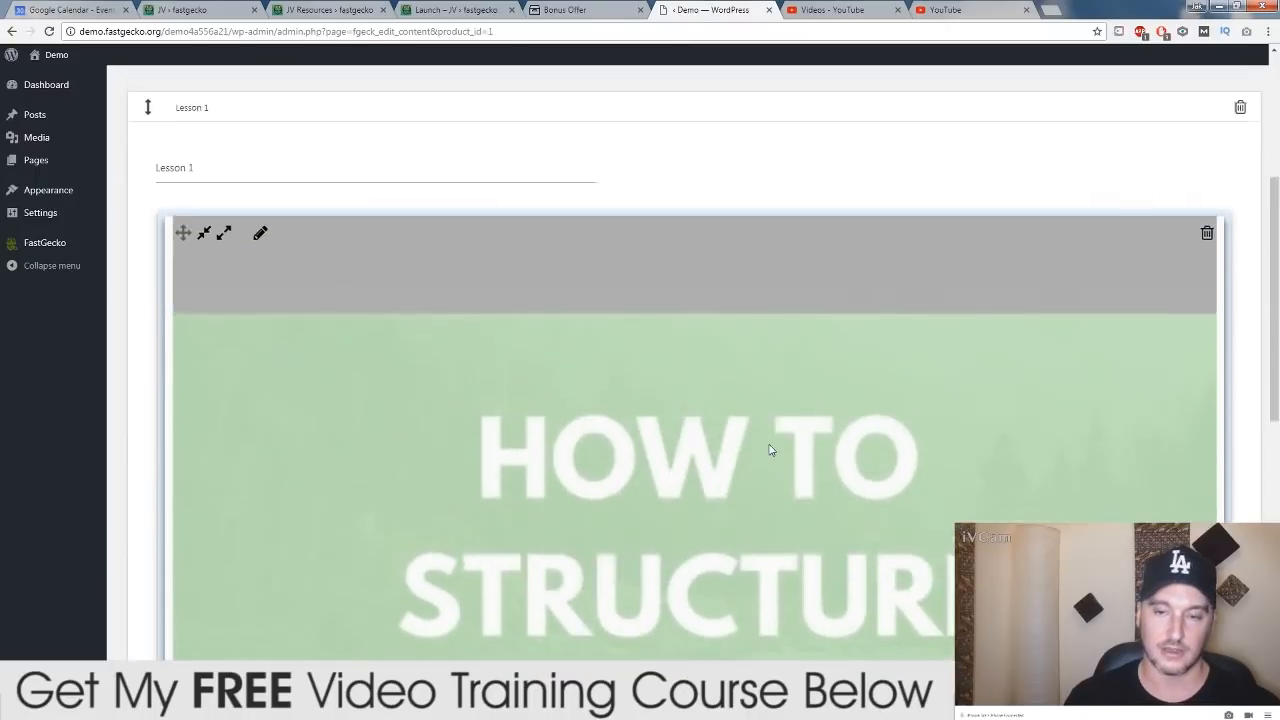
pyautogui.scroll(3)
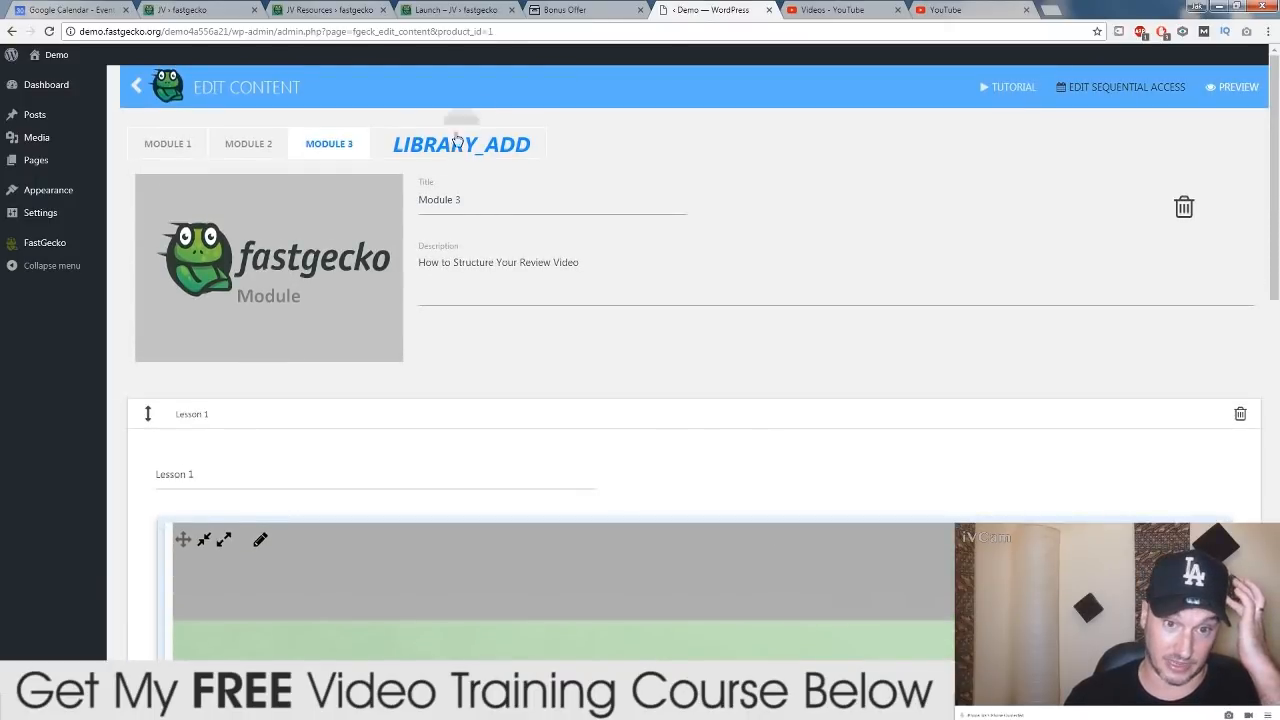
pyautogui.moveTo(460, 150)
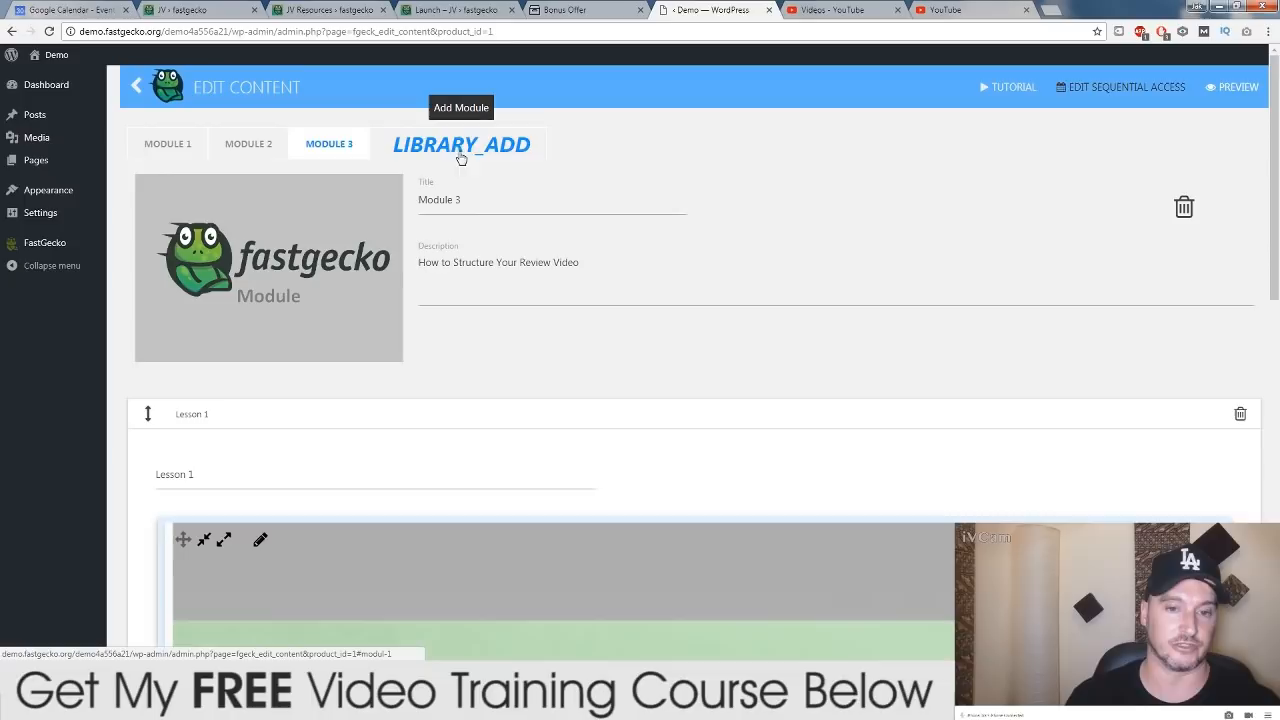
pyautogui.moveTo(644, 314)
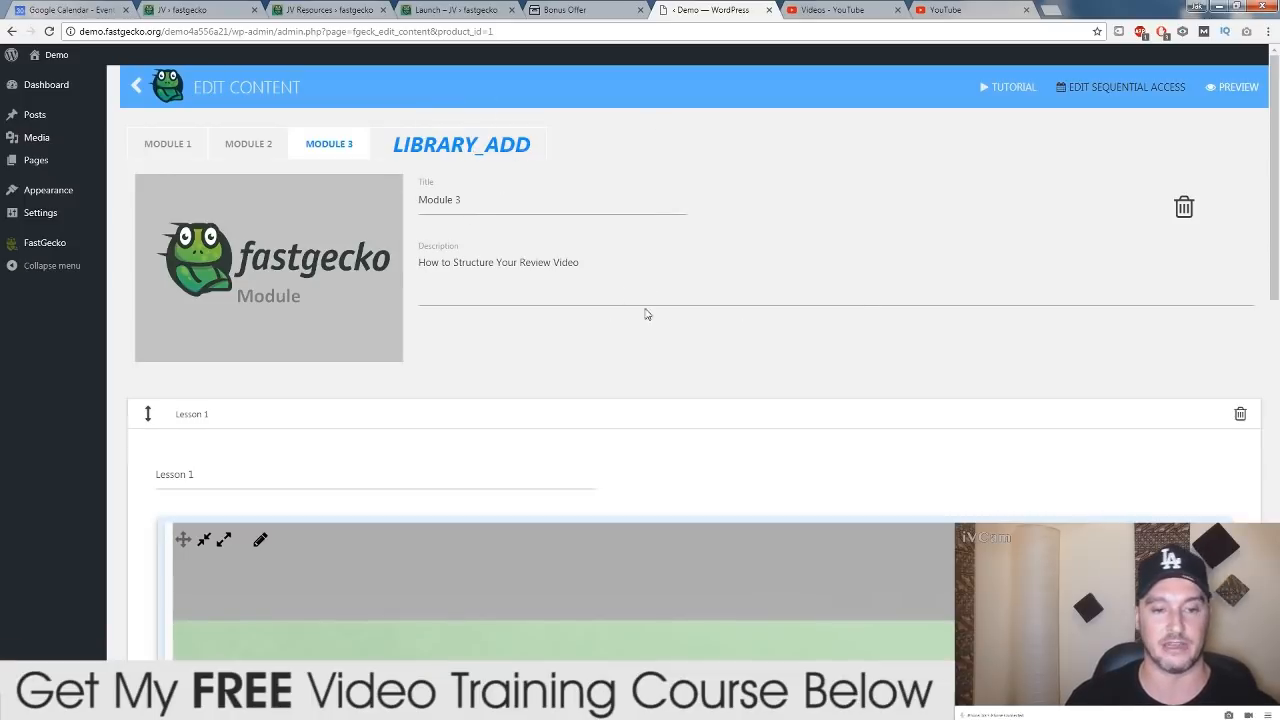
pyautogui.scroll(-3)
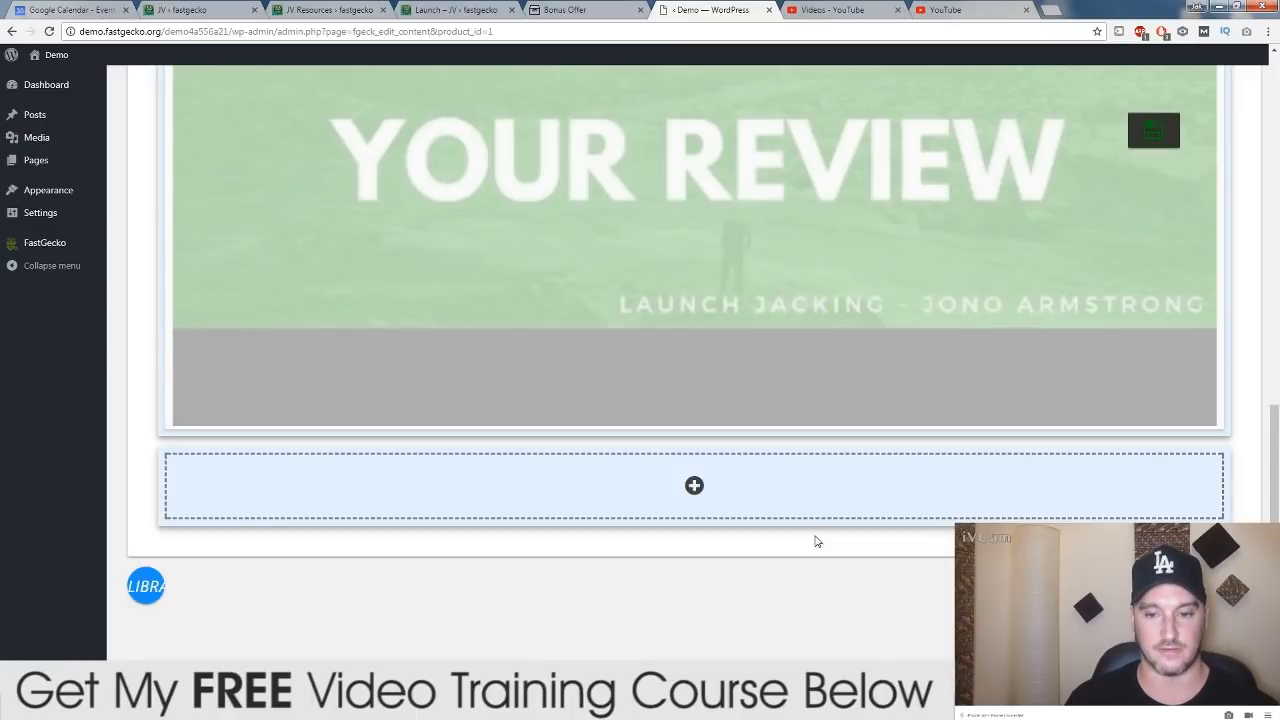
pyautogui.scroll(3)
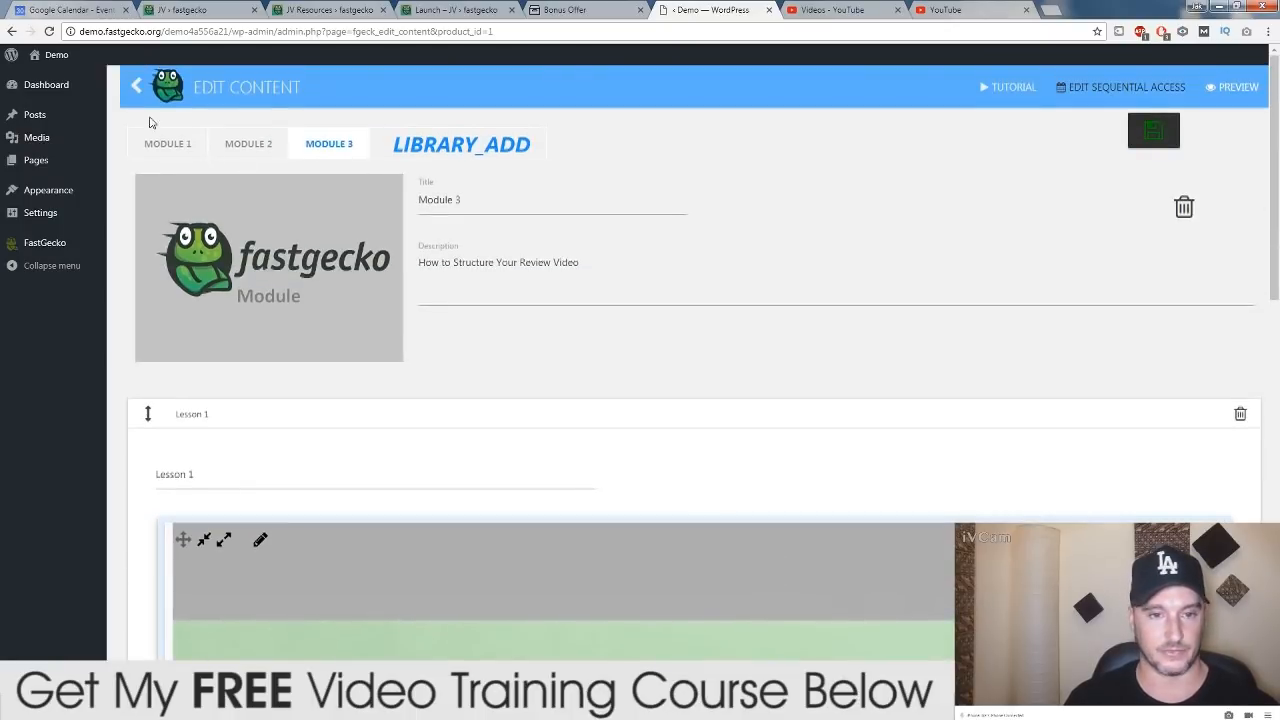
# Leave the content editor for the LaunchJackr product overview and its setup steps
pyautogui.click(136, 88)
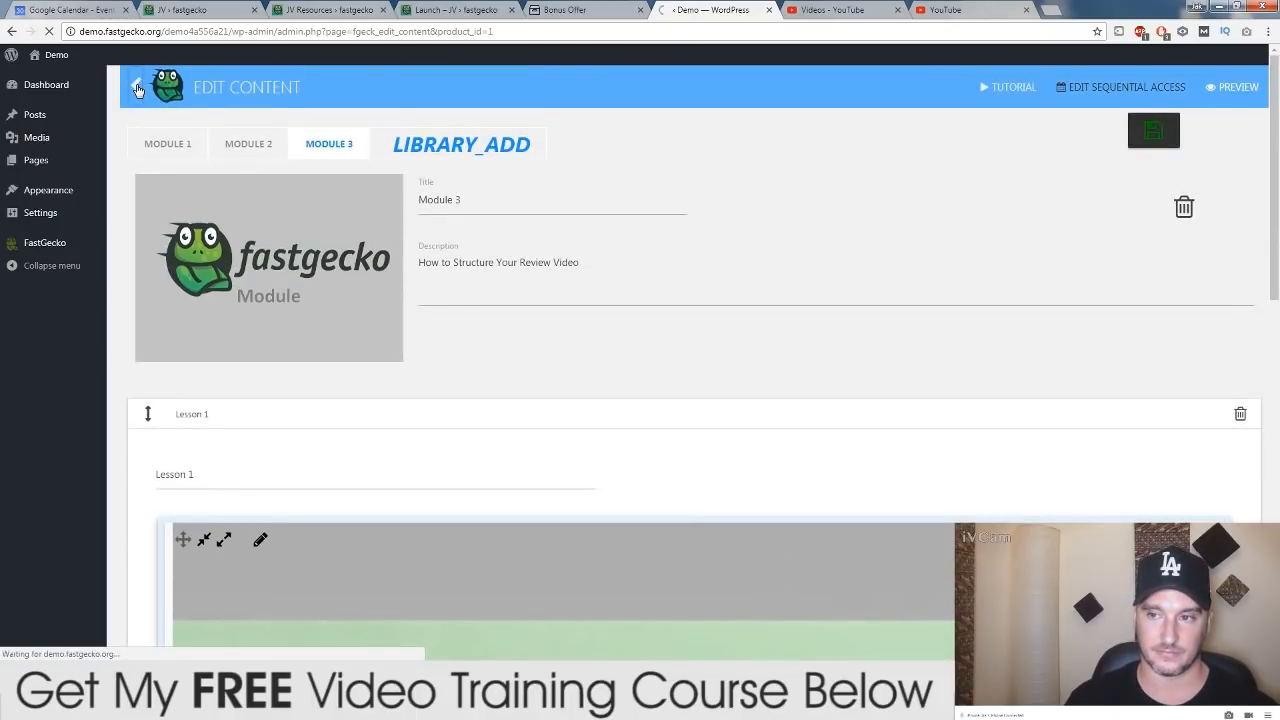
pyautogui.click(138, 86)
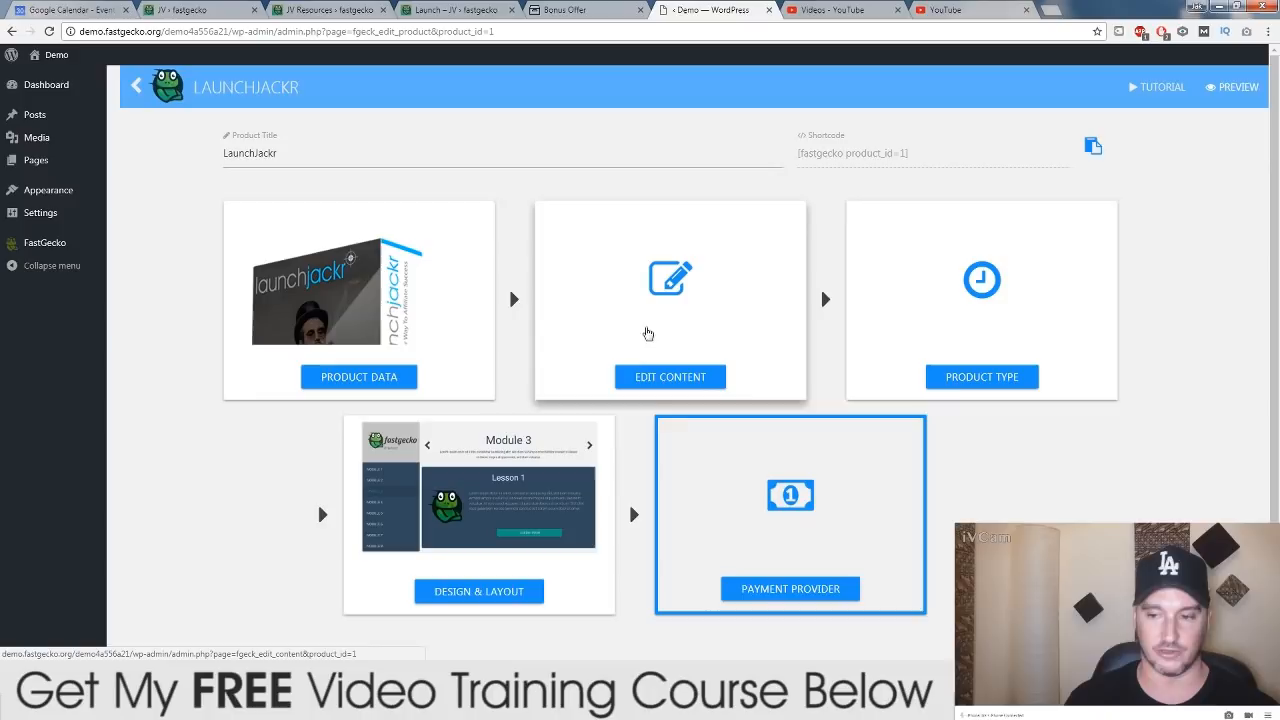
pyautogui.click(980, 376)
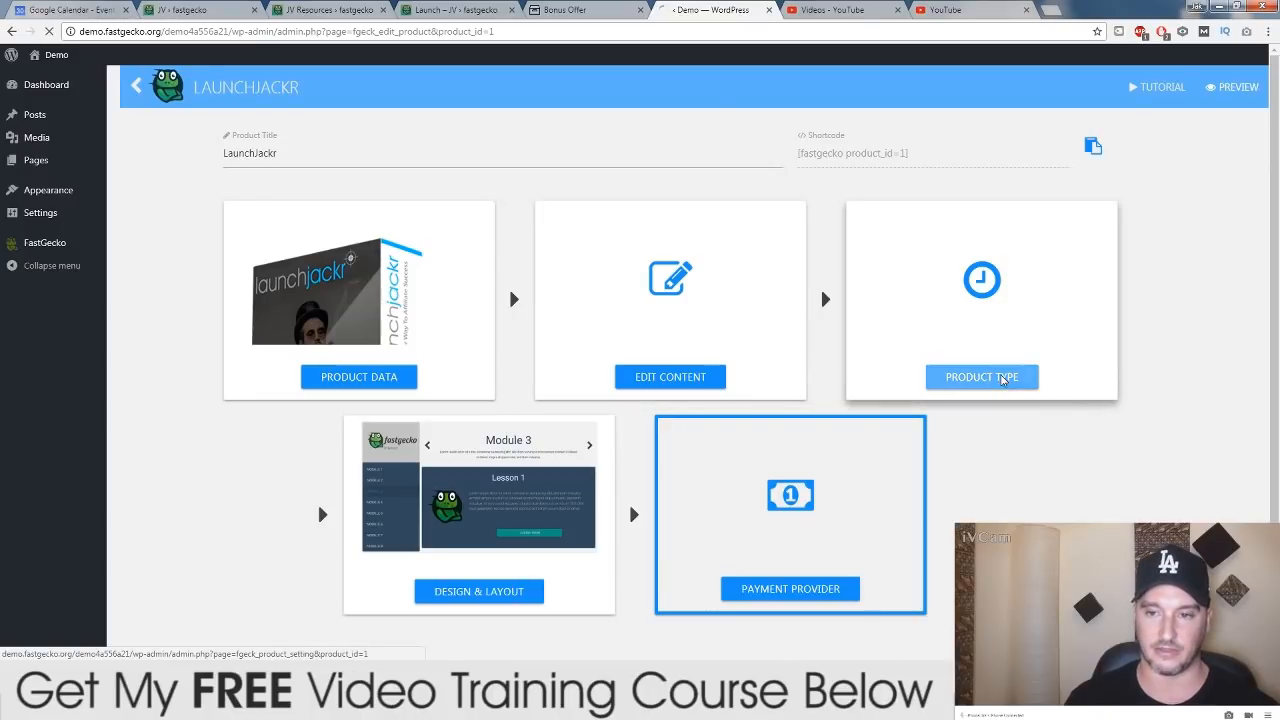
# Set Module 3's access delay to about 1 week 1 day under Sequential product type
pyautogui.click(980, 376)
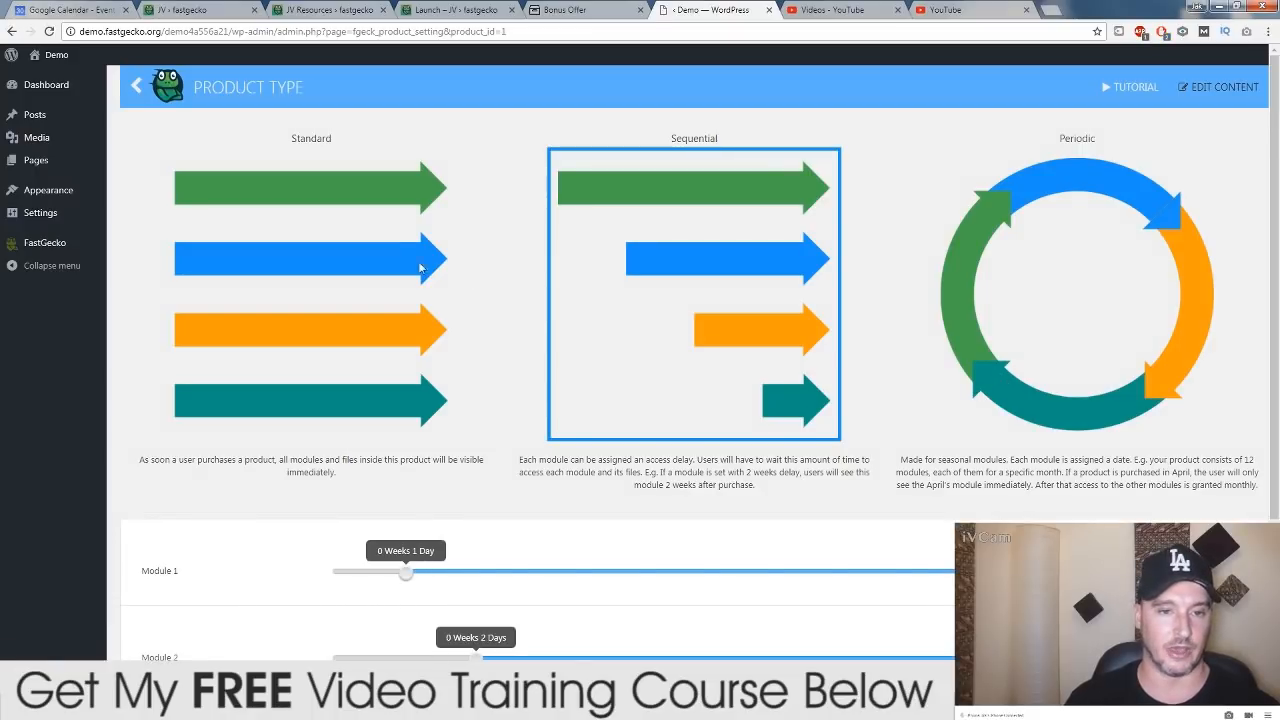
pyautogui.moveTo(324, 348)
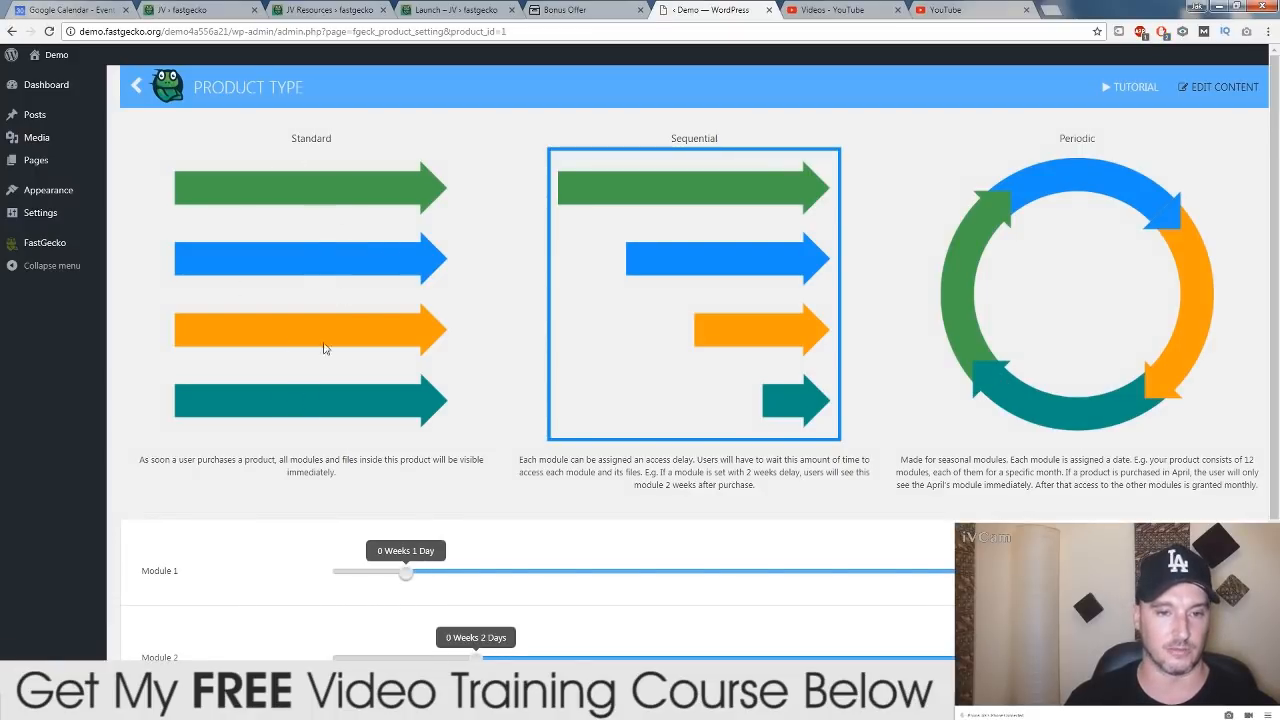
pyautogui.moveTo(308, 388)
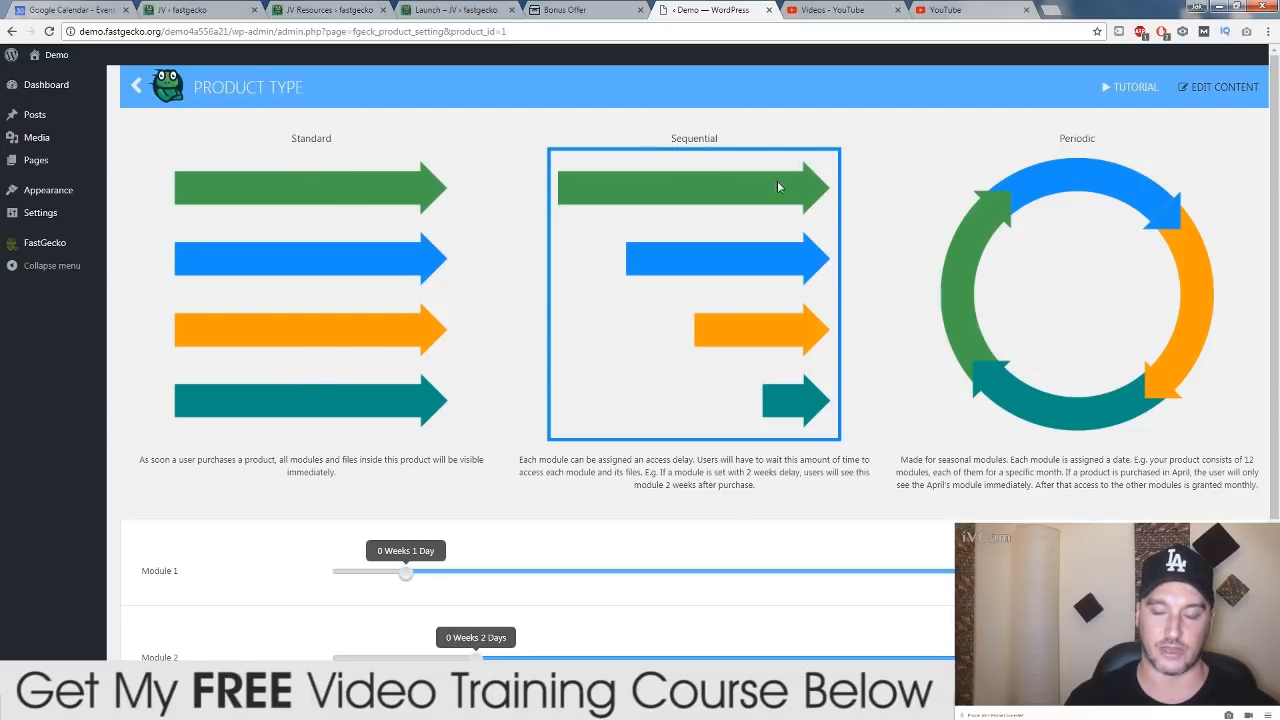
pyautogui.moveTo(570, 202)
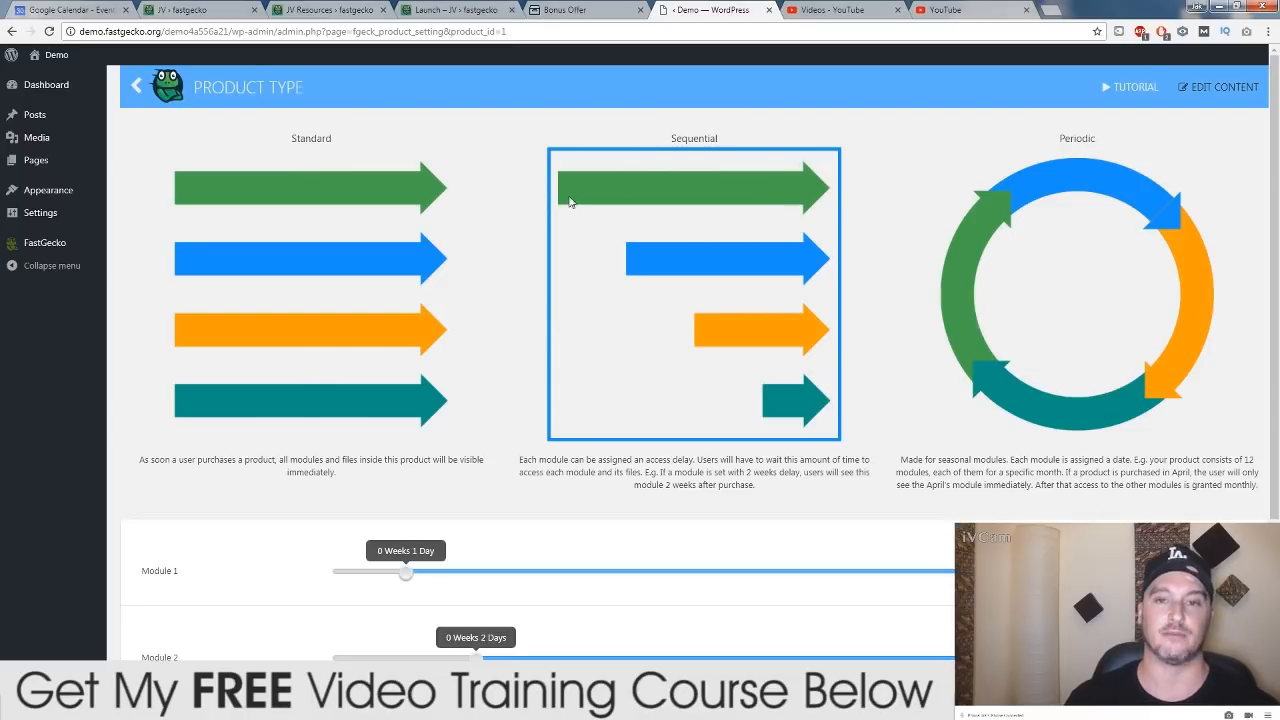
pyautogui.moveTo(532, 296)
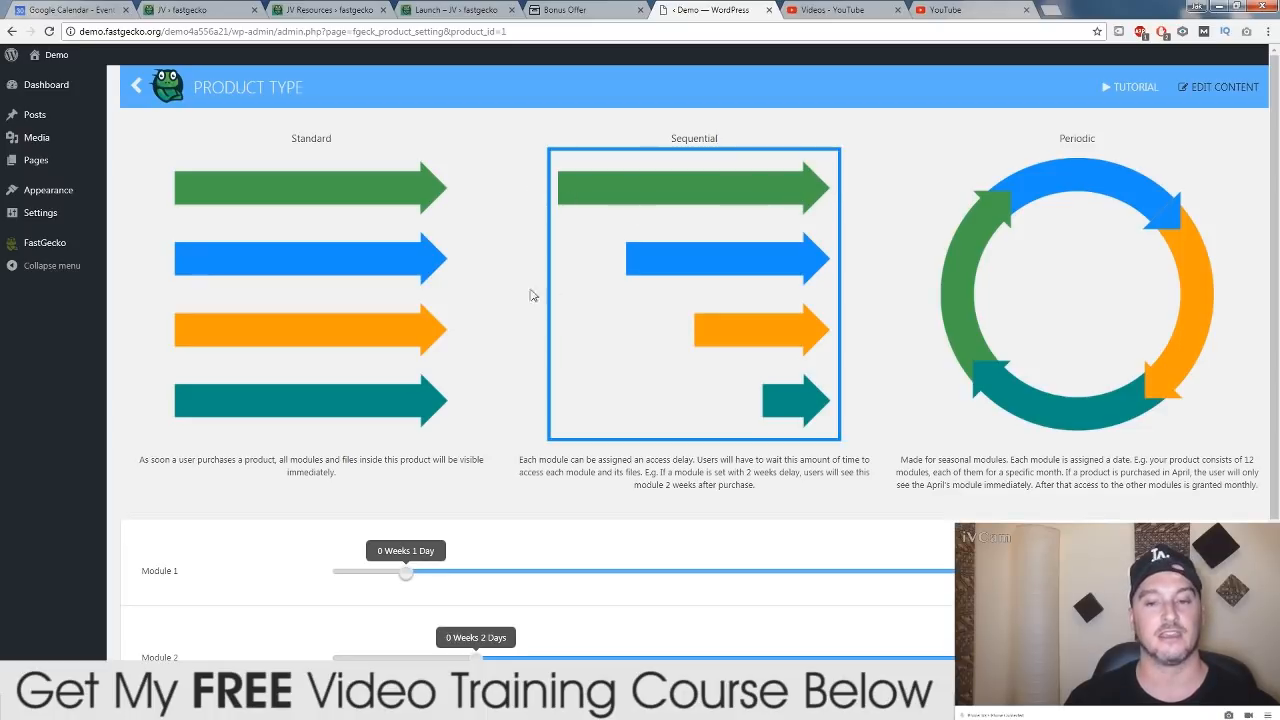
pyautogui.moveTo(624, 264)
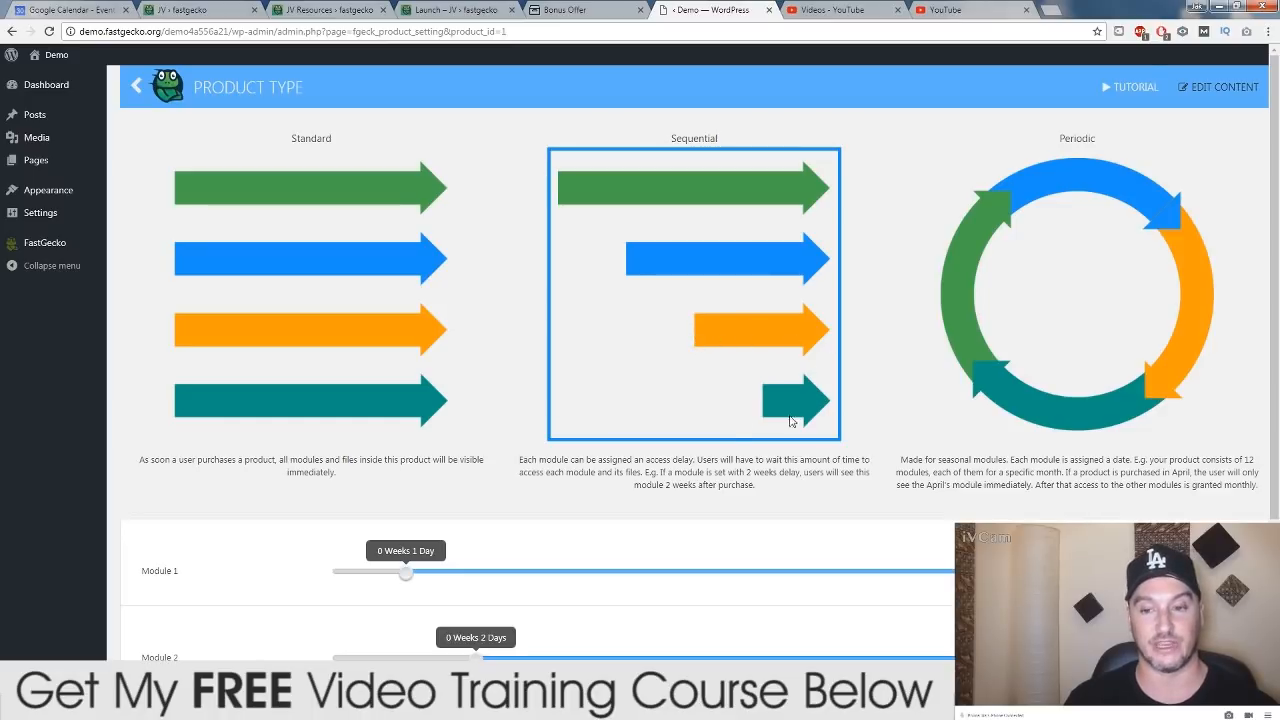
pyautogui.moveTo(418, 596)
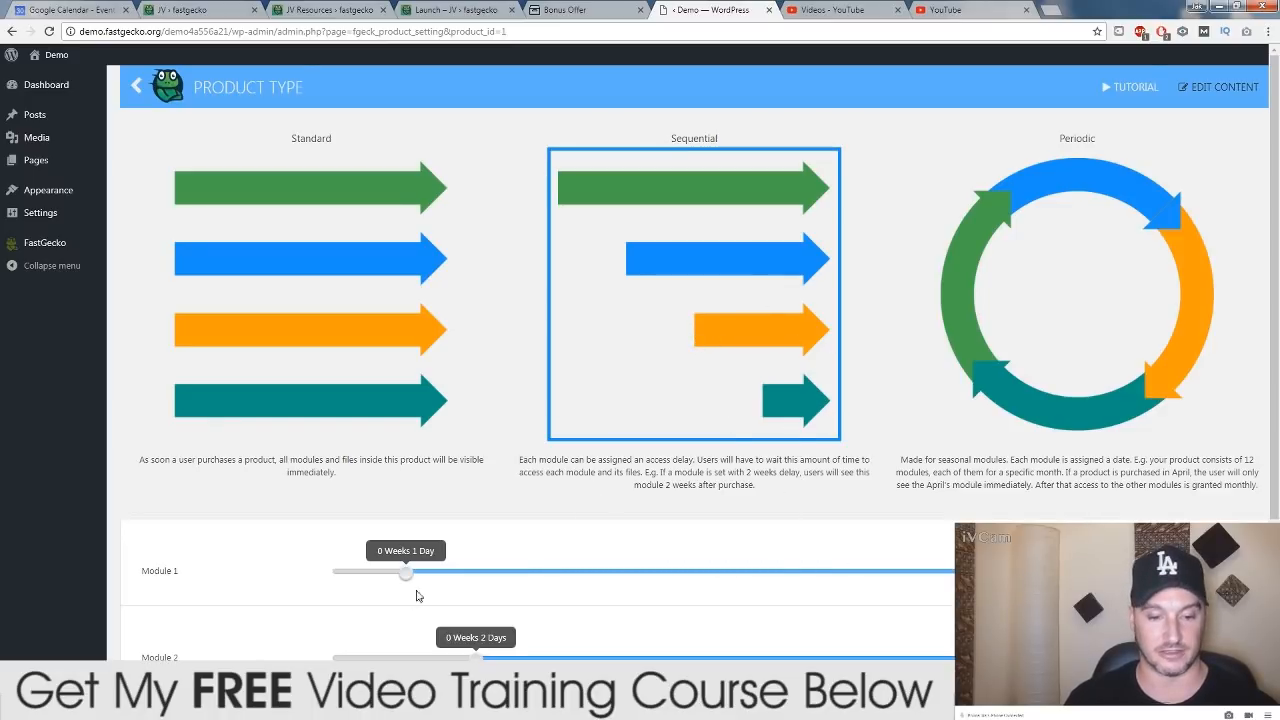
pyautogui.scroll(-3)
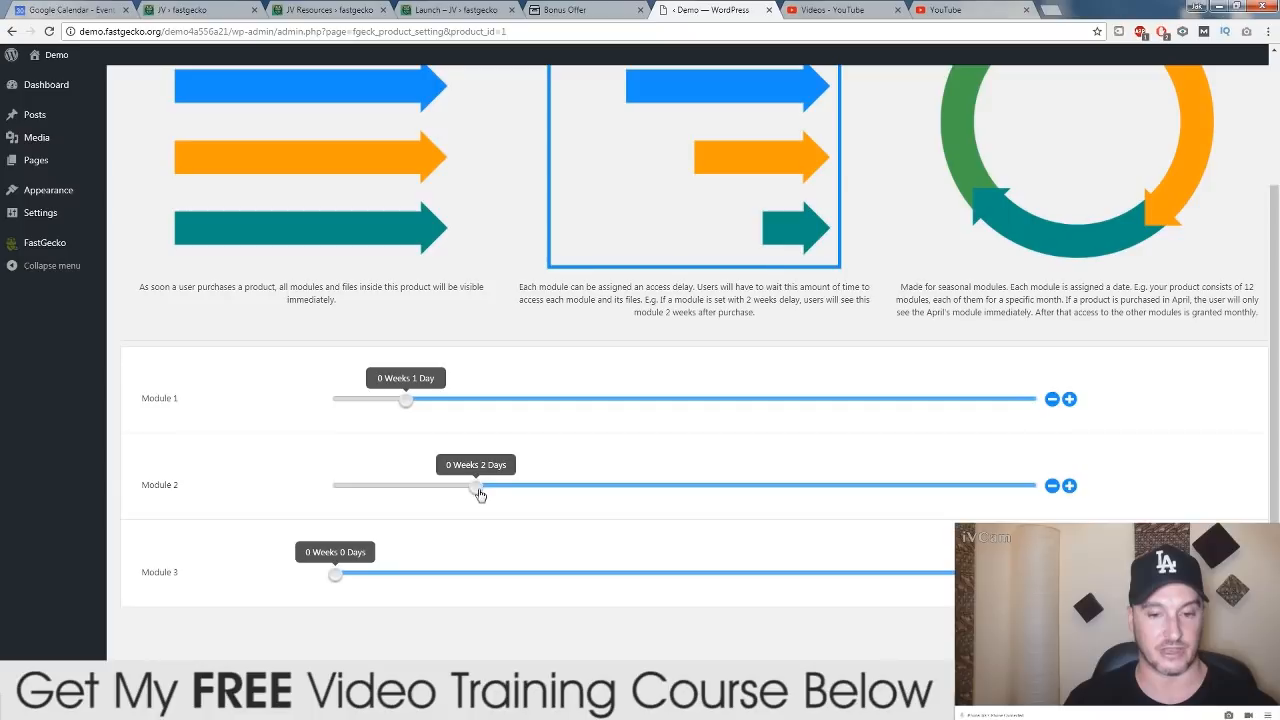
pyautogui.moveTo(336, 572); pyautogui.dragTo(404, 572)
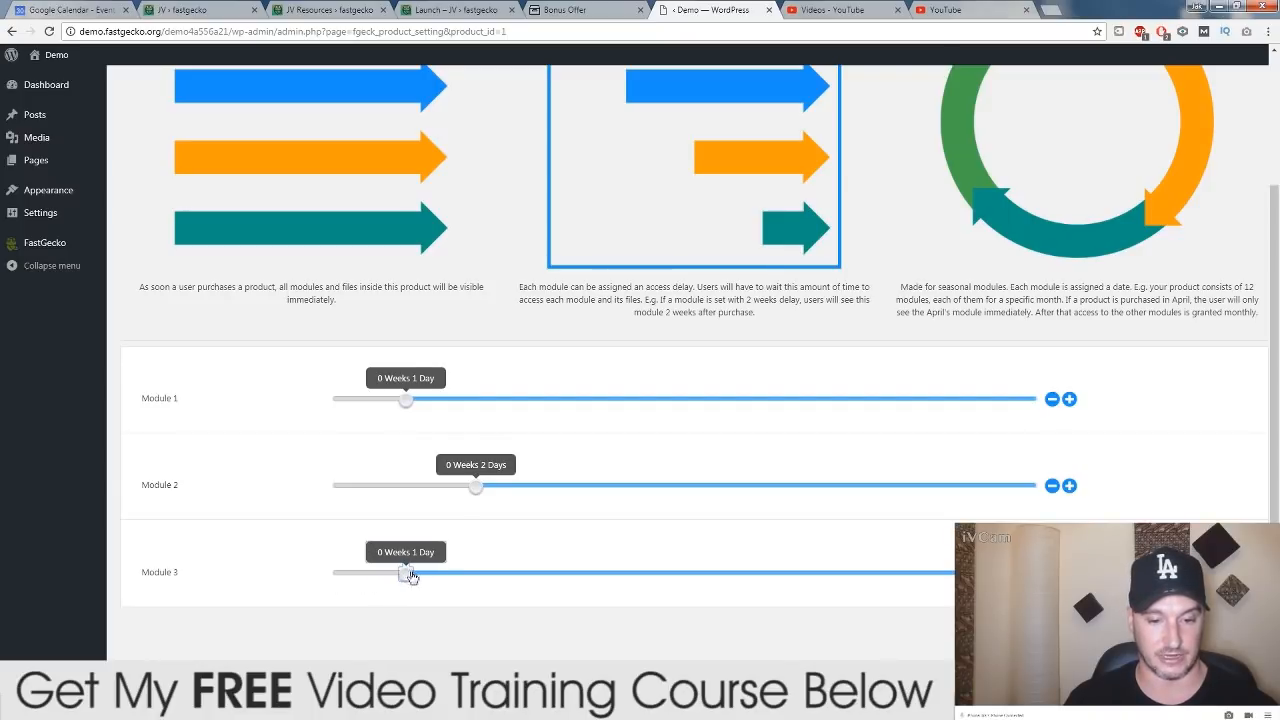
pyautogui.moveTo(404, 572); pyautogui.dragTo(896, 572)
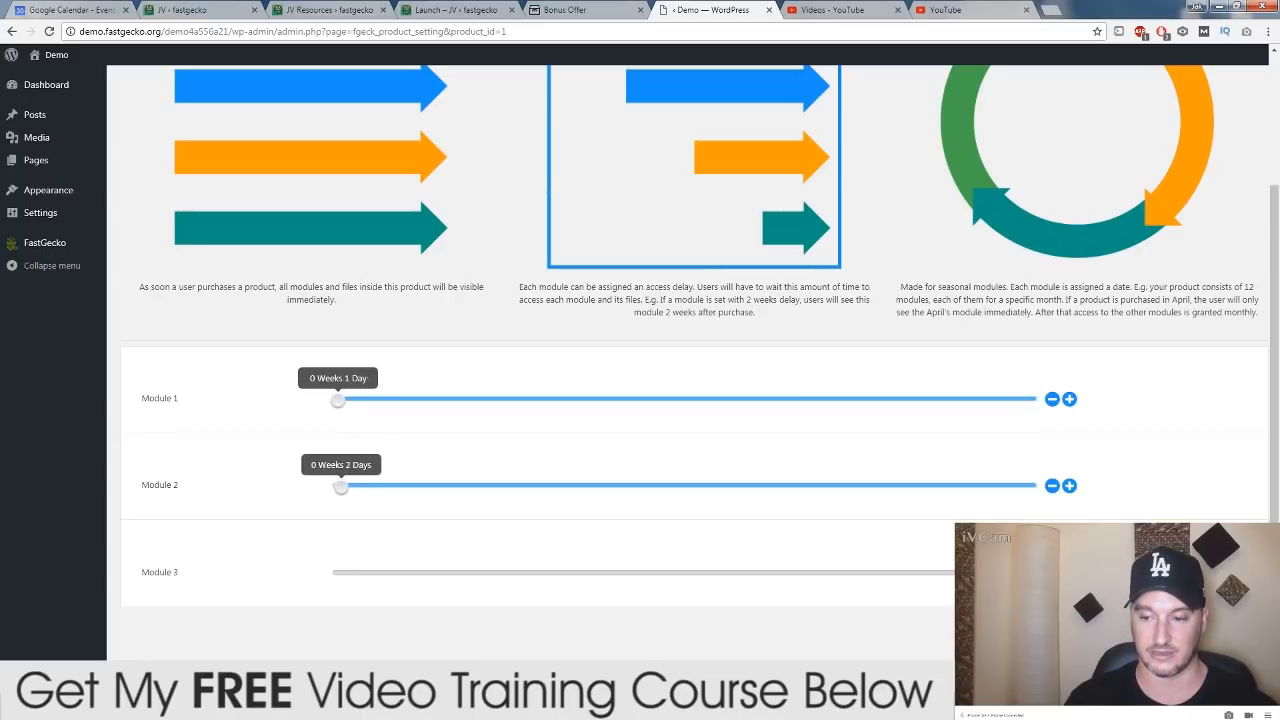
pyautogui.moveTo(332, 572); pyautogui.dragTo(356, 572)
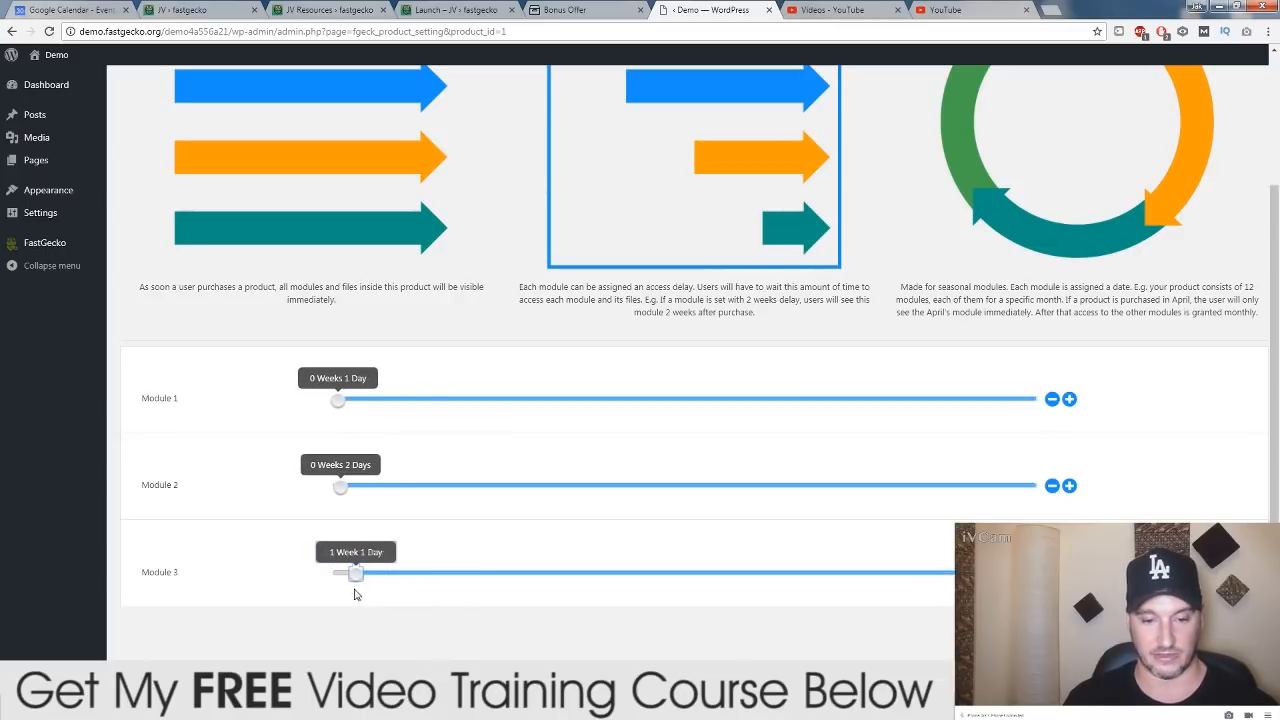
pyautogui.moveTo(356, 572); pyautogui.dragTo(828, 572)
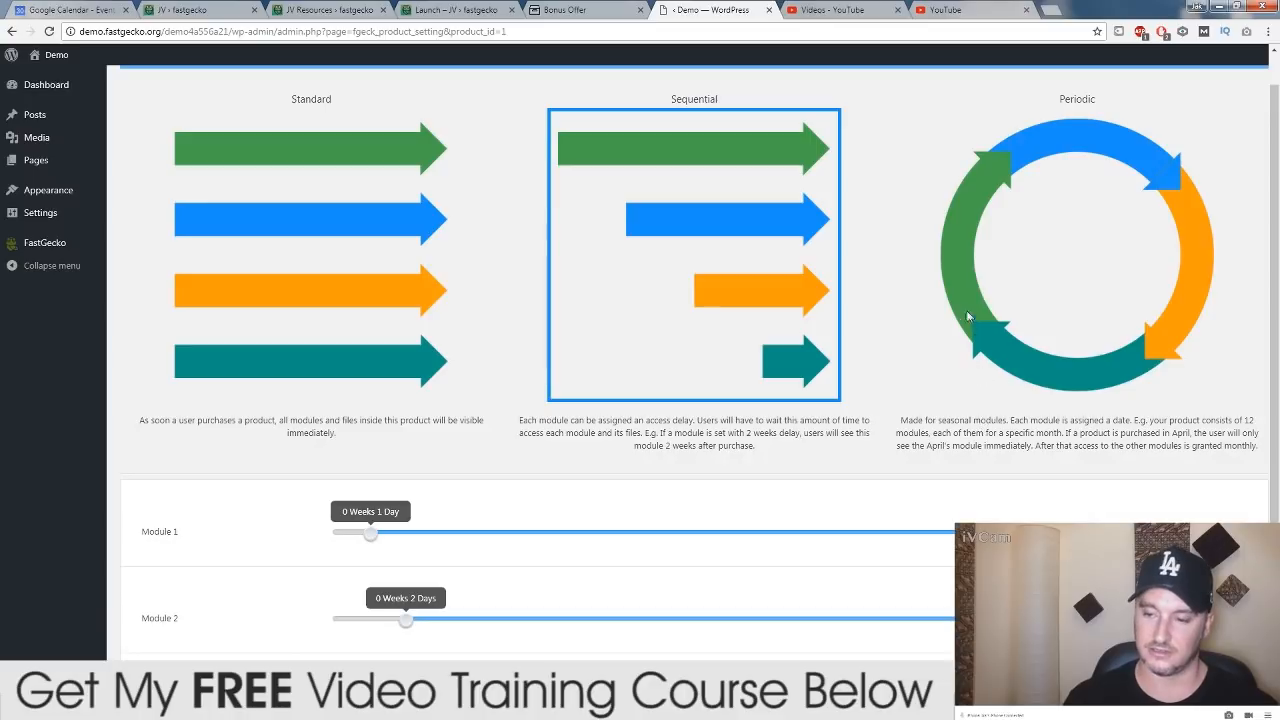
pyautogui.moveTo(1064, 262)
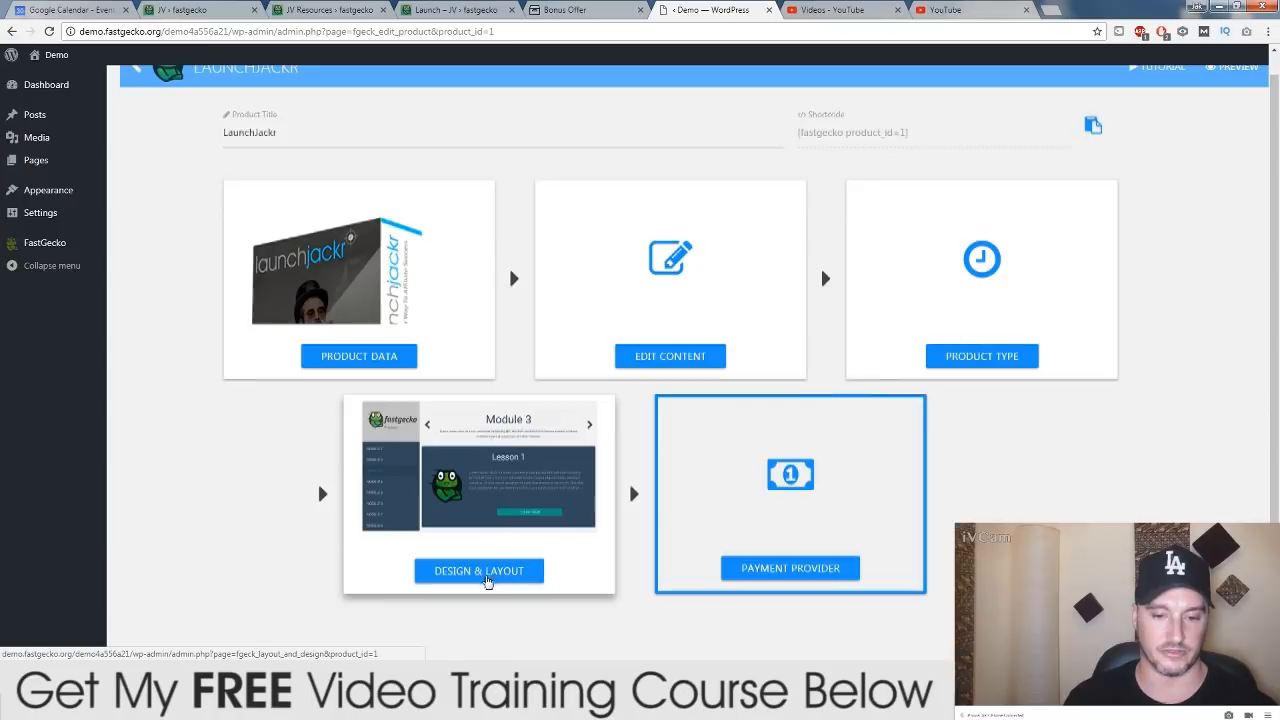
# Review the Layout and Design choices, then return to the LaunchJackr overview
pyautogui.click(478, 570)
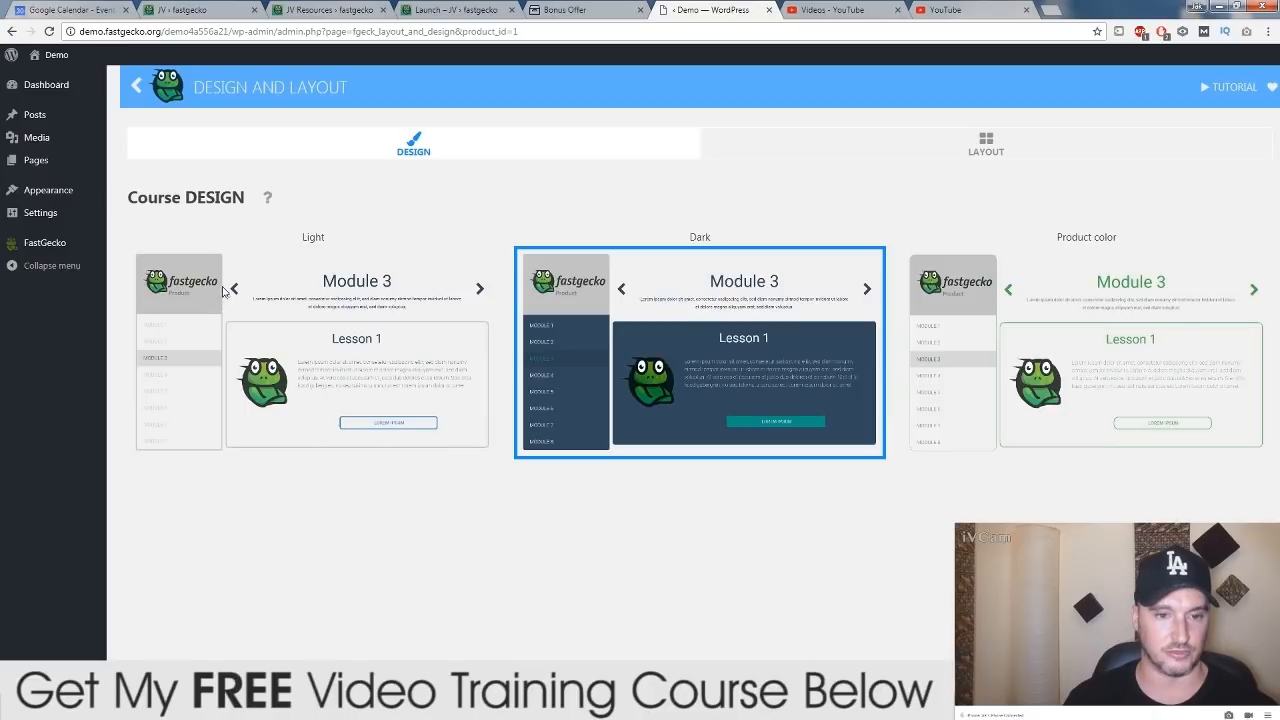
pyautogui.moveTo(170, 272)
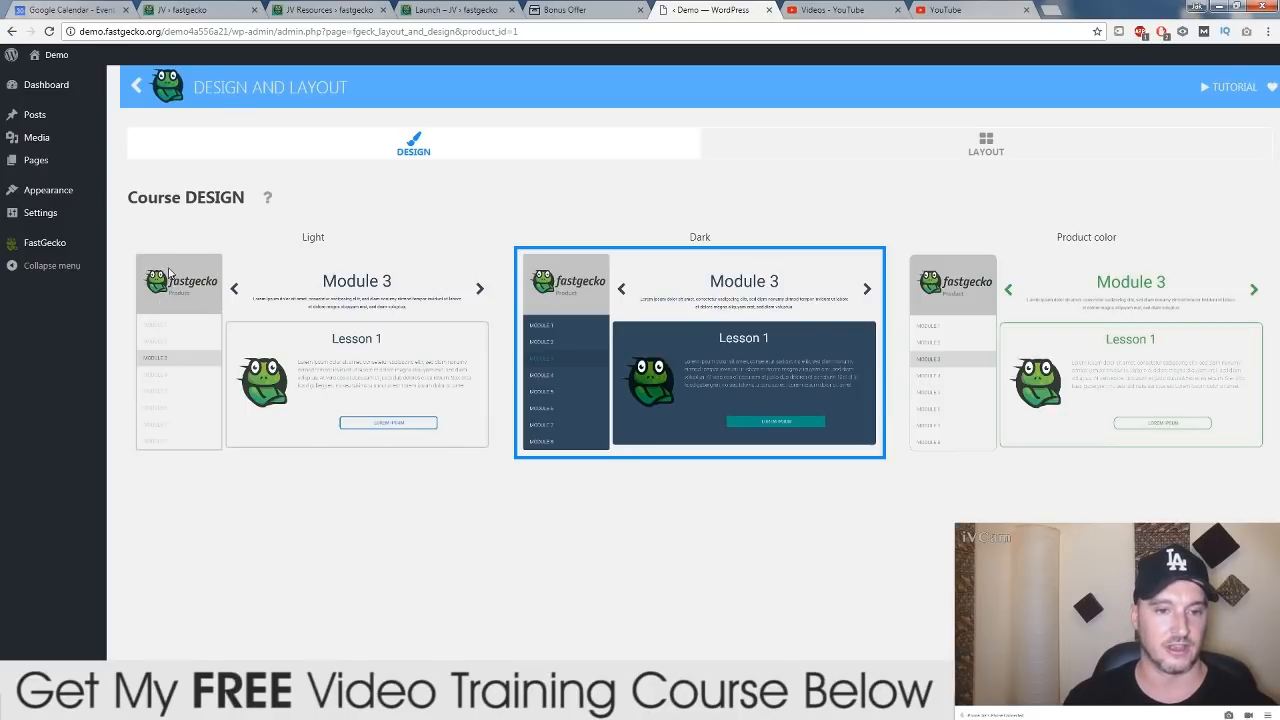
pyautogui.moveTo(440, 386)
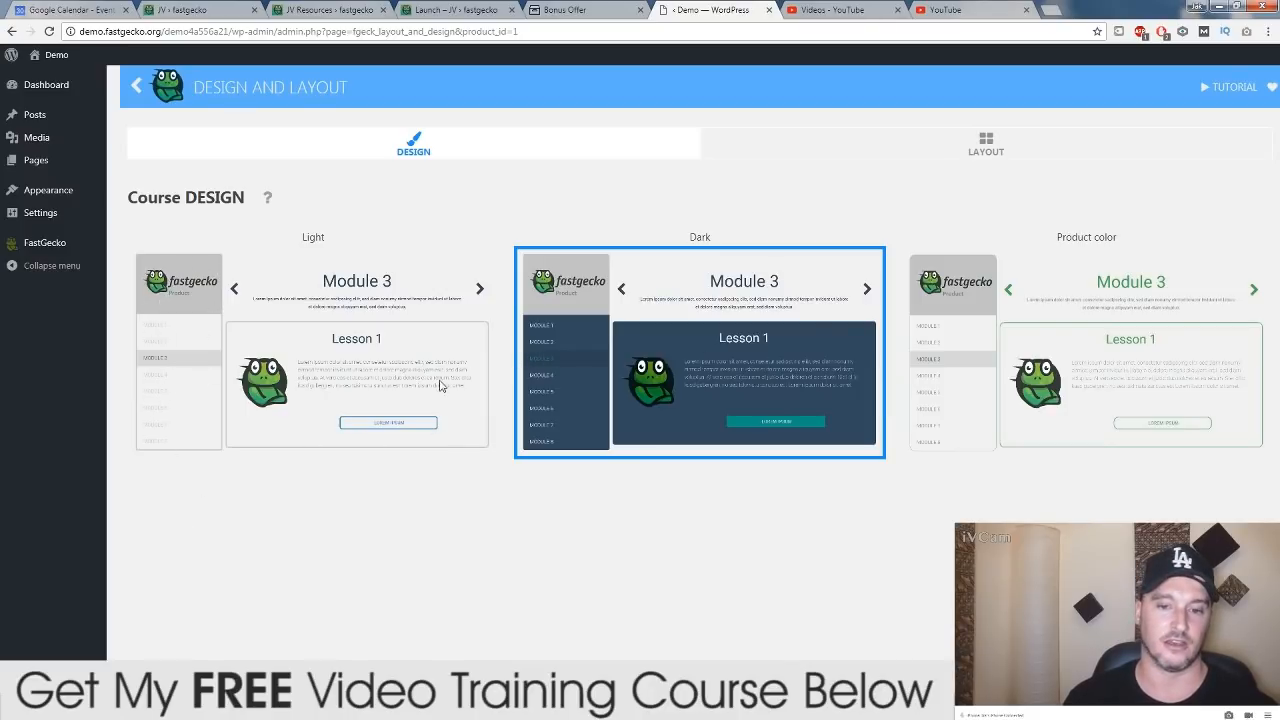
pyautogui.moveTo(1000, 396)
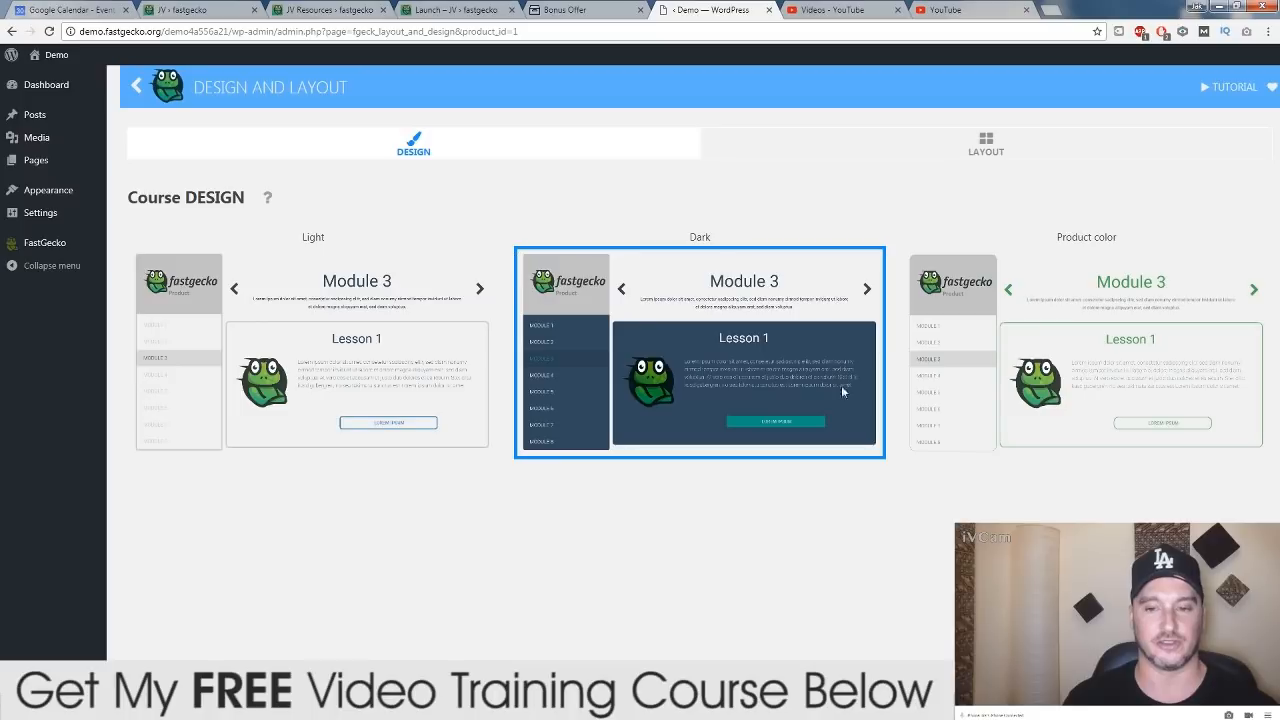
pyautogui.click(984, 142)
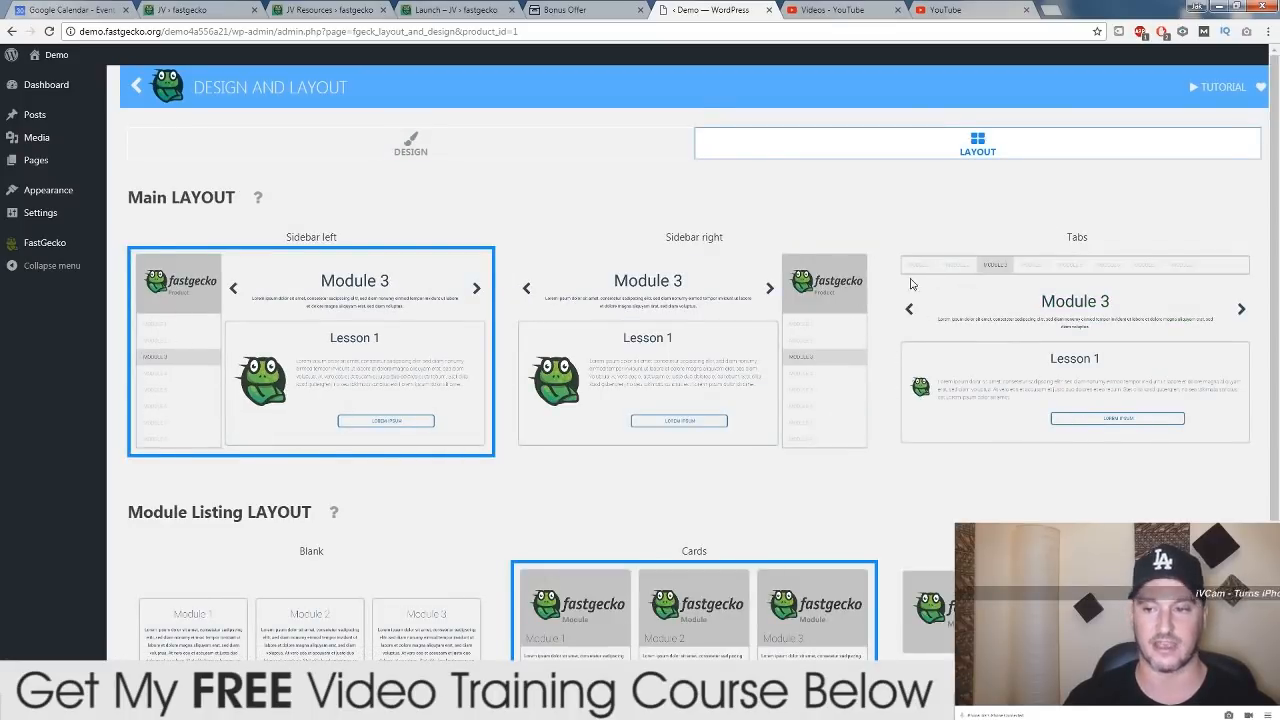
pyautogui.scroll(-3)
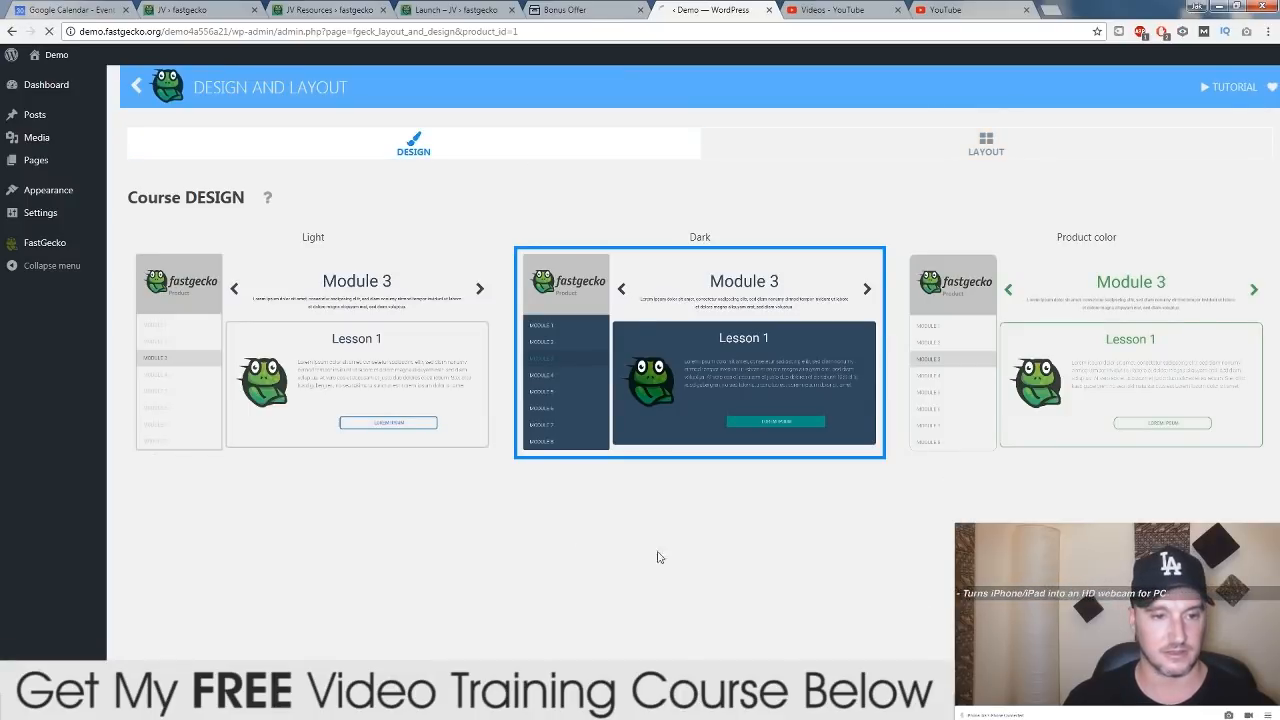
pyautogui.click(136, 86)
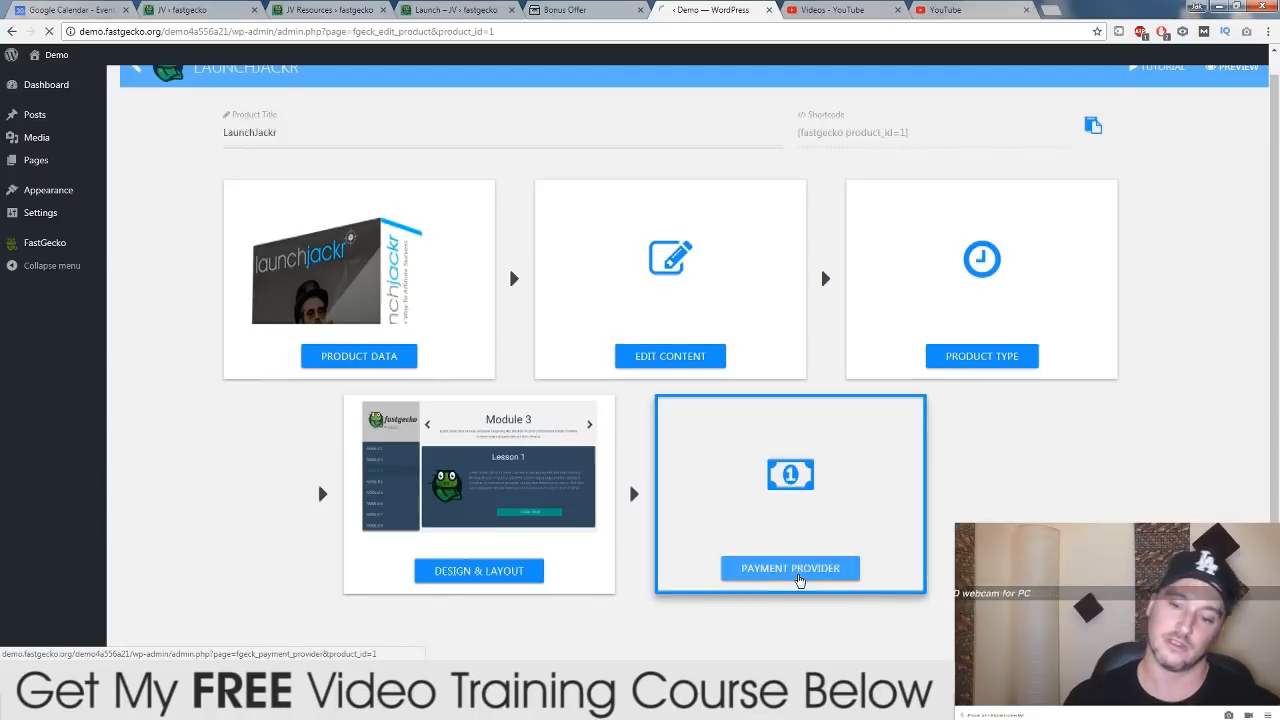
# In Payment Provider, enable ClickBank and view the PayPal and JVShare settings
pyautogui.click(790, 568)
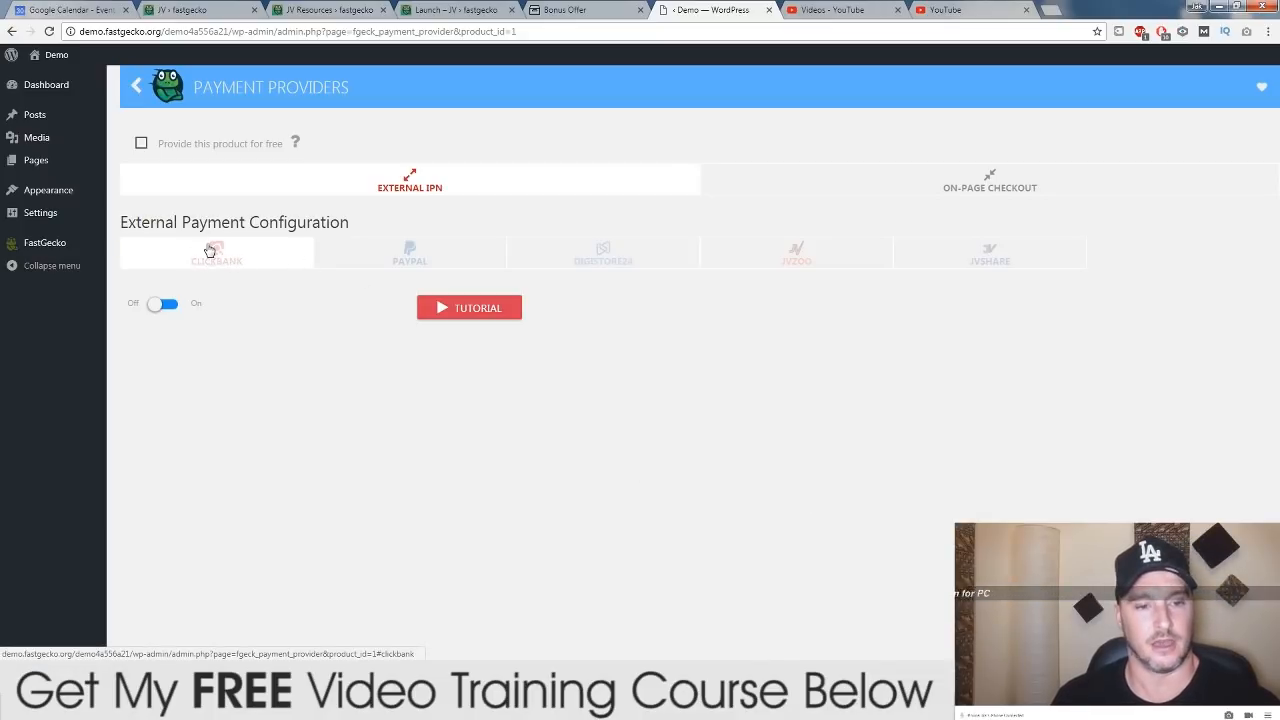
pyautogui.click(164, 304)
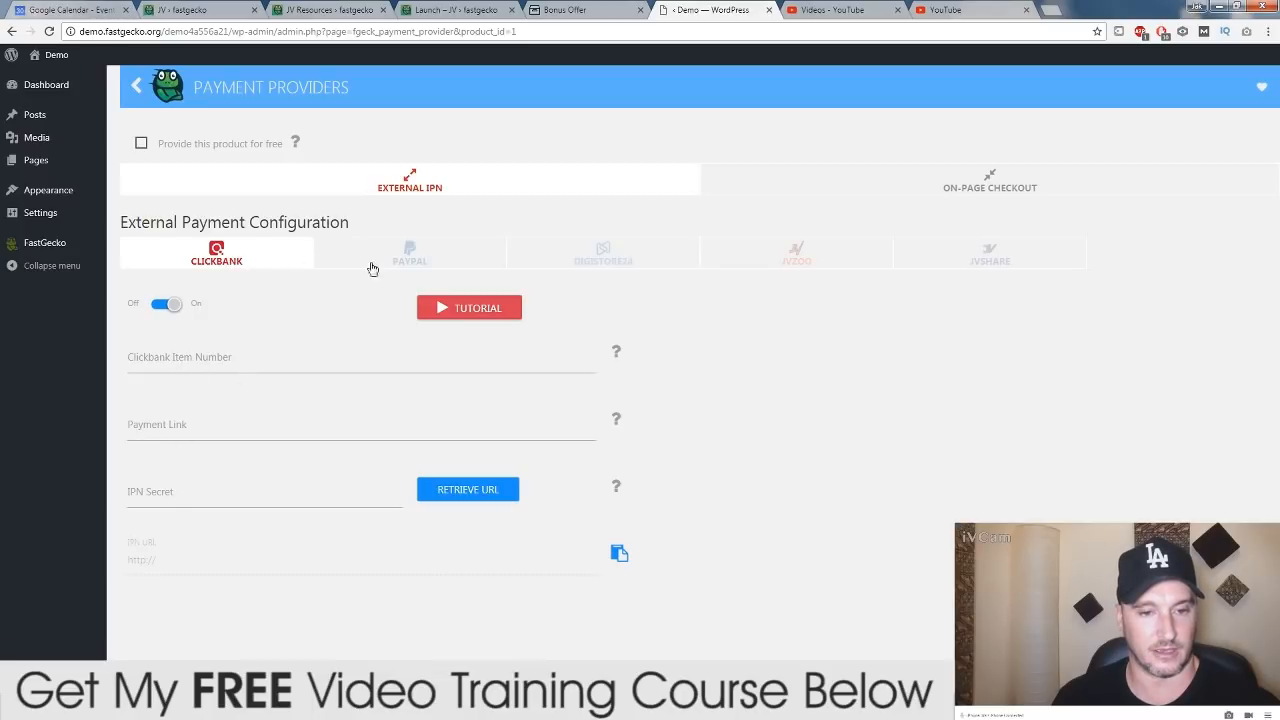
pyautogui.click(168, 304)
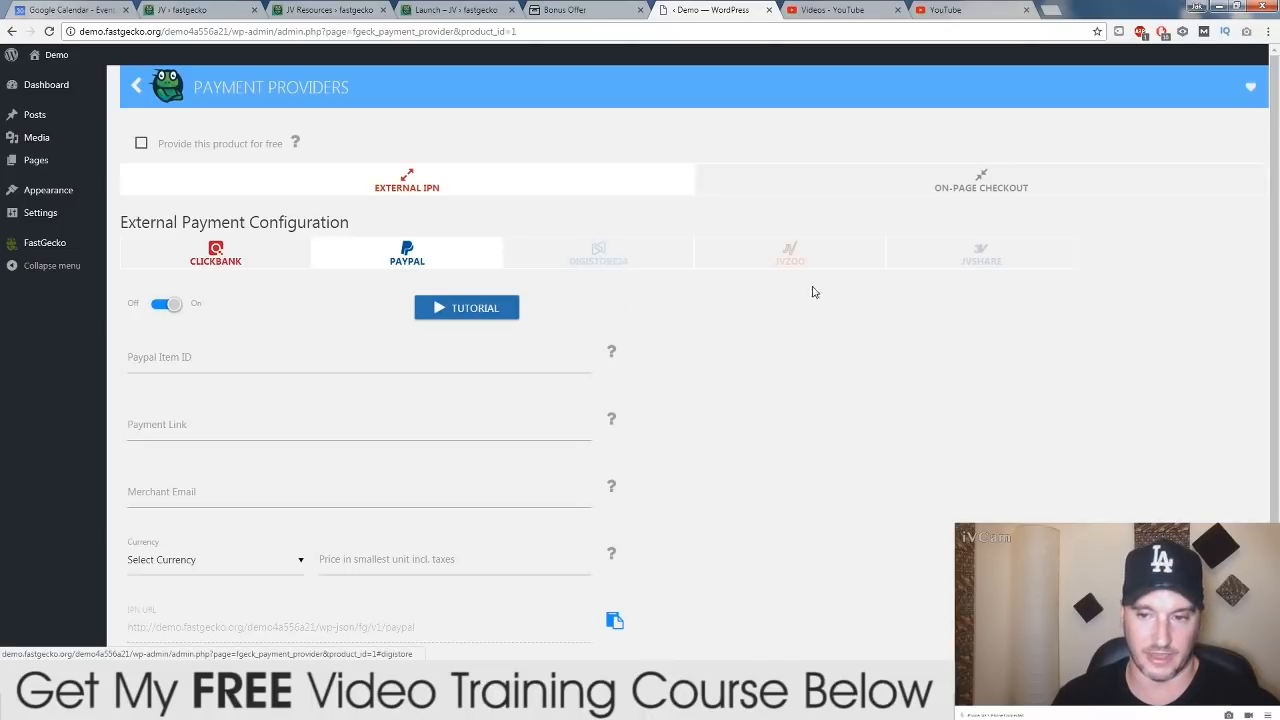
pyautogui.click(988, 252)
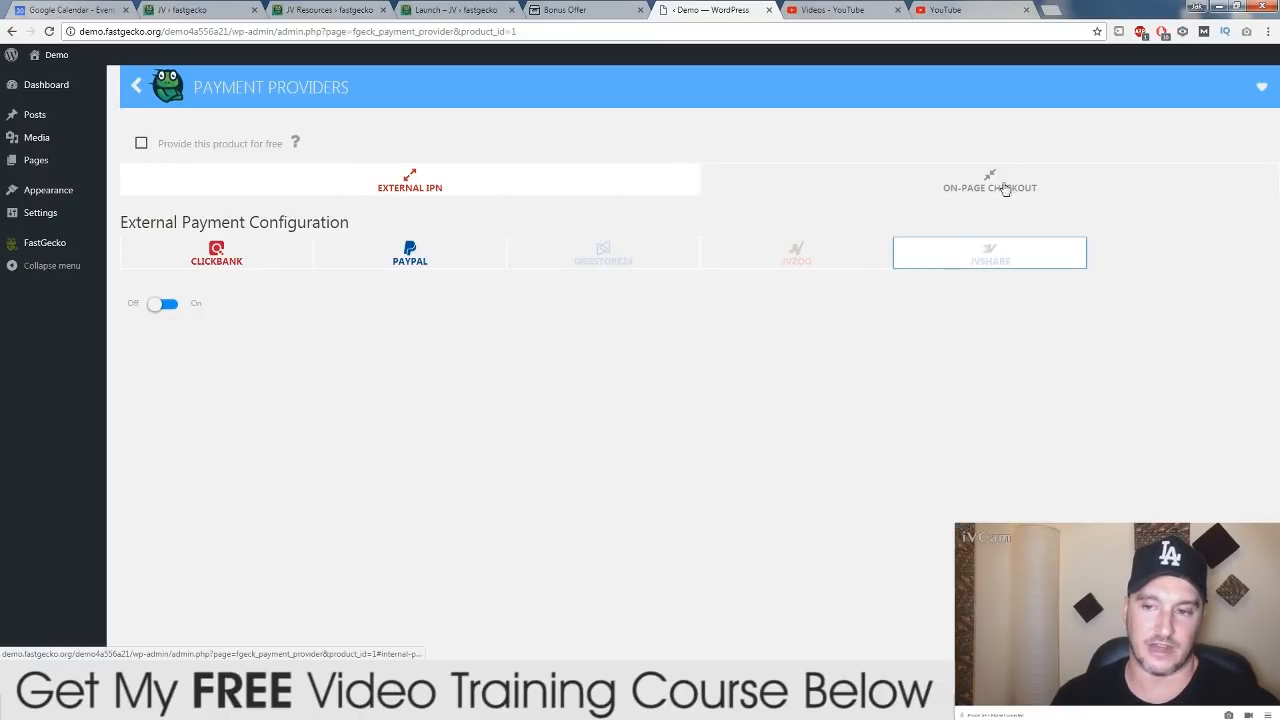
# View On-Page Checkout, toggling Internal Gecko Payment on to see Stripe fields, then off
pyautogui.click(988, 188)
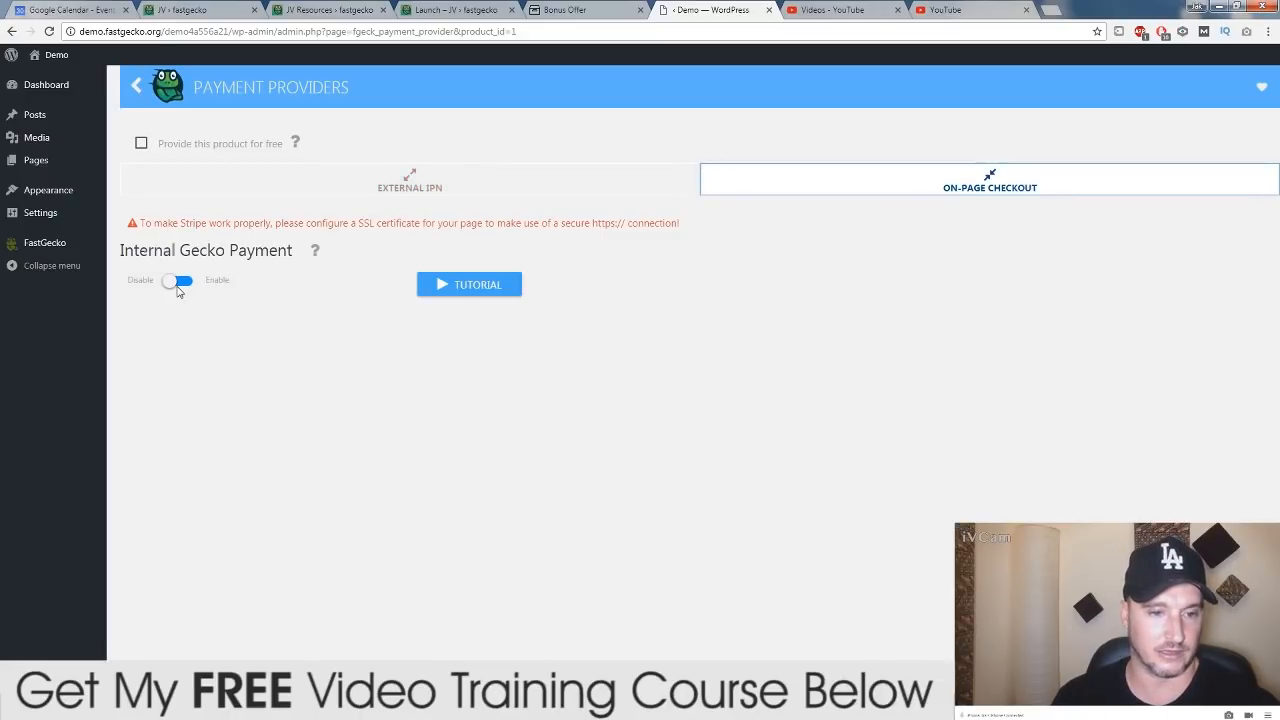
pyautogui.click(180, 280)
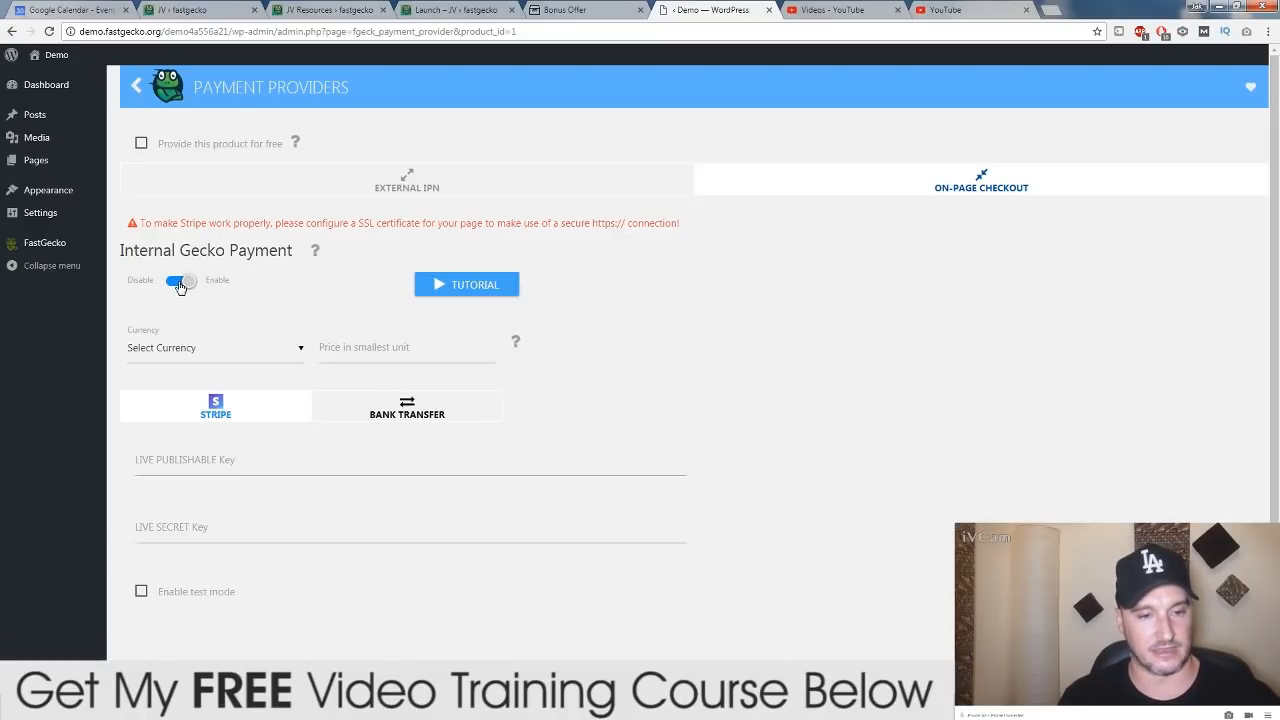
pyautogui.click(180, 280)
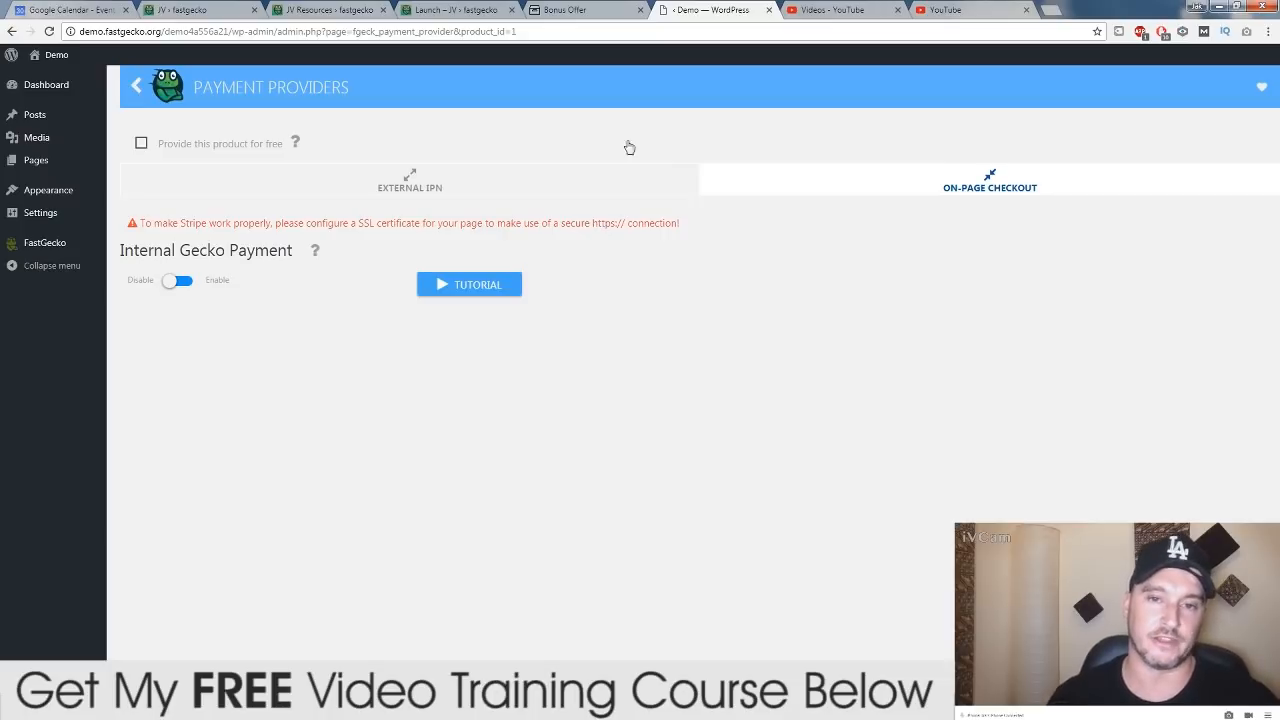
pyautogui.moveTo(458, 10)
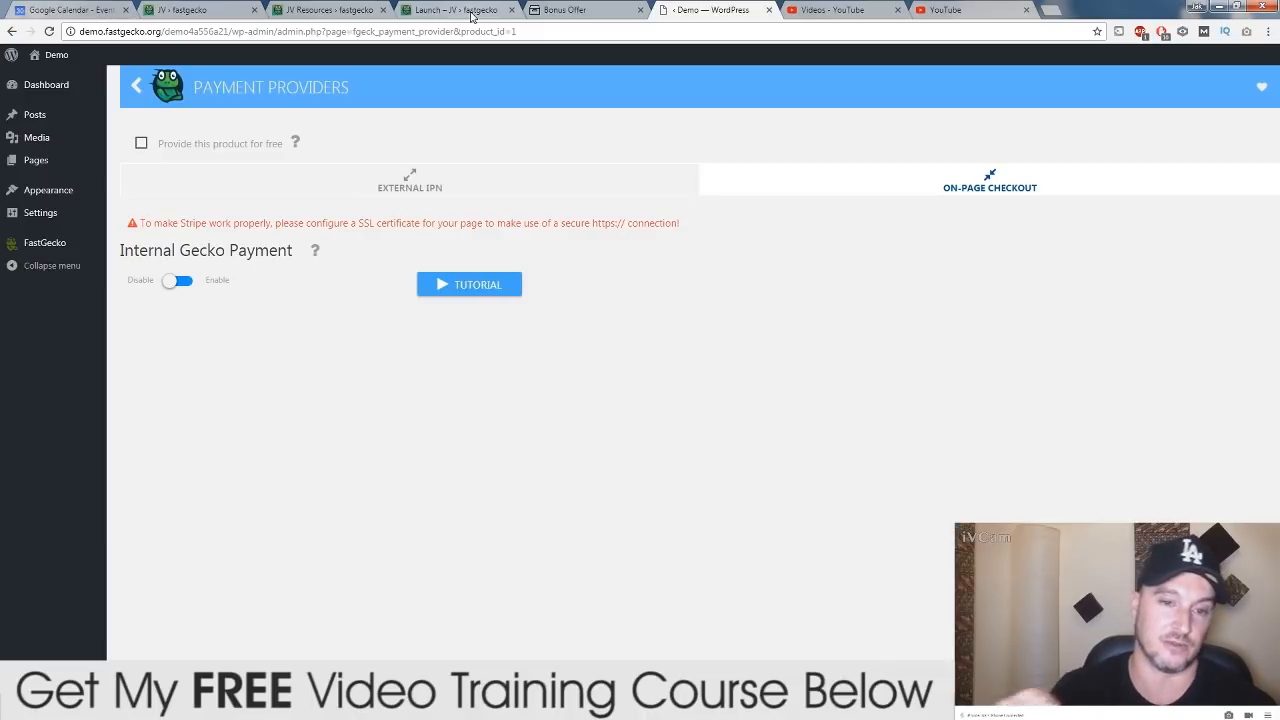
# Return to the External IPN configuration, then switch to the Bonus Offer browser tab
pyautogui.click(408, 180)
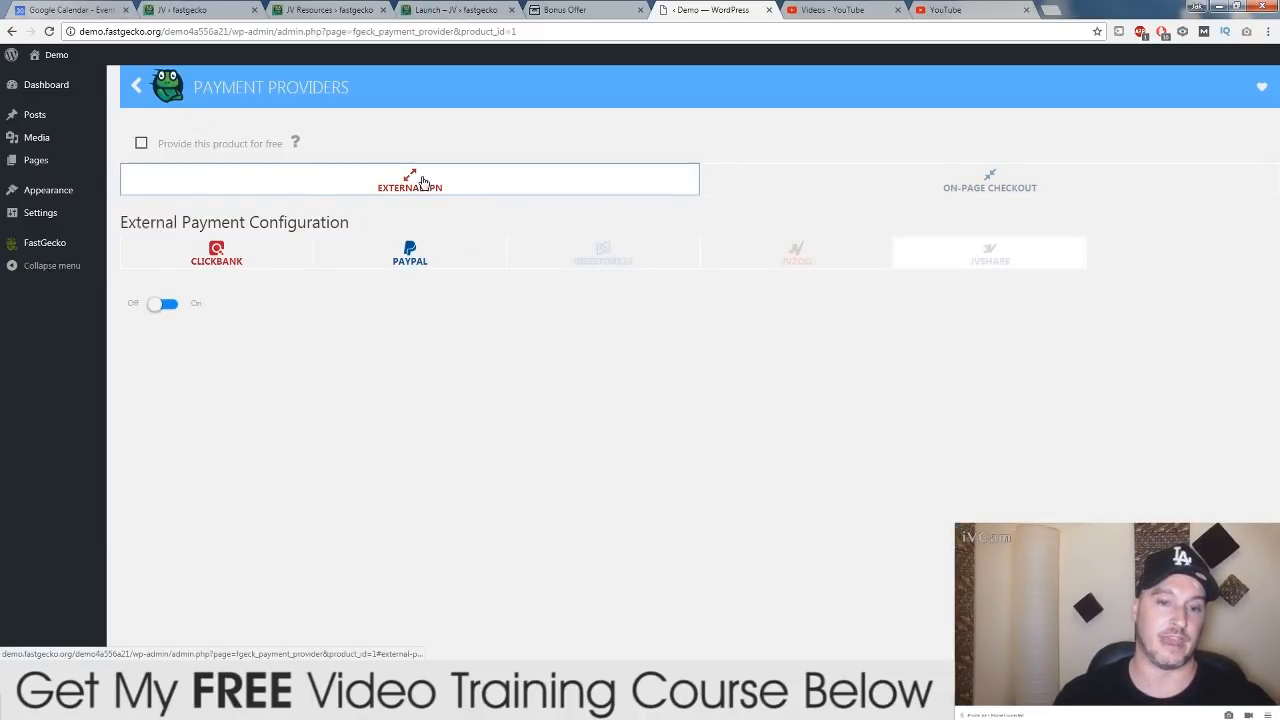
pyautogui.moveTo(472, 356)
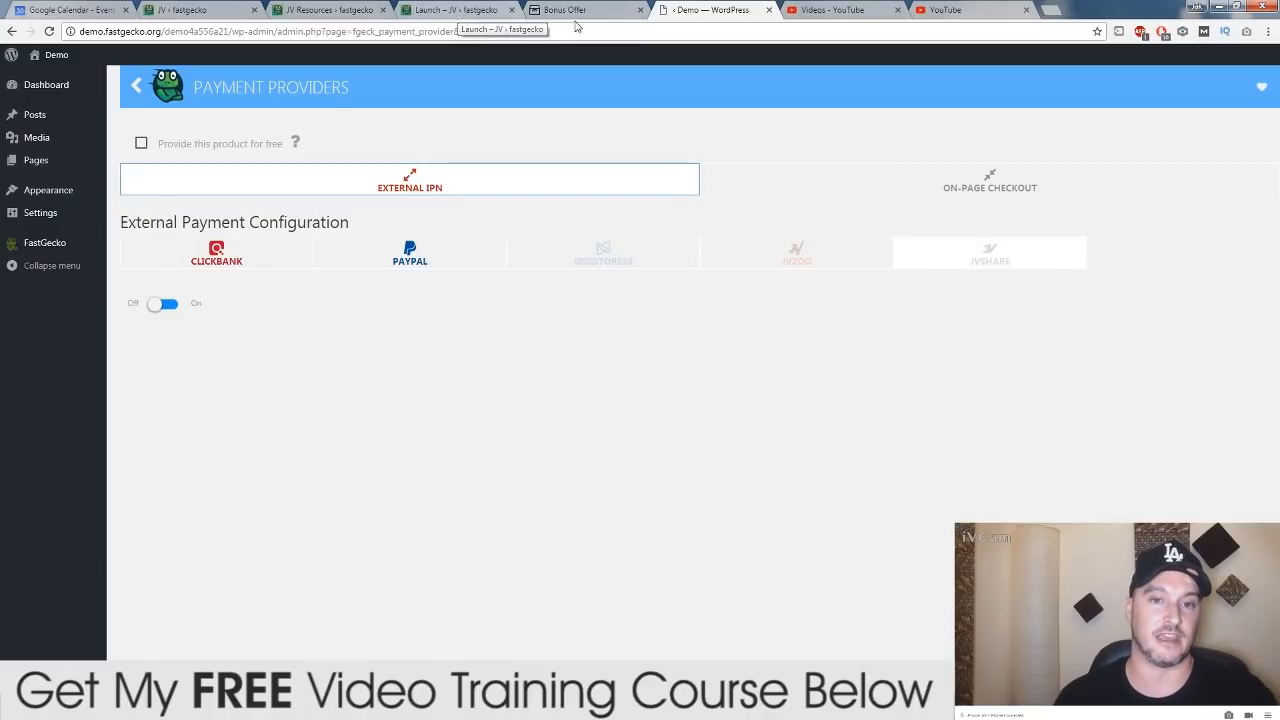
pyautogui.click(588, 10)
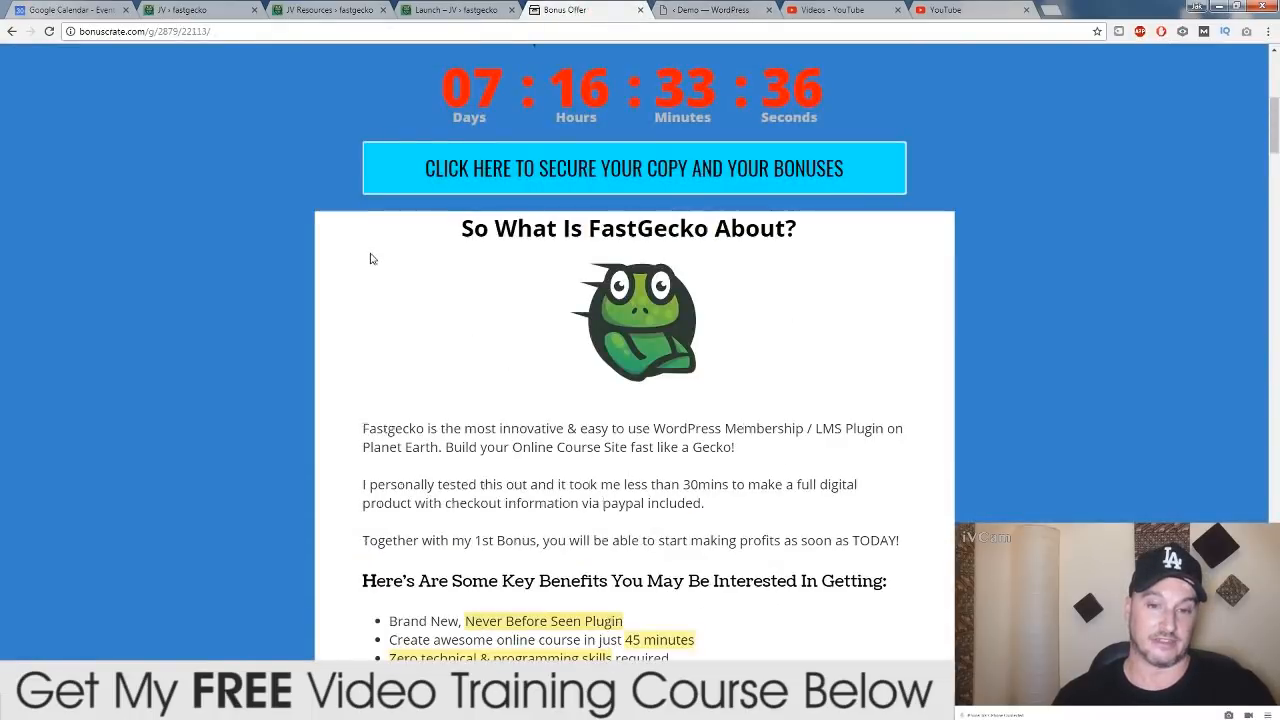
# Scroll the bonus offer page to the bonus course, then switch to the FastGecko launch page
pyautogui.scroll(-3)
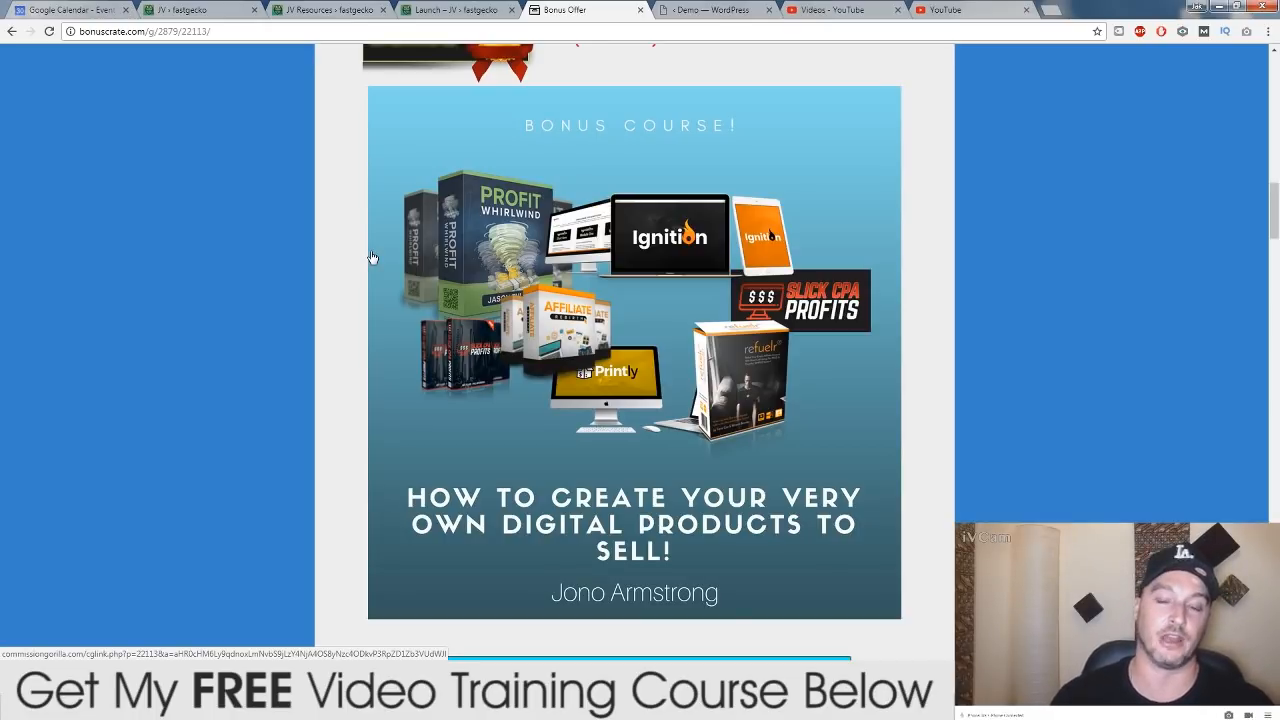
pyautogui.moveTo(640, 76)
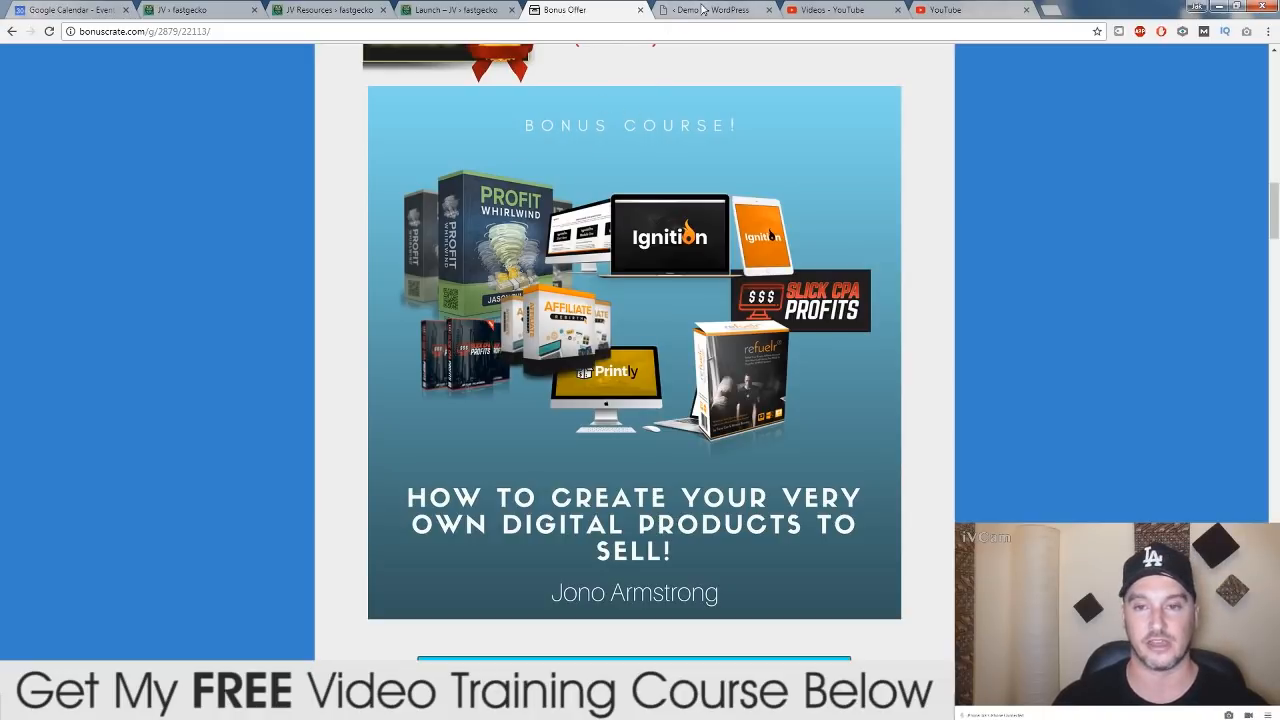
pyautogui.moveTo(672, 138)
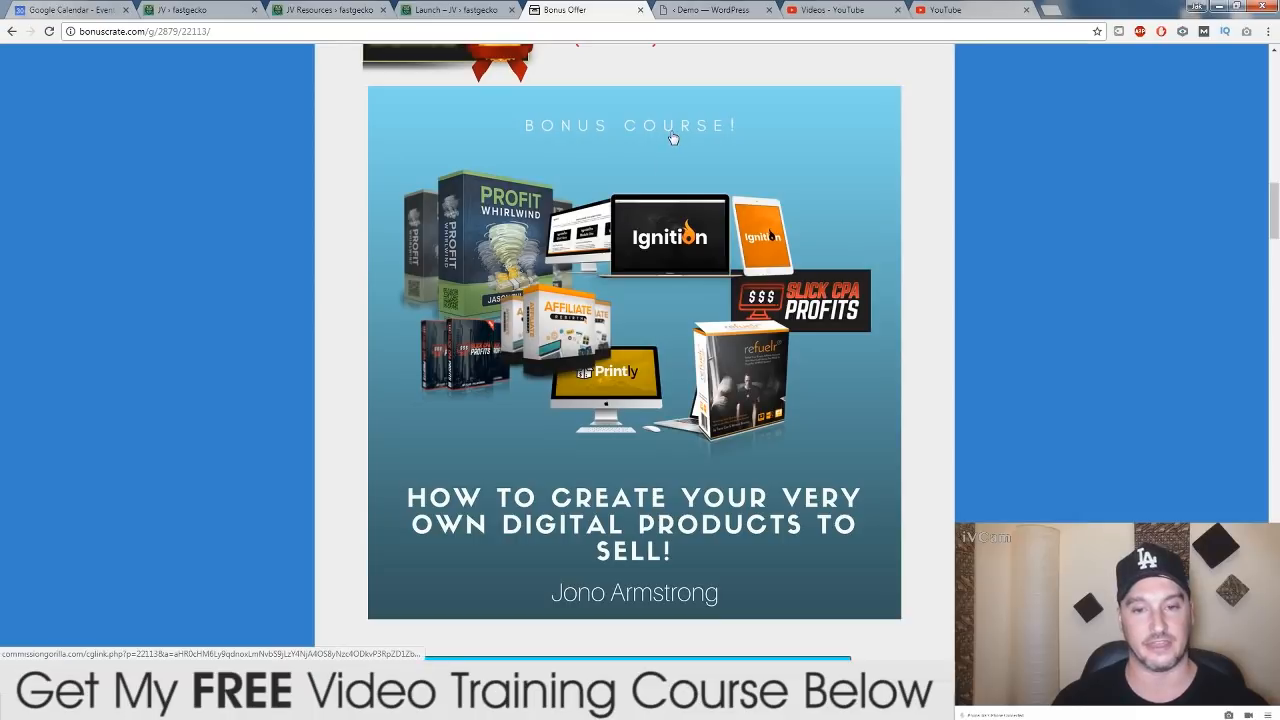
pyautogui.moveTo(290, 134)
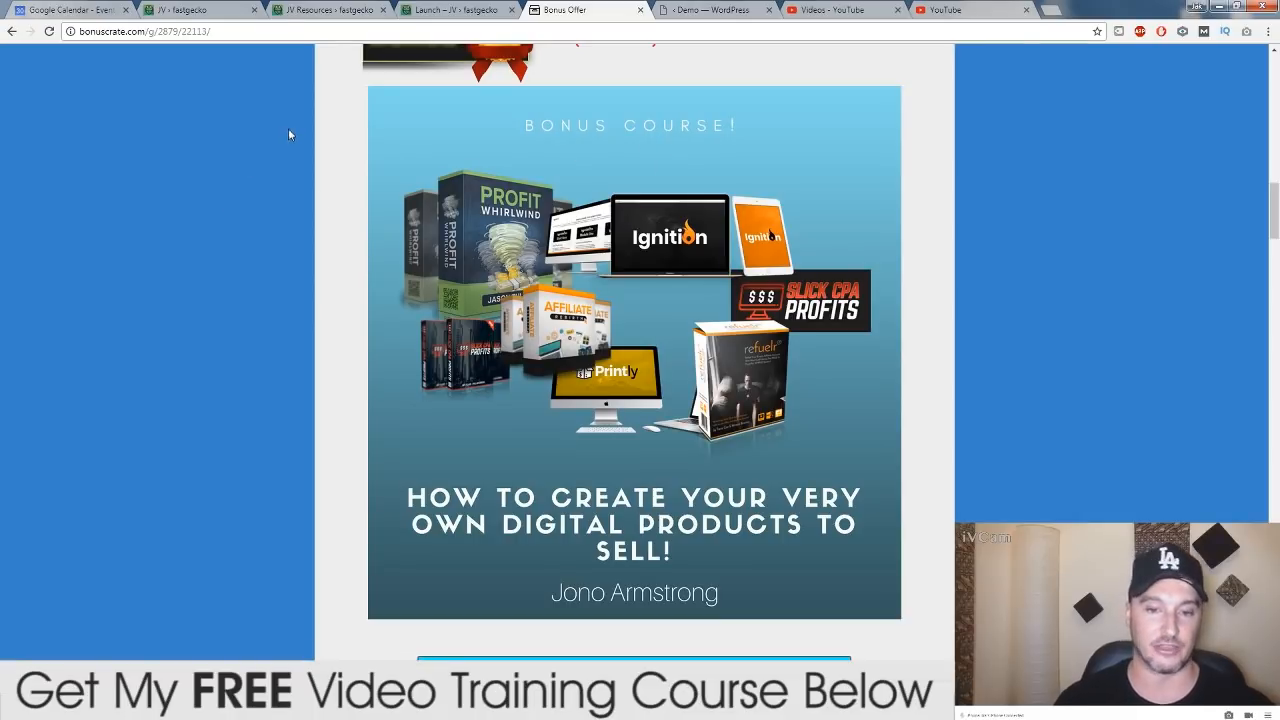
pyautogui.click(456, 10)
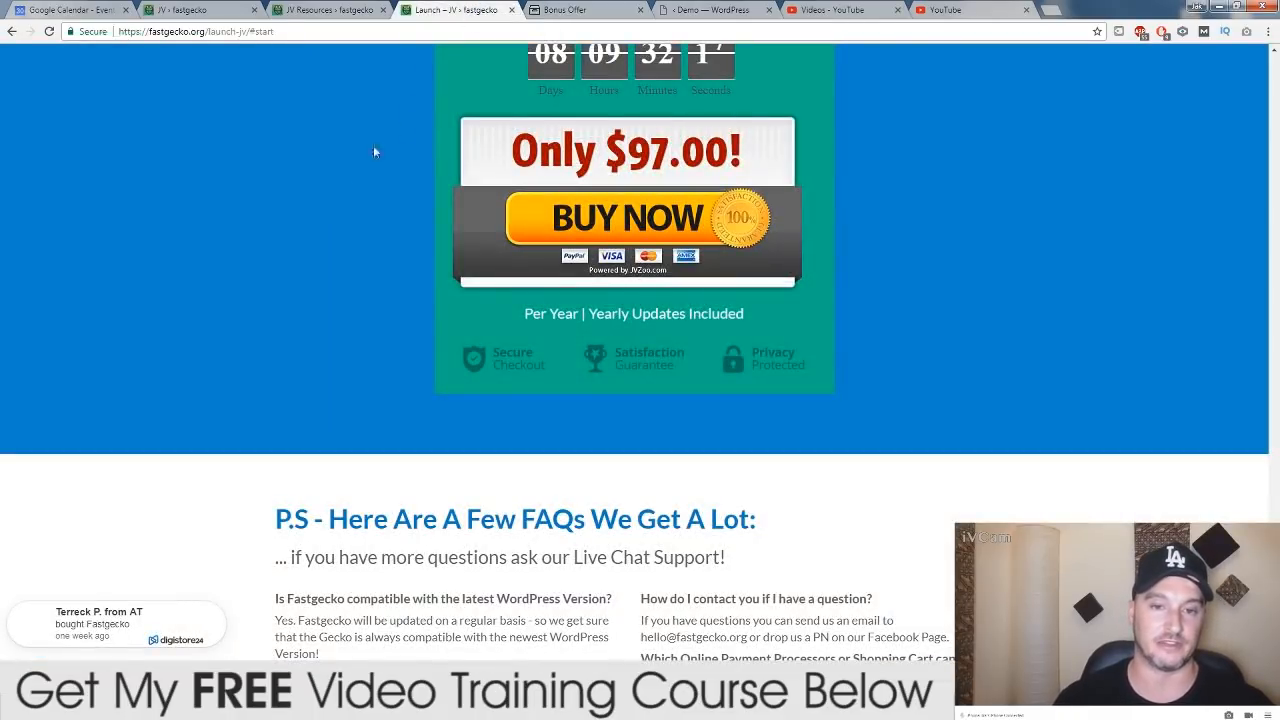
# Via the JV and demo tabs, go back to Manage Products and preview the LaunchJackr course
pyautogui.click(324, 8)
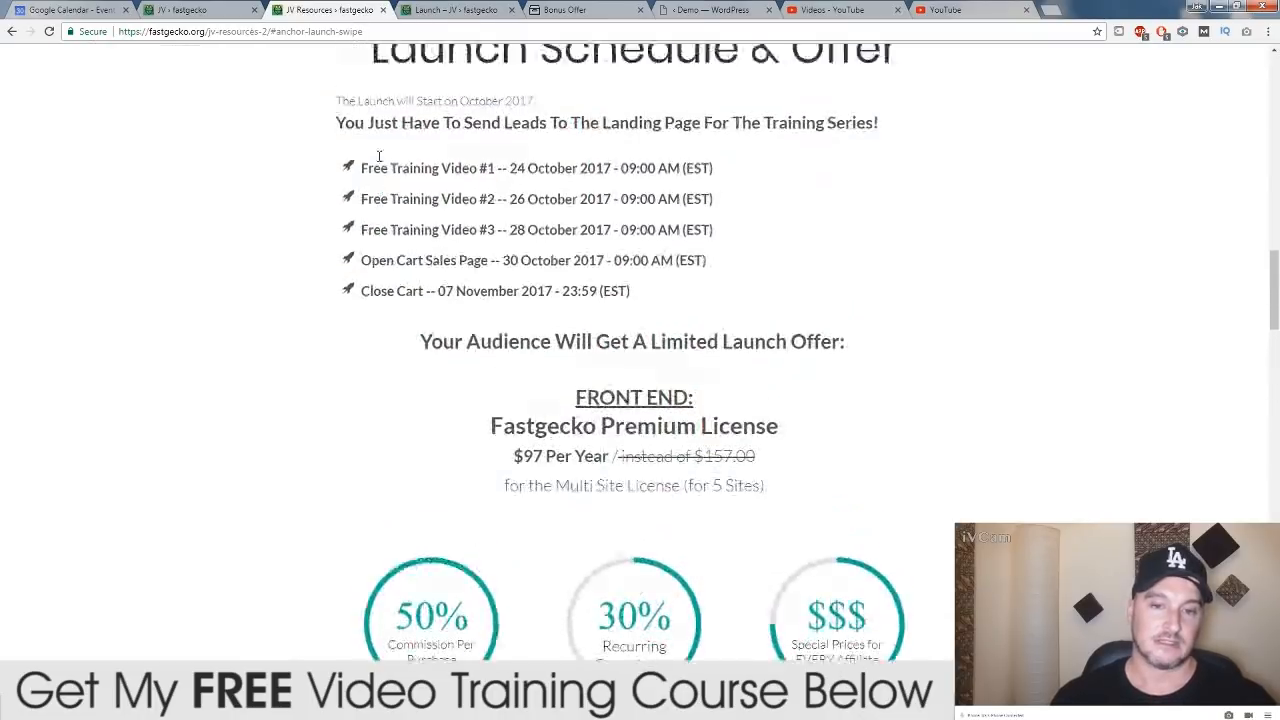
pyautogui.click(712, 8)
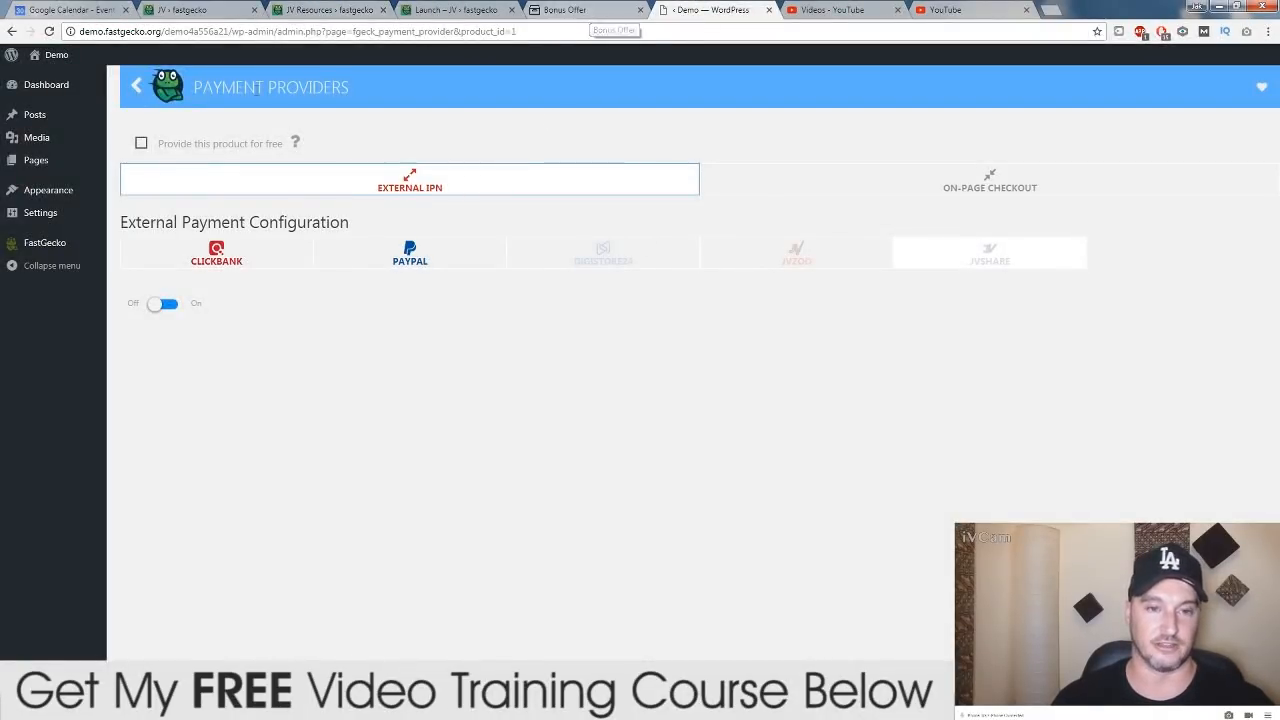
pyautogui.click(136, 90)
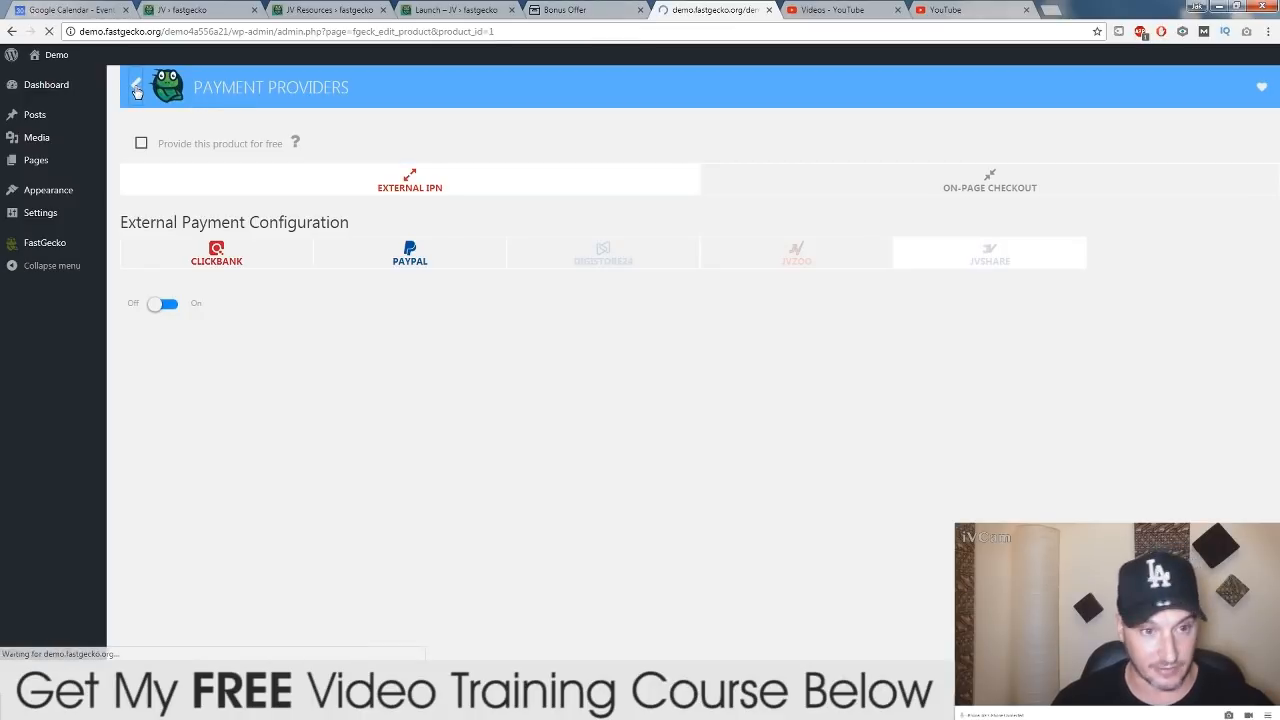
pyautogui.click(136, 86)
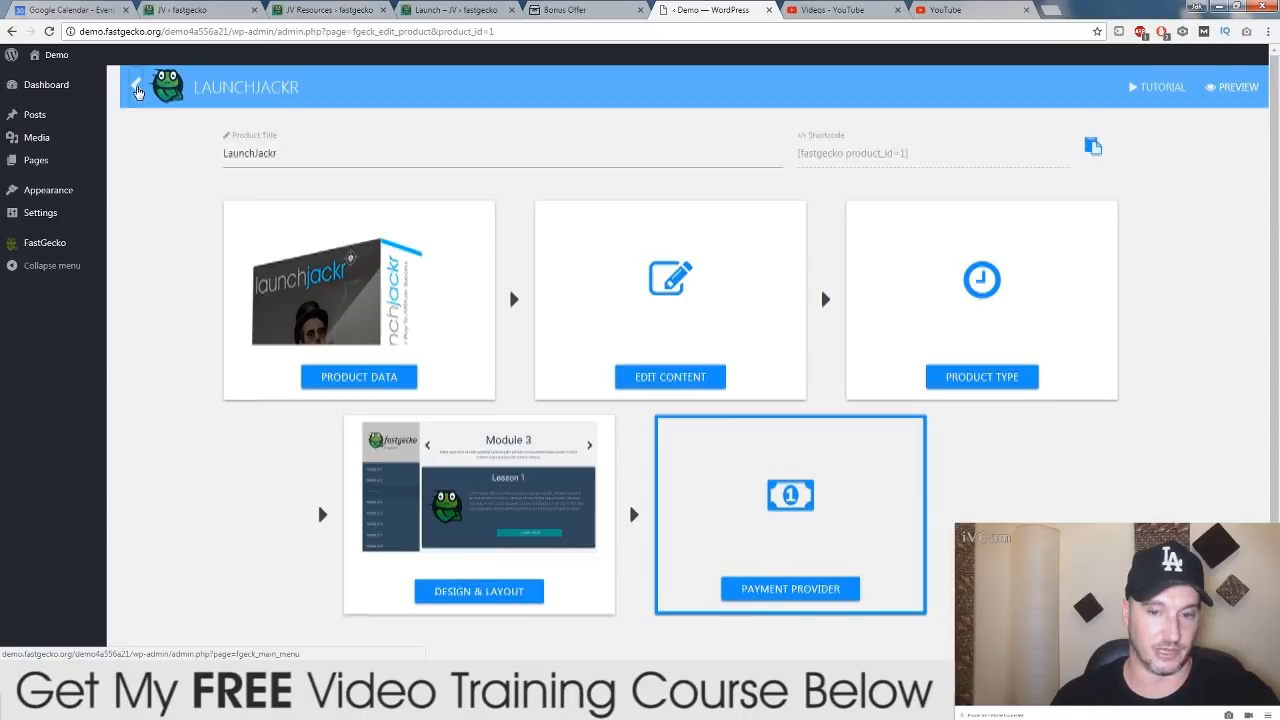
pyautogui.click(136, 88)
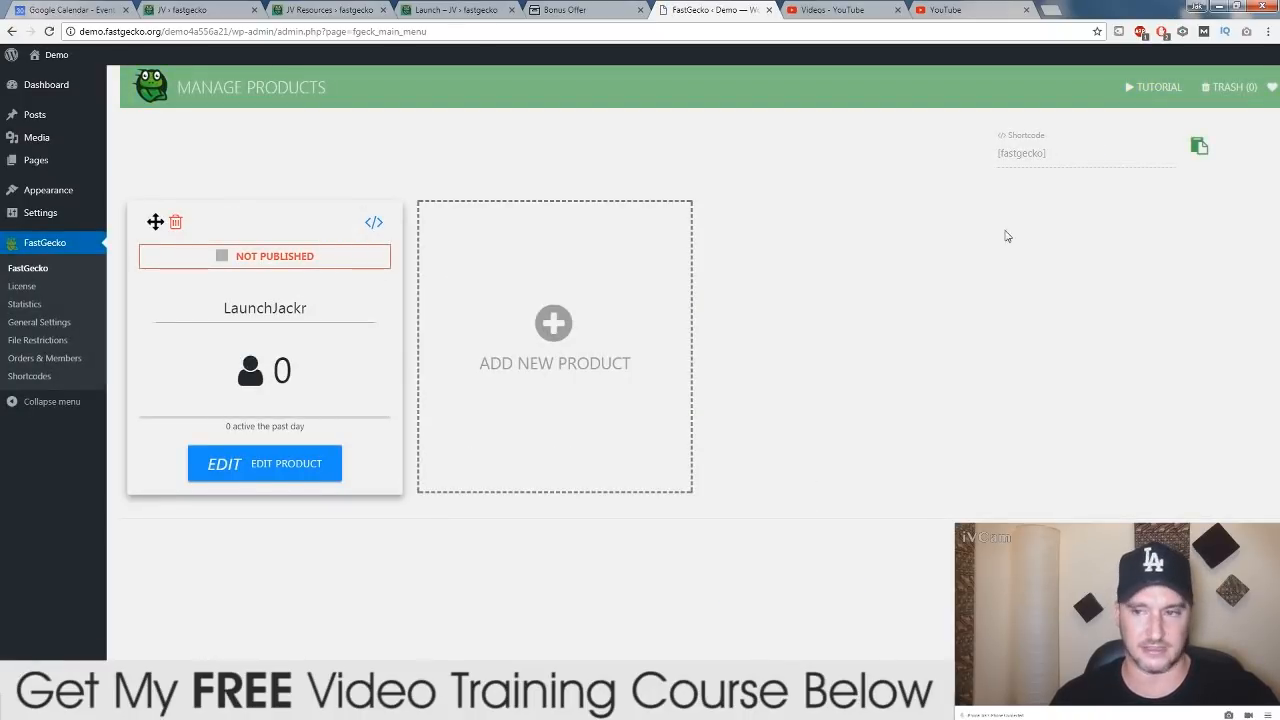
pyautogui.moveTo(254, 472)
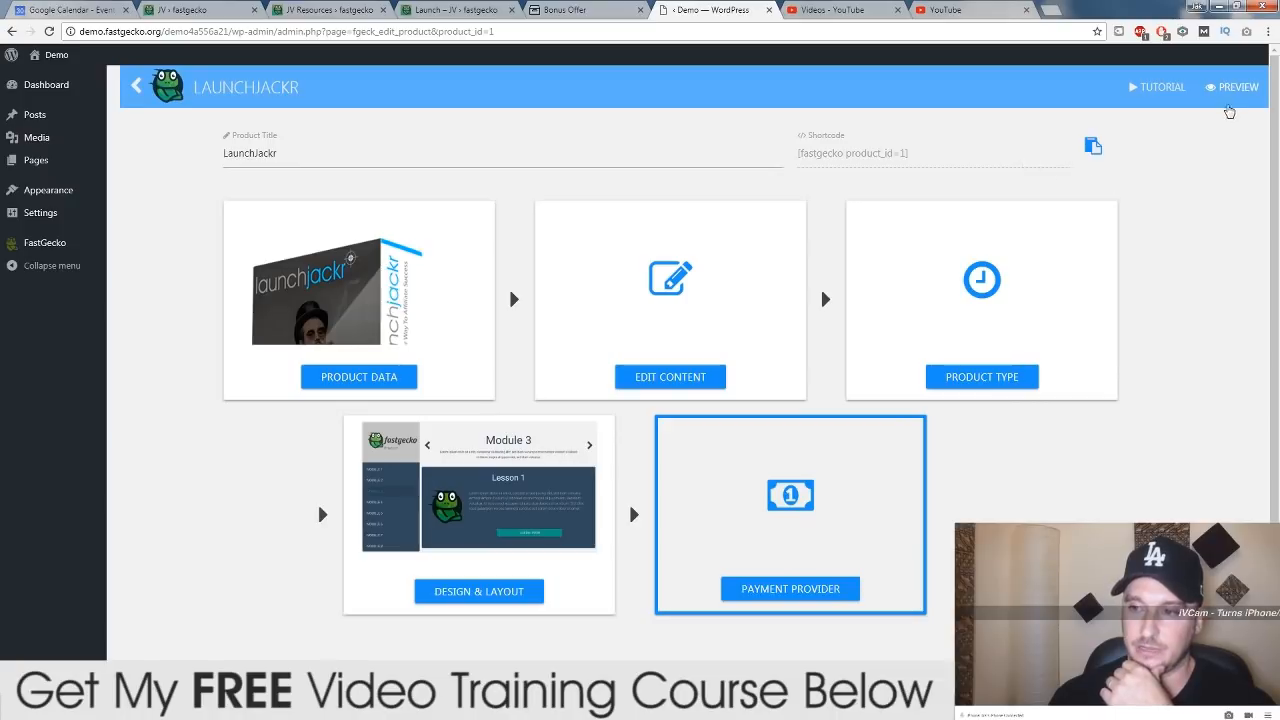
pyautogui.click(1238, 88)
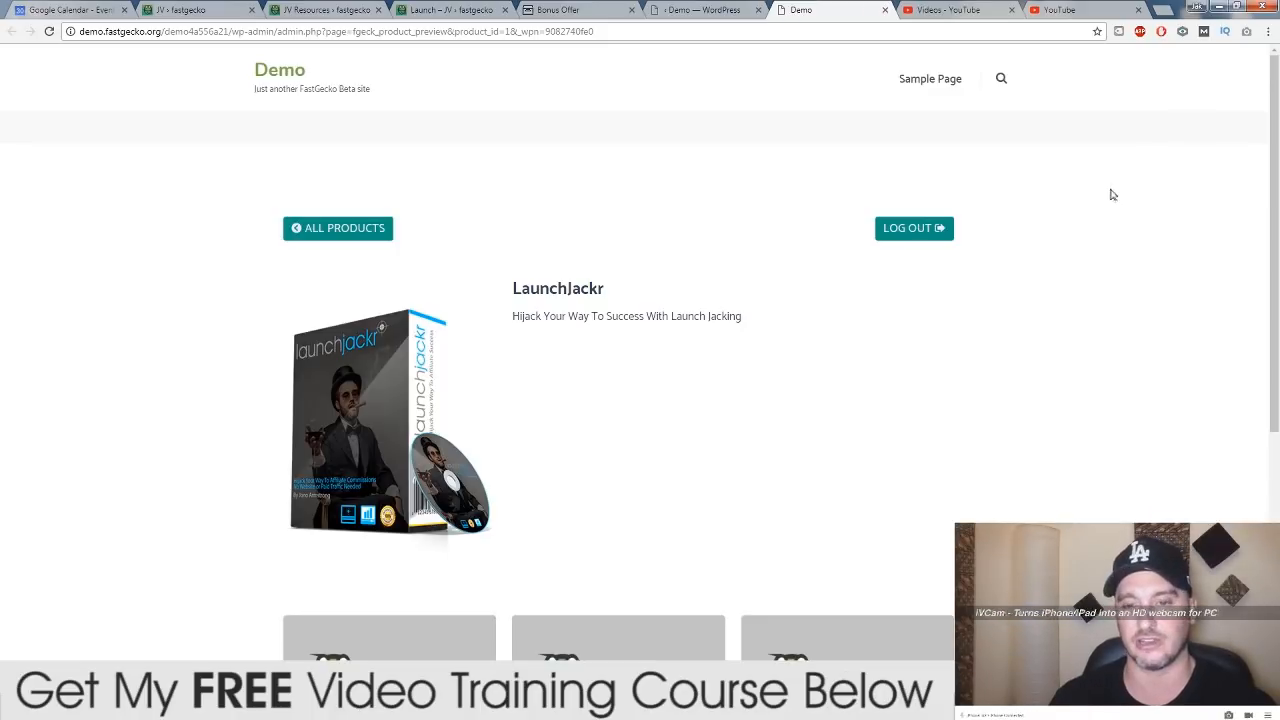
pyautogui.moveTo(1098, 264)
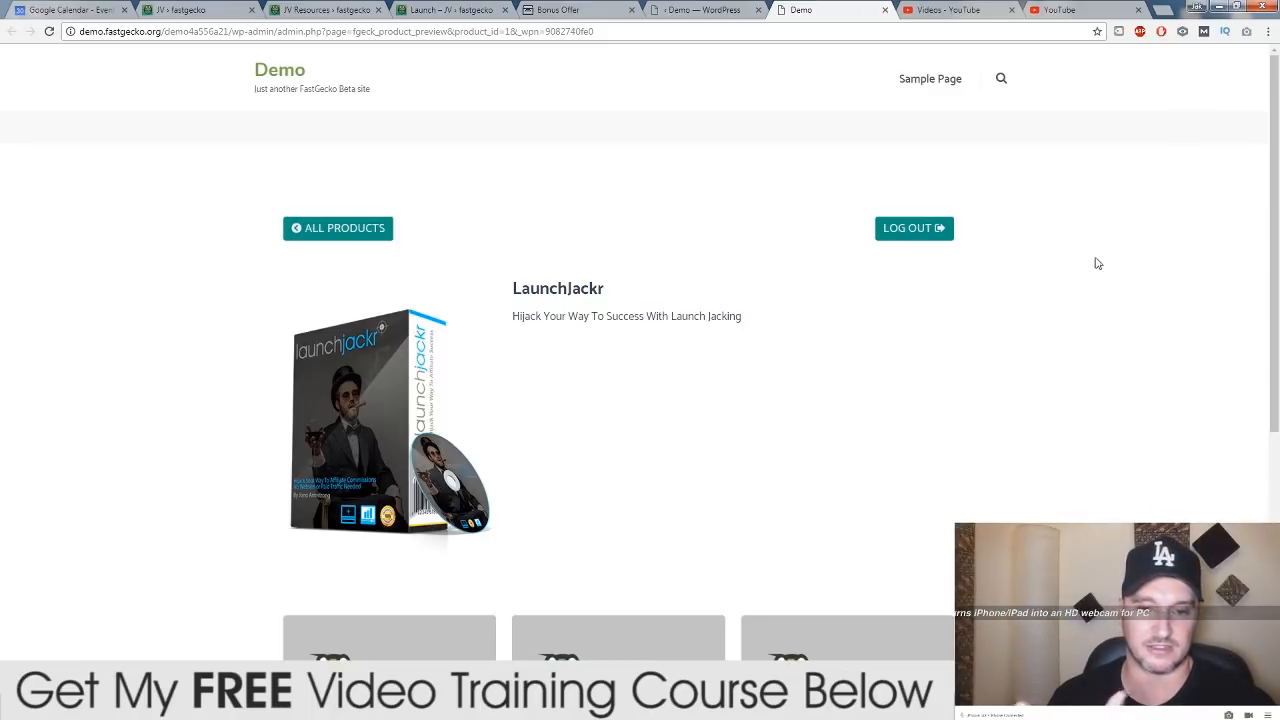
# Scroll through the Module 1 preview lessons, then switch to the $97 launch sales page
pyautogui.scroll(-3)
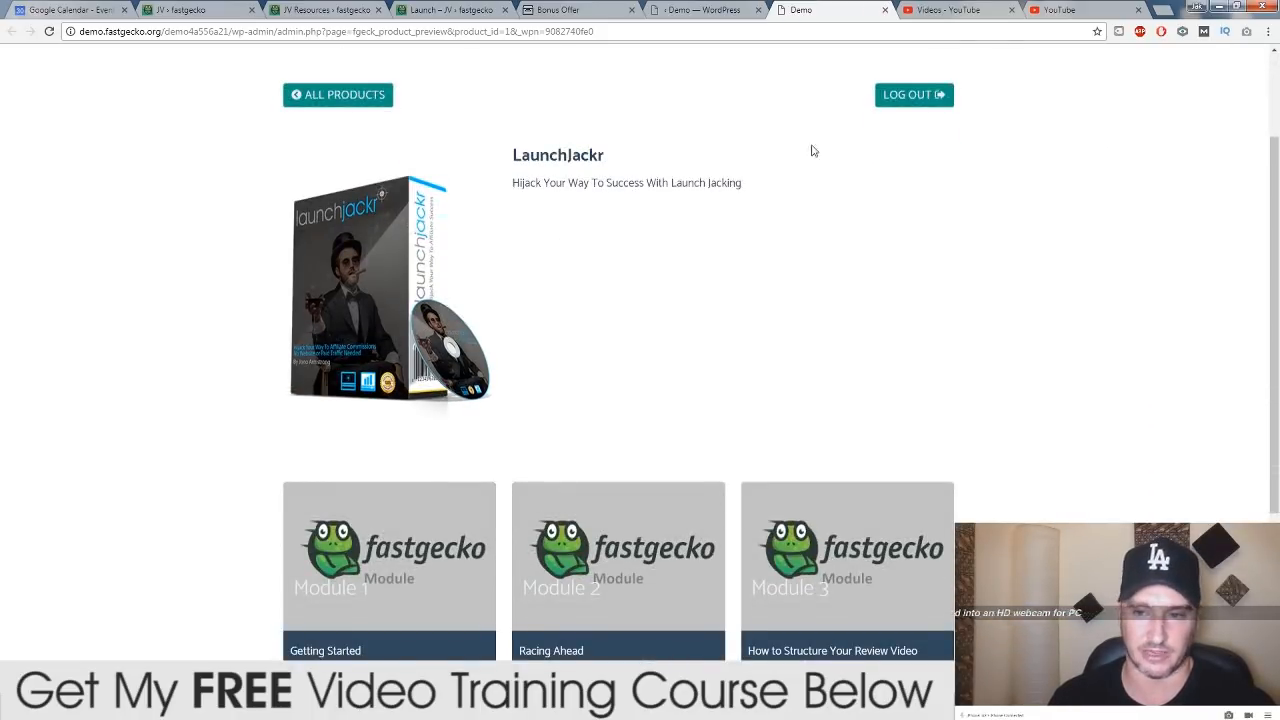
pyautogui.scroll(-3)
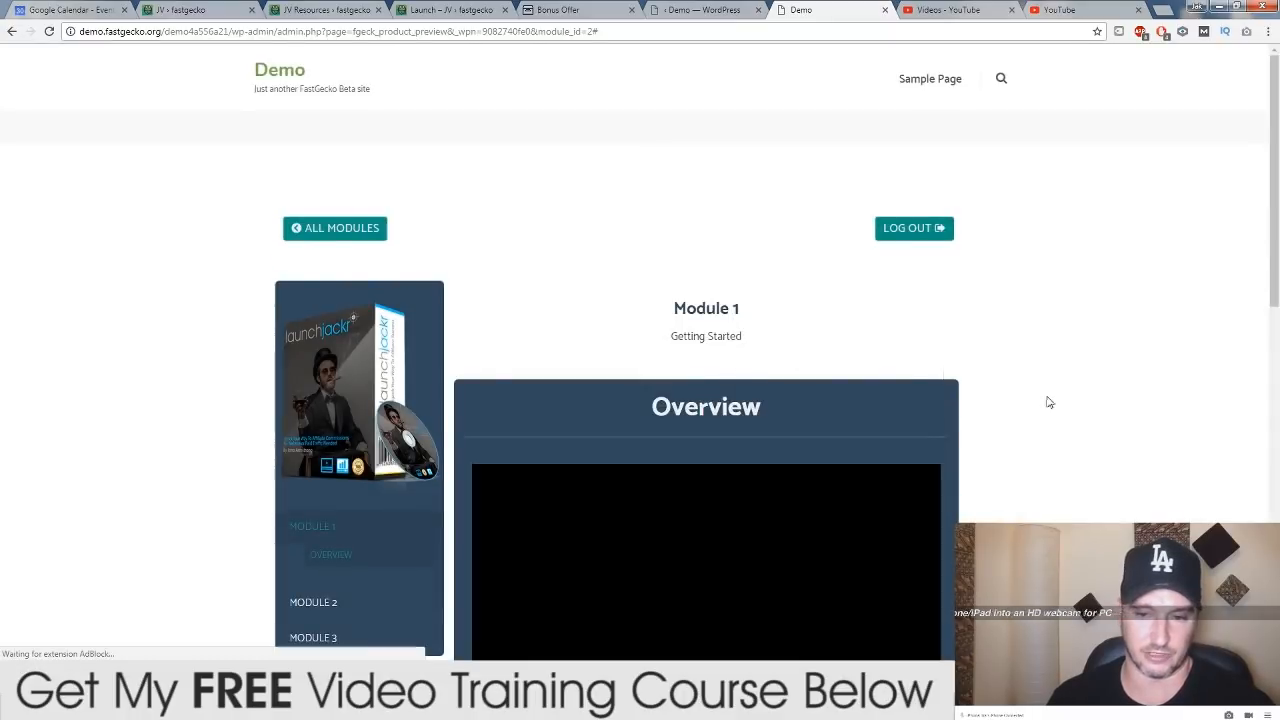
pyautogui.scroll(-3)
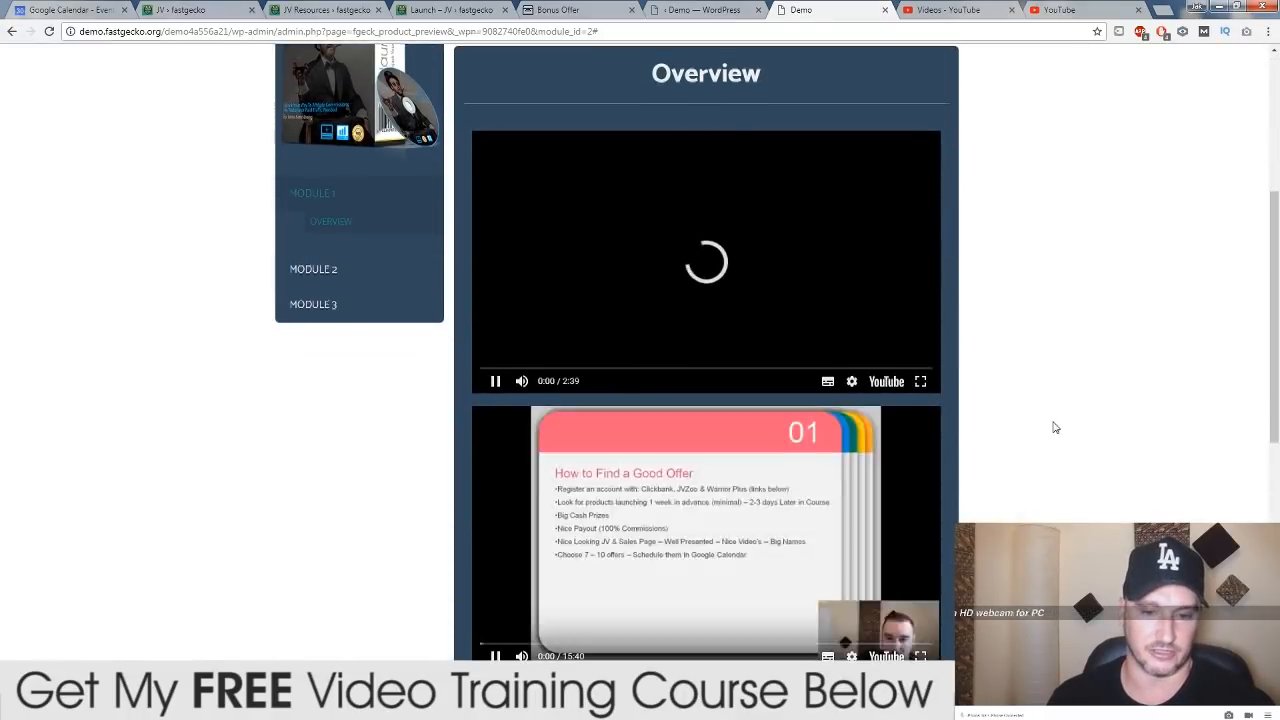
pyautogui.scroll(-3)
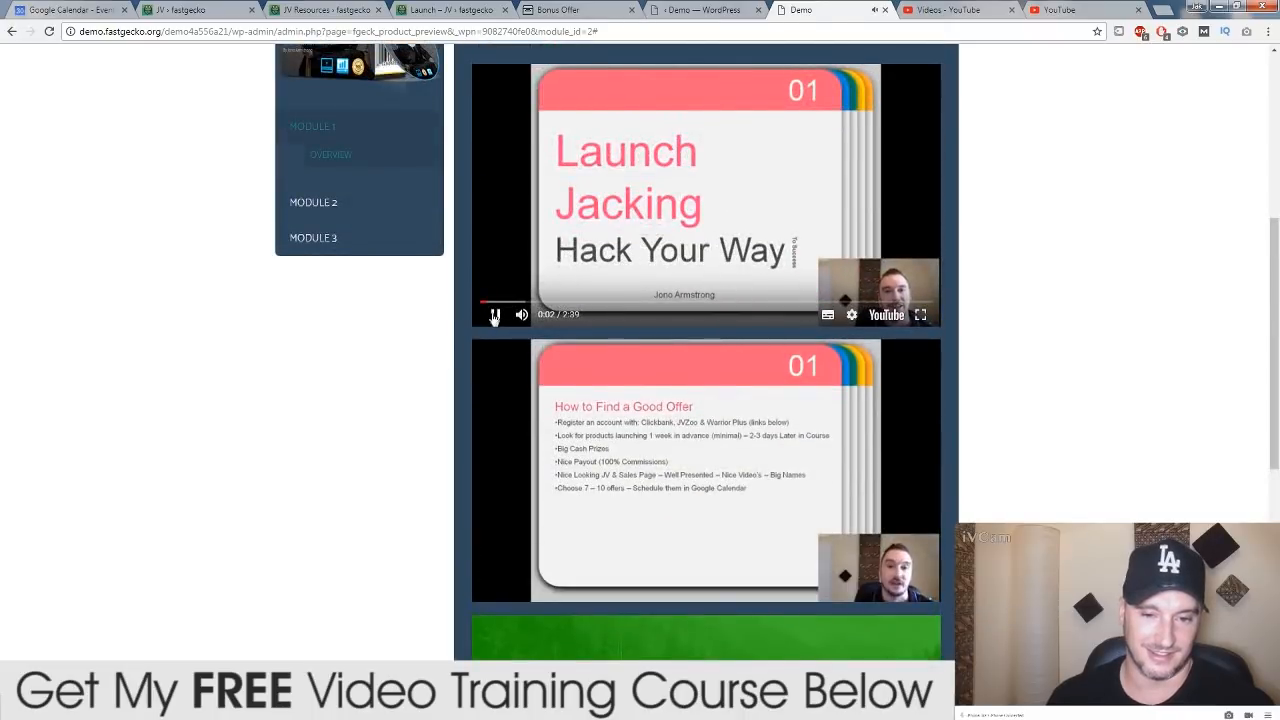
pyautogui.scroll(-3)
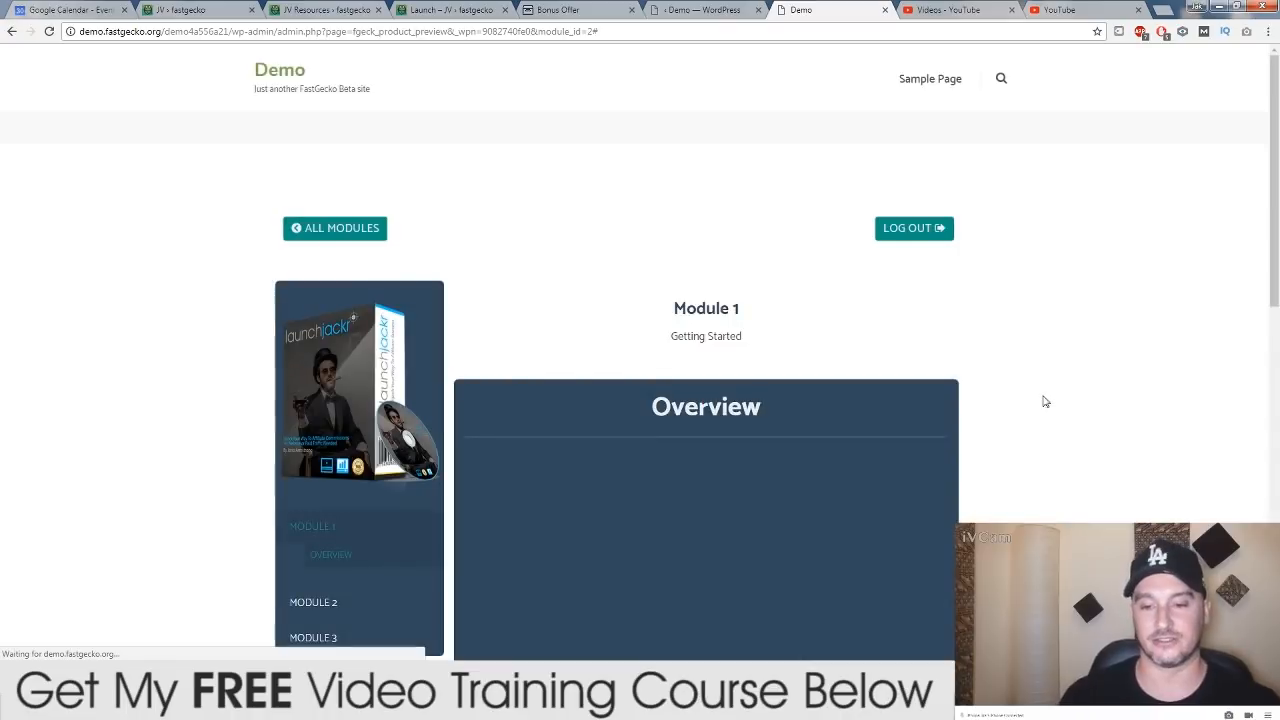
pyautogui.scroll(-3)
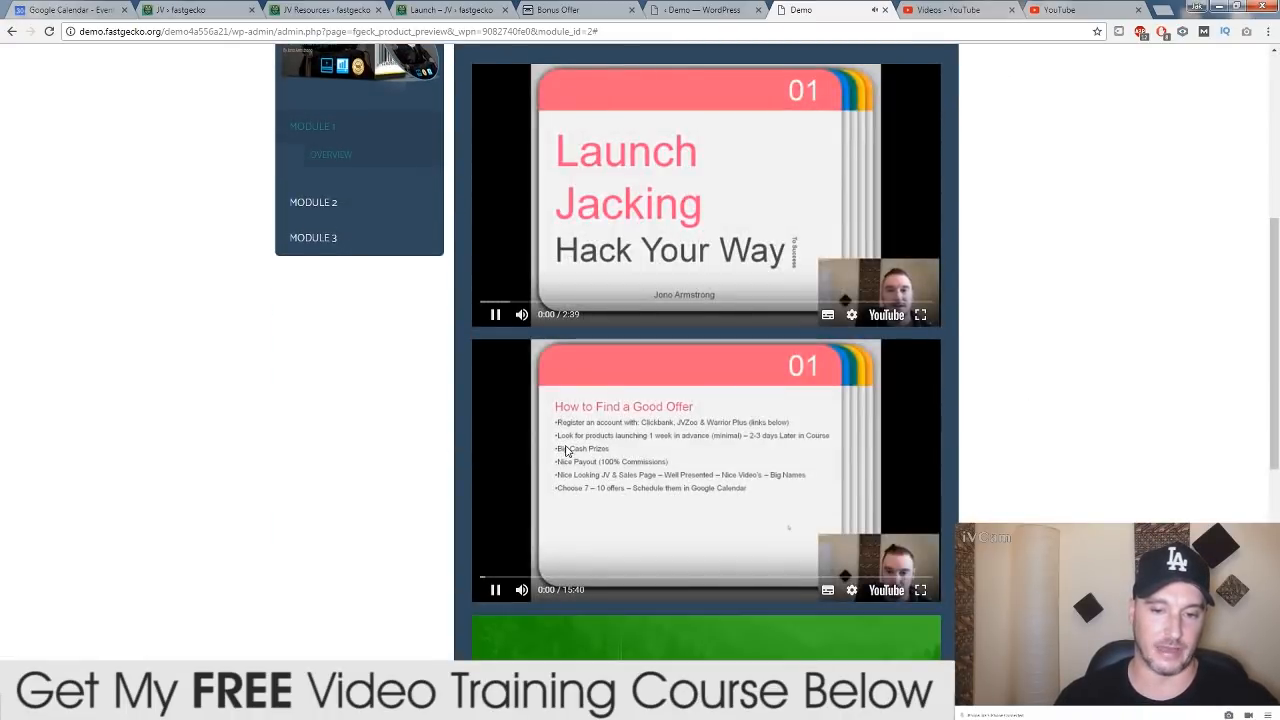
pyautogui.scroll(-3)
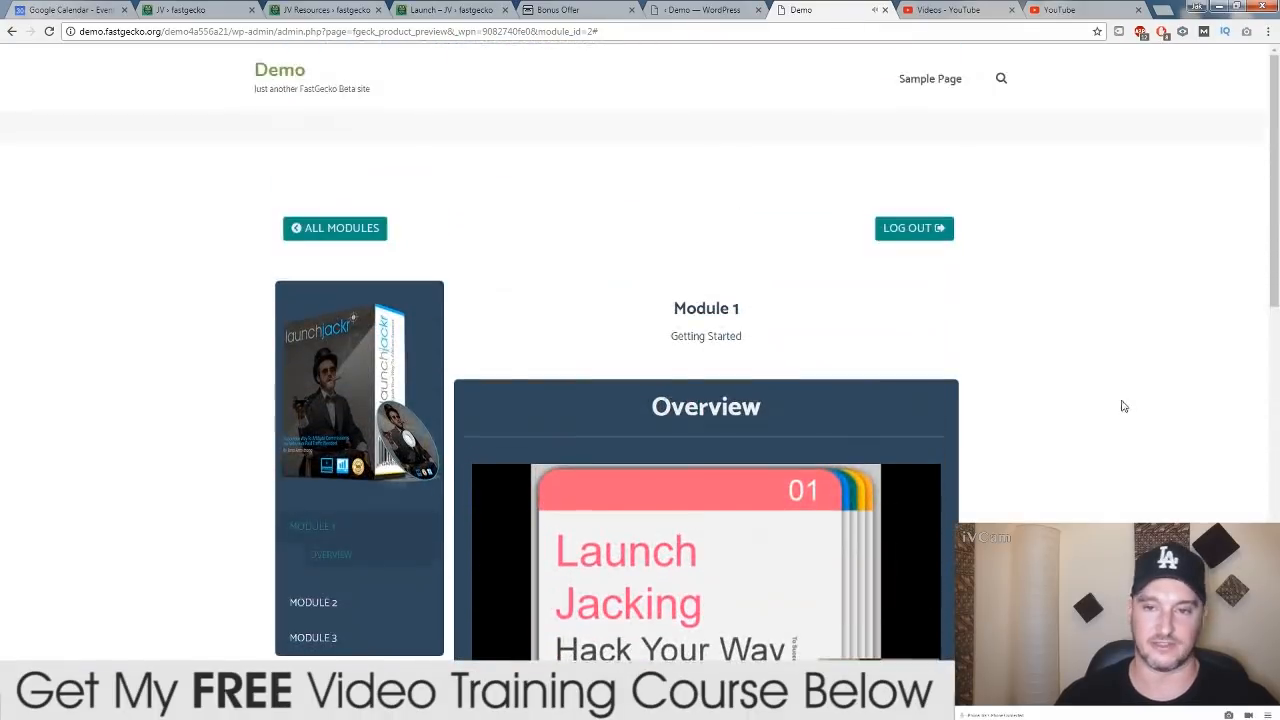
pyautogui.moveTo(1132, 378)
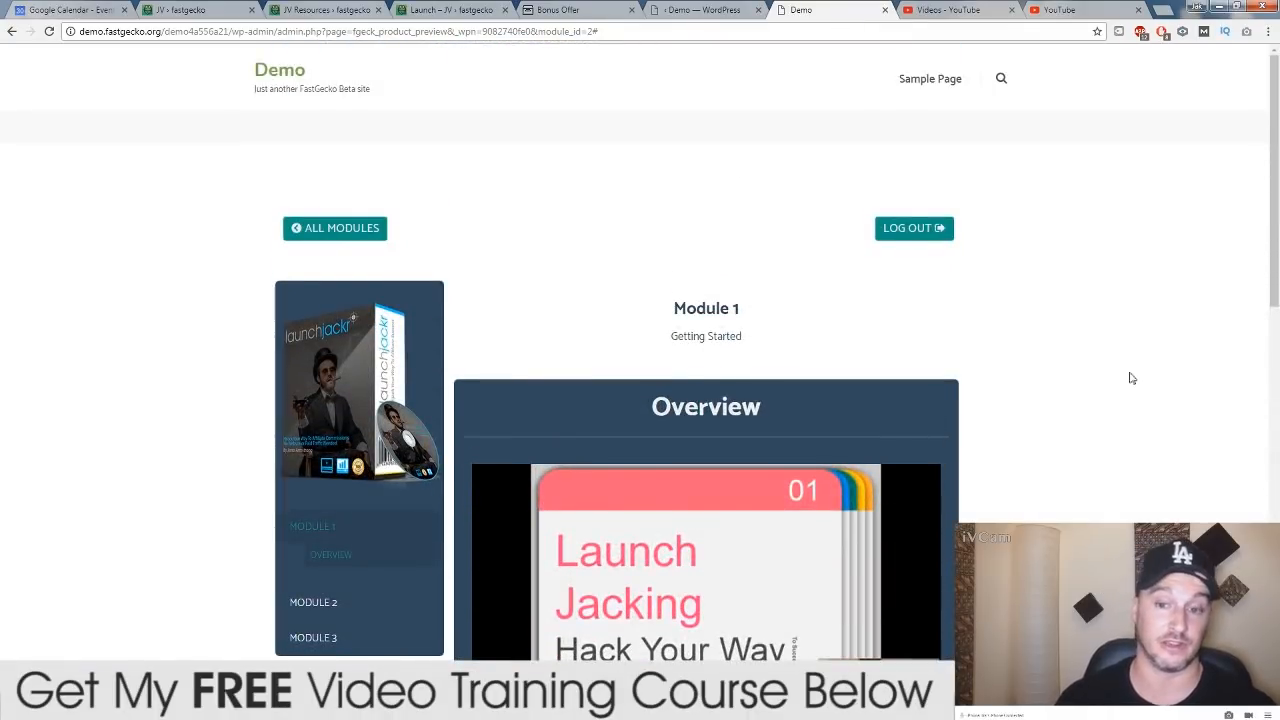
pyautogui.moveTo(420, 204)
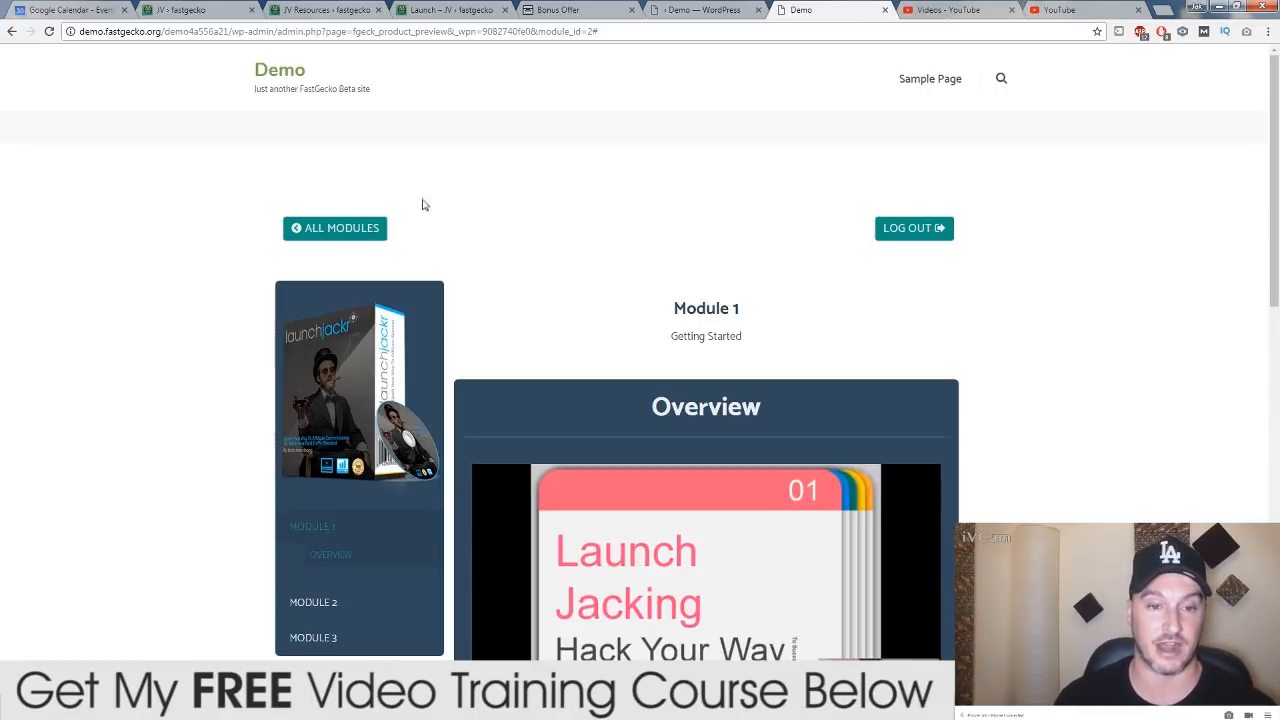
pyautogui.scroll(-3)
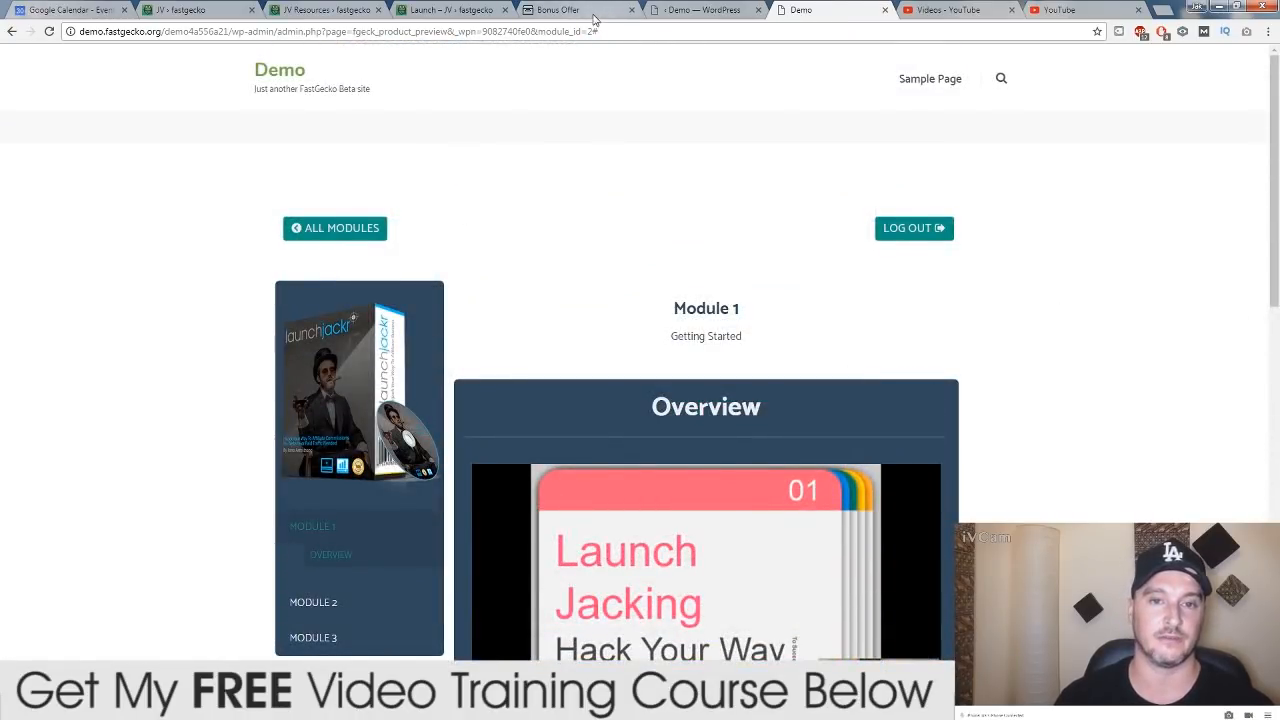
pyautogui.click(450, 10)
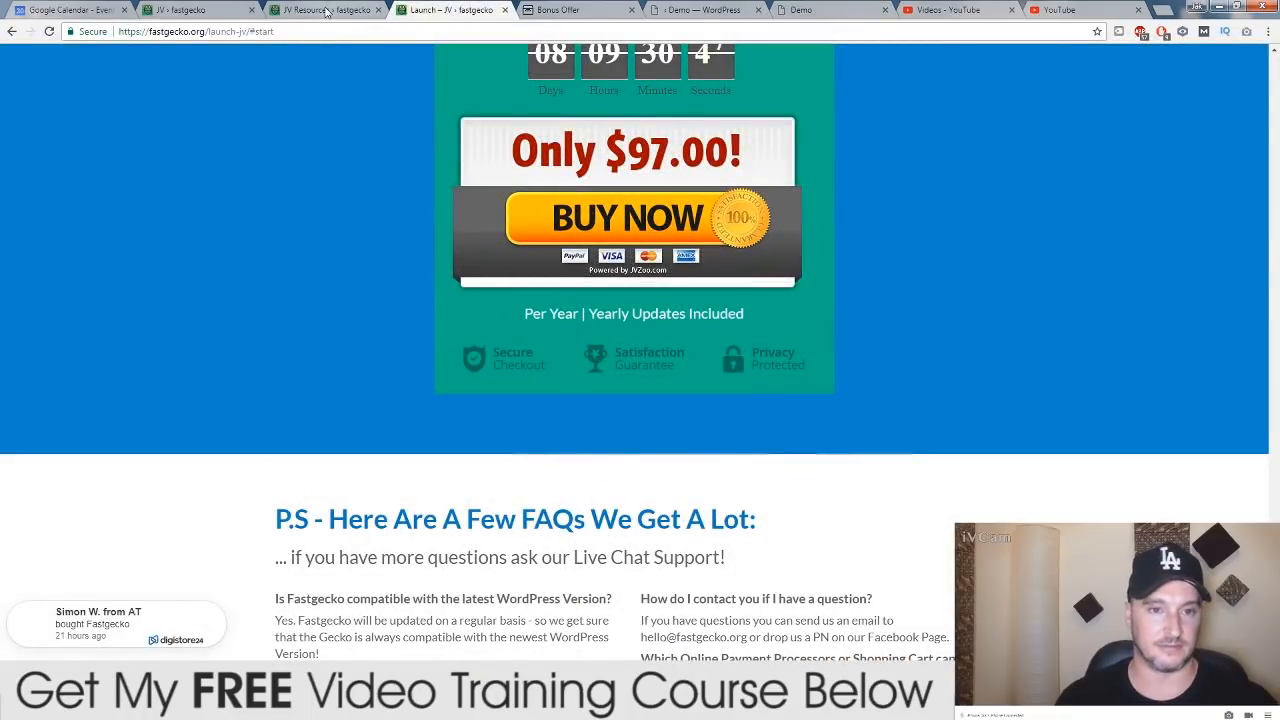
# Review the JV page's launch schedule, $97 offer, 50% commissions and two upsells, returning to the top
pyautogui.click(322, 8)
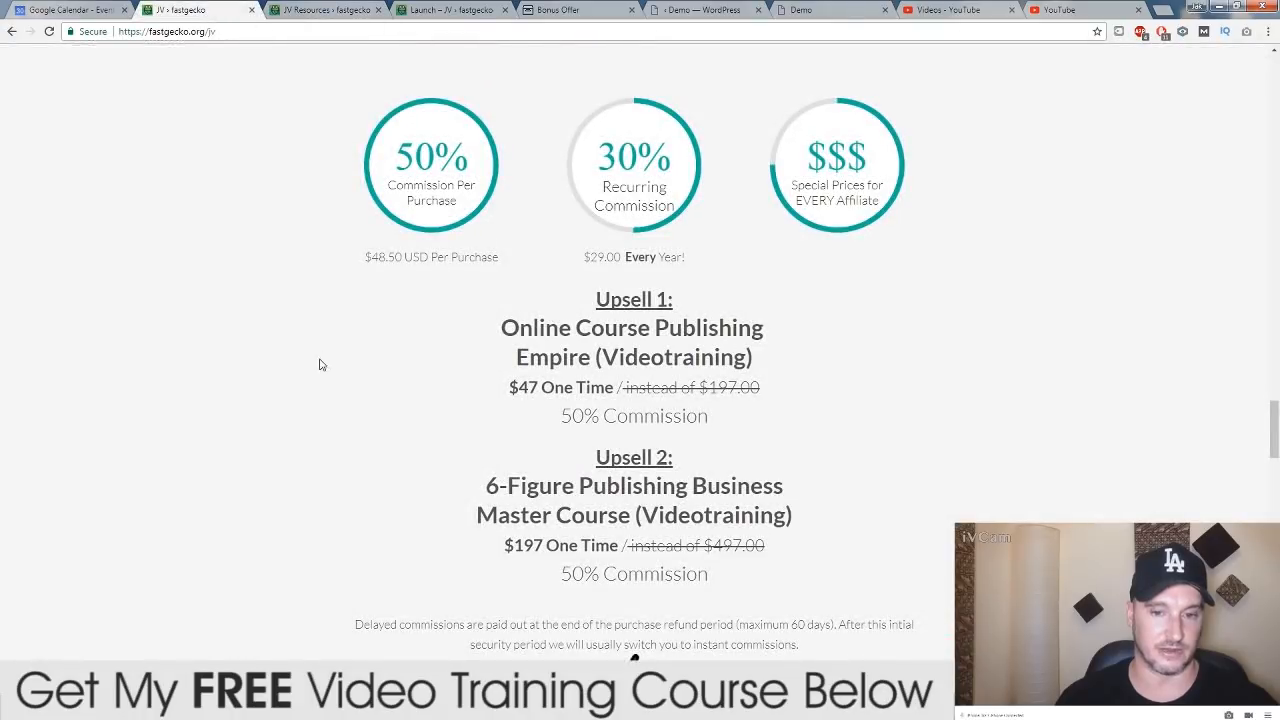
pyautogui.scroll(3)
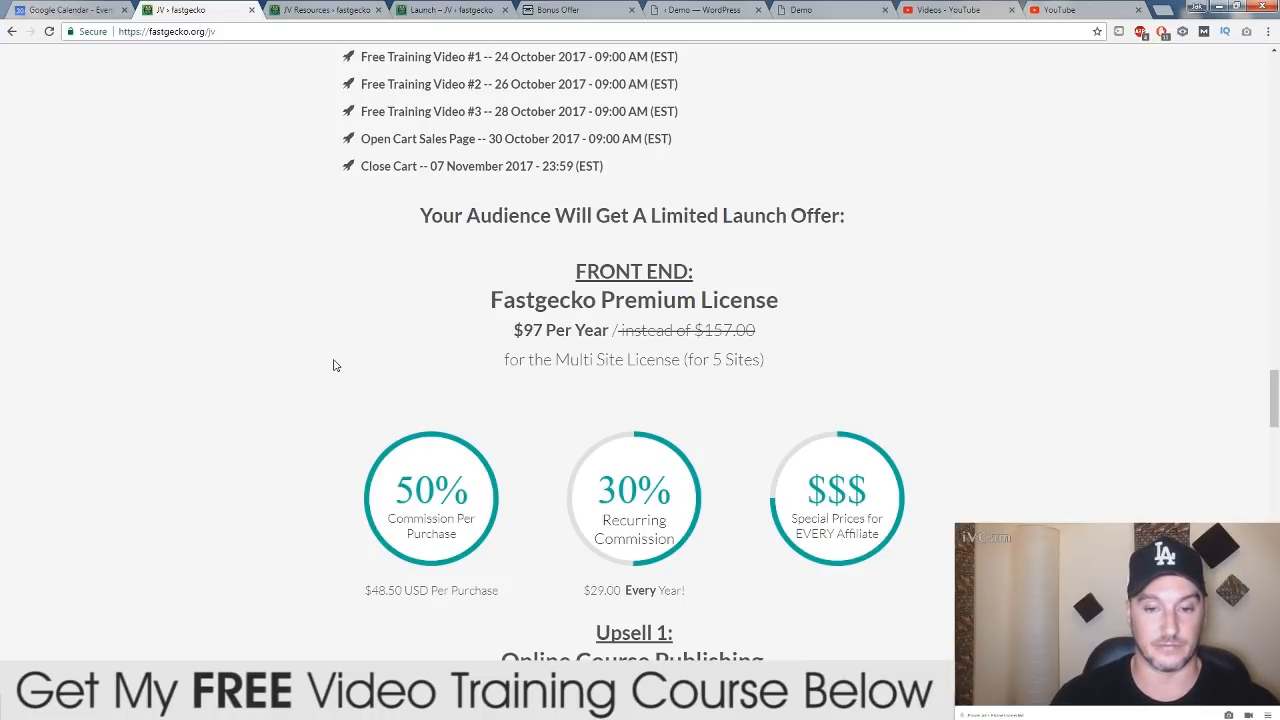
pyautogui.moveTo(484, 428)
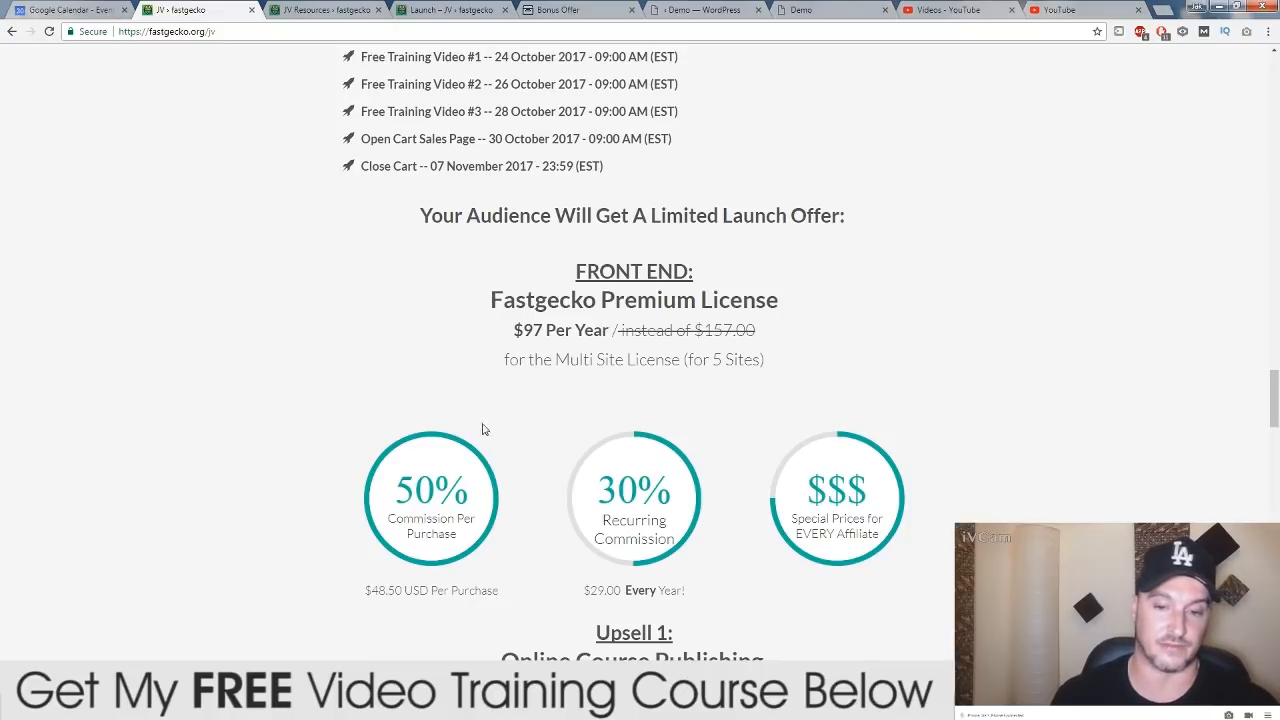
pyautogui.moveTo(730, 386)
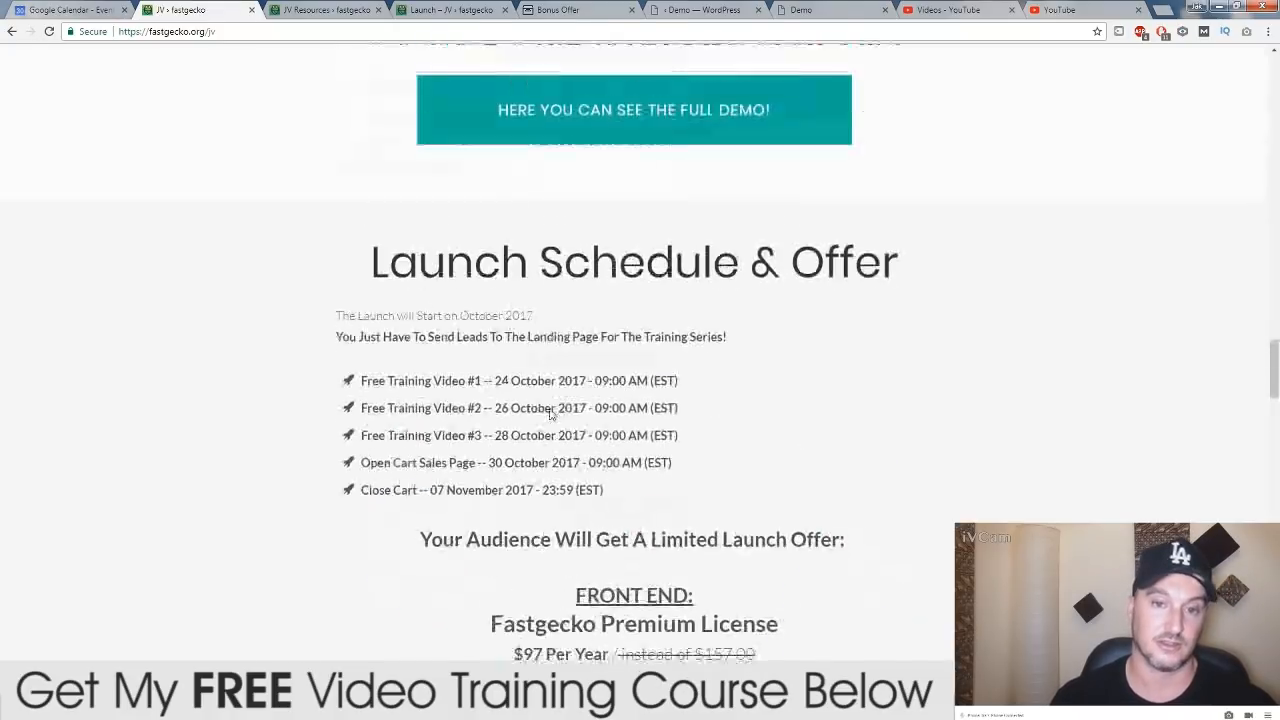
pyautogui.scroll(-3)
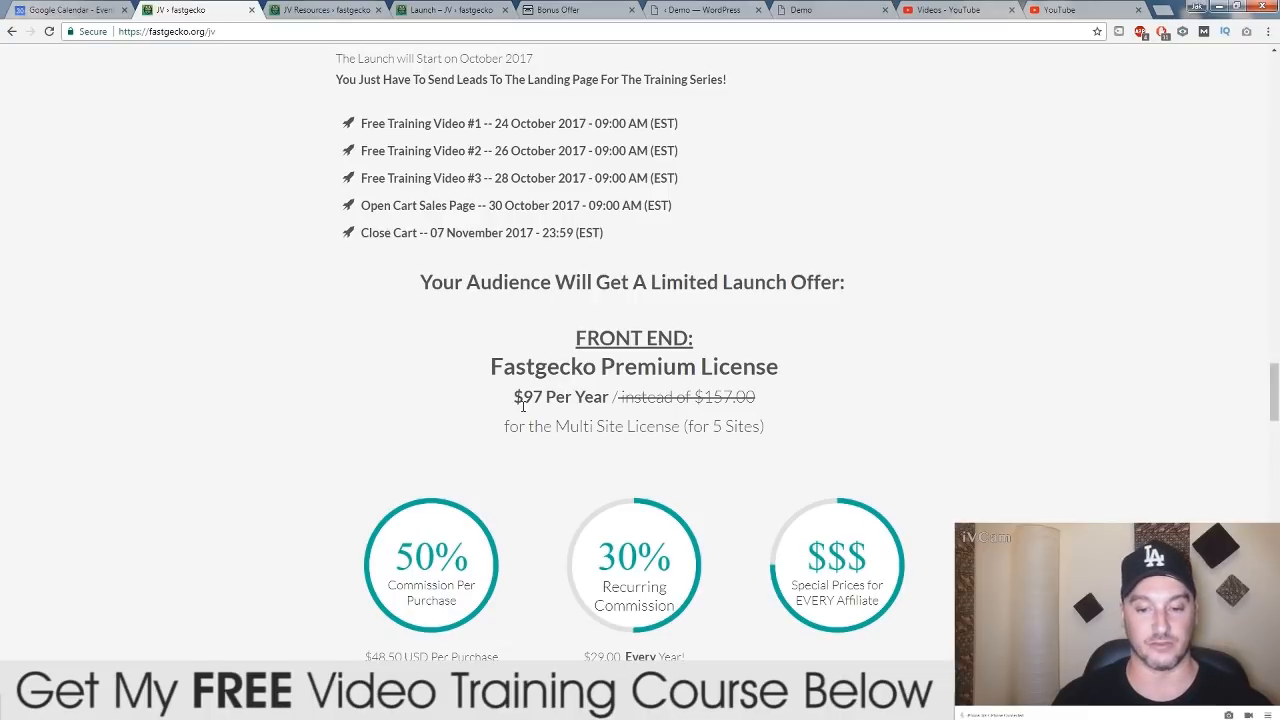
pyautogui.scroll(-3)
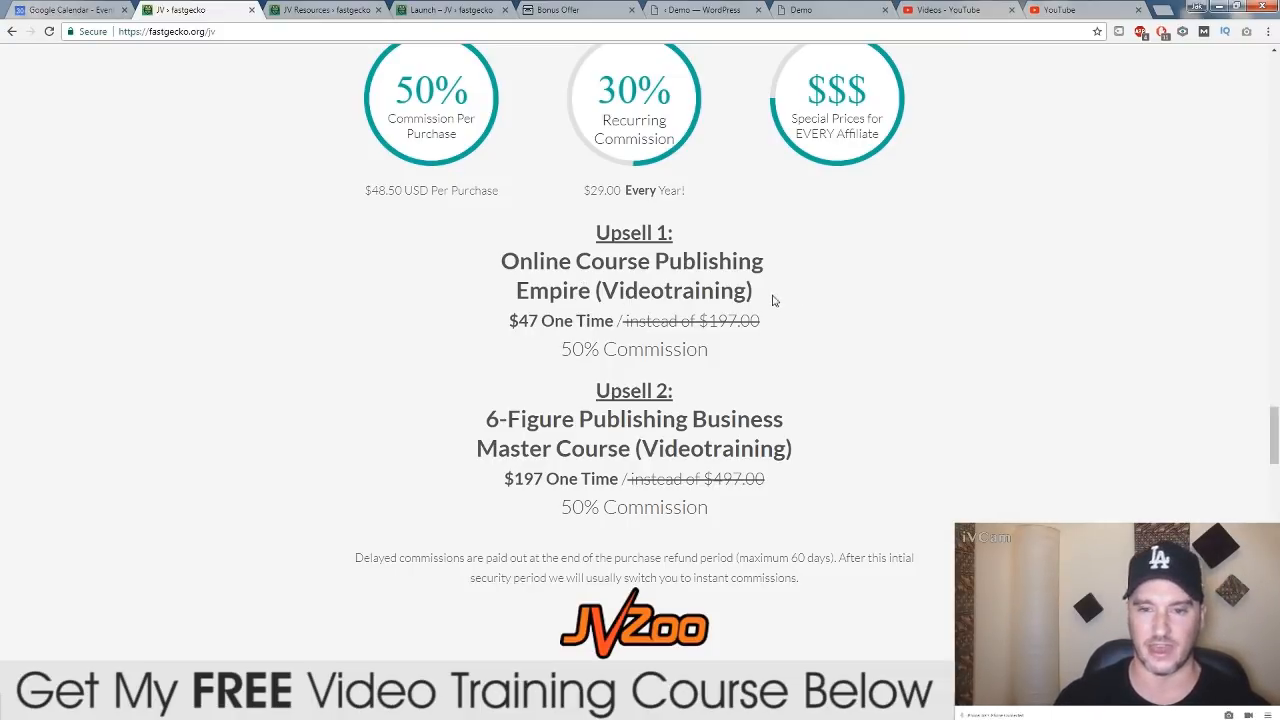
pyautogui.scroll(-3)
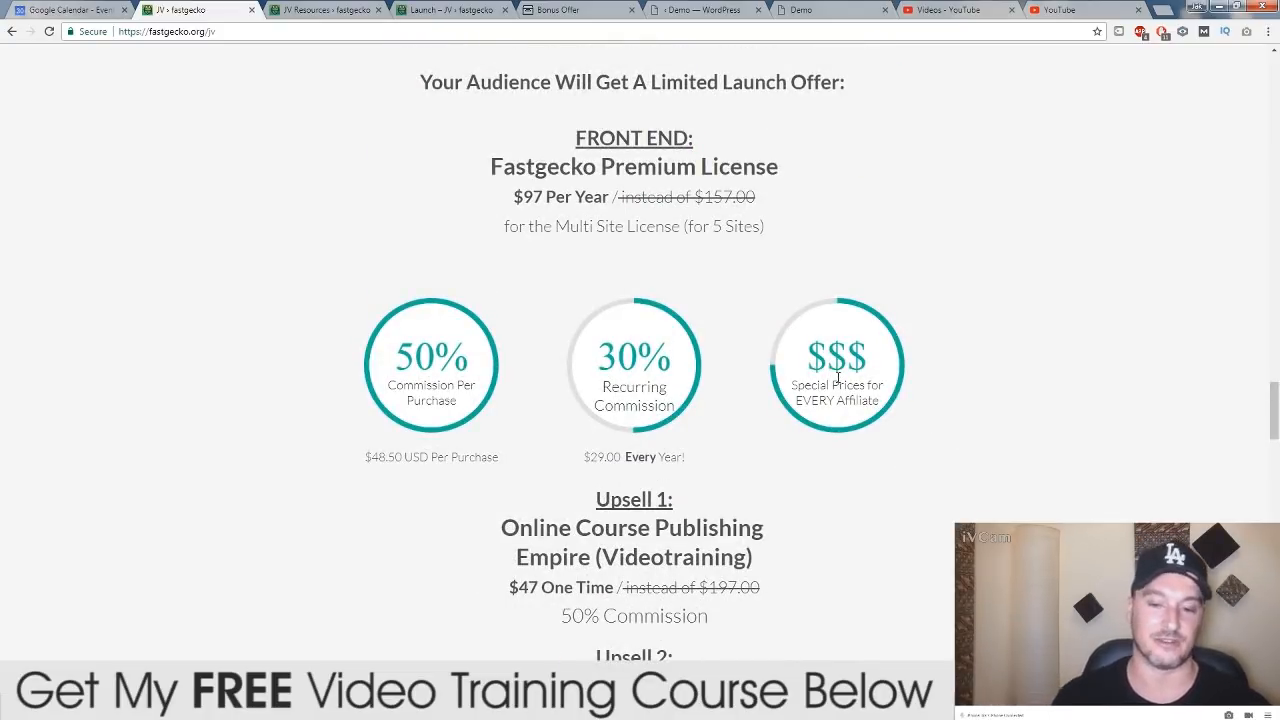
pyautogui.scroll(-3)
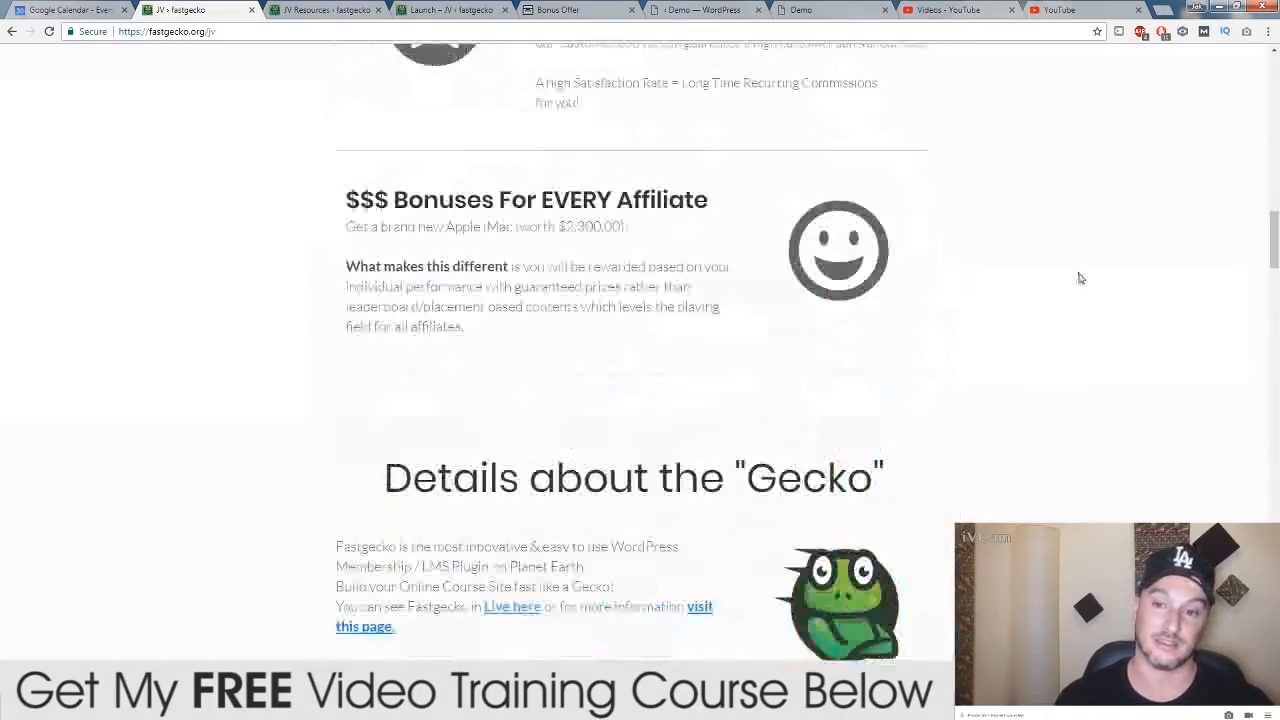
pyautogui.scroll(3)
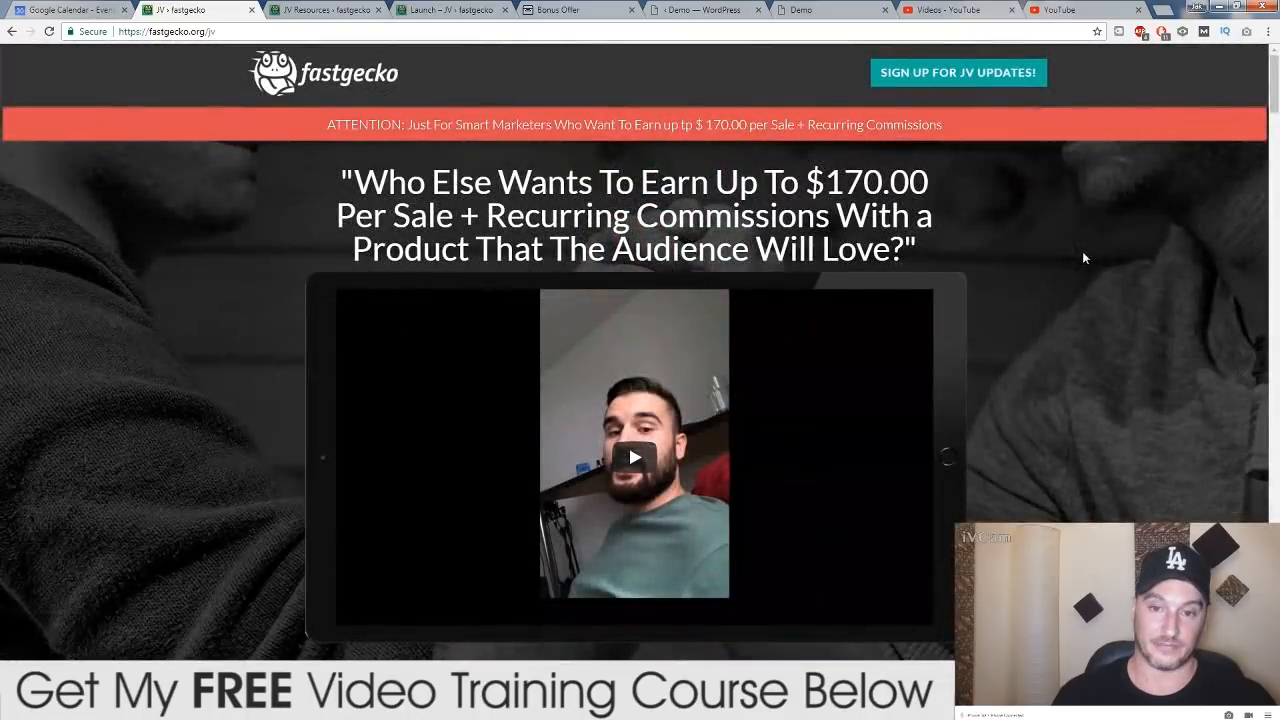
# Scroll through the bonus offer page's countdown, bonus courses and claim sections
pyautogui.click(578, 8)
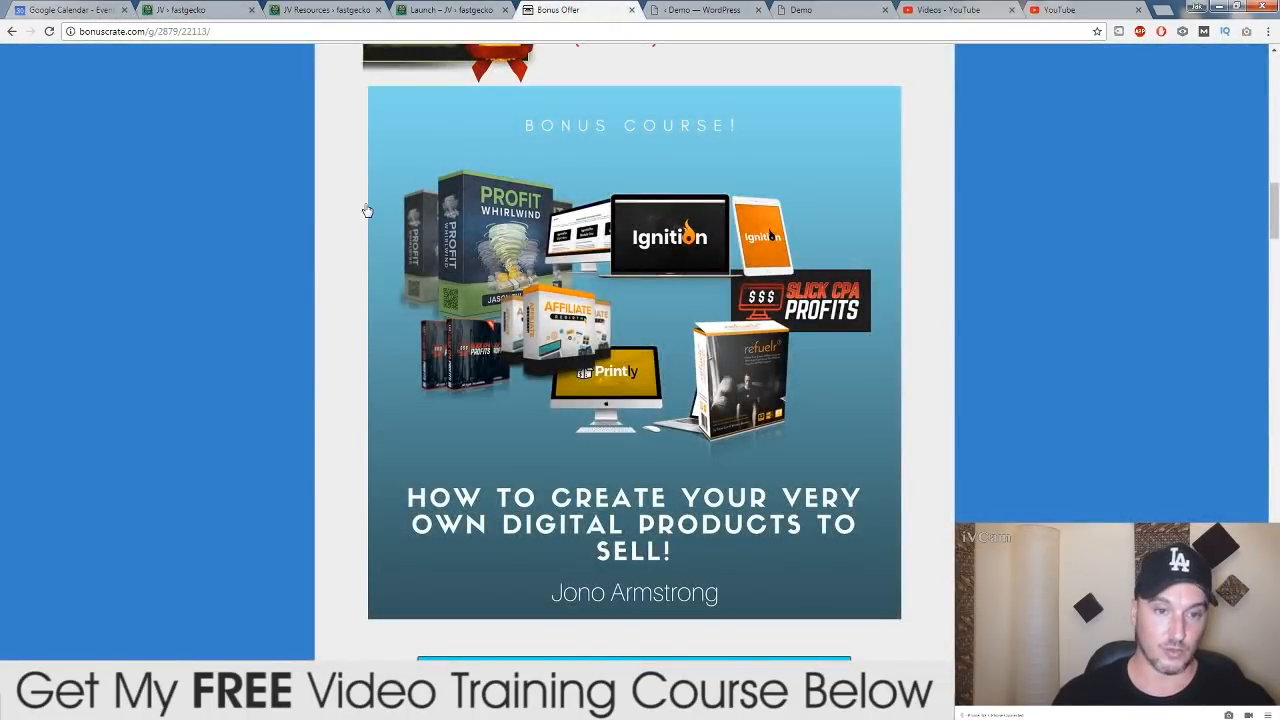
pyautogui.scroll(-3)
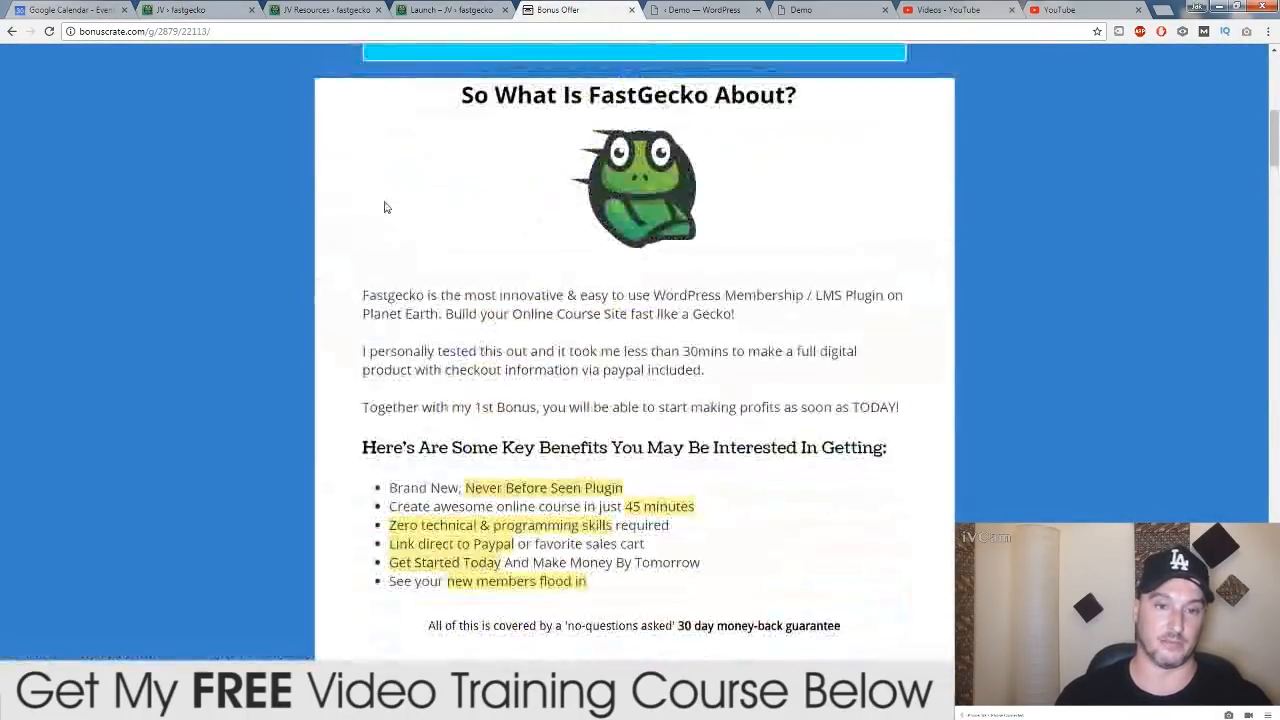
pyautogui.scroll(3)
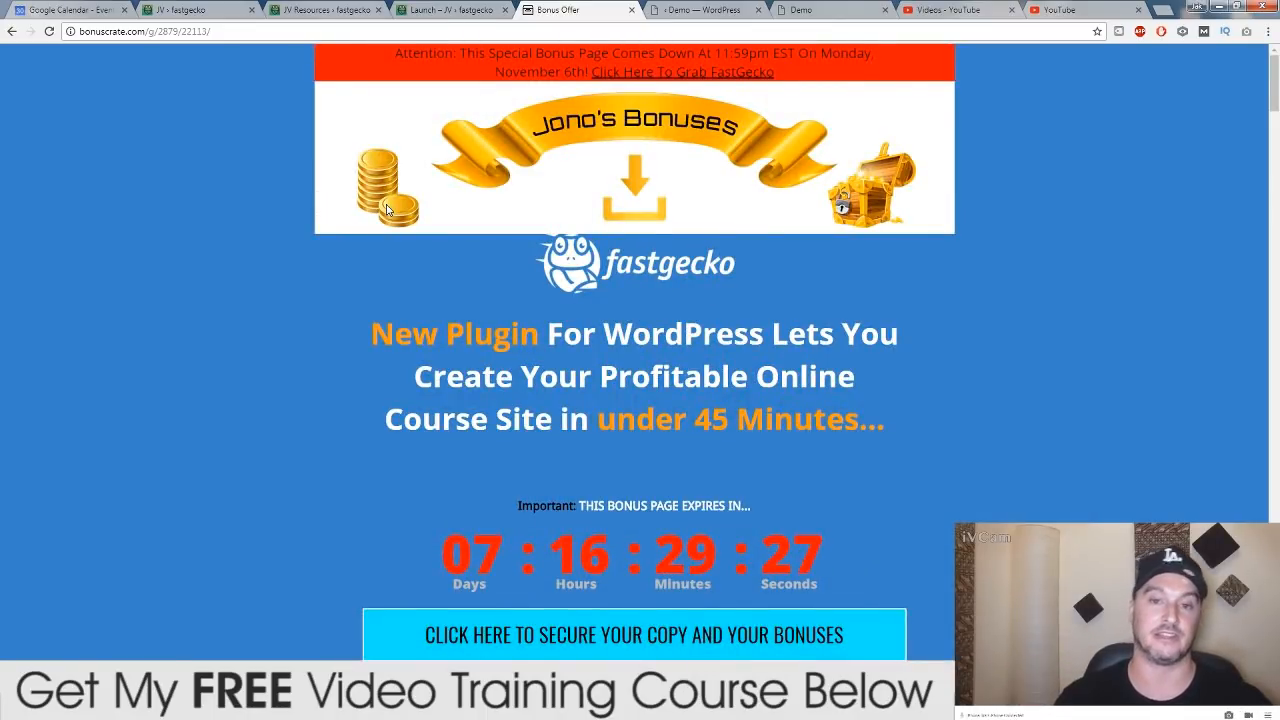
pyautogui.scroll(-3)
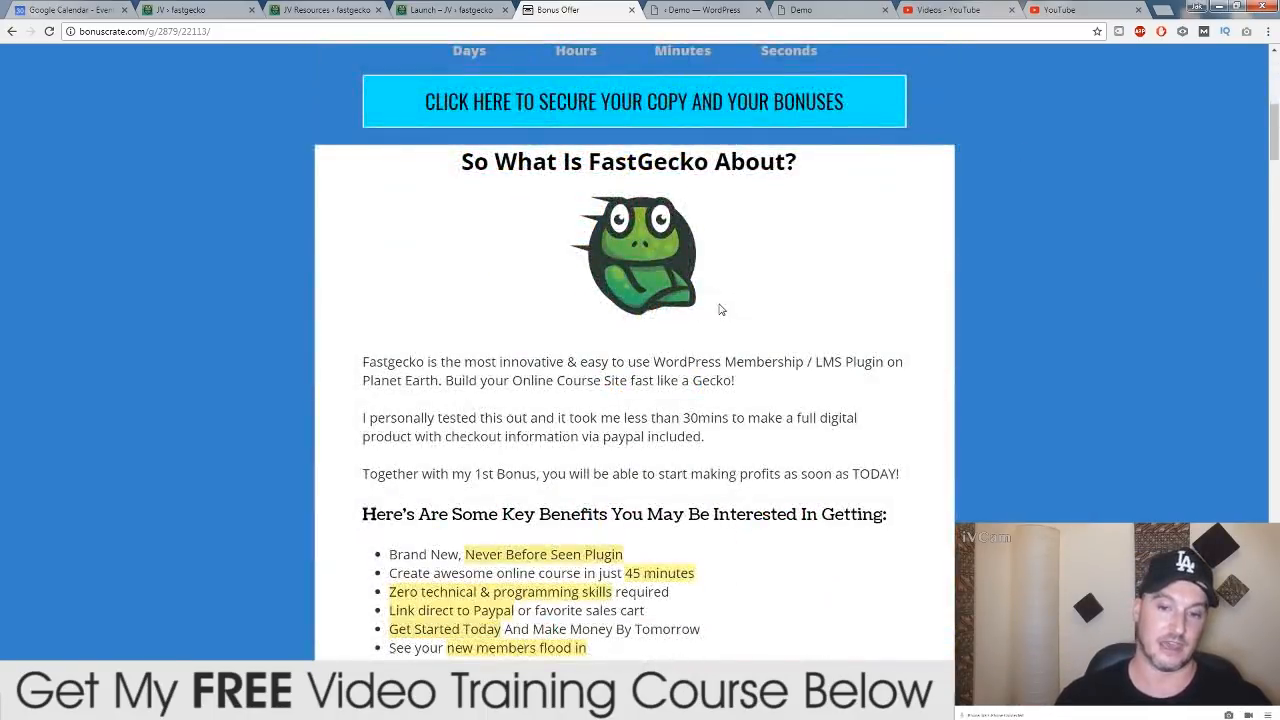
pyautogui.scroll(-3)
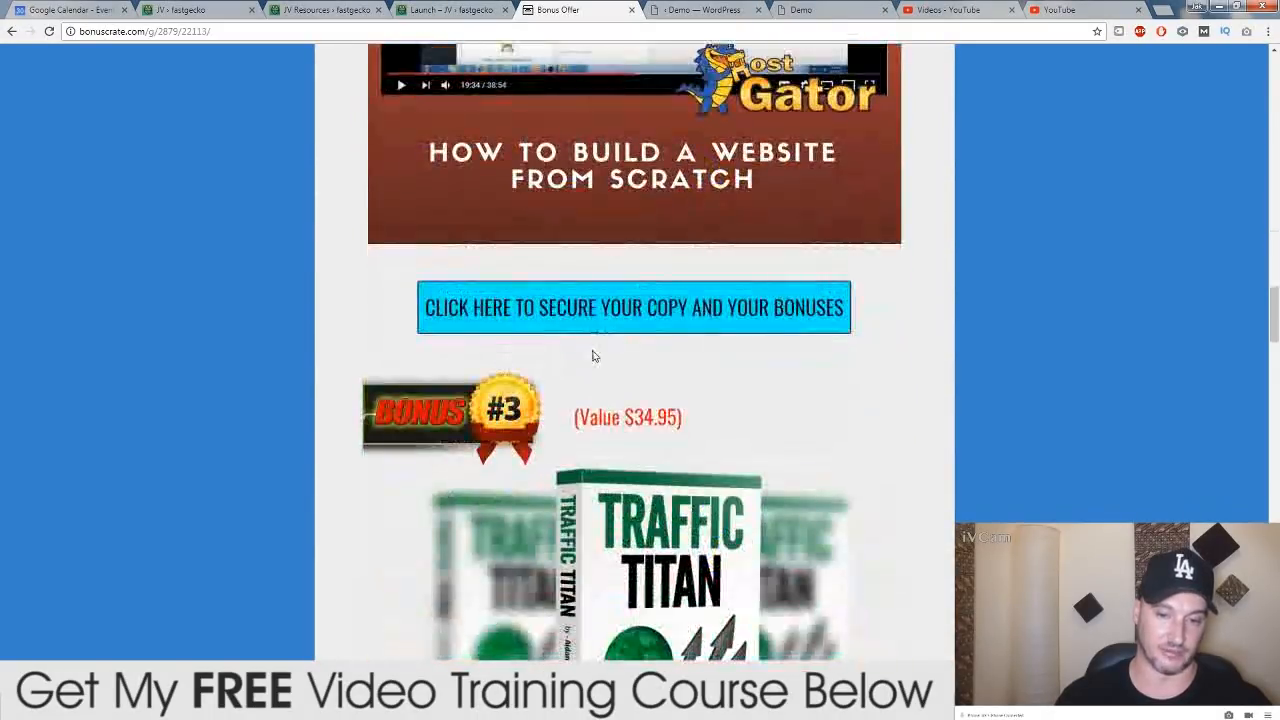
pyautogui.scroll(-3)
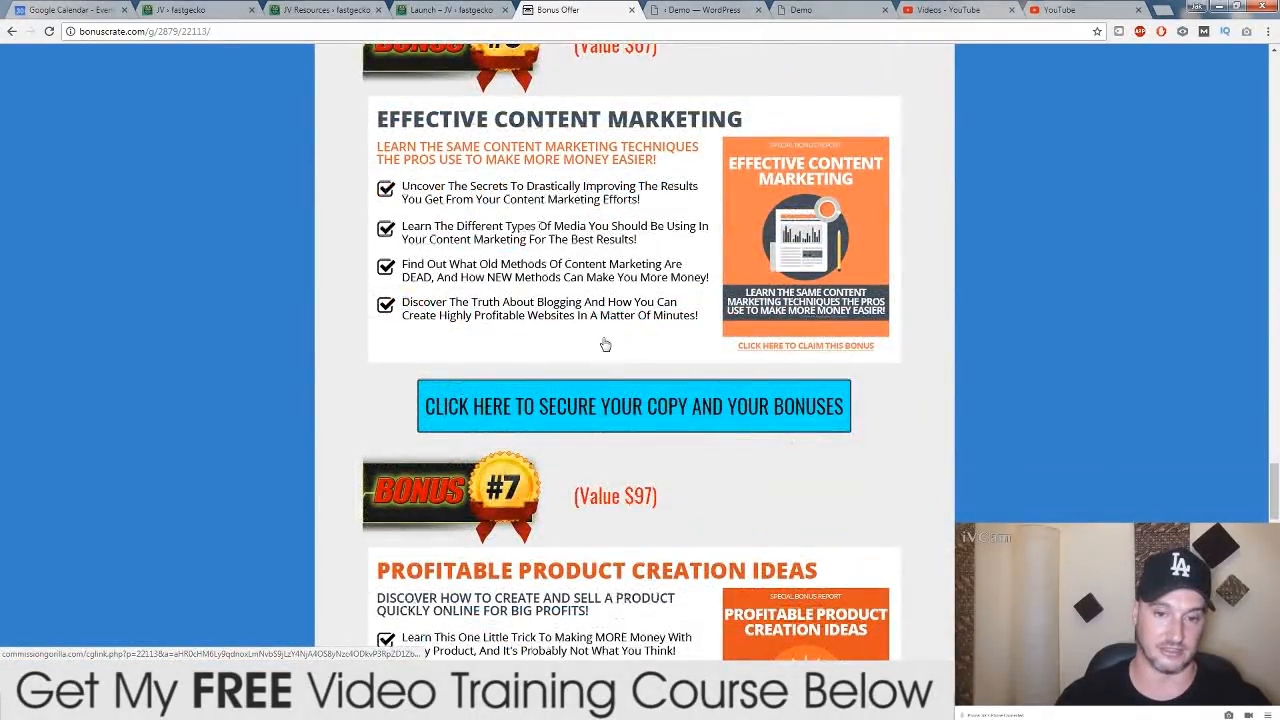
pyautogui.scroll(-3)
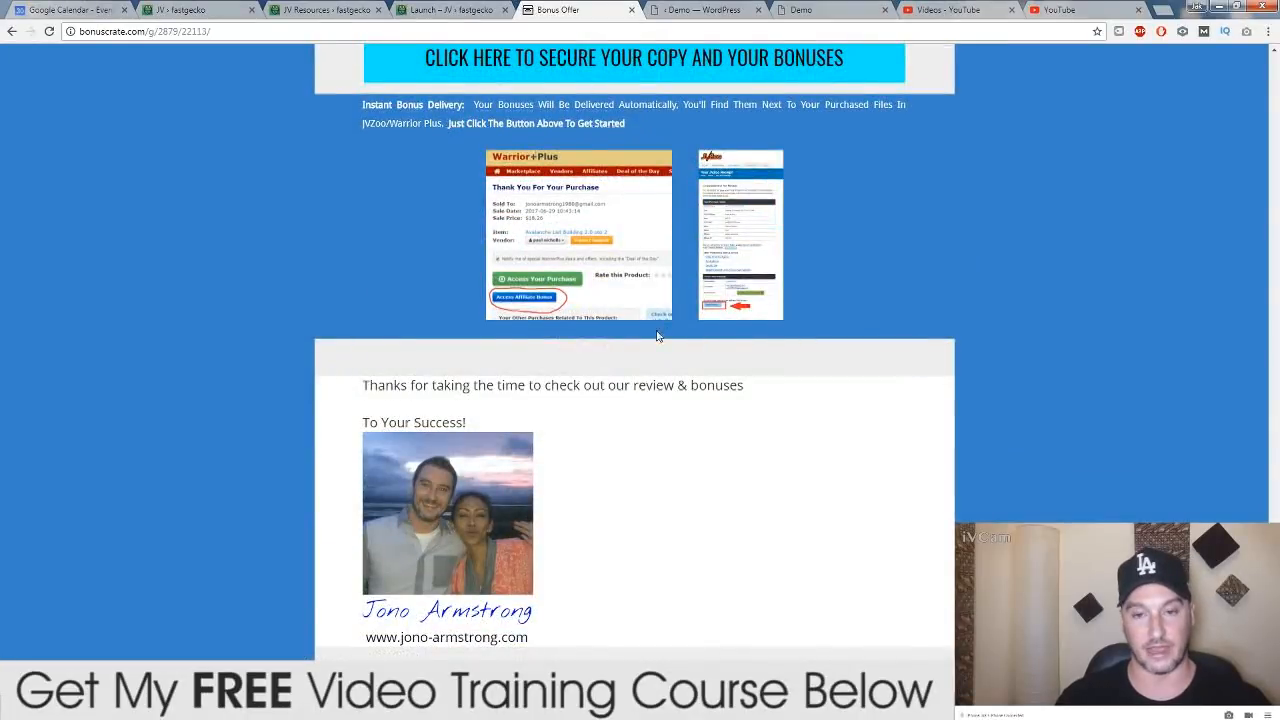
pyautogui.scroll(-3)
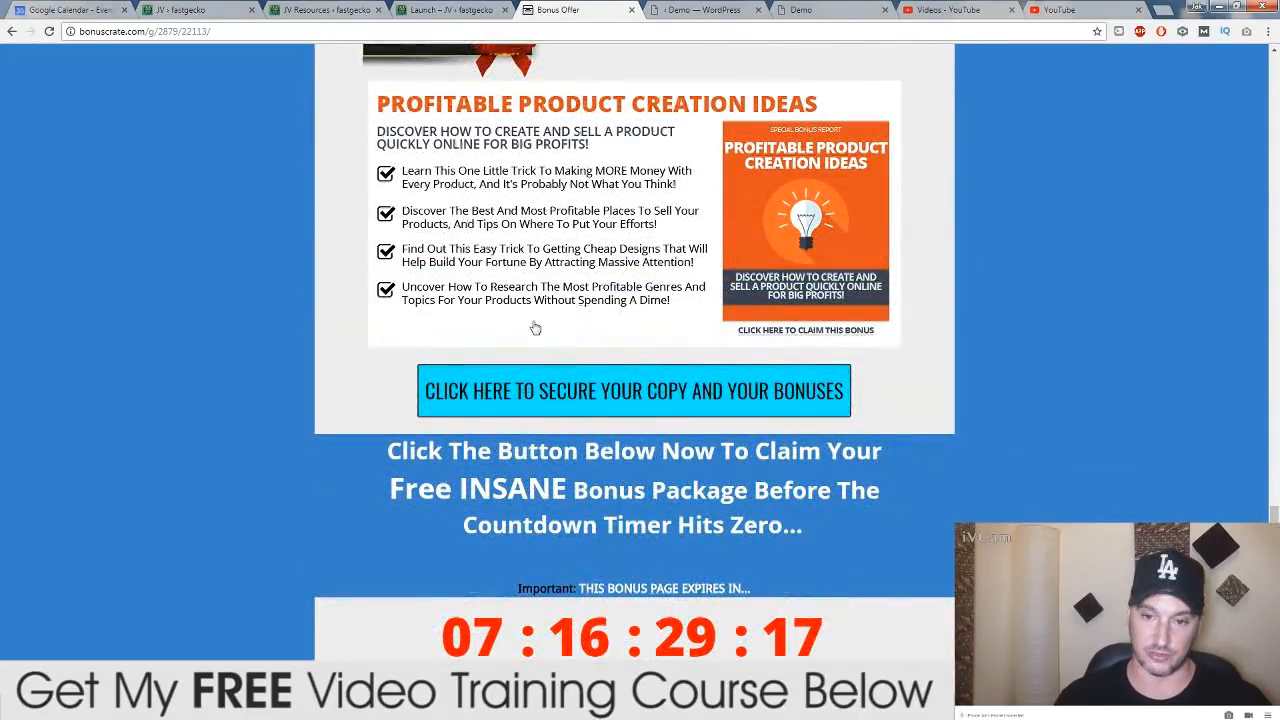
pyautogui.scroll(-3)
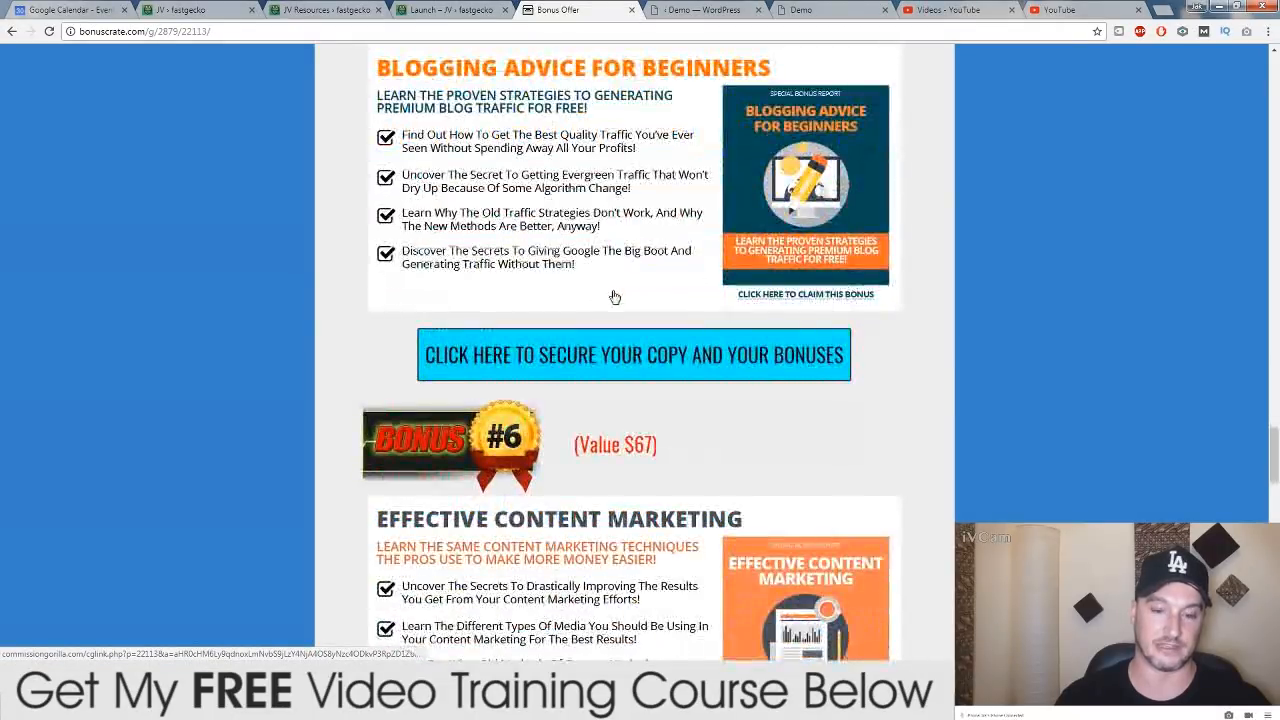
pyautogui.scroll(-3)
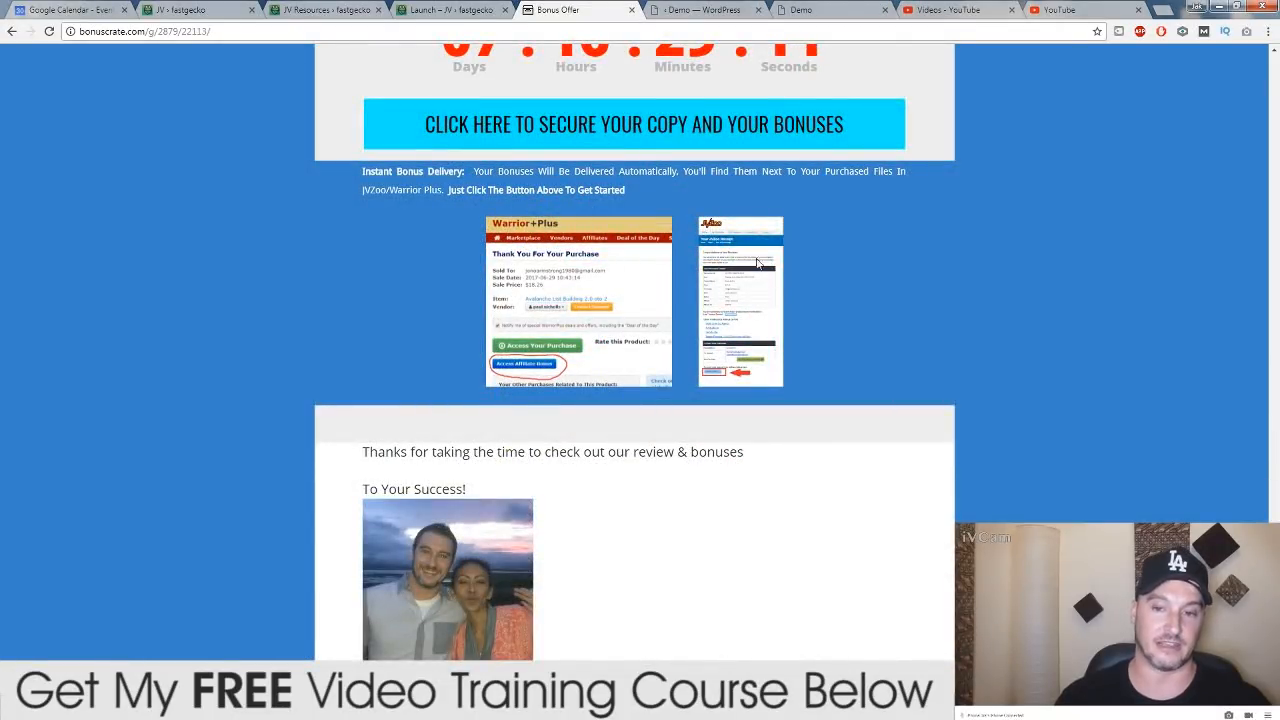
pyautogui.moveTo(728, 212)
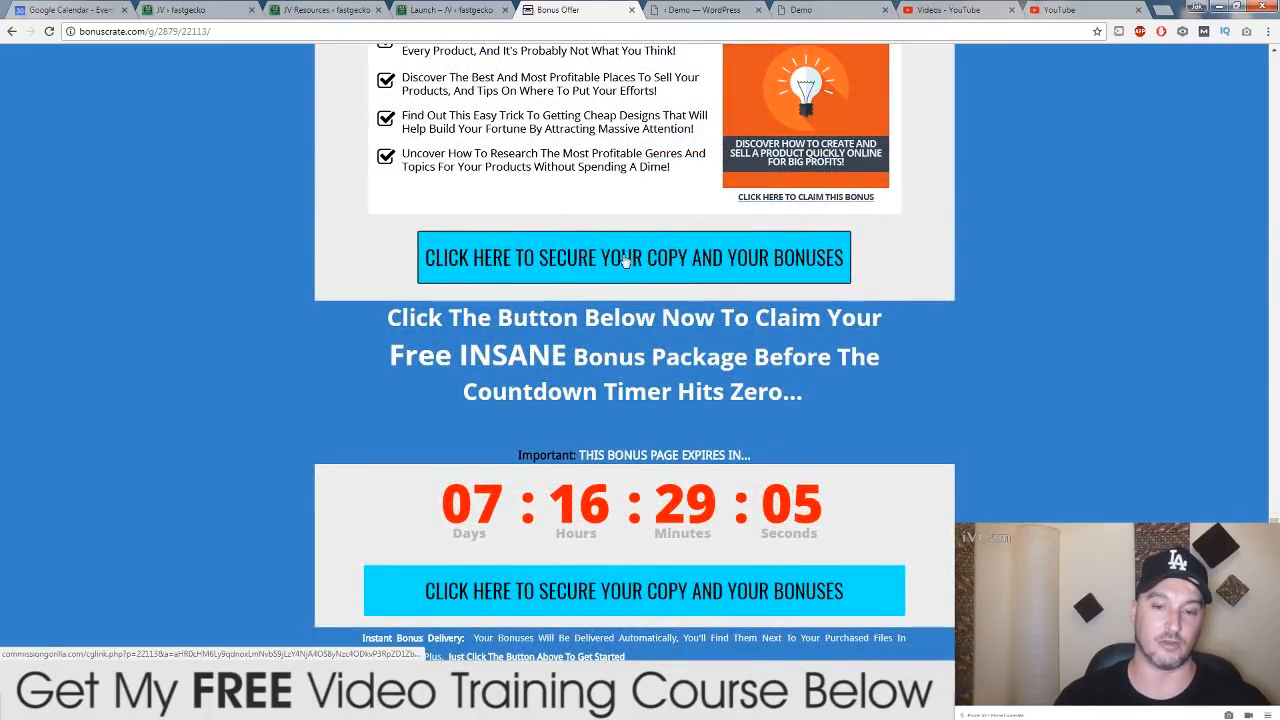
pyautogui.scroll(-3)
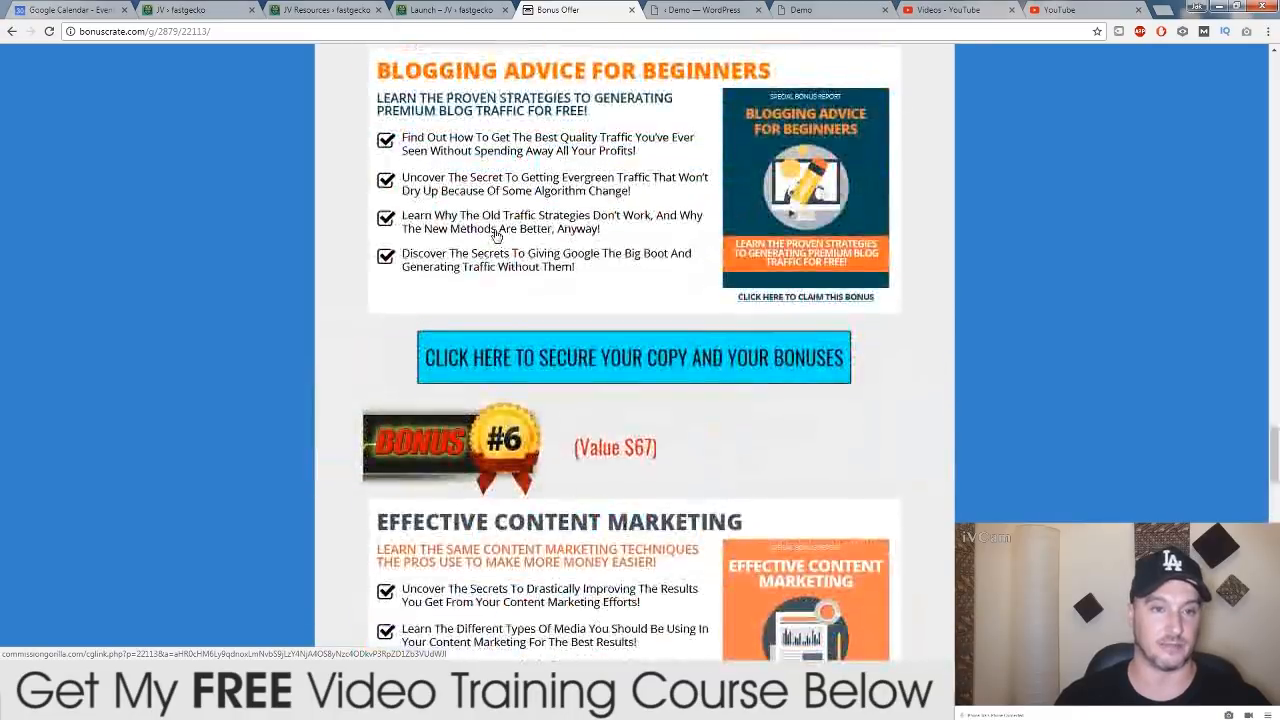